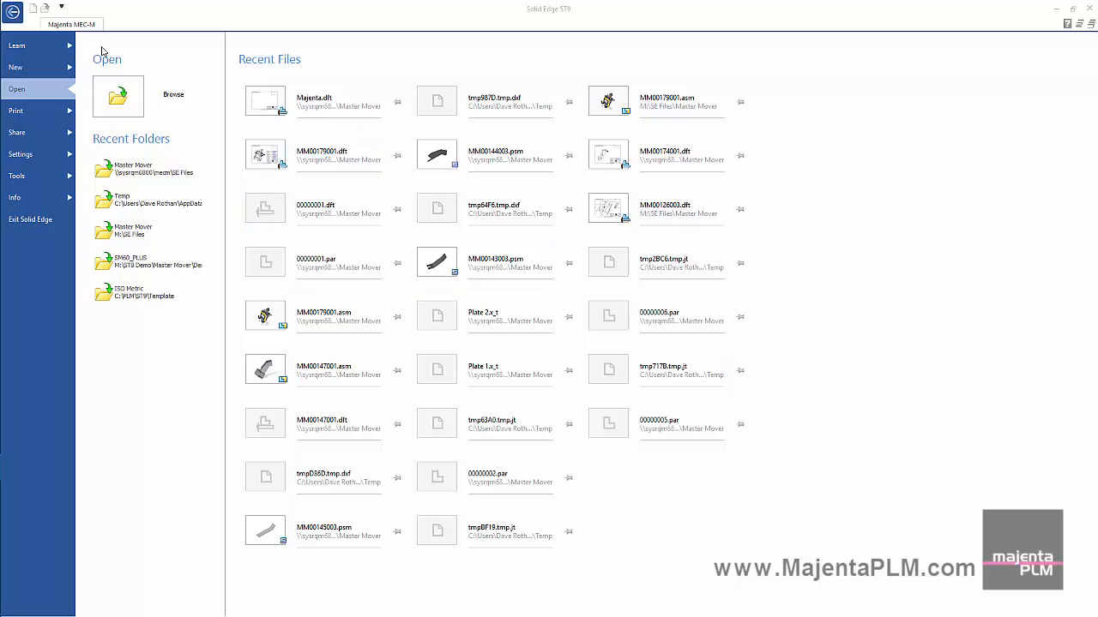
- Confirm the MEC-M SQL server, root and issue folder settings so the server connection succeeds
click(14, 11)
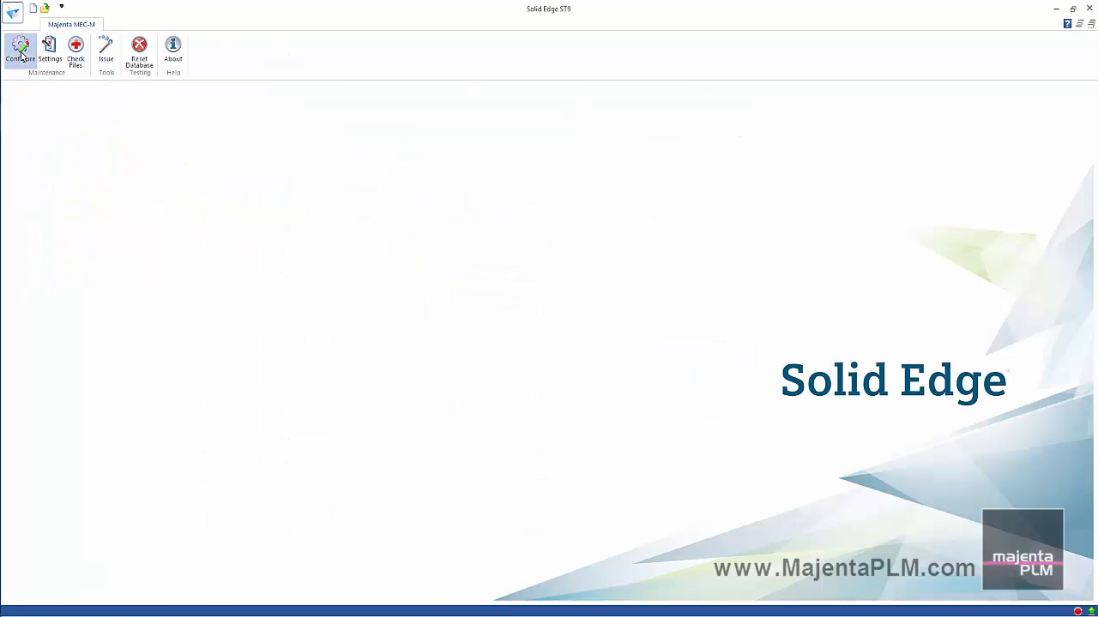
click(21, 48)
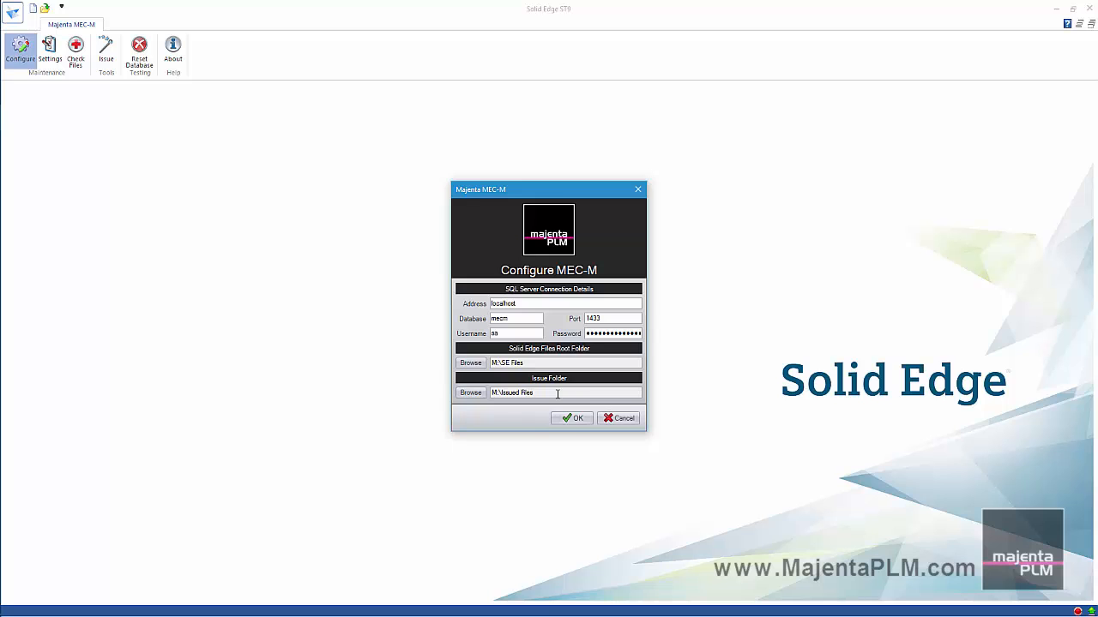
click(573, 418)
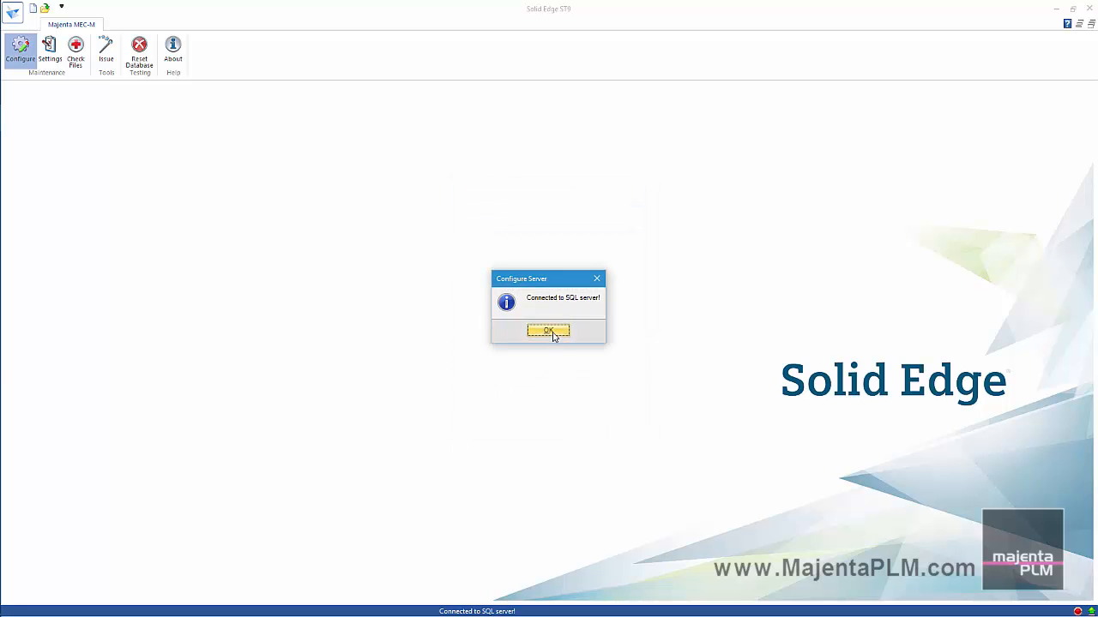
- Review the MEC-M settings' Properties, Projects and File Types lists
click(549, 333)
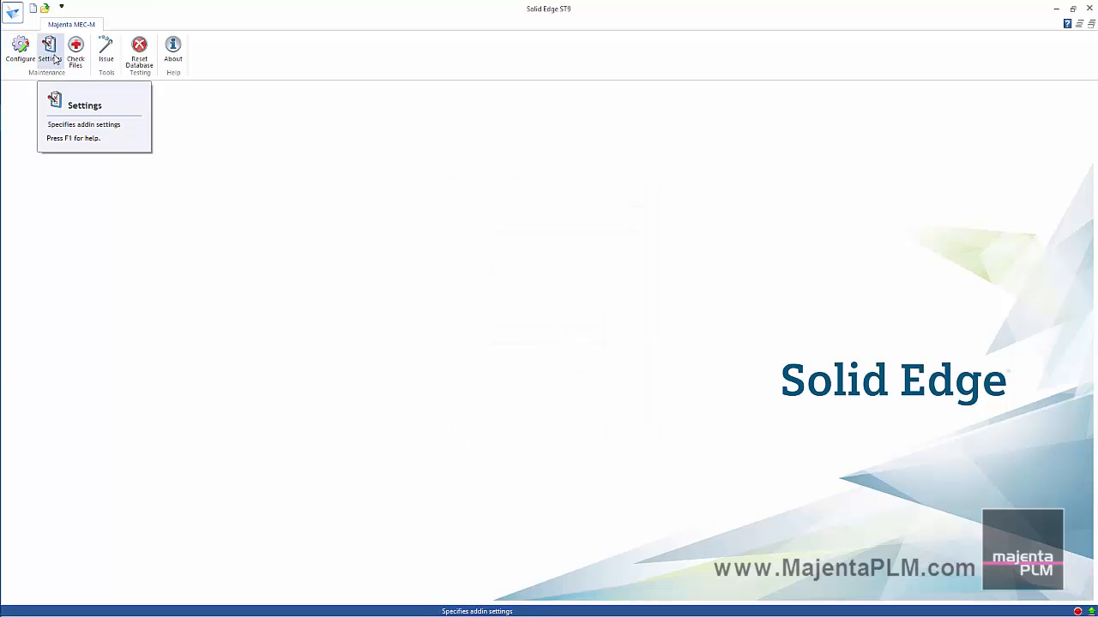
click(48, 48)
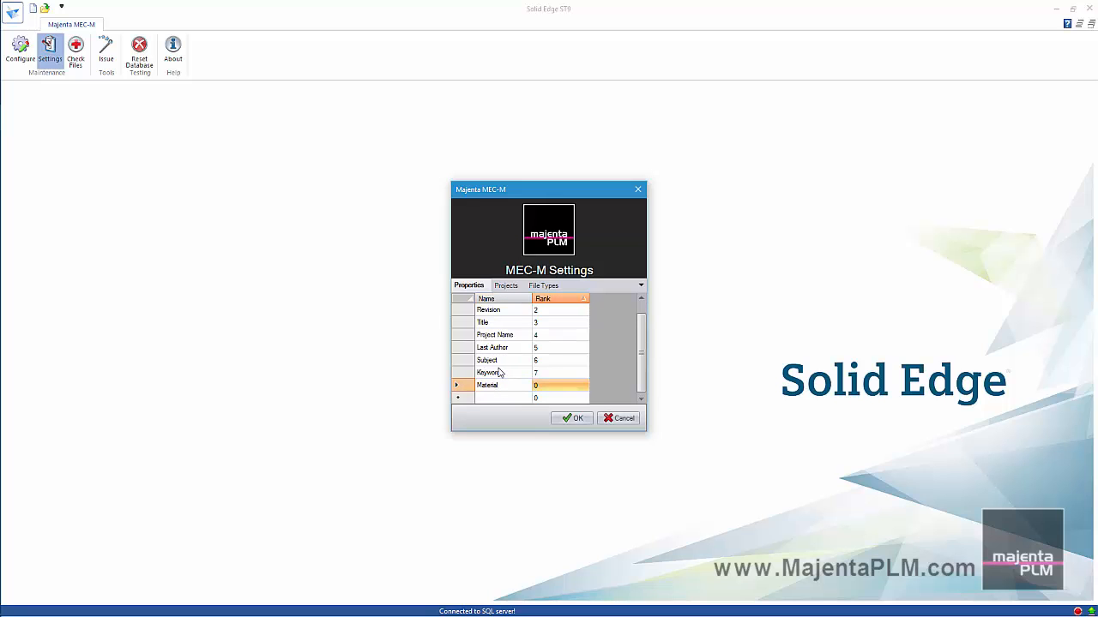
click(506, 285)
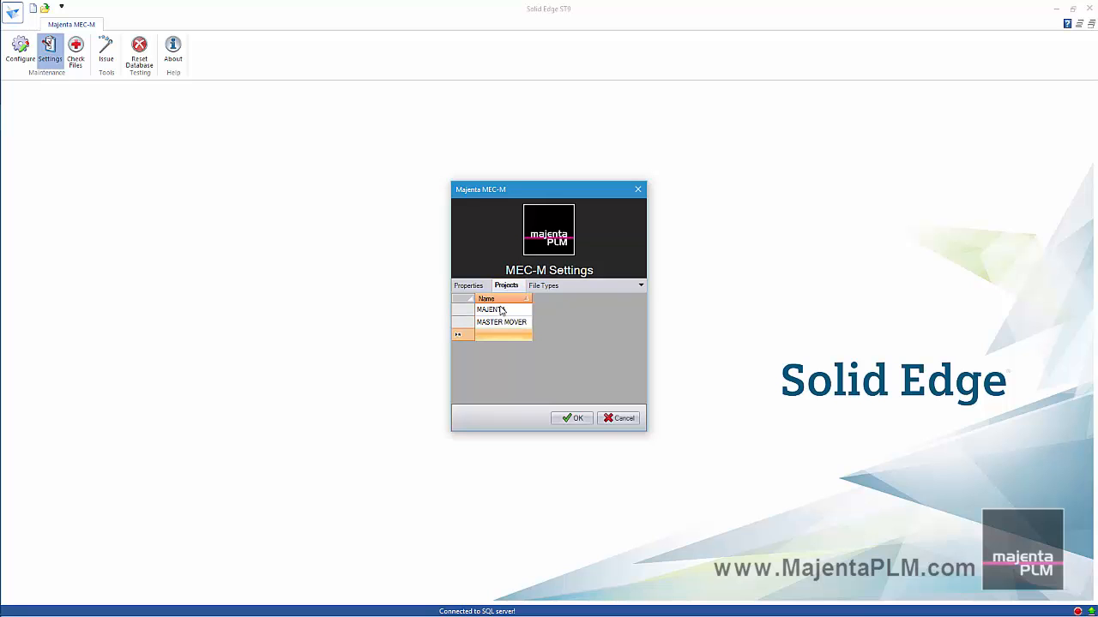
click(546, 285)
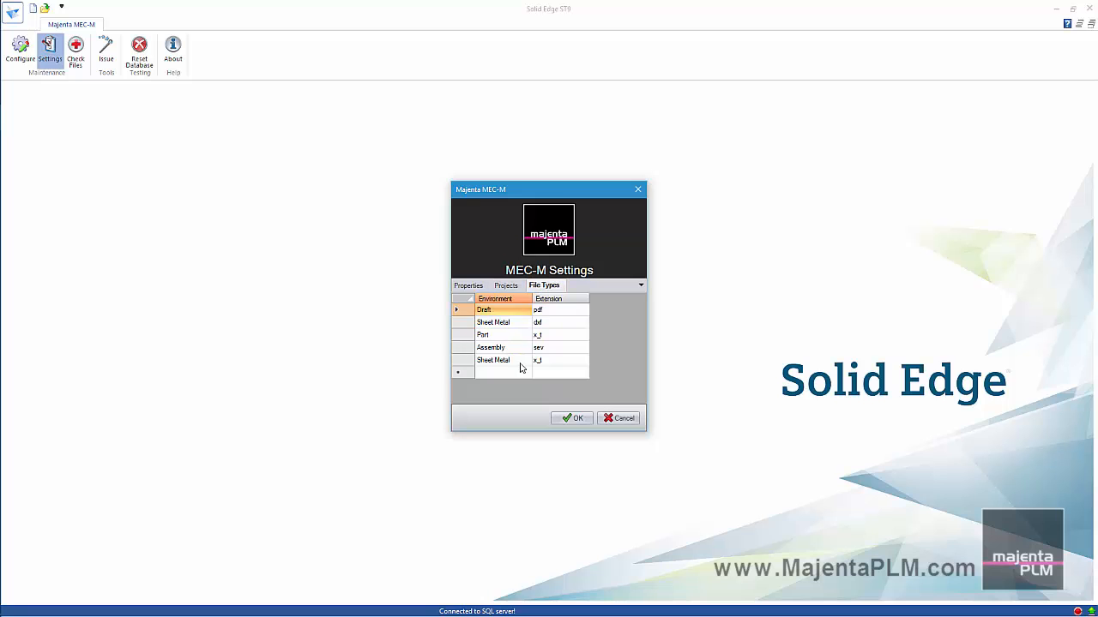
- Add a new Part environment row with its extension to the file types and save the settings
click(524, 370)
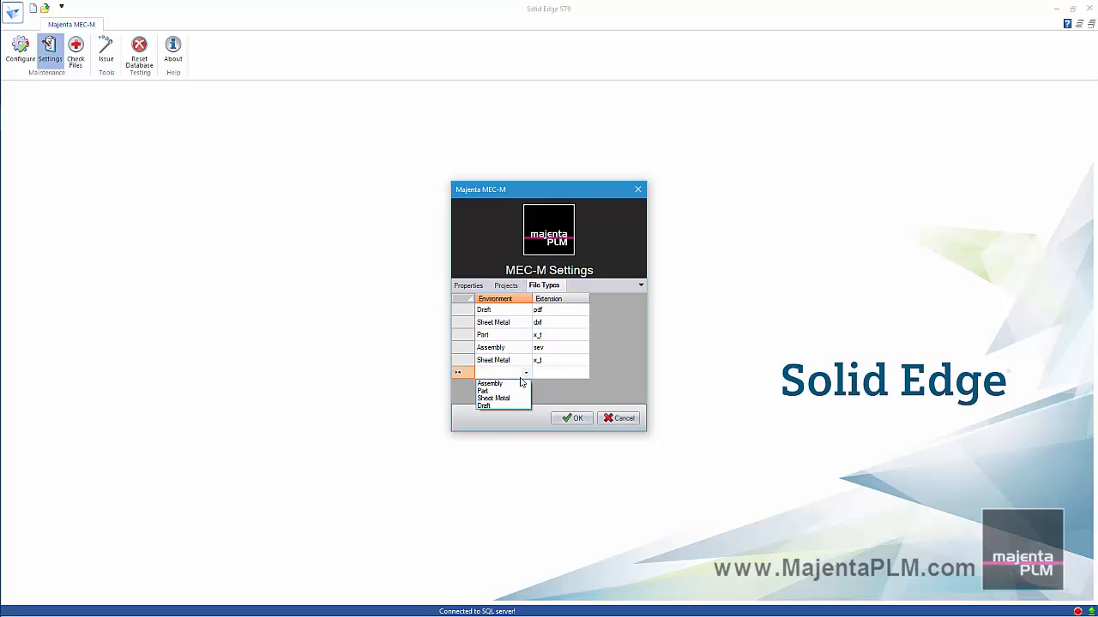
click(484, 391)
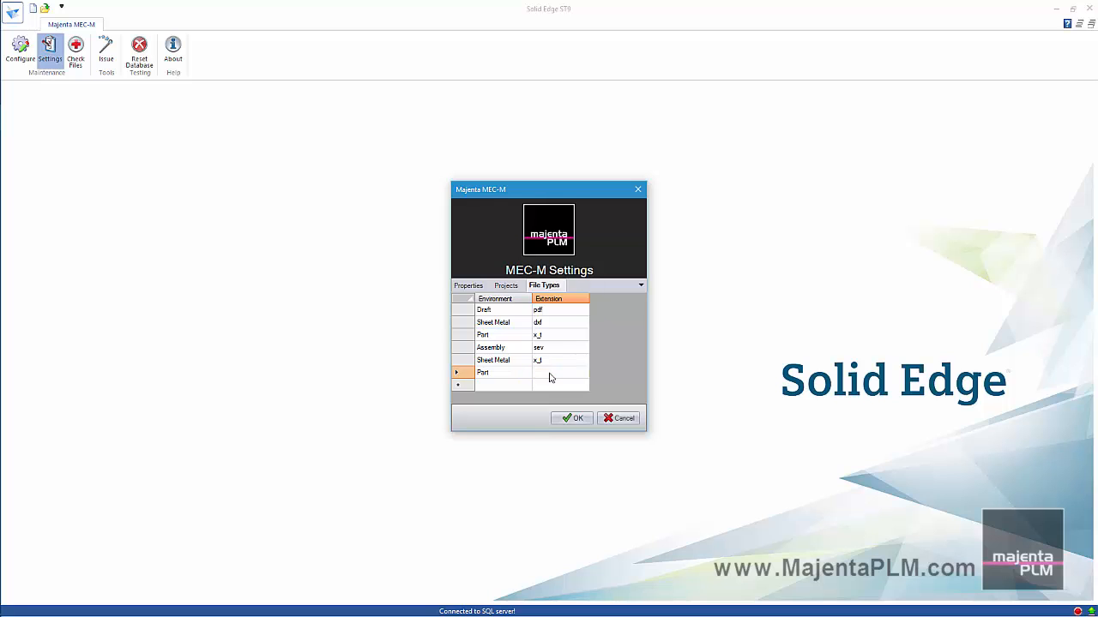
click(483, 384)
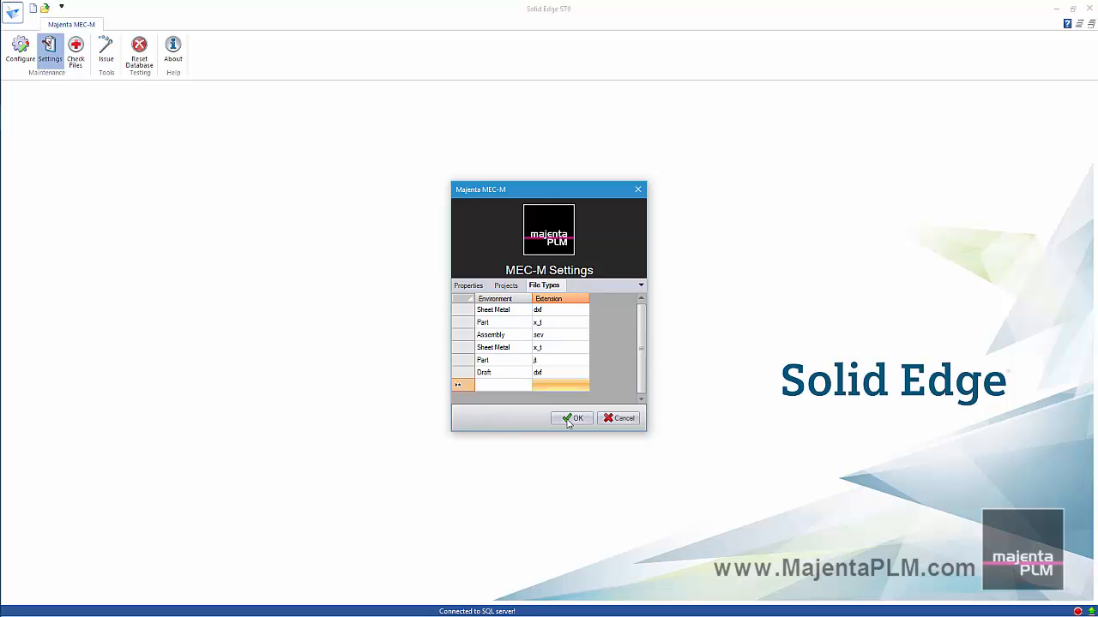
click(573, 418)
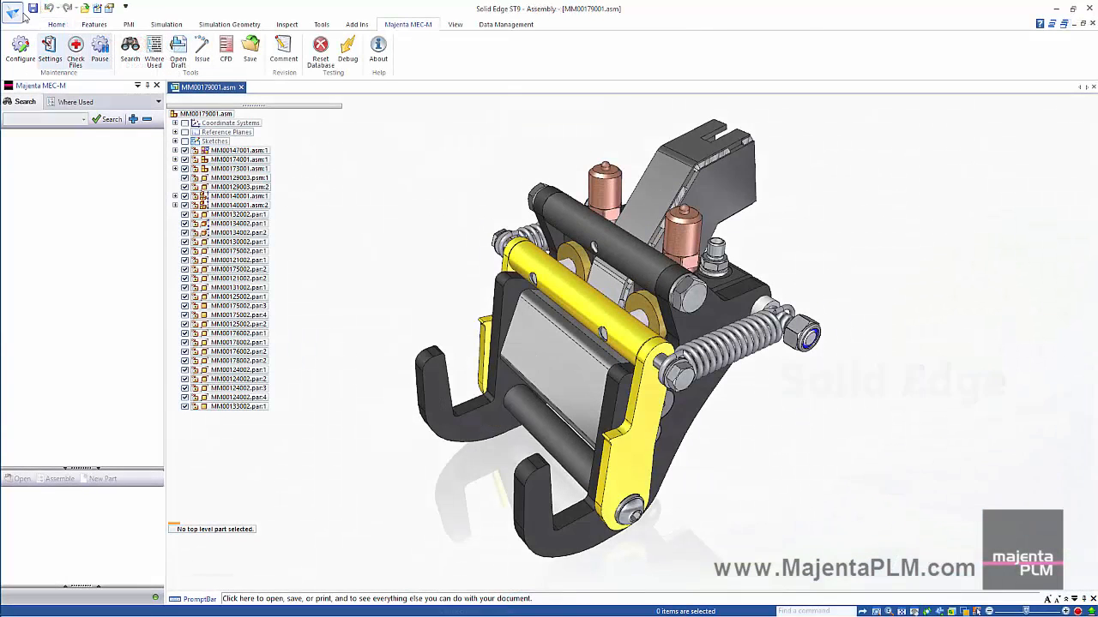
mouse_move(32, 7)
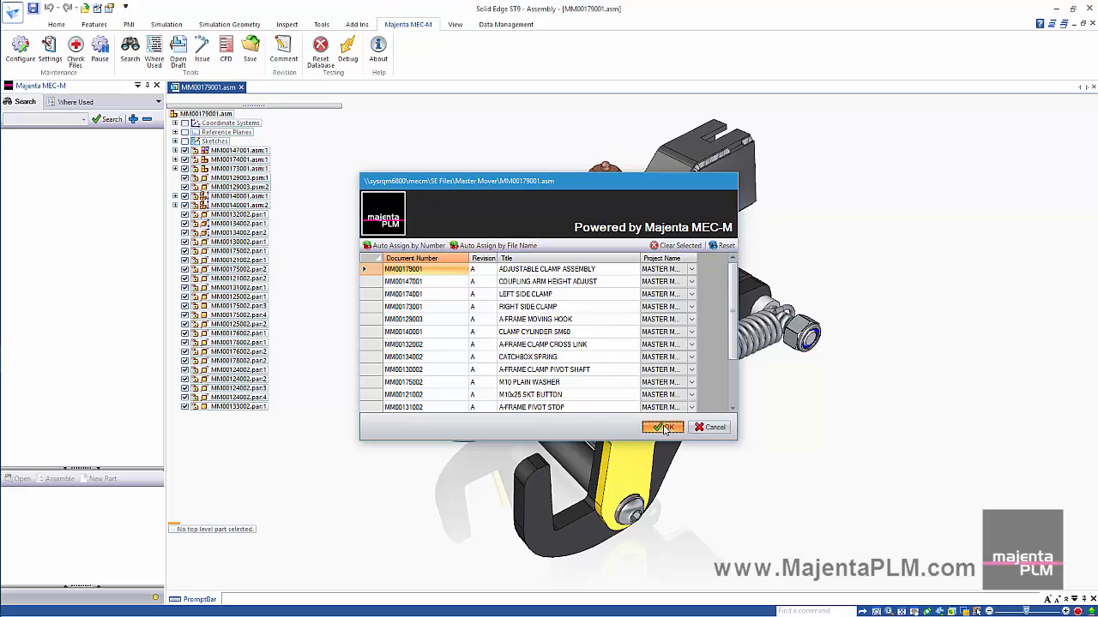
- Register the adjustable clamp assembly documents with the MEC-M server under Master Mover
click(663, 427)
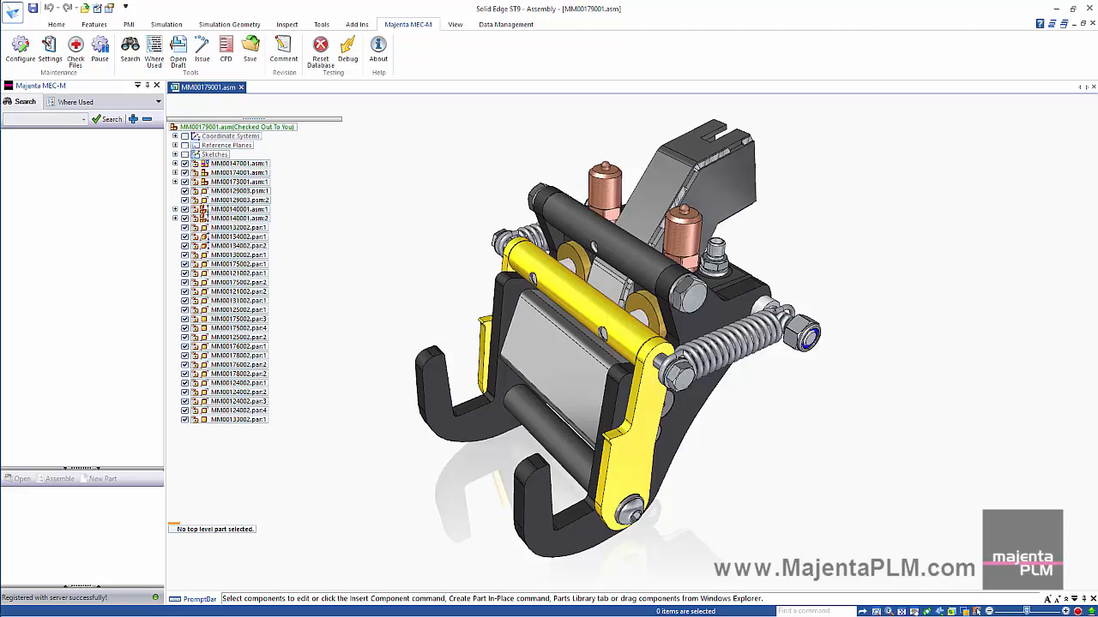
- Search the MEC-M panel for registered documents and expand all branches to their latest working versions
click(55, 24)
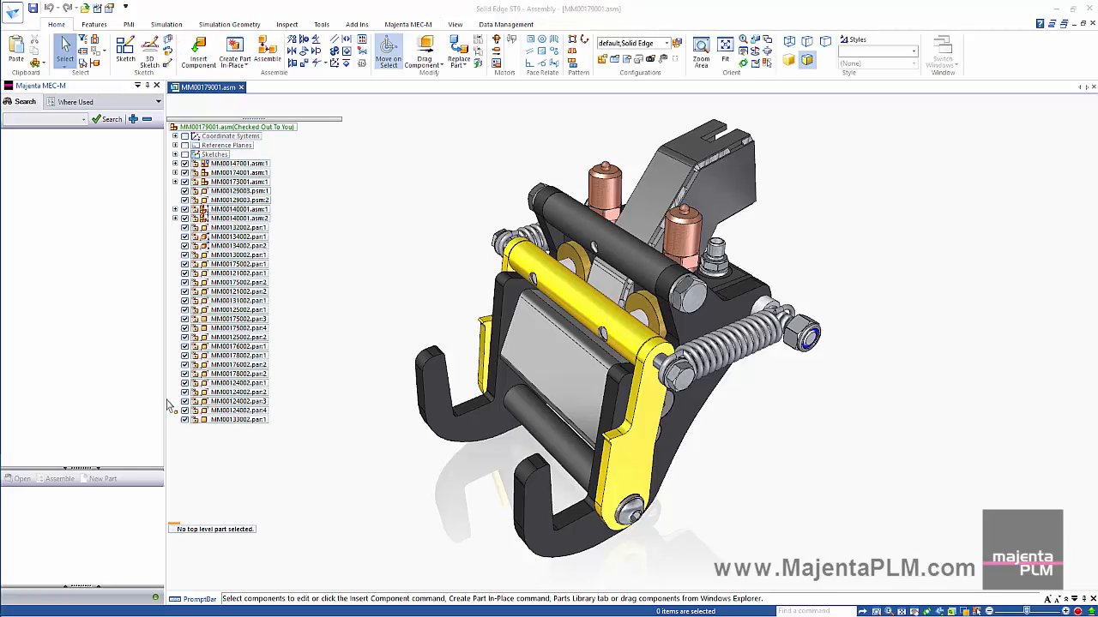
click(110, 120)
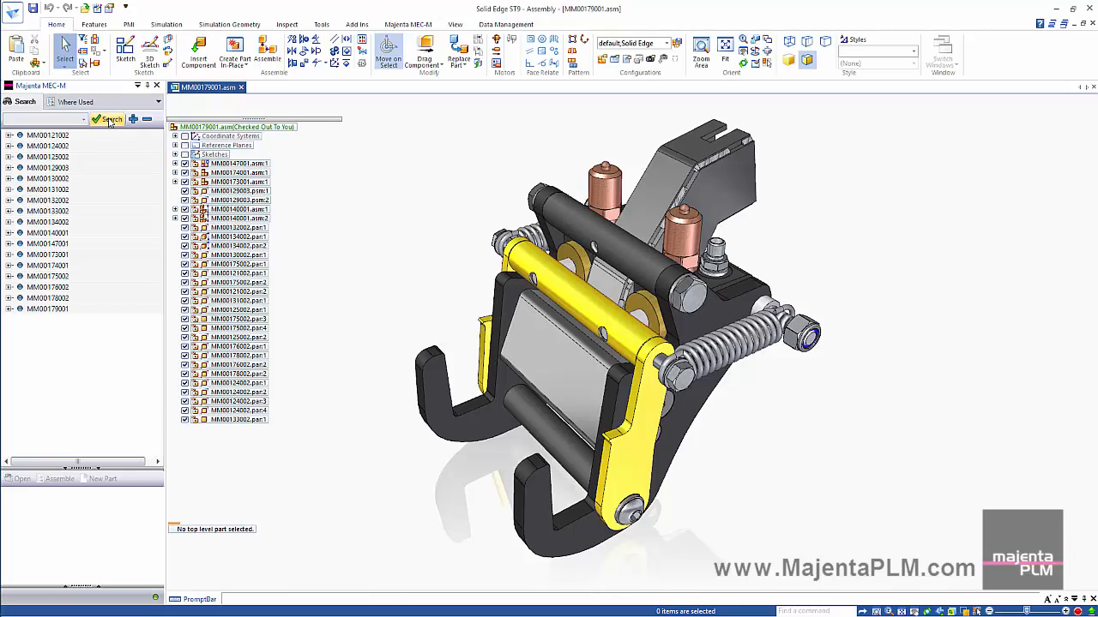
mouse_move(134, 120)
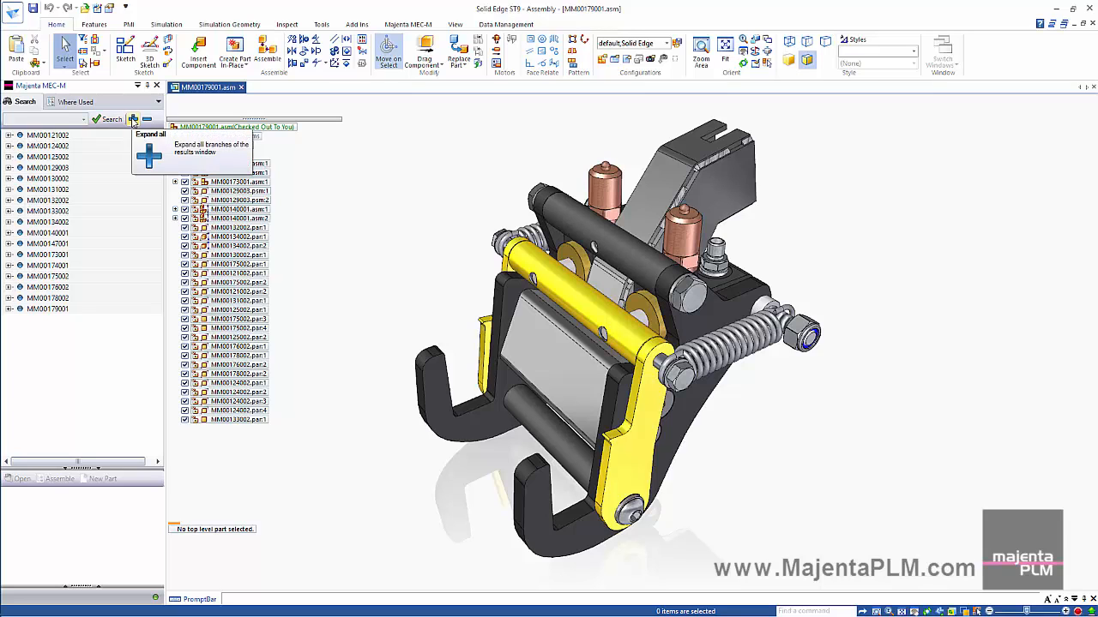
click(132, 120)
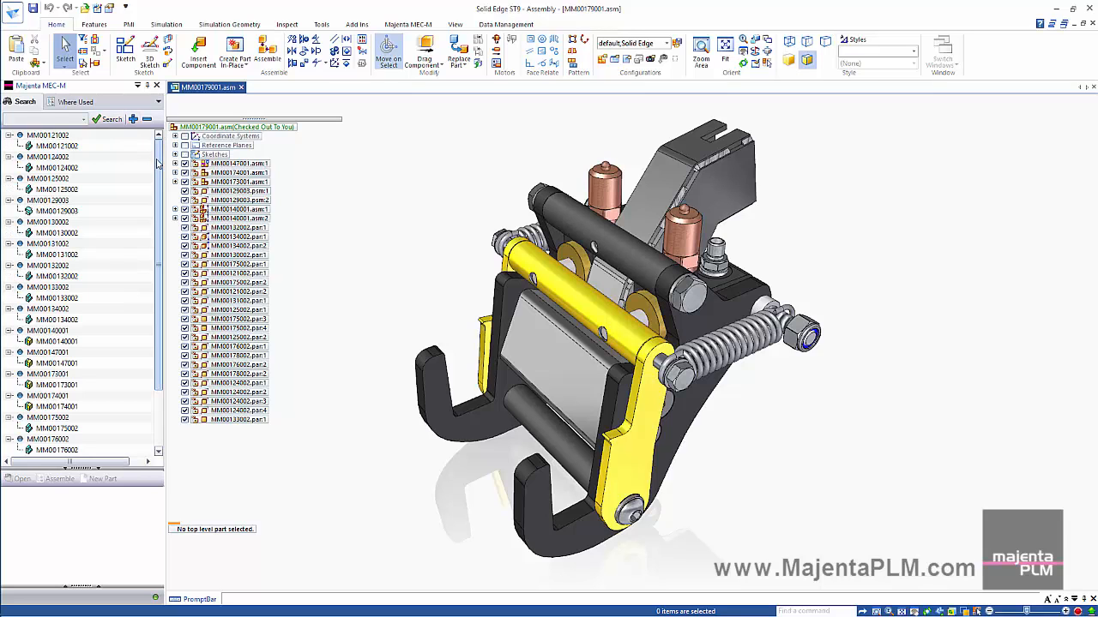
scroll(down, 3)
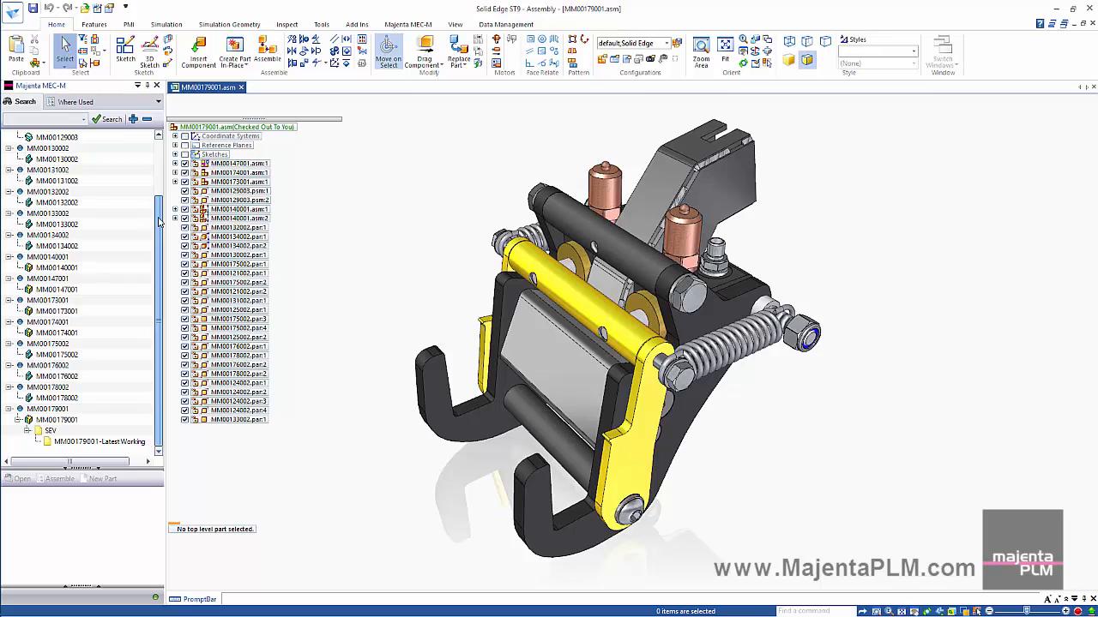
scroll(up, 3)
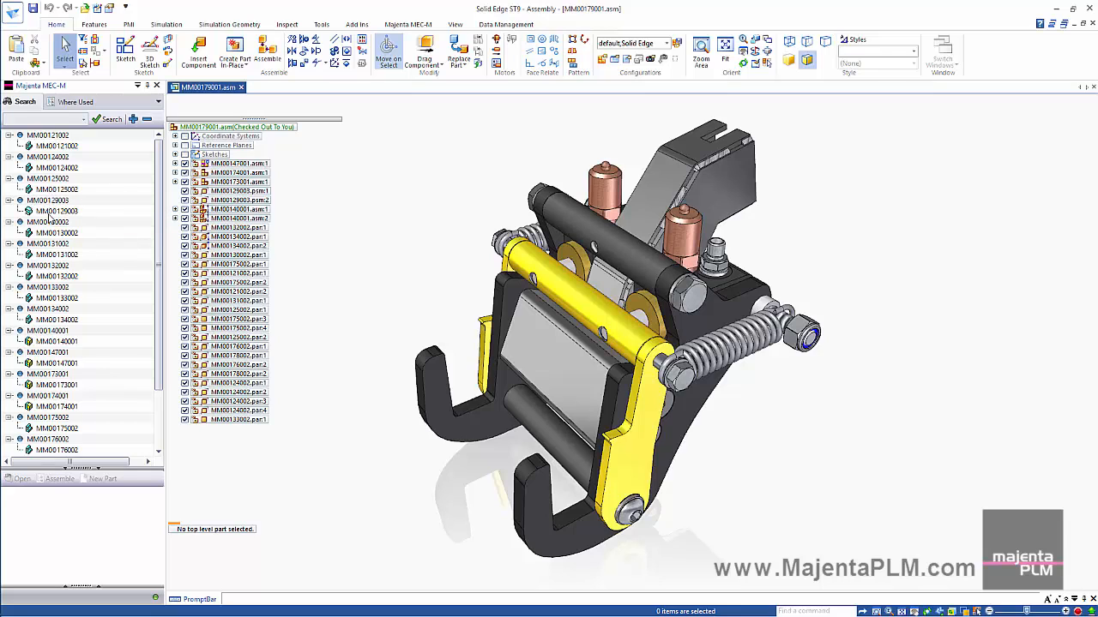
mouse_move(158, 288)
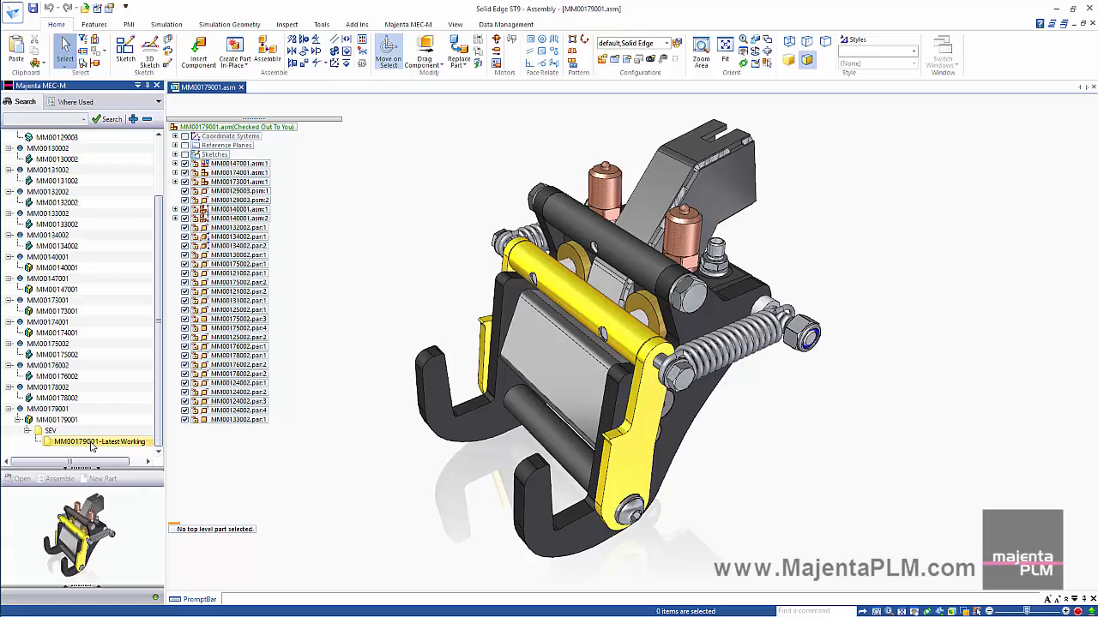
mouse_move(100, 441)
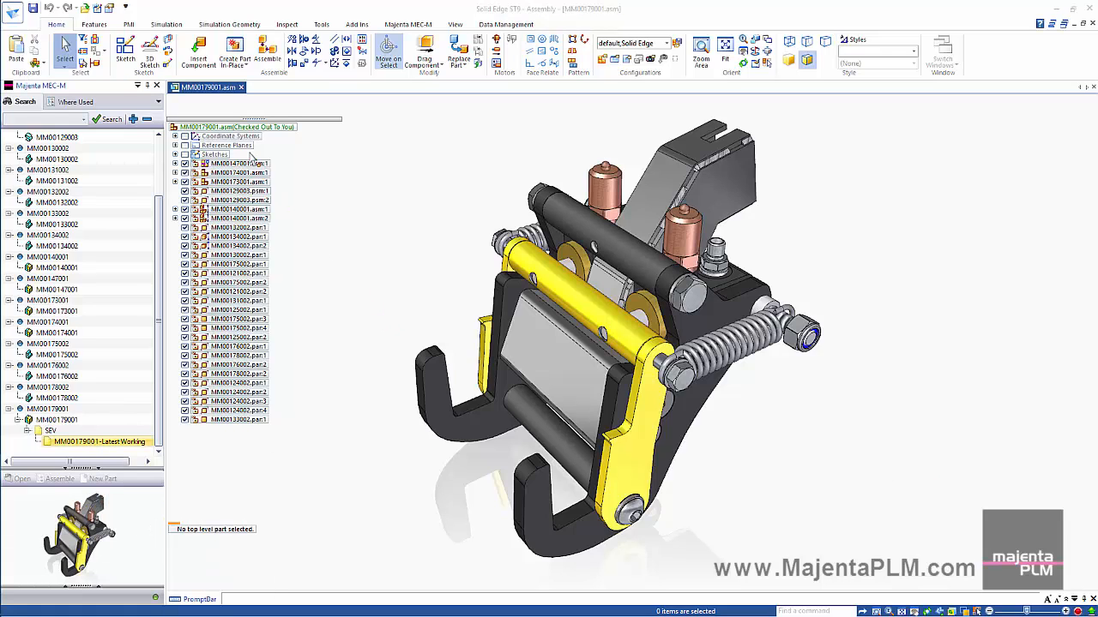
- Confirm the clamp assembly's document status as In Work in its file properties
click(237, 127)
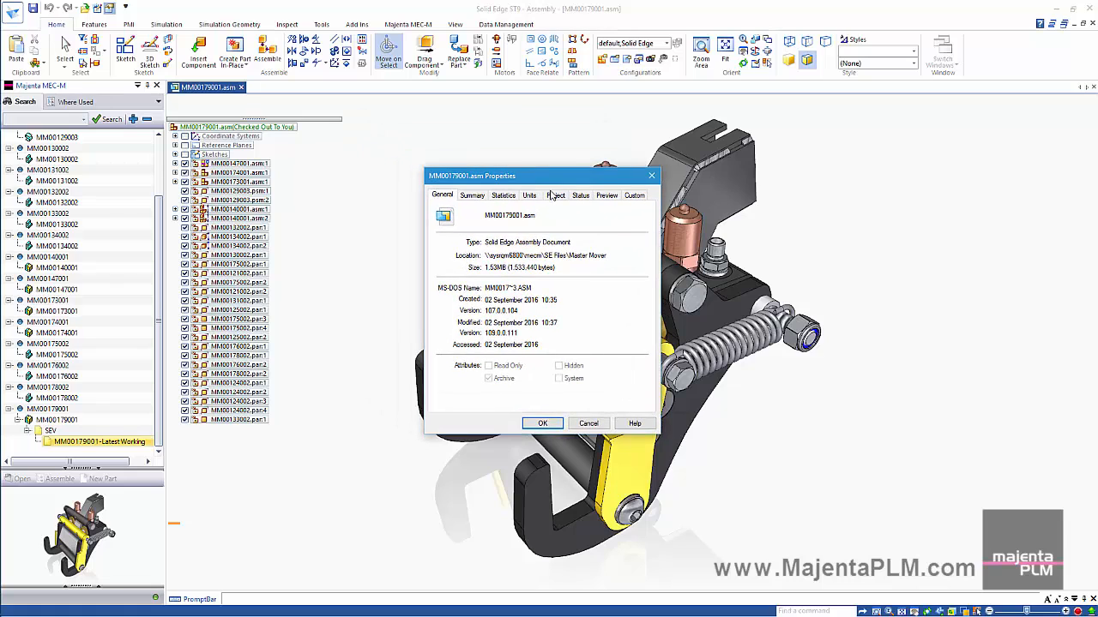
click(580, 195)
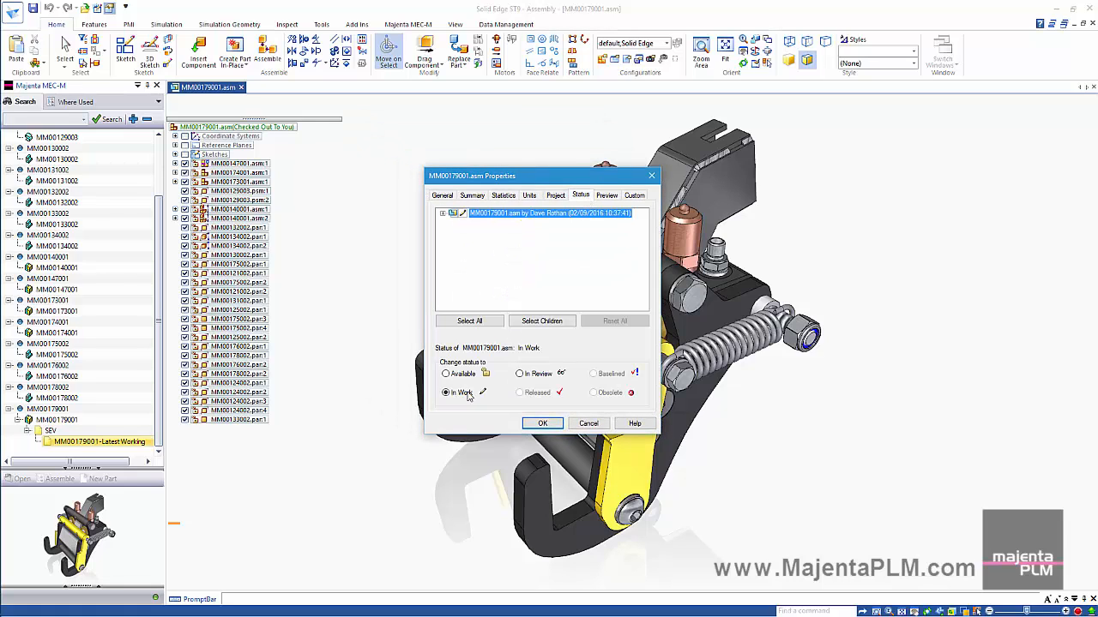
mouse_move(542, 423)
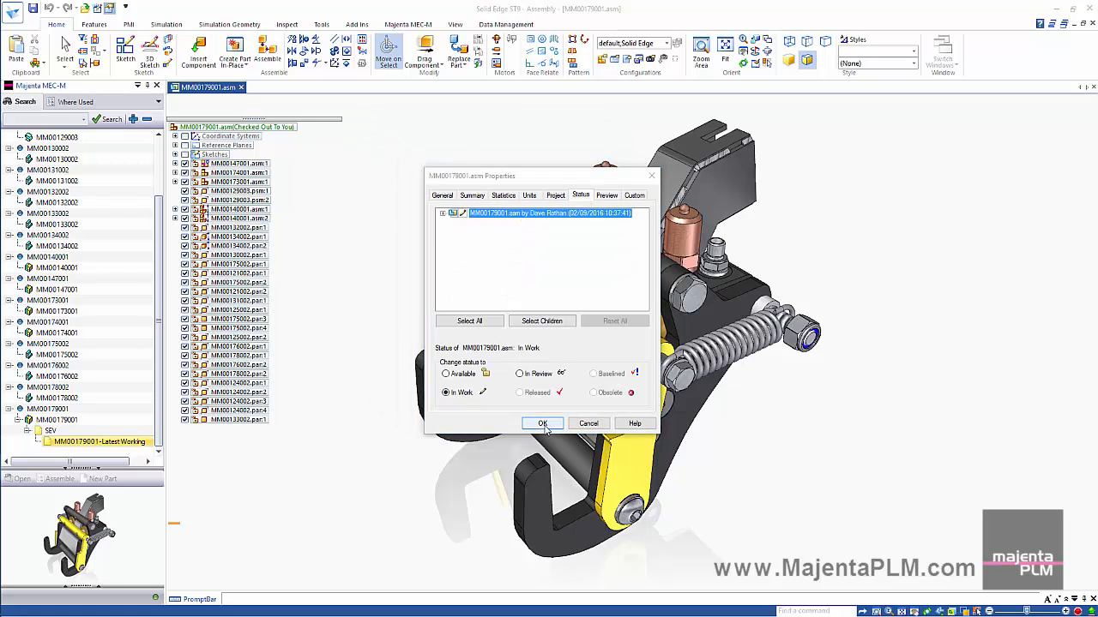
click(542, 422)
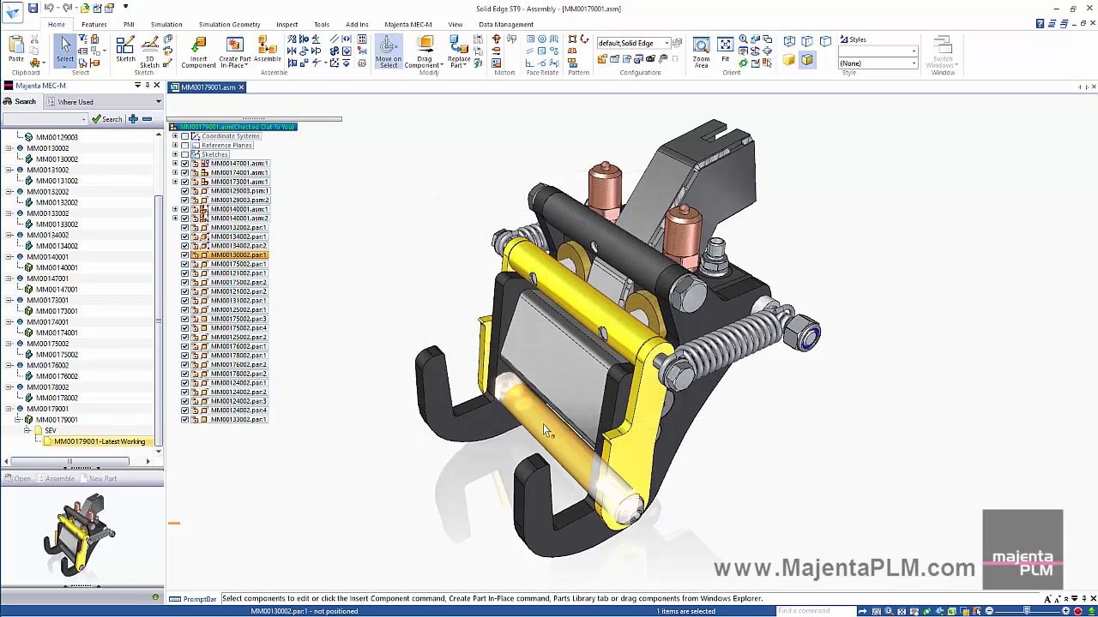
- Open the coupling arm sub-assembly, auto-assign document numbers and register it with the server
right_click(236, 165)
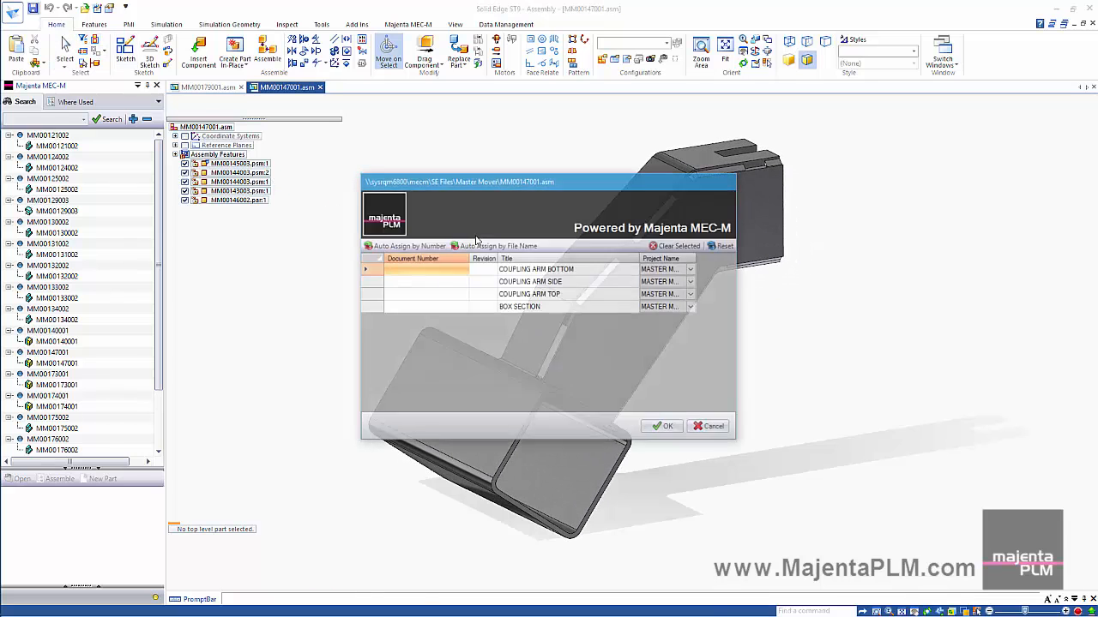
click(497, 247)
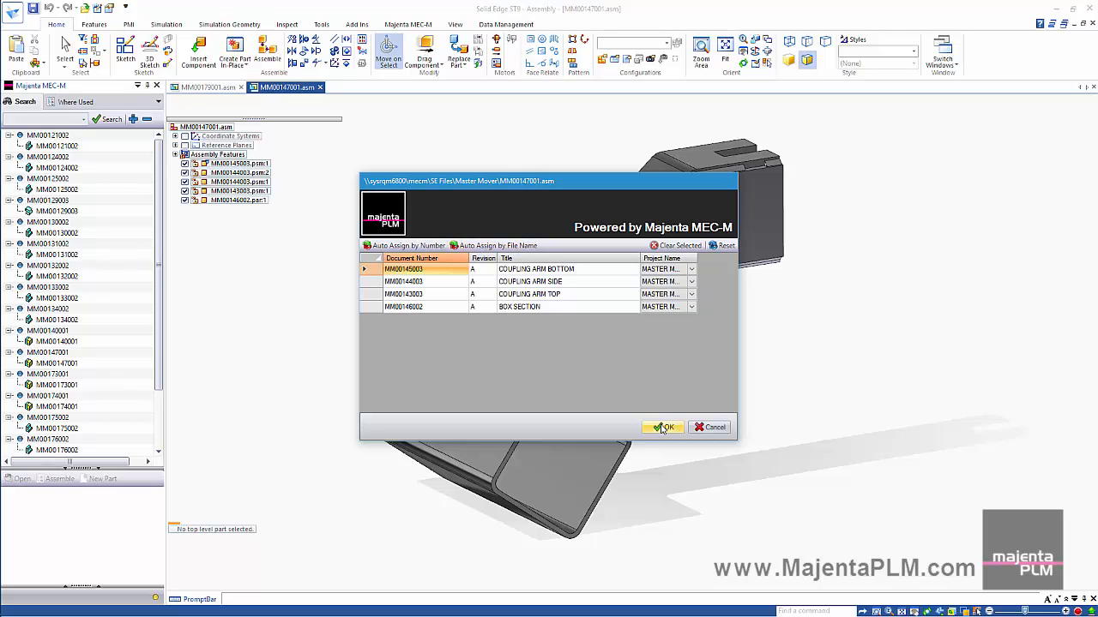
click(666, 427)
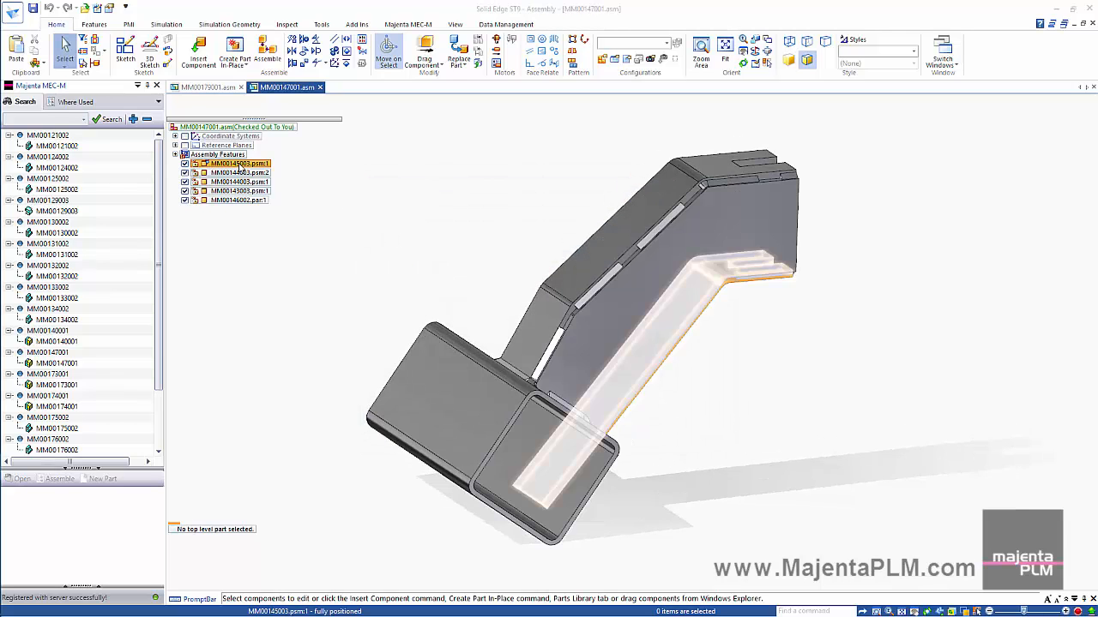
- Check out the coupling arm parts to the user
right_click(231, 163)
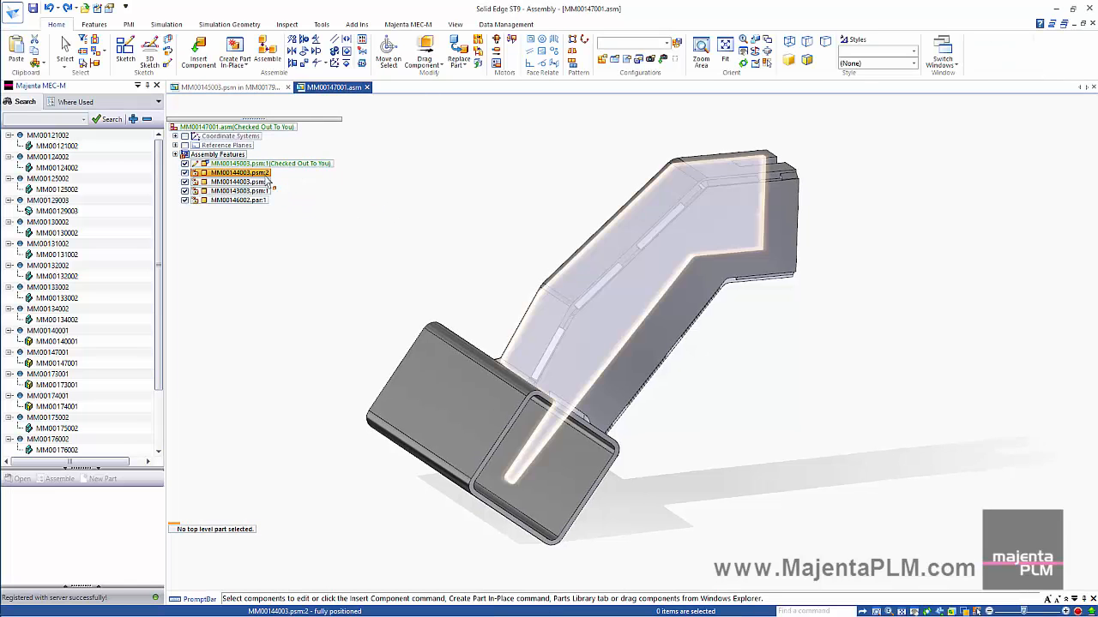
click(271, 163)
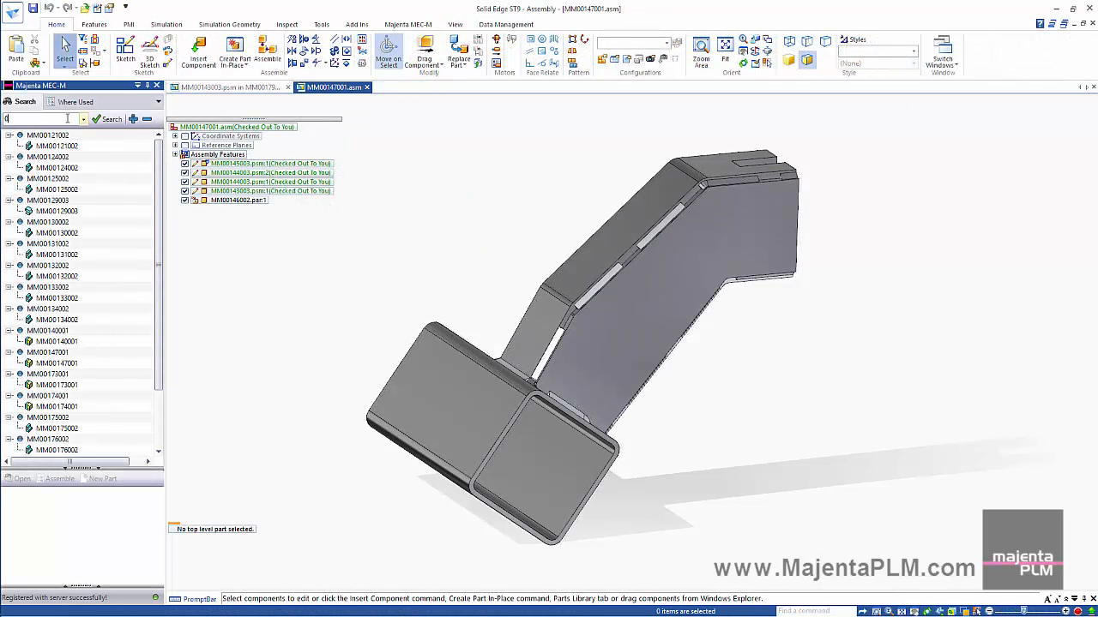
- Search MEC-M for items matching 003 and expand the results to show their files
text(003)
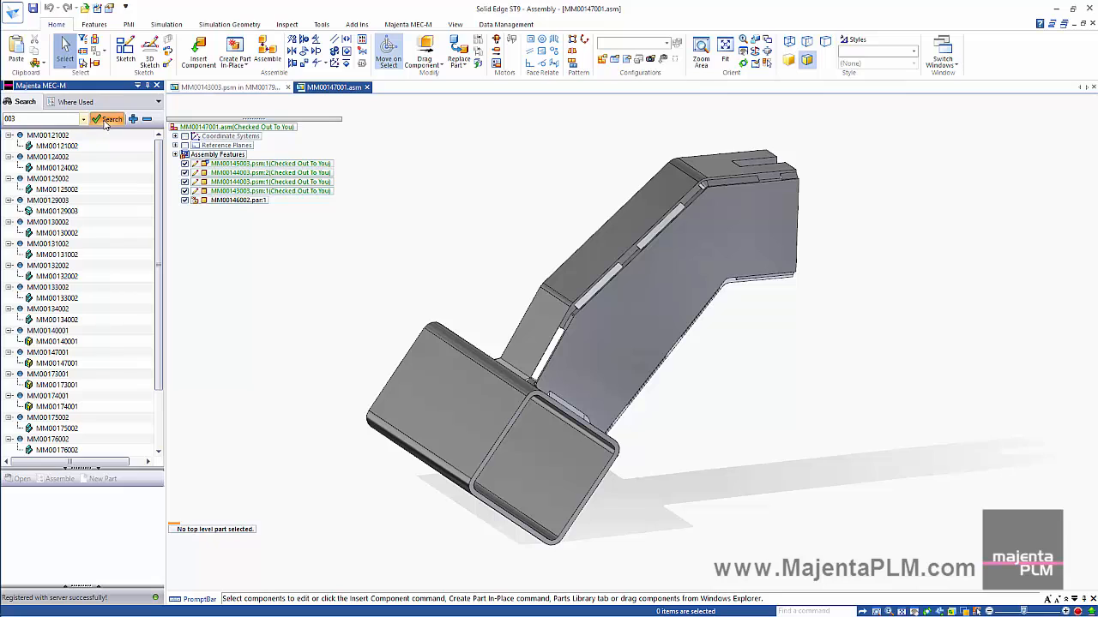
click(106, 120)
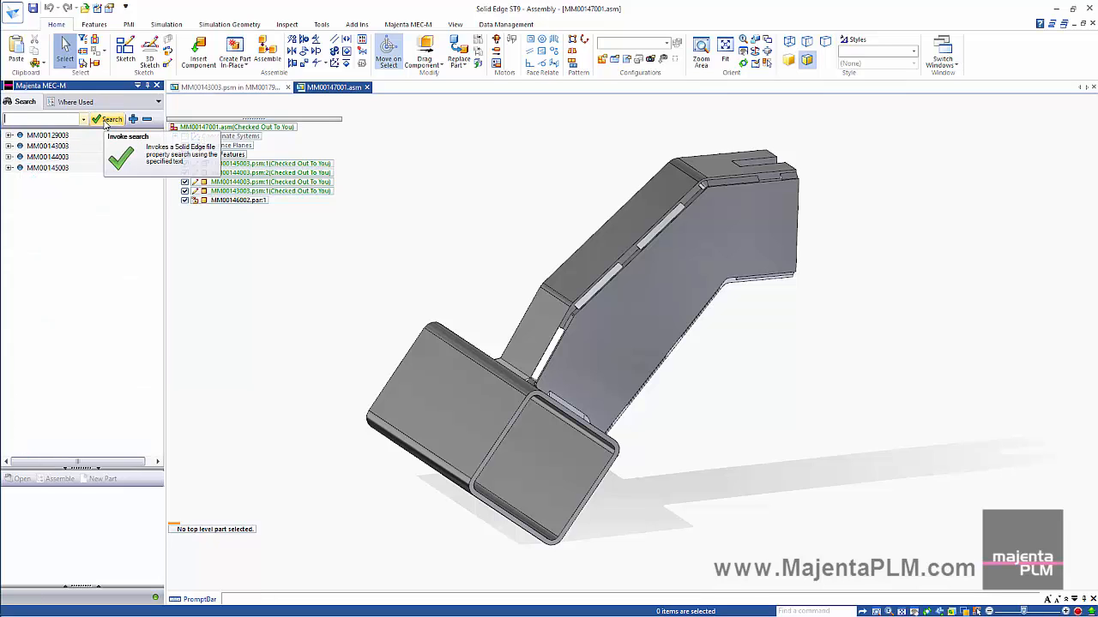
click(111, 120)
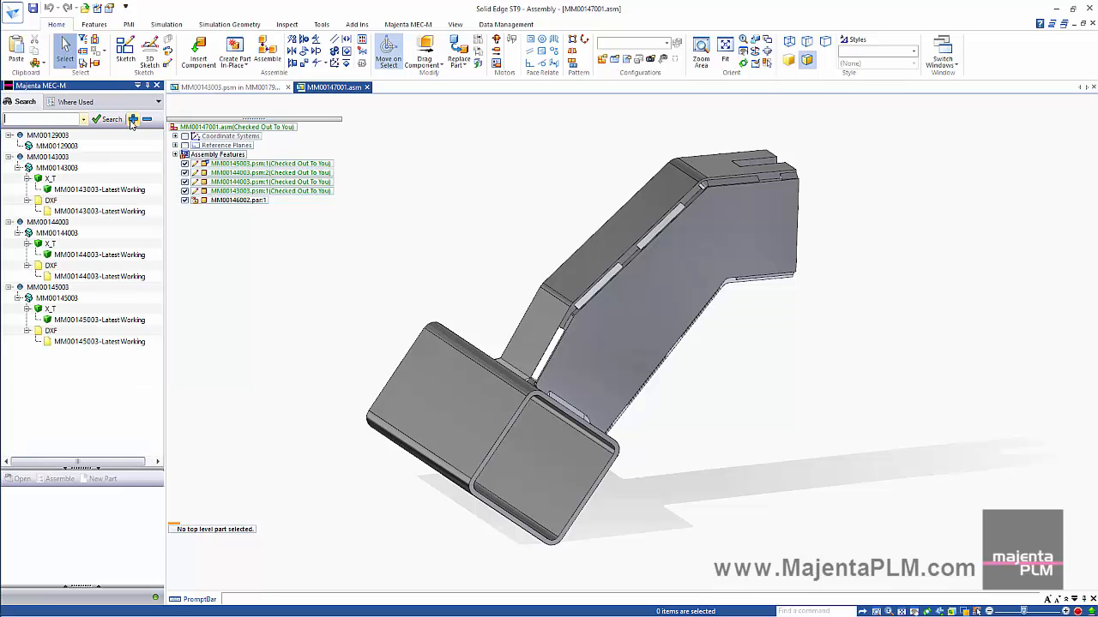
- Preview the X_T files of MM00142003, MM00144003 and MM00145003 and its DXF file
click(99, 188)
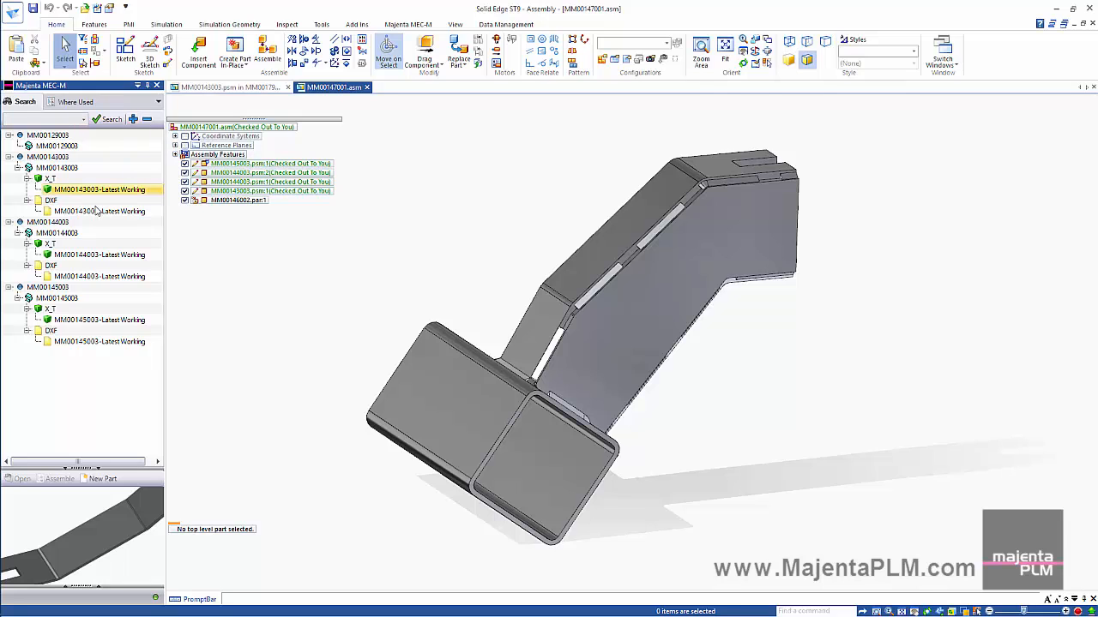
click(99, 254)
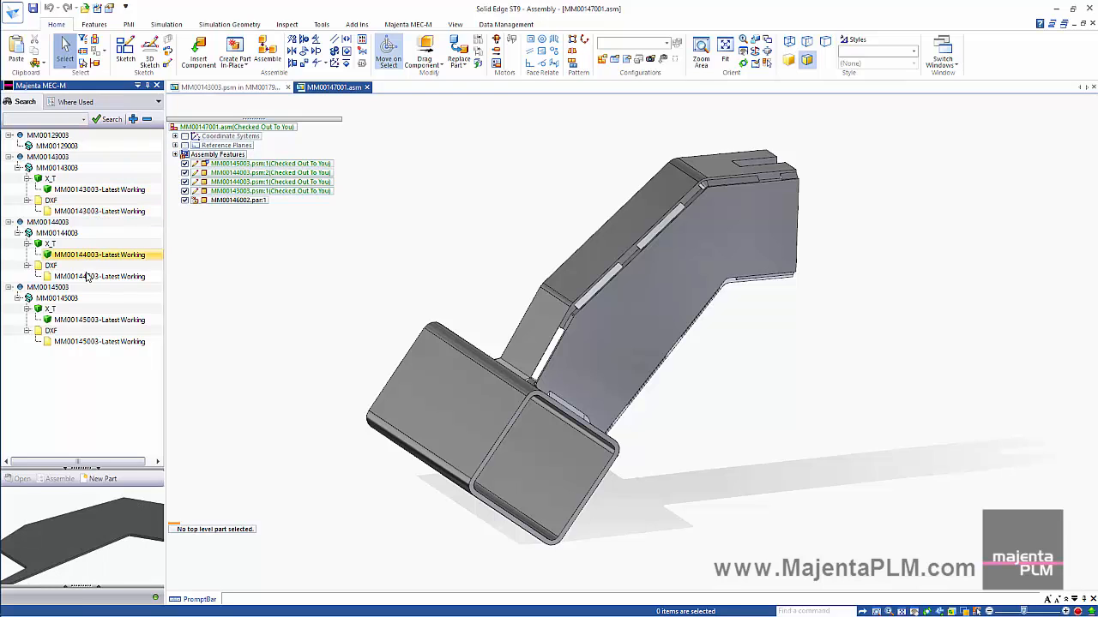
click(100, 319)
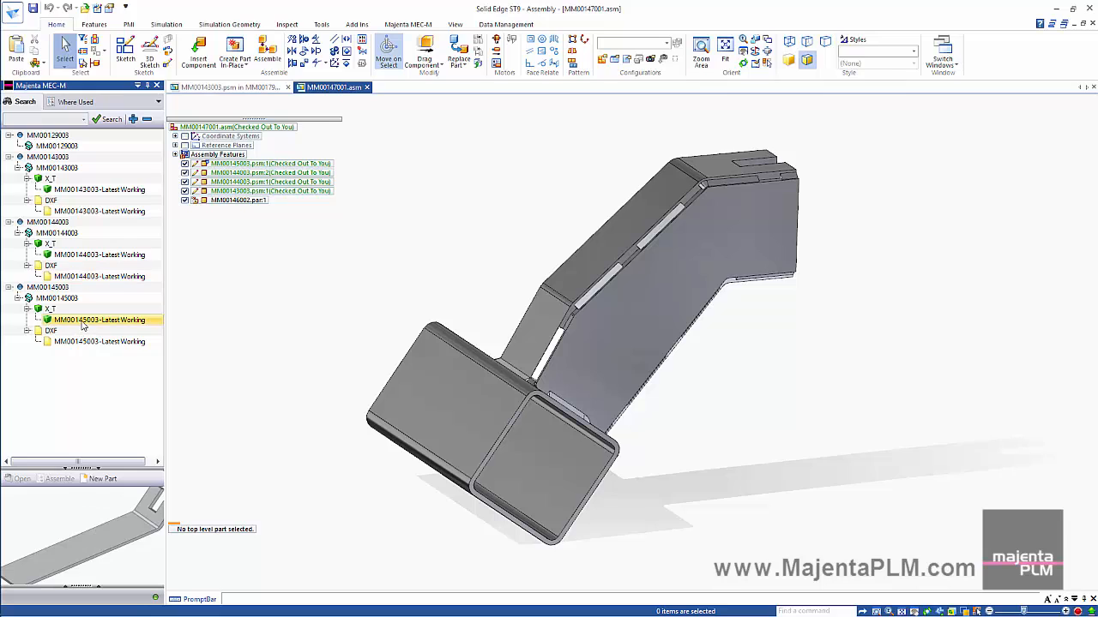
mouse_move(83, 342)
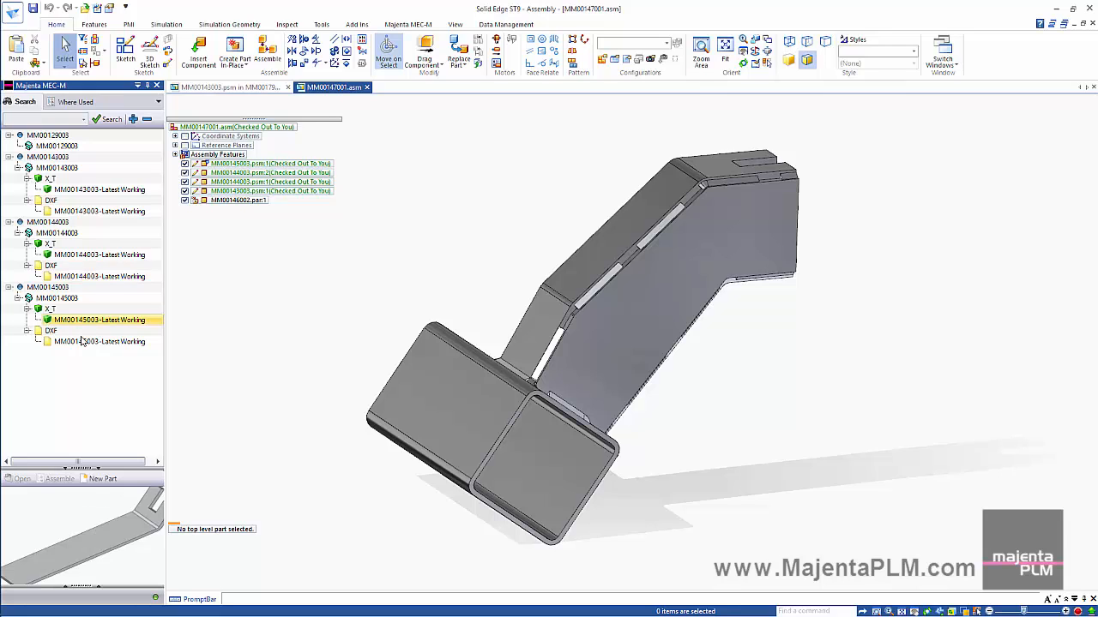
click(100, 342)
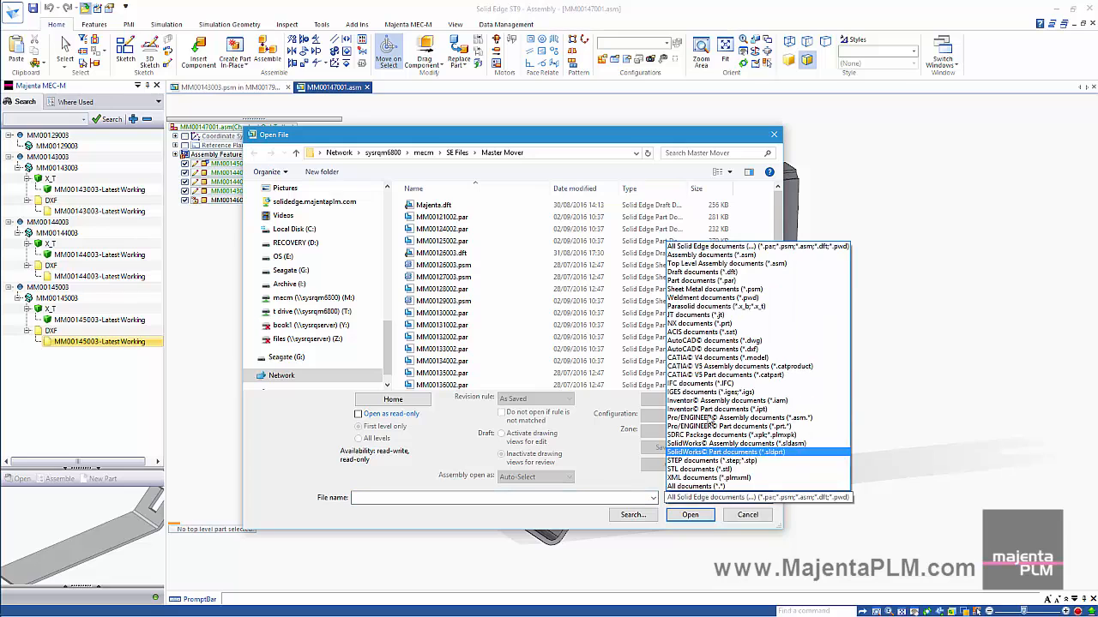
- Open Plate 1.x_t as a new part from the iso metric part.par template
click(712, 305)
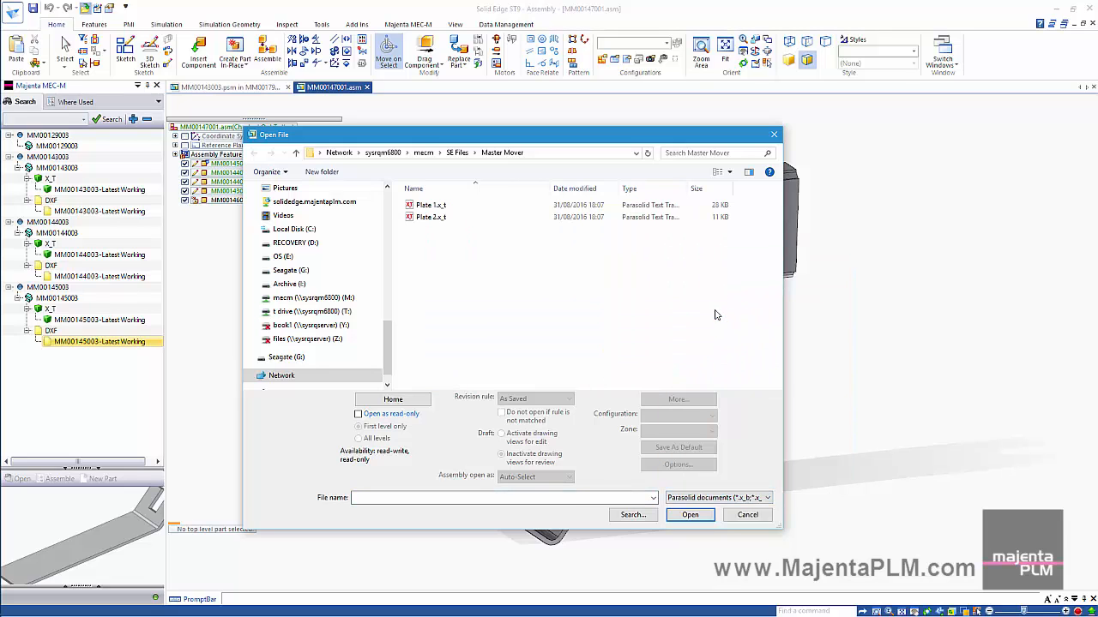
click(432, 205)
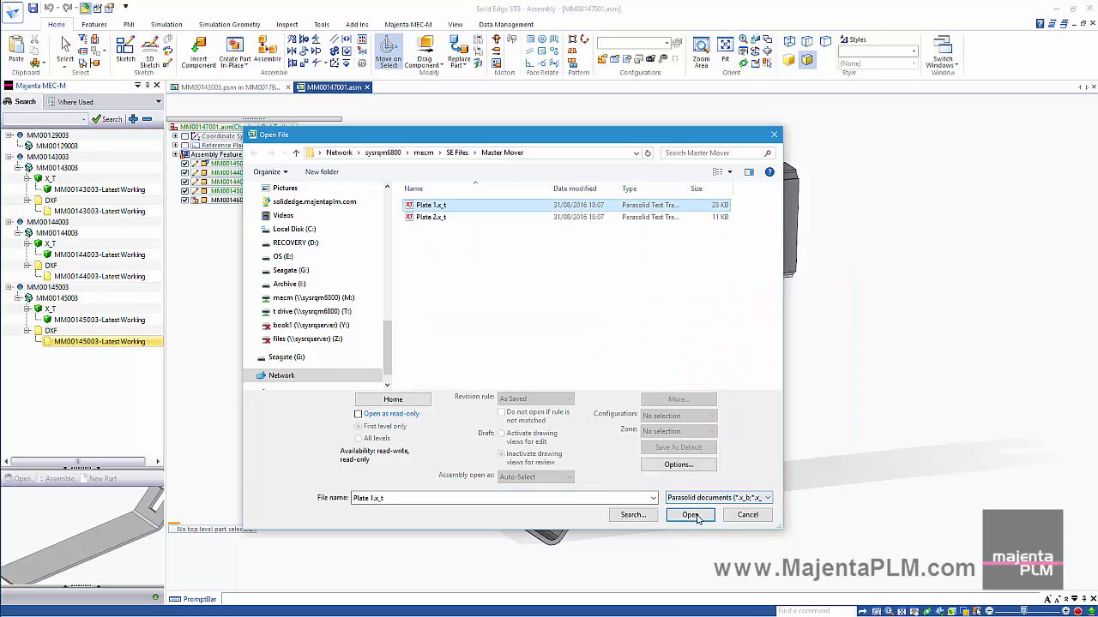
click(691, 515)
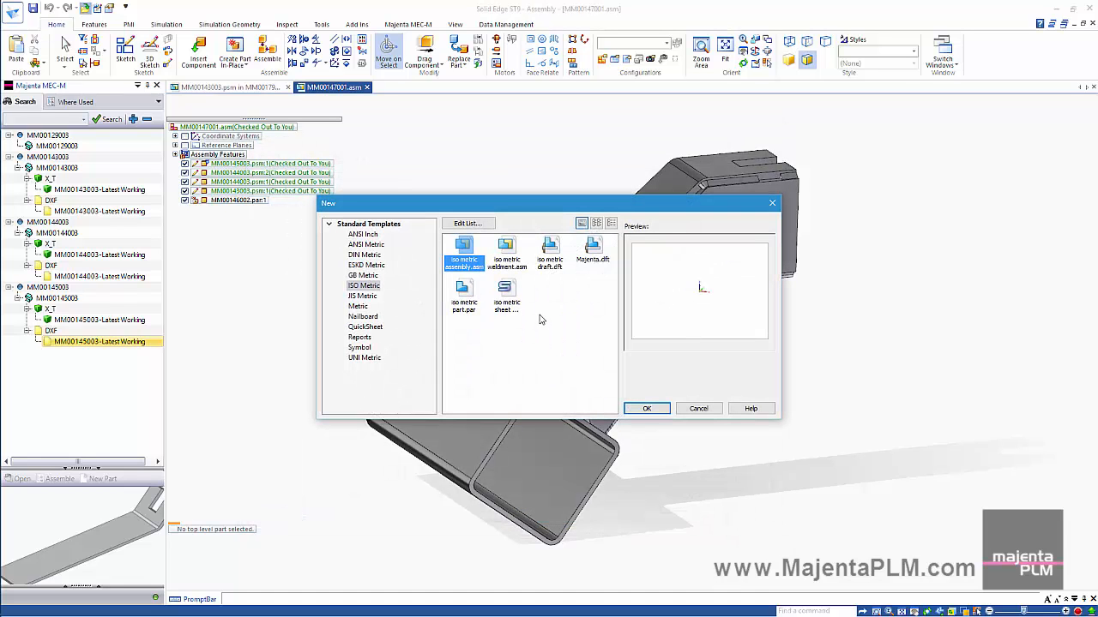
click(463, 300)
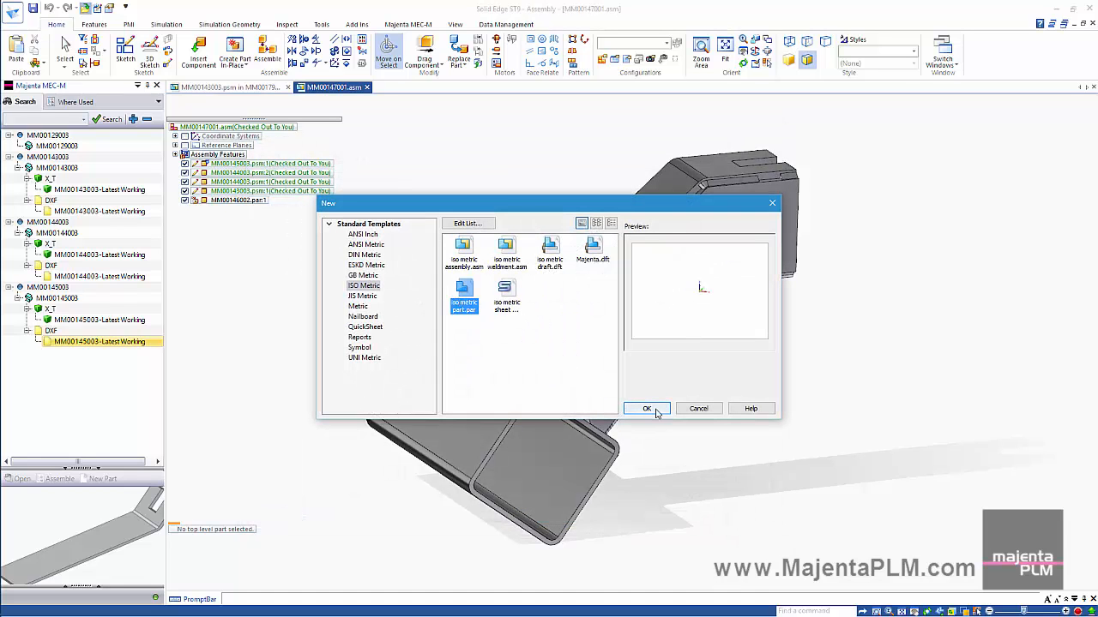
click(647, 408)
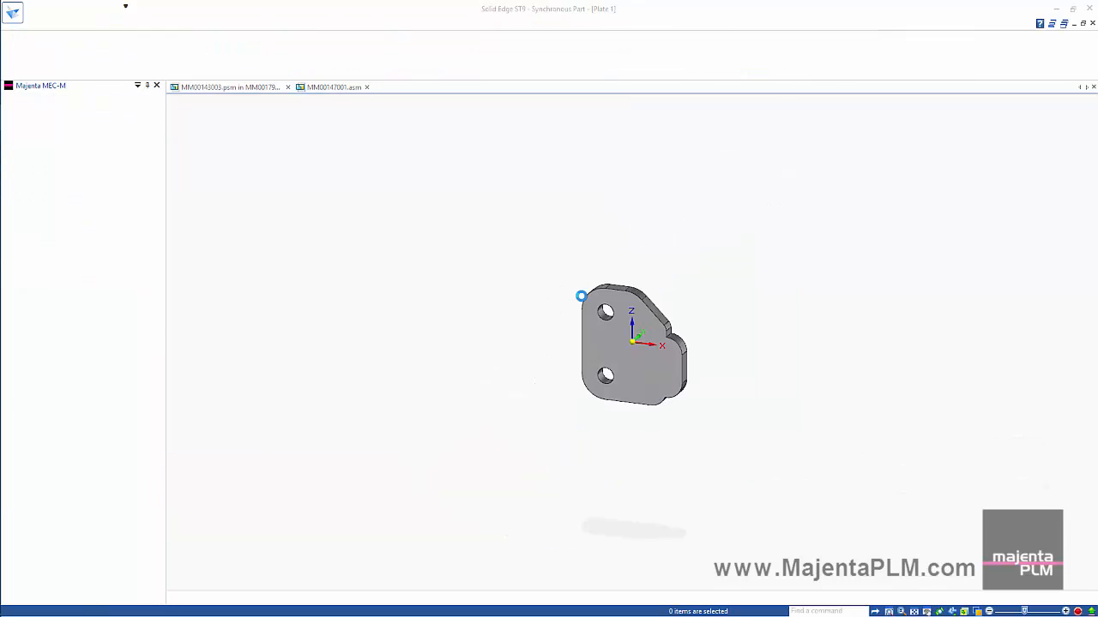
- Apply Steel from the Material Table, replacing the plate's face styles
click(395, 86)
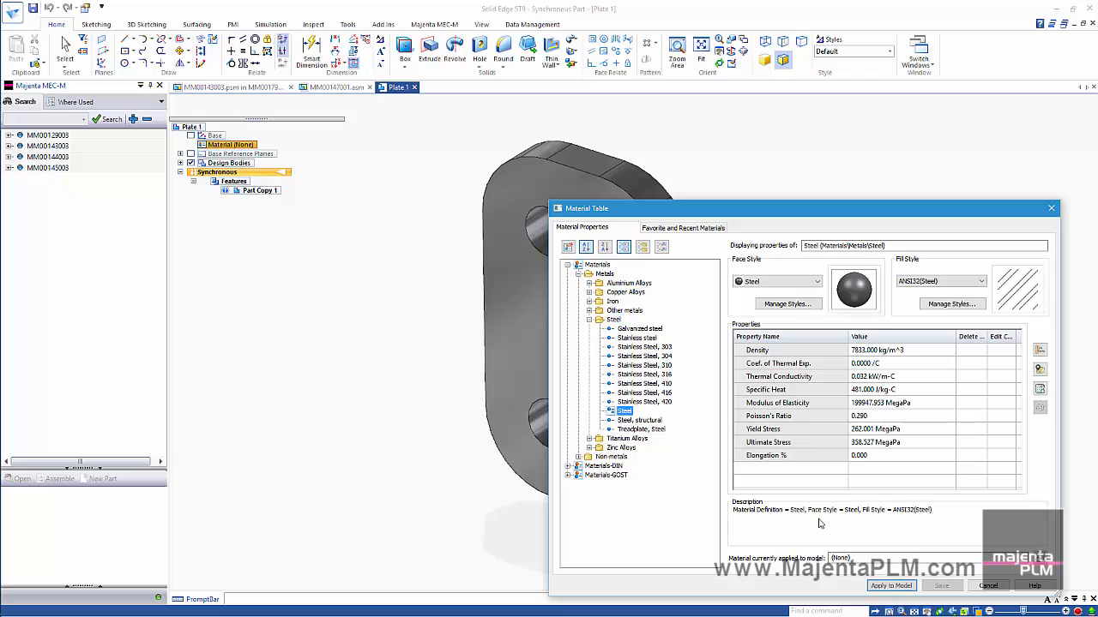
click(891, 586)
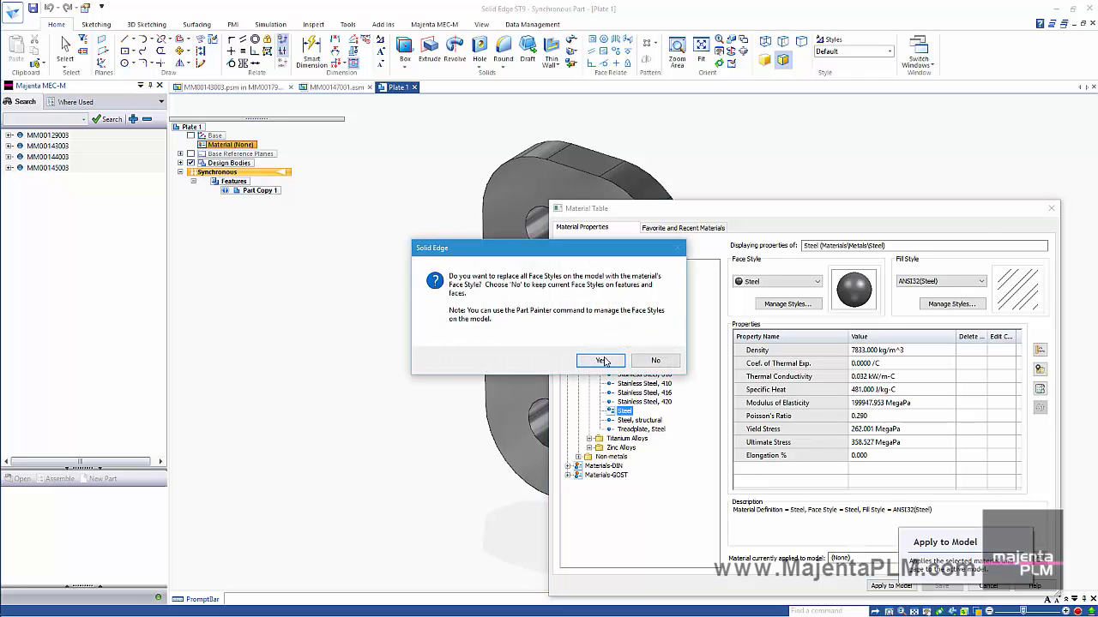
click(601, 360)
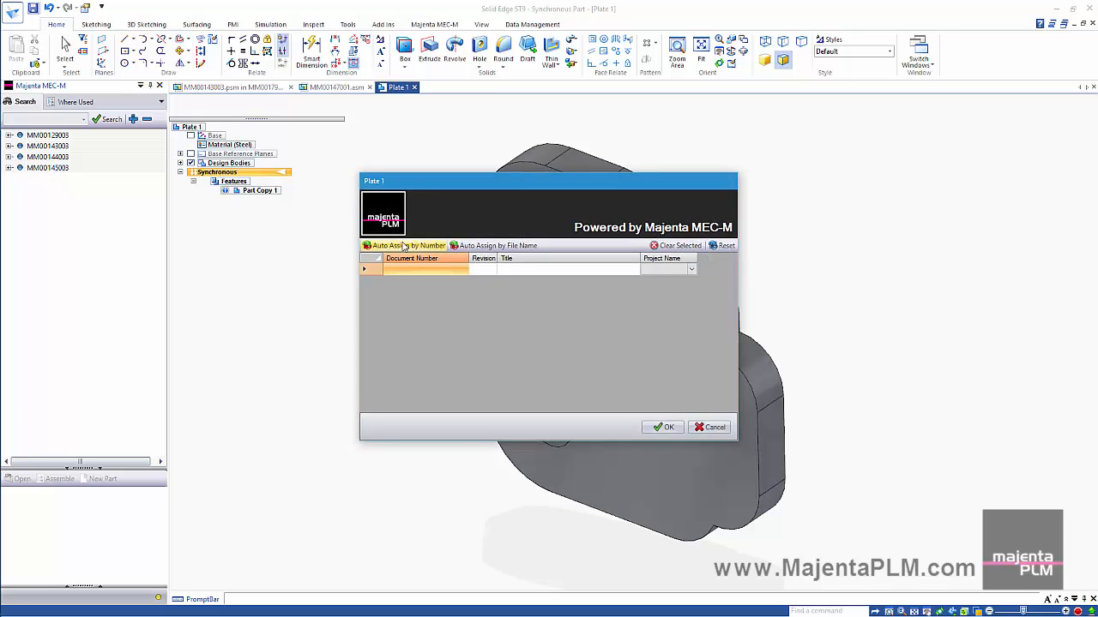
- Auto-assign number 00000001 in project MAJENTA and save the plate as 00000001.par
click(403, 245)
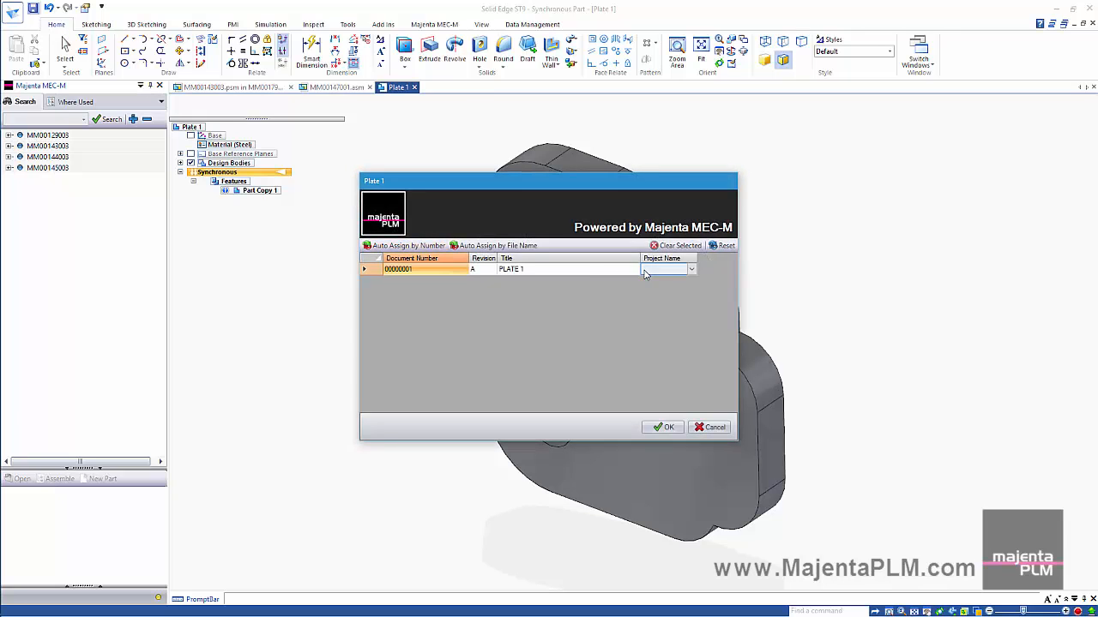
click(689, 270)
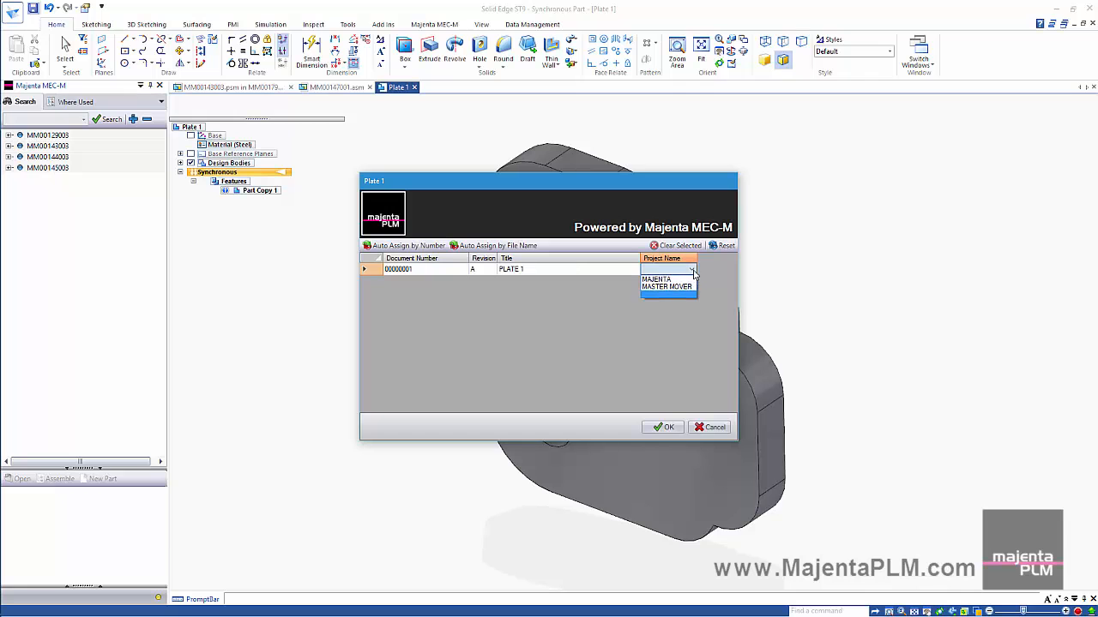
click(656, 279)
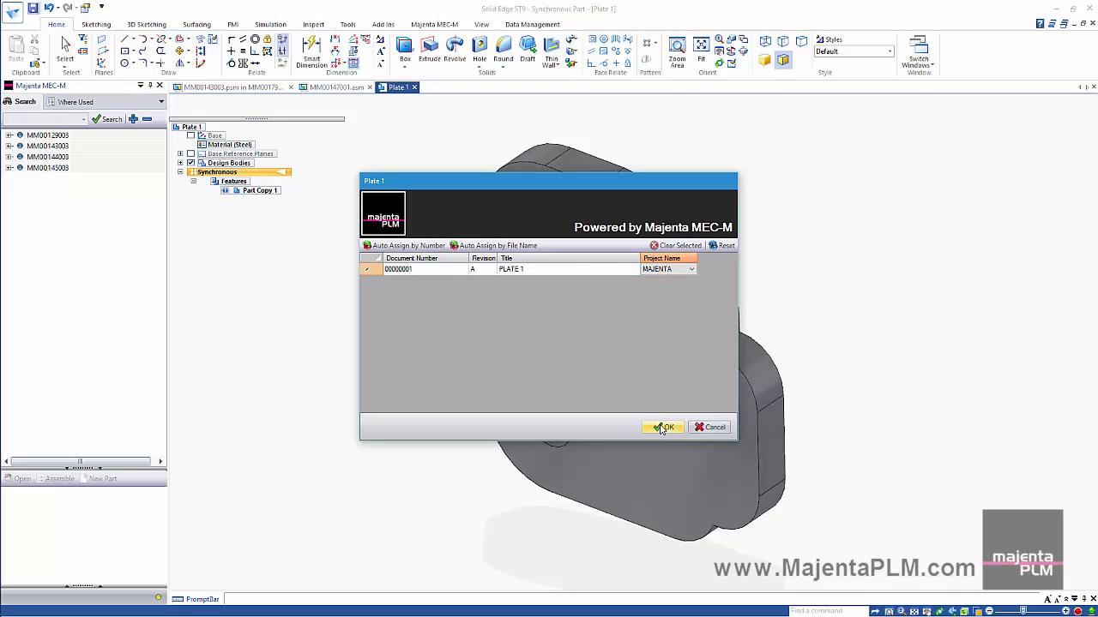
click(662, 427)
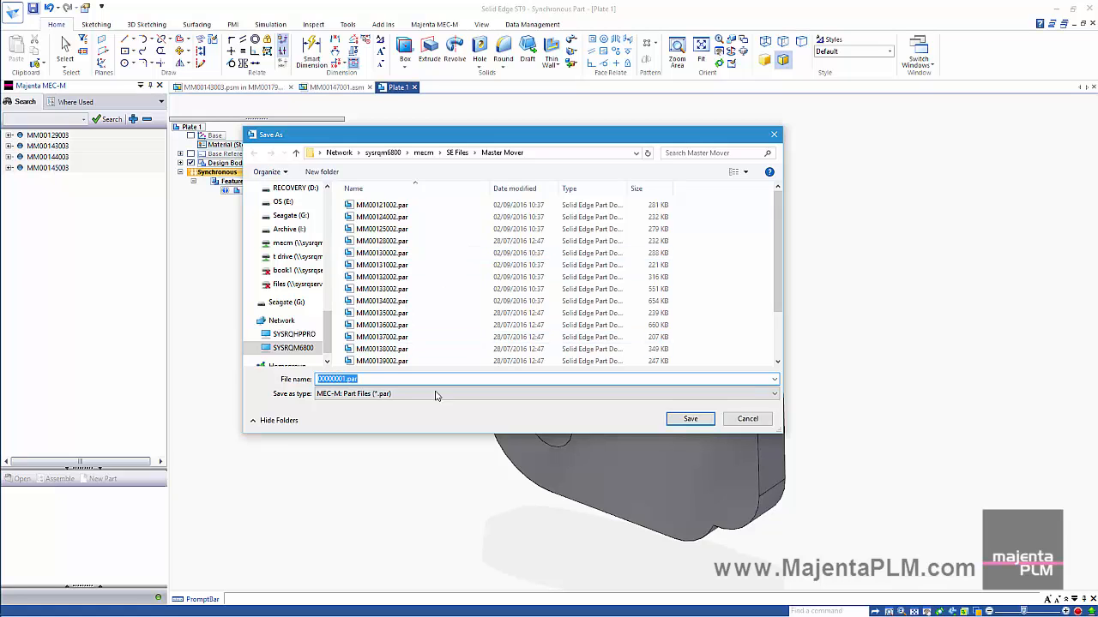
click(689, 419)
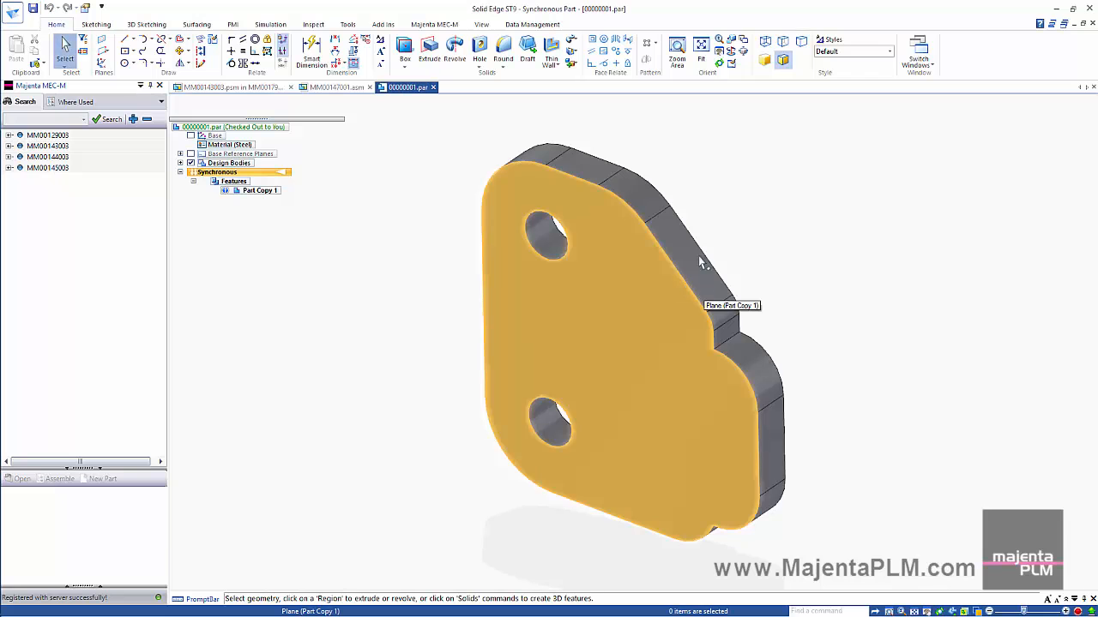
mouse_move(405, 166)
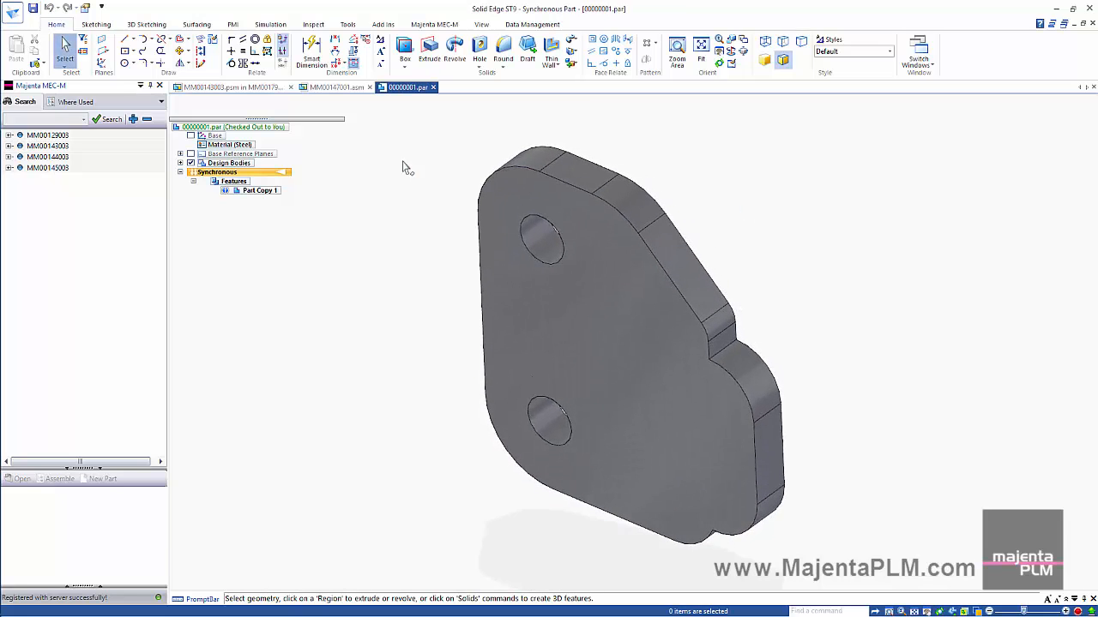
- Create a drawing of the active plate model from the Majenta draft template
click(14, 10)
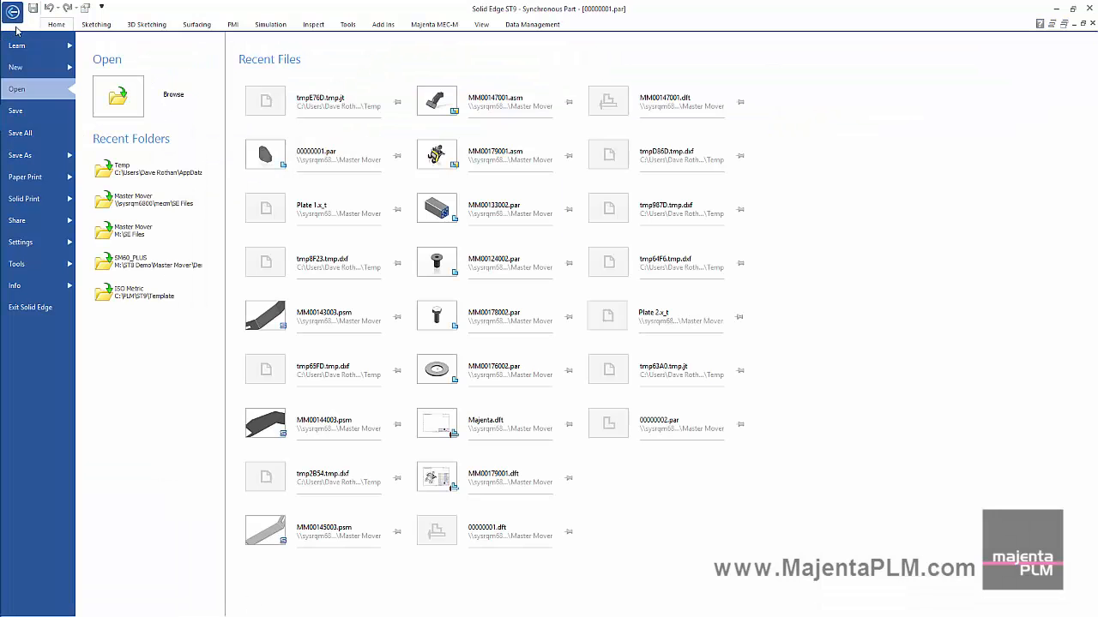
click(16, 67)
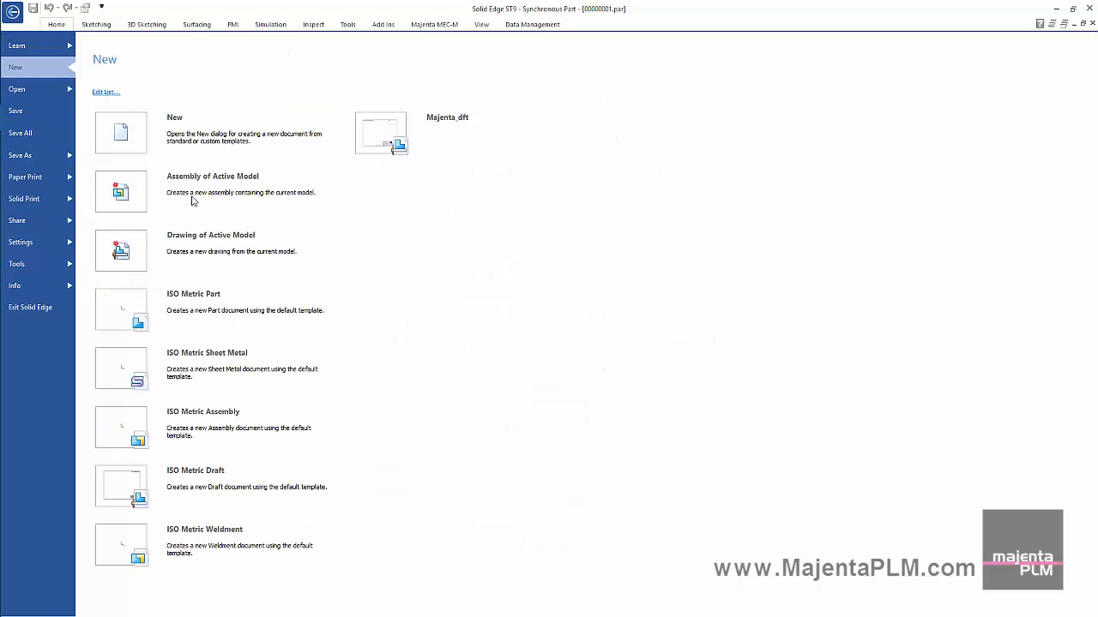
click(120, 251)
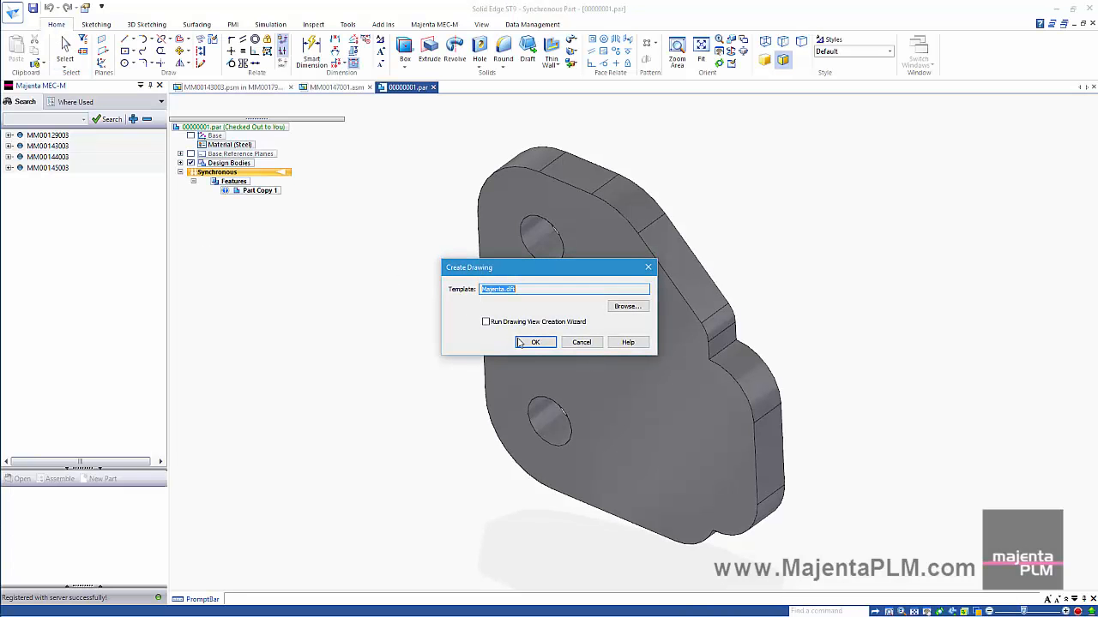
click(535, 343)
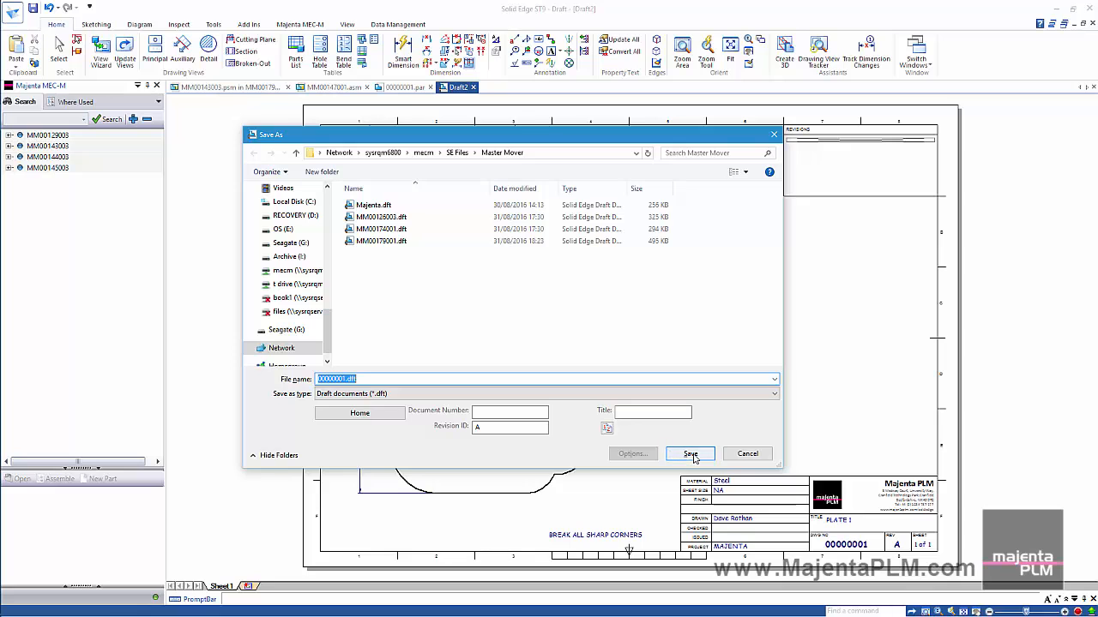
- Save the plate drawing as 00000001.dft and add a 'First Issue' MEC-M revision comment
click(690, 452)
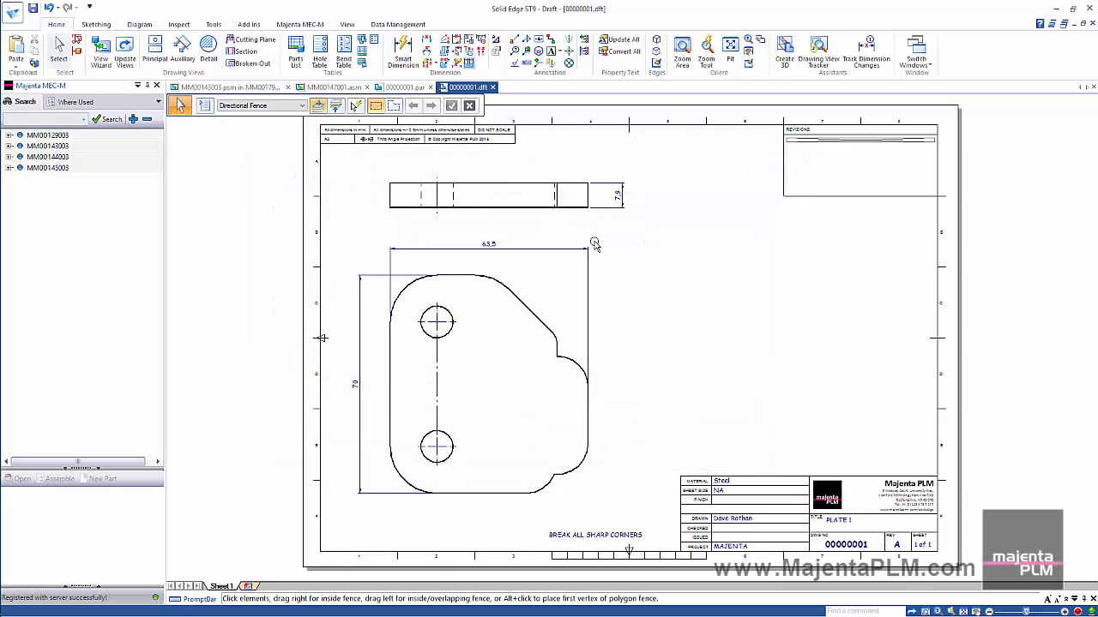
click(298, 24)
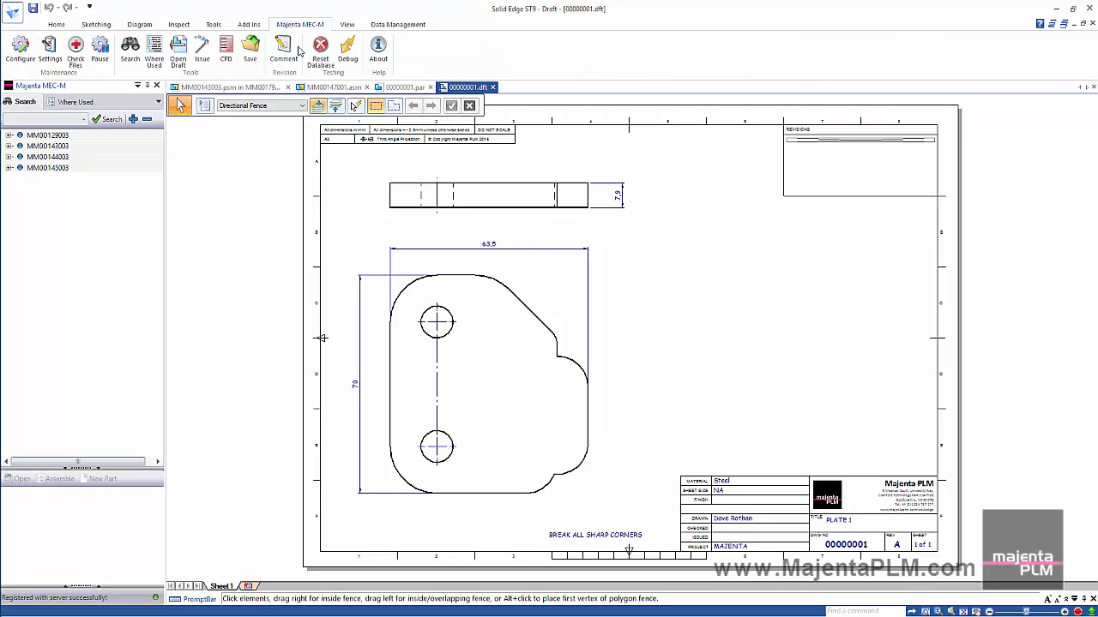
click(283, 48)
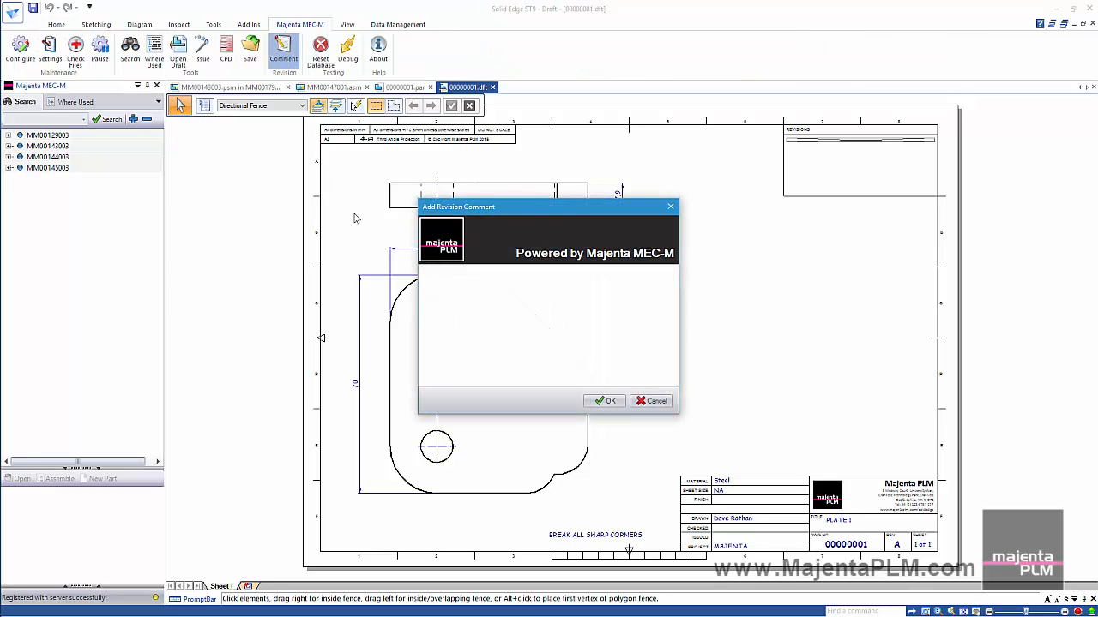
text(First I)
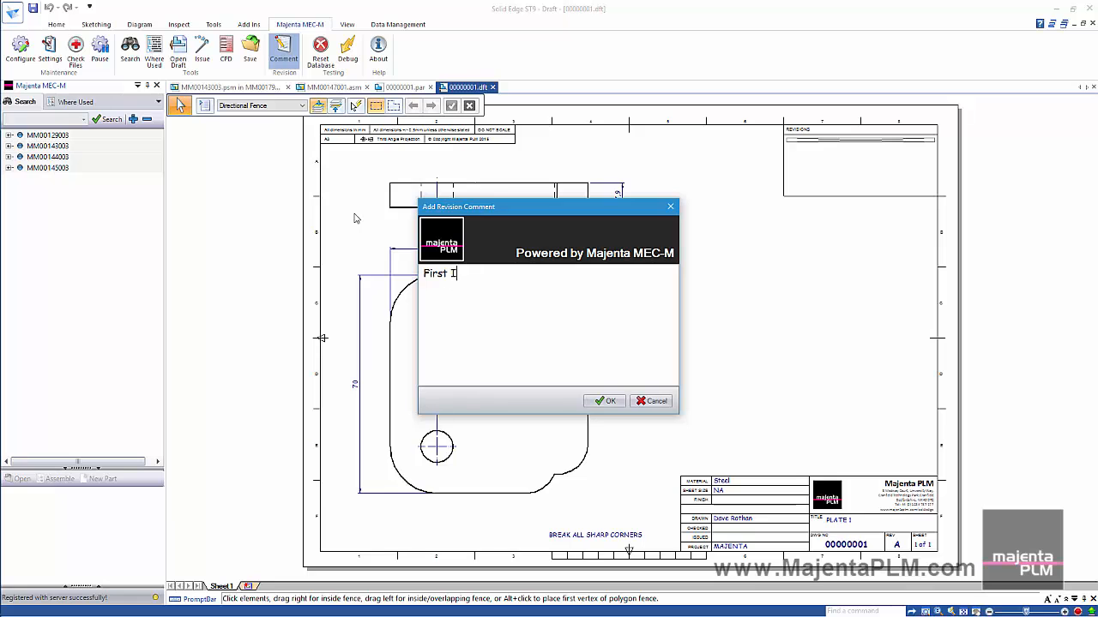
text(ssue)
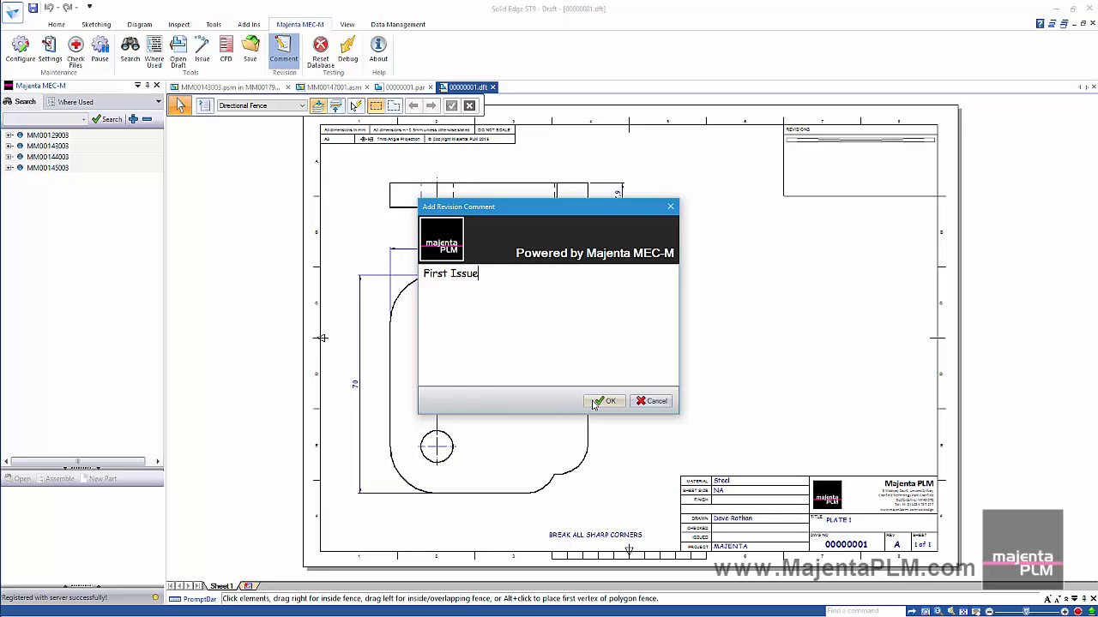
click(610, 401)
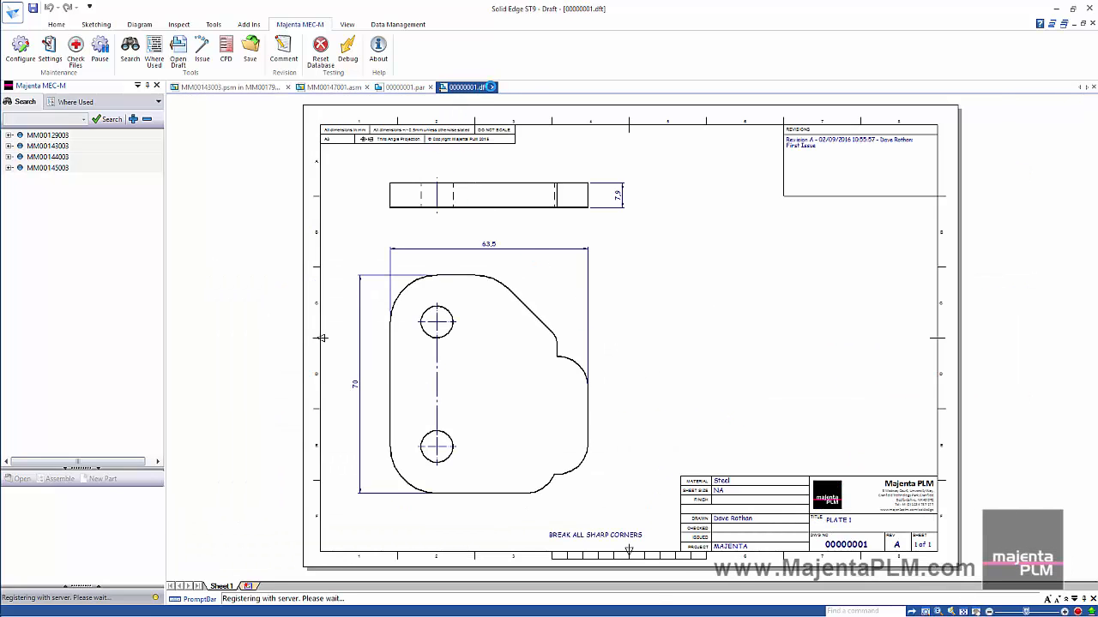
- Close the plate drawing and open the Plate 2 part file
click(326, 86)
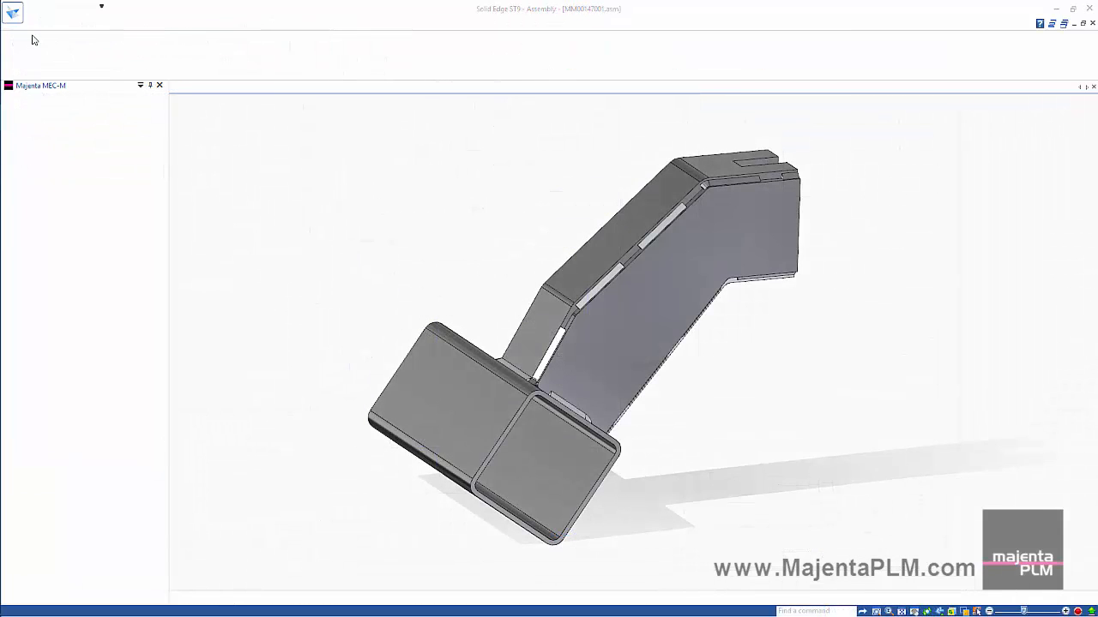
click(12, 12)
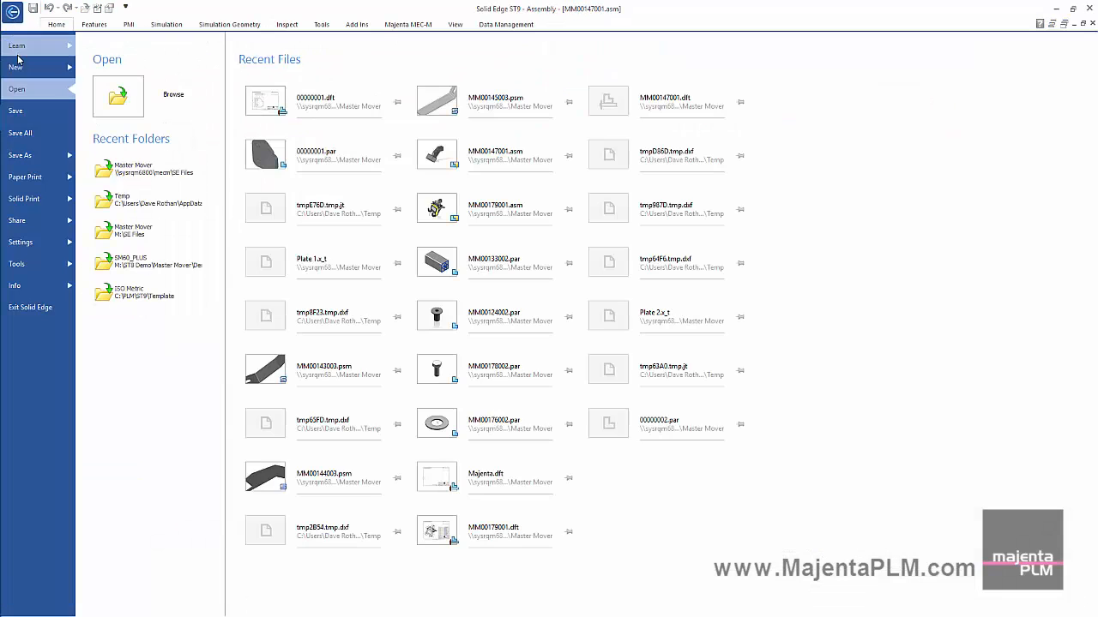
click(173, 94)
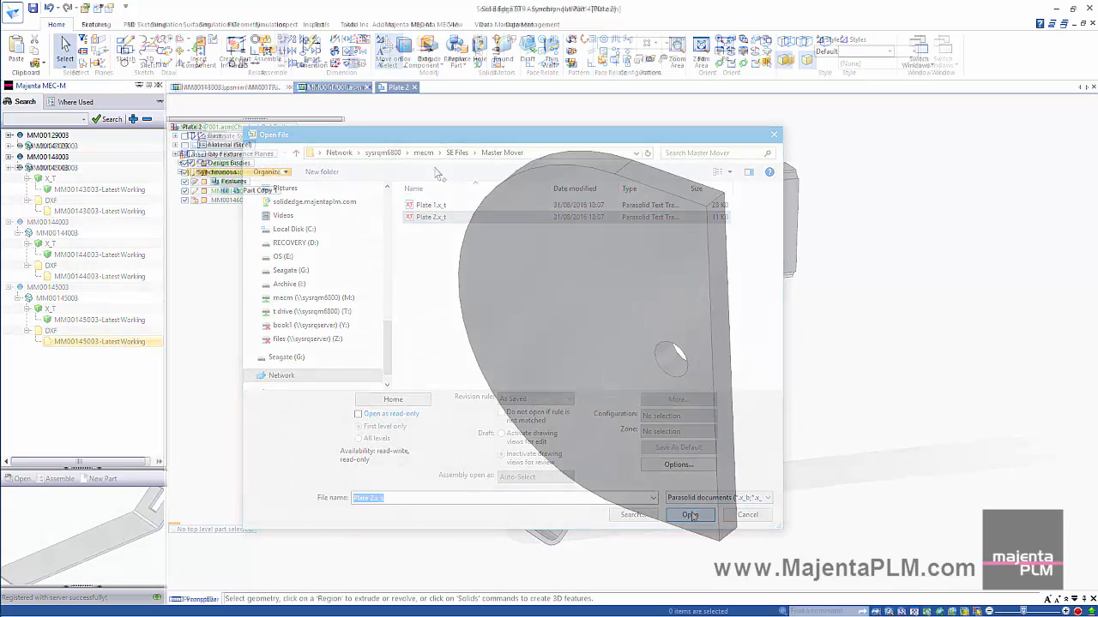
click(689, 515)
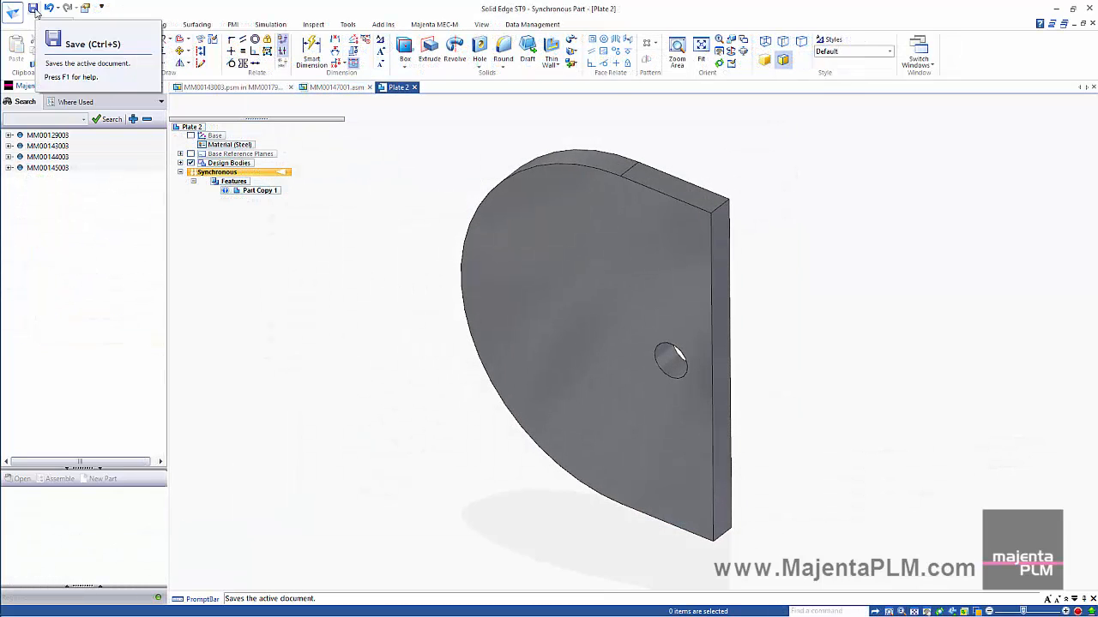
- Register Plate 2 under project MAJENTA, save it as 00000002.par and return to the coupling arm assembly
click(75, 45)
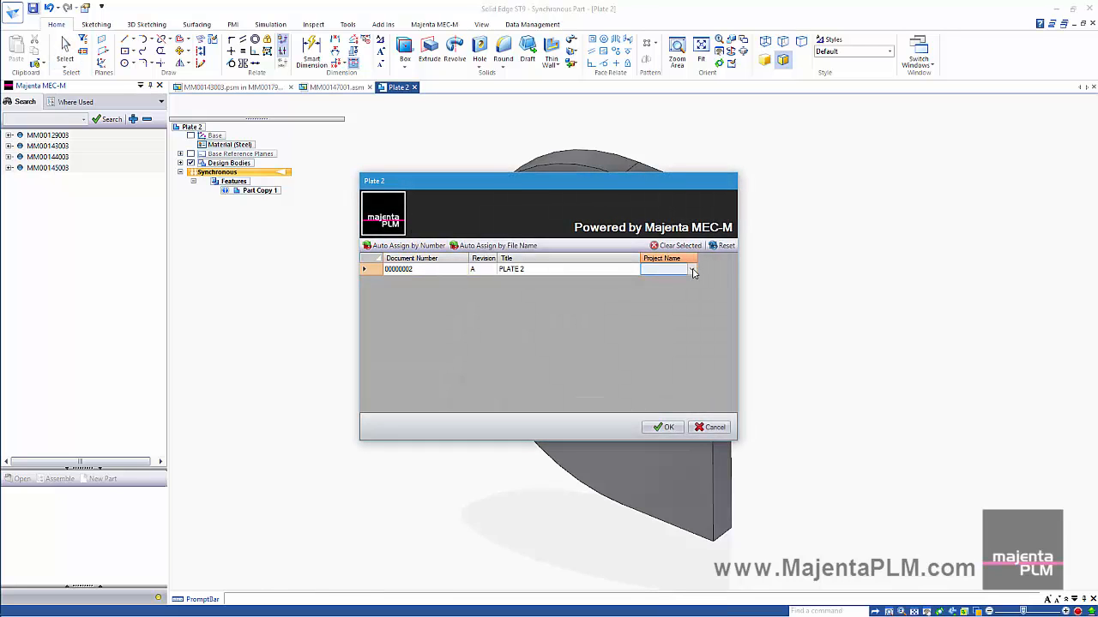
click(666, 267)
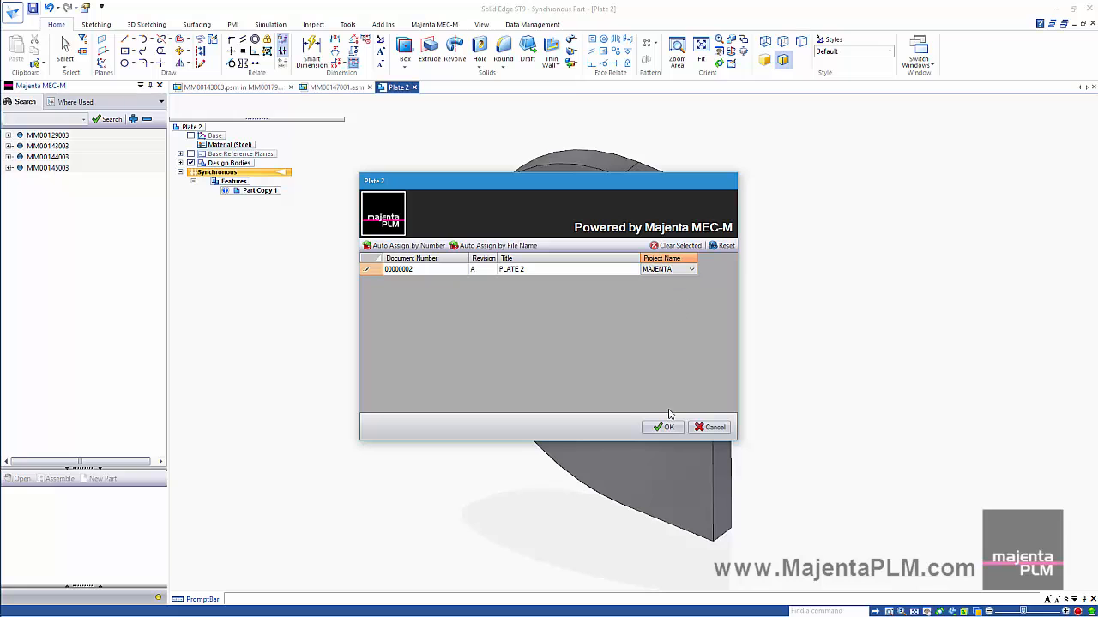
click(663, 427)
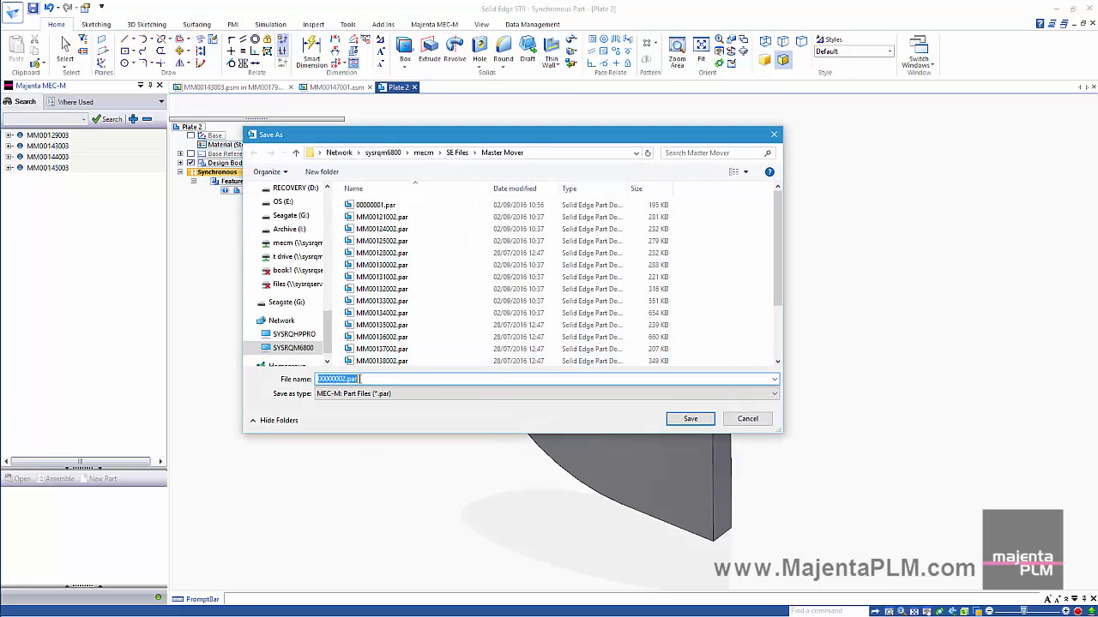
mouse_move(690, 419)
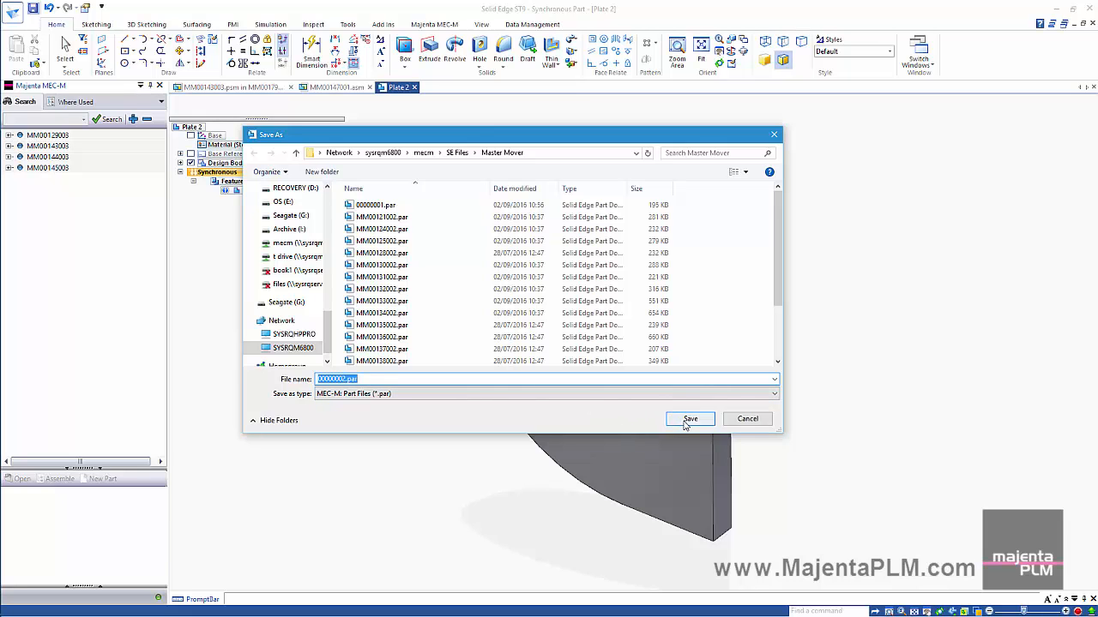
click(689, 418)
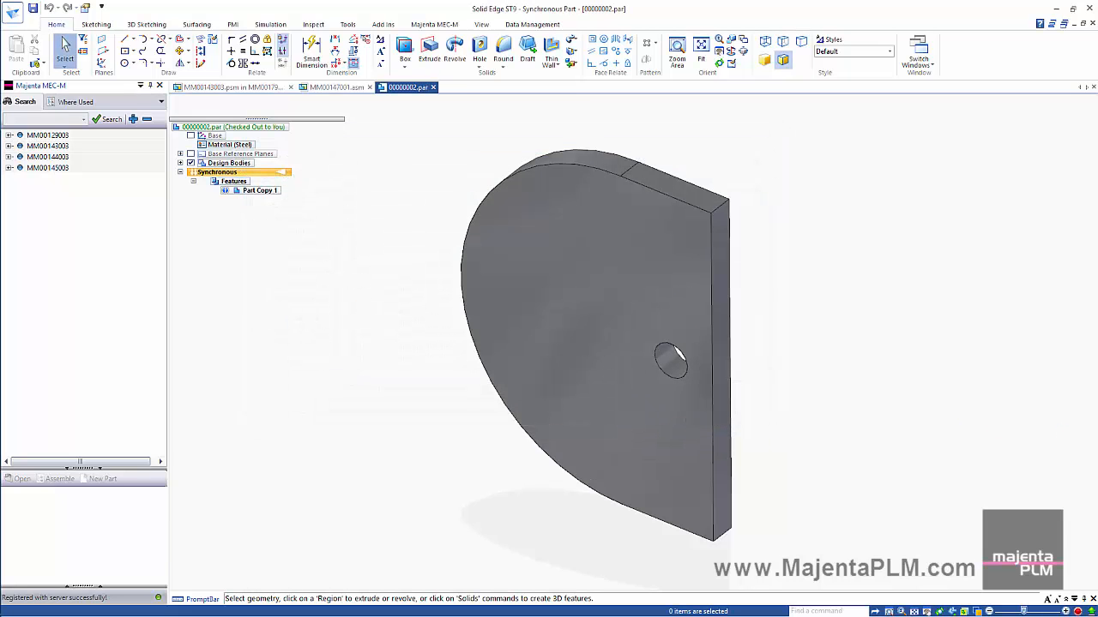
click(330, 86)
text(pl)
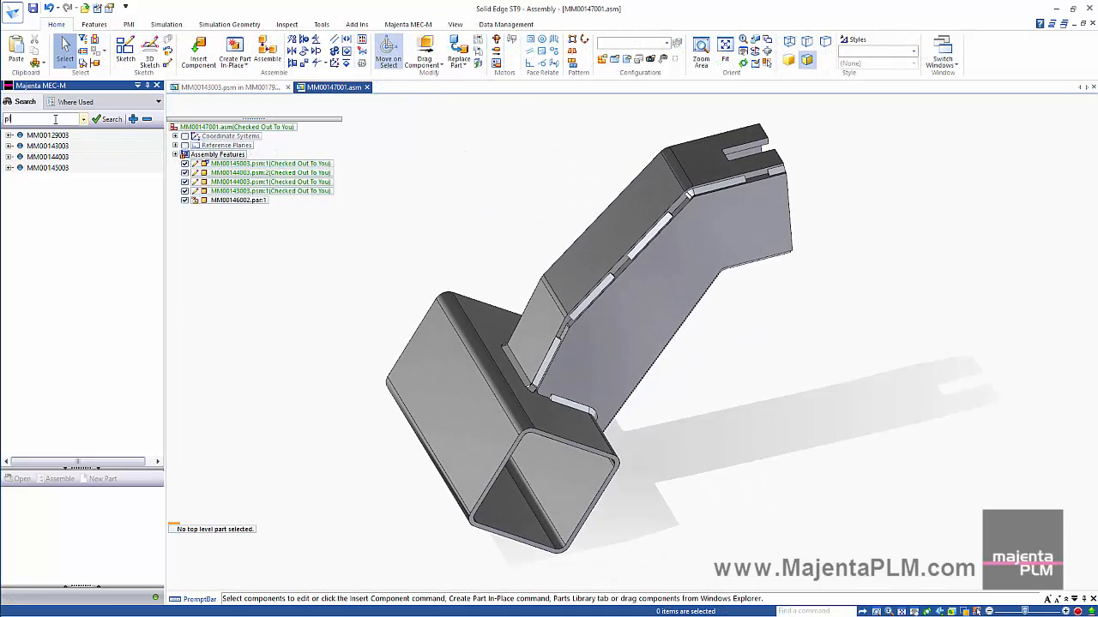
- Search MEC-M for the plates, preview 00000001's model, then switch to placing items in the assembly
click(108, 120)
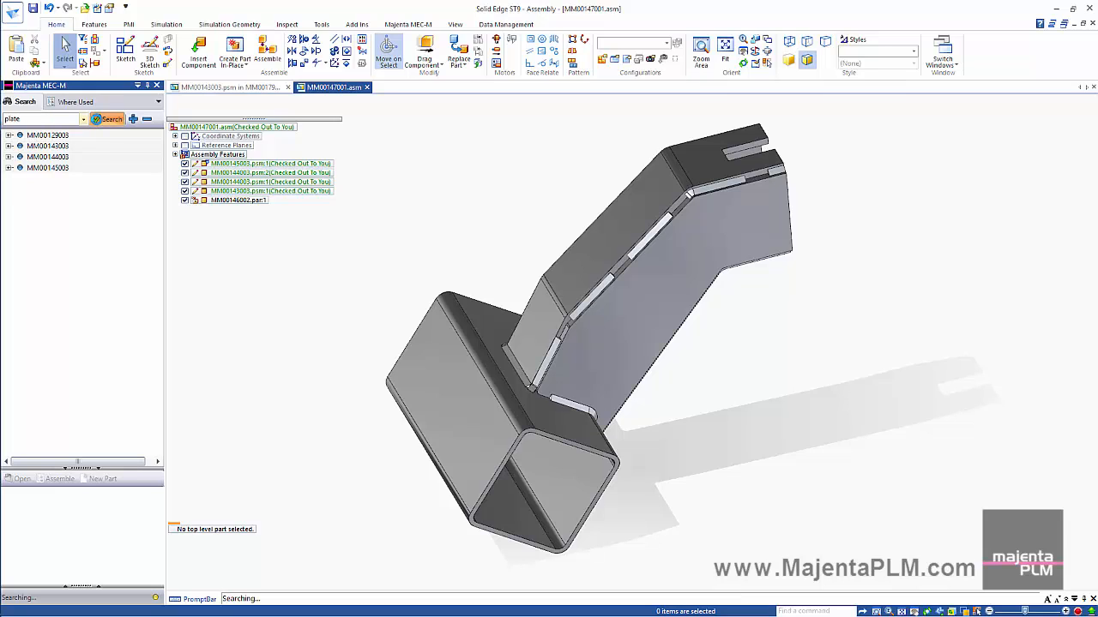
click(134, 120)
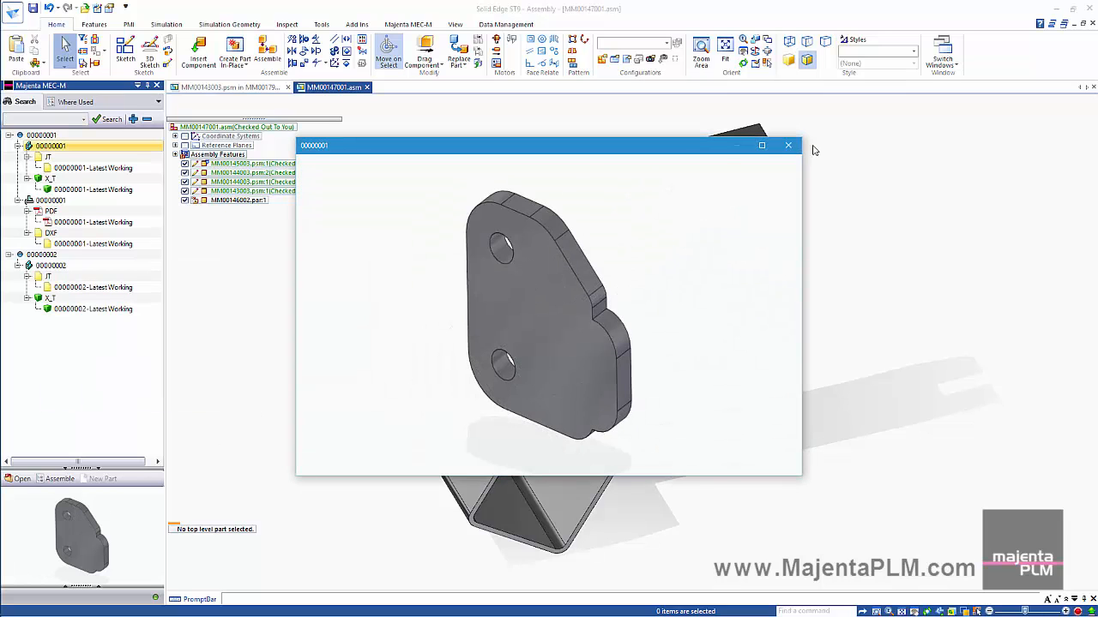
click(787, 144)
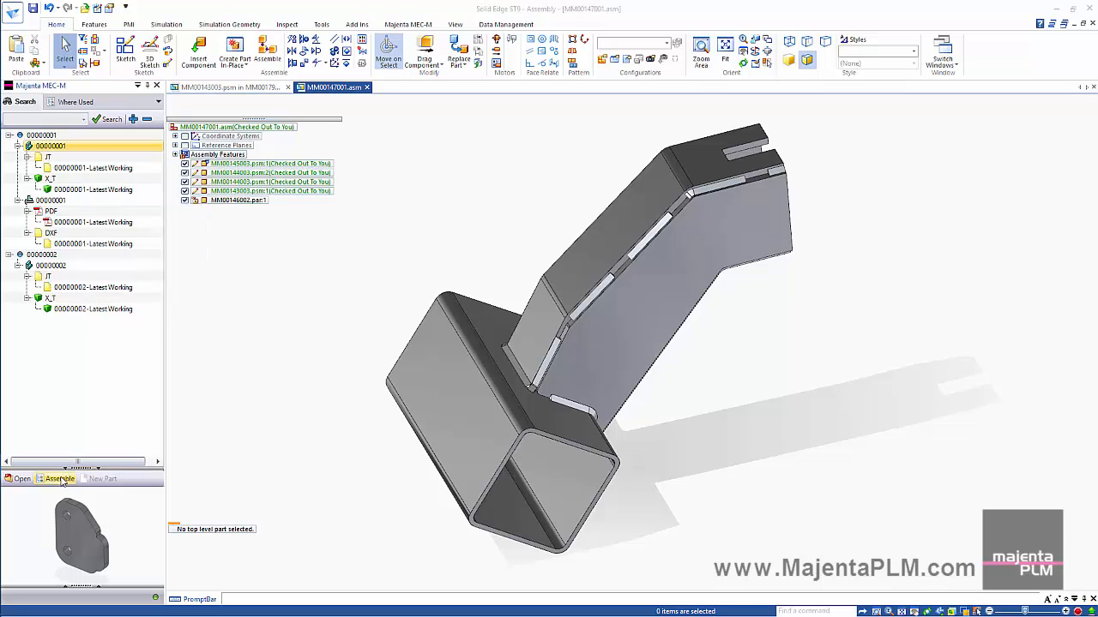
click(58, 478)
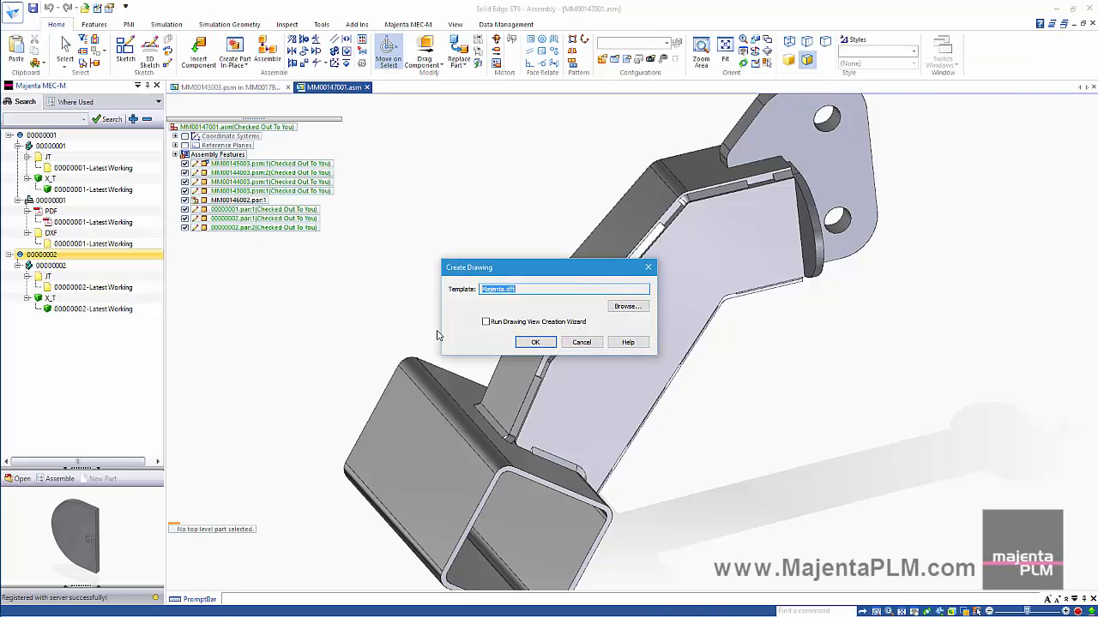
- Create the coupling arm assembly drawing from the default template and place a parts list on the sheet
click(535, 343)
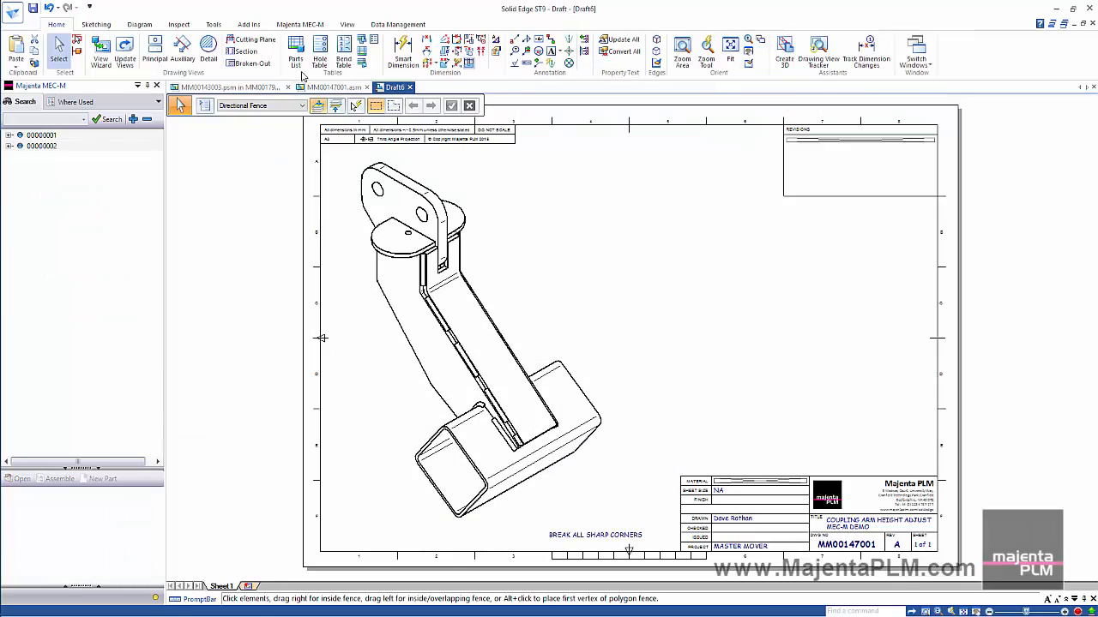
click(295, 52)
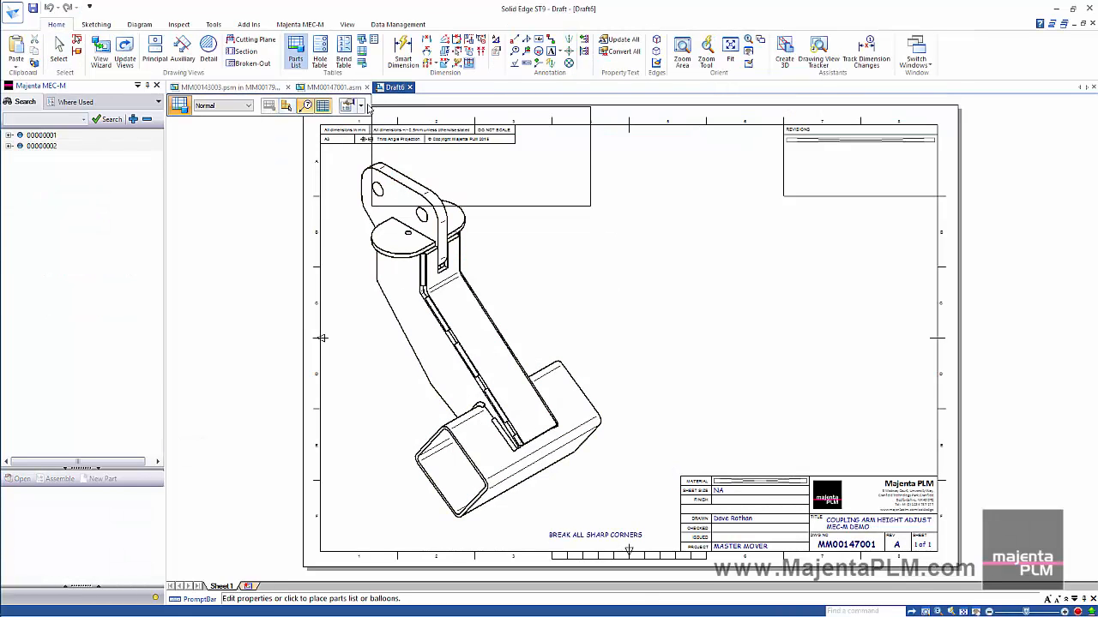
click(295, 52)
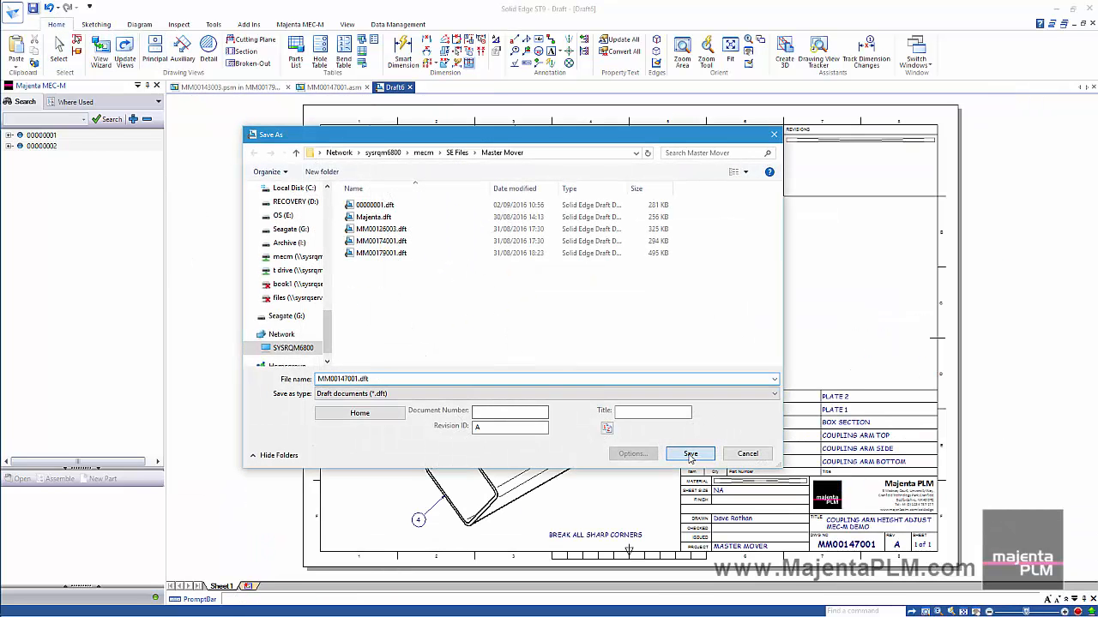
- Save the assembly drawing as MM00147001.dft, add a First Issue revision comment and close it
click(690, 453)
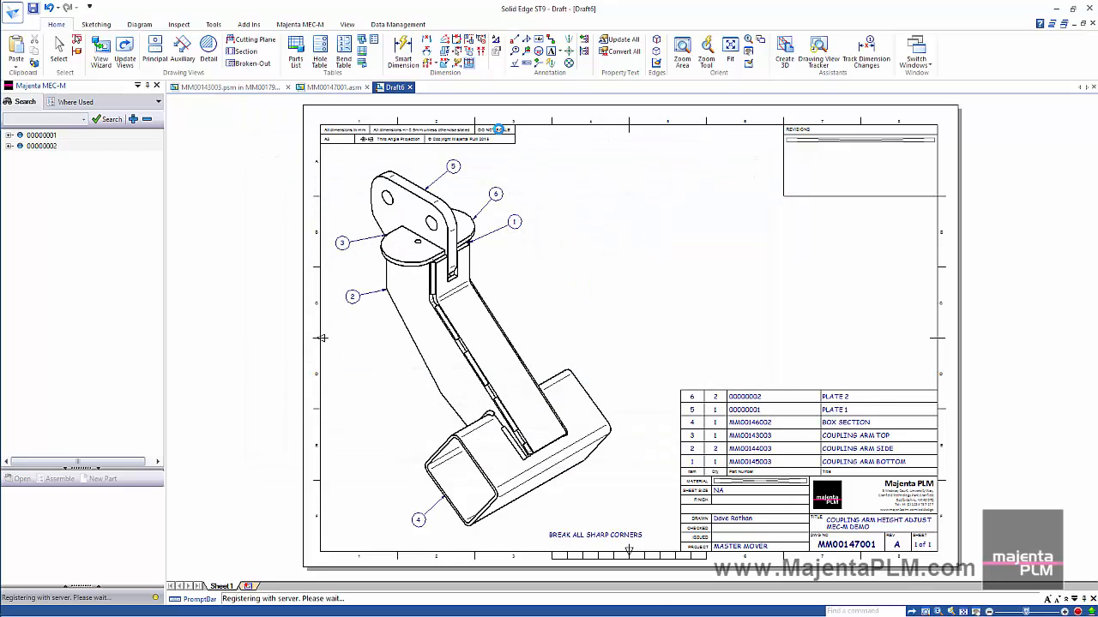
click(298, 24)
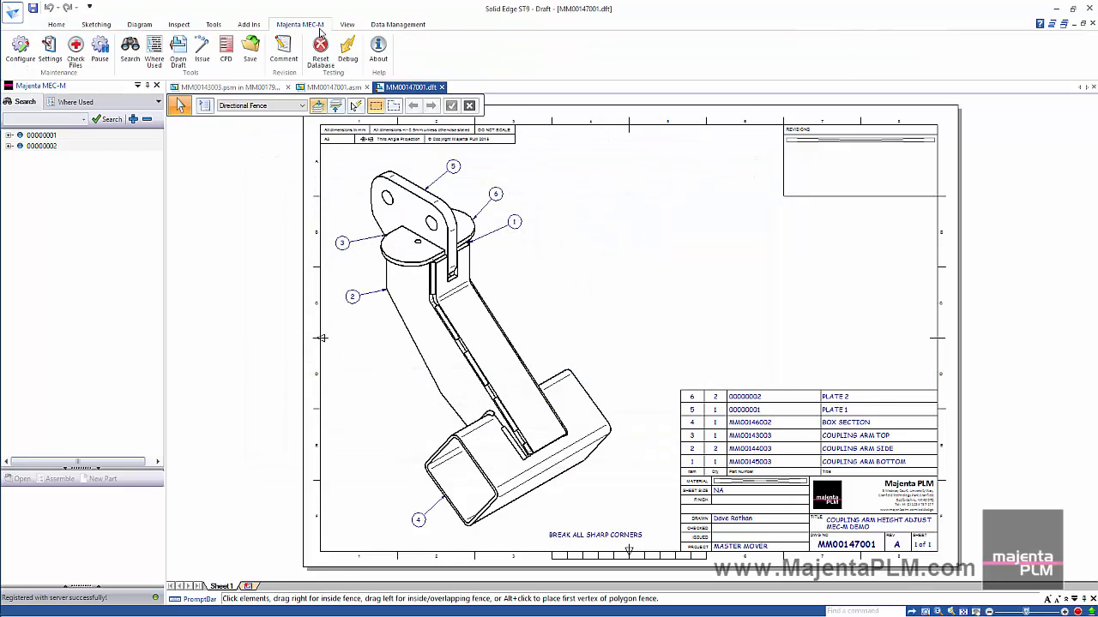
click(283, 48)
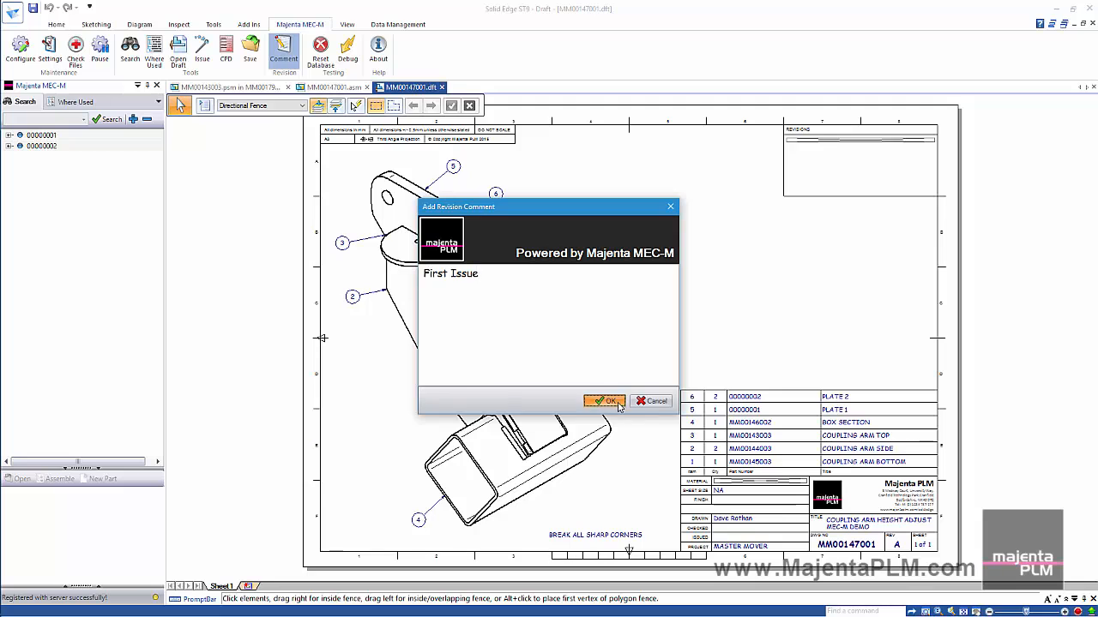
click(603, 402)
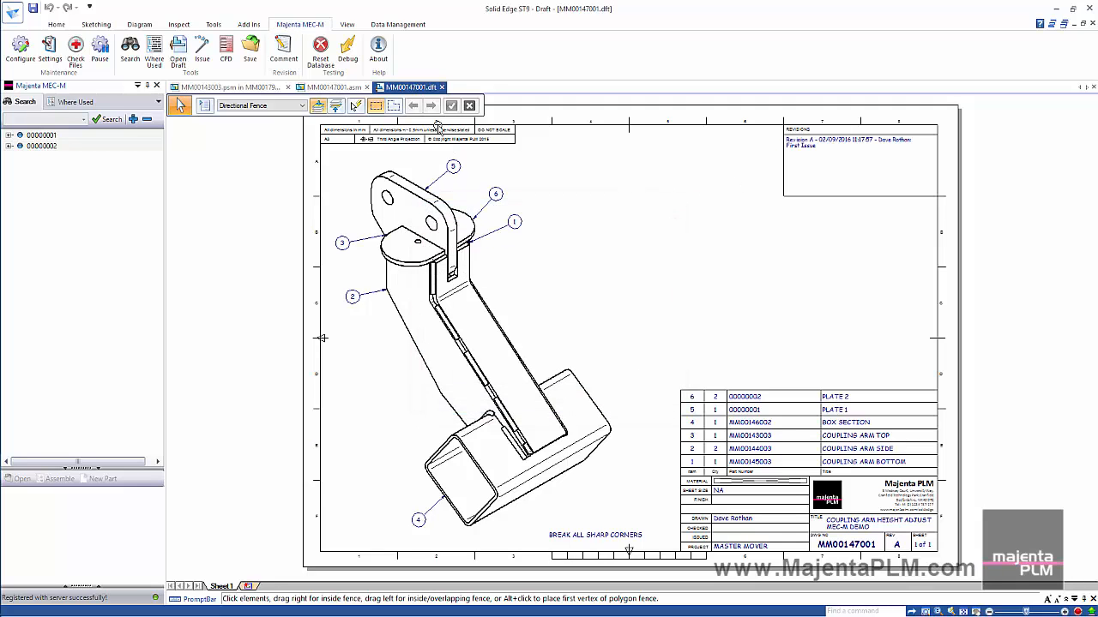
click(14, 10)
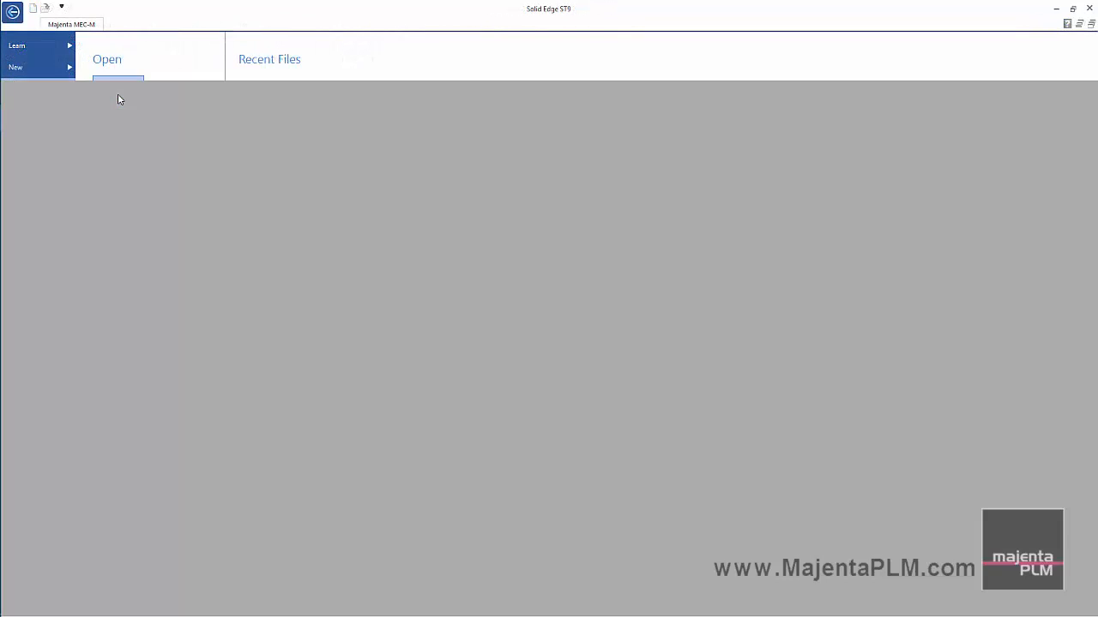
- Open drawing MM00179001.dft and give it a First Issue MEC-M revision comment
click(107, 58)
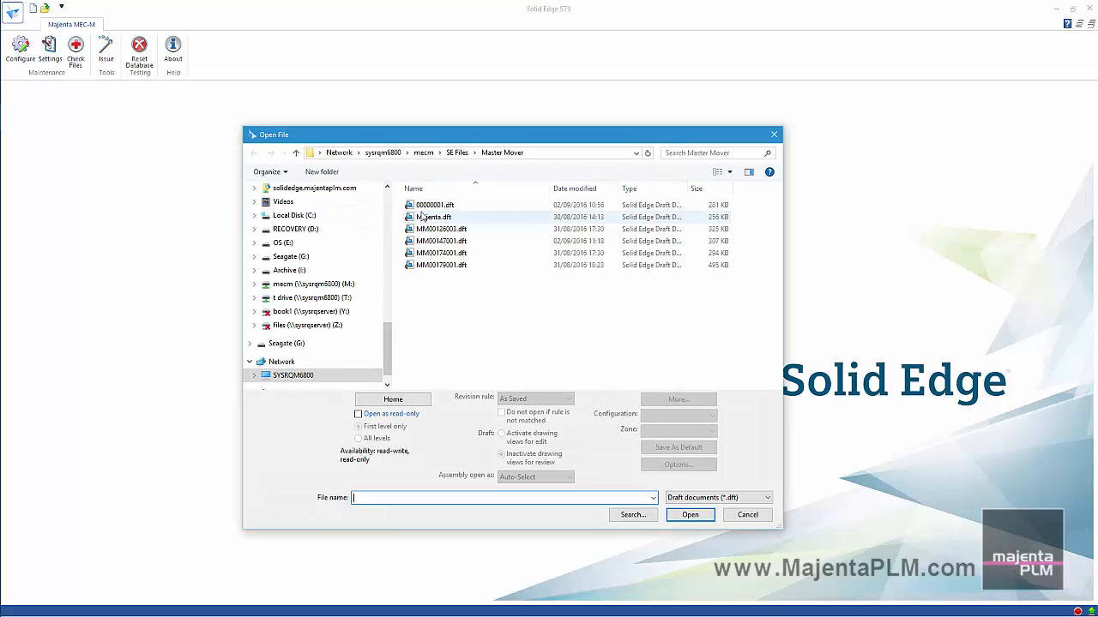
click(439, 264)
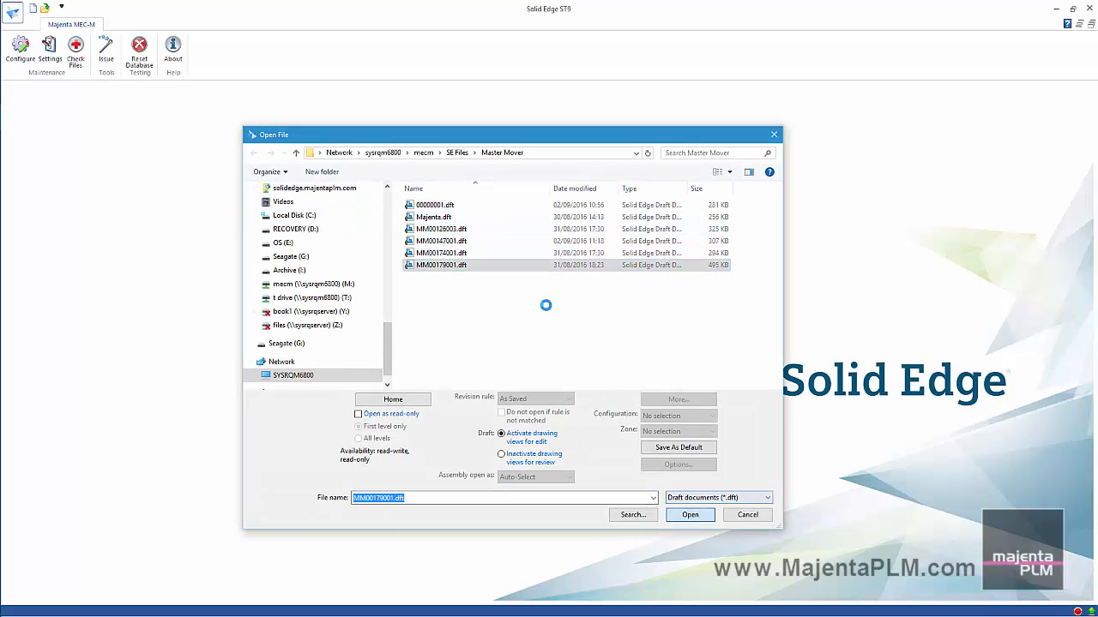
click(690, 515)
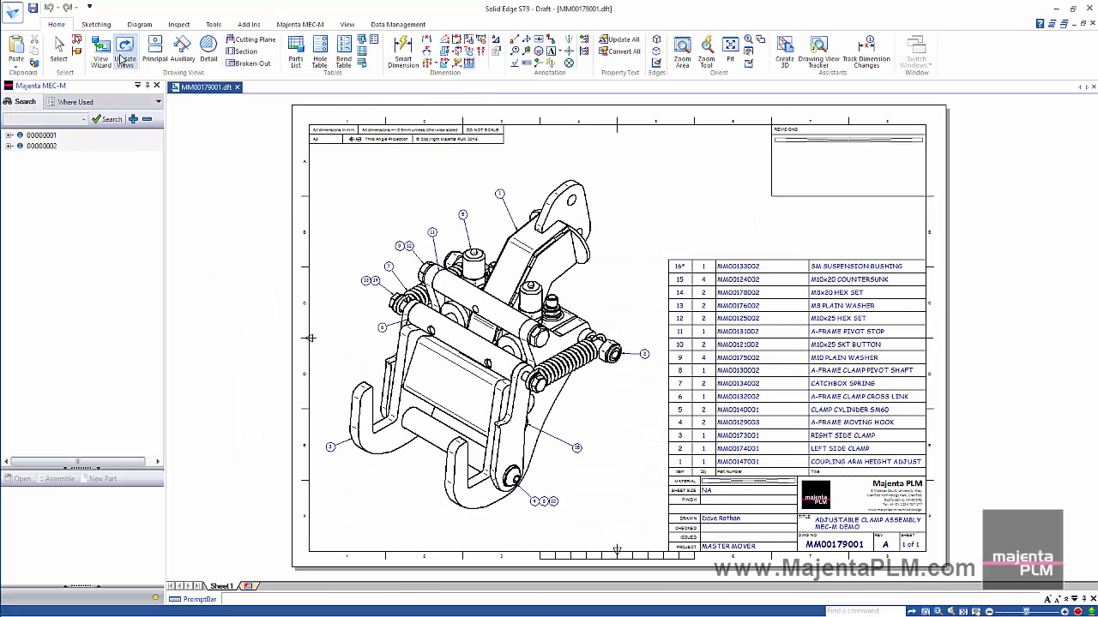
click(298, 24)
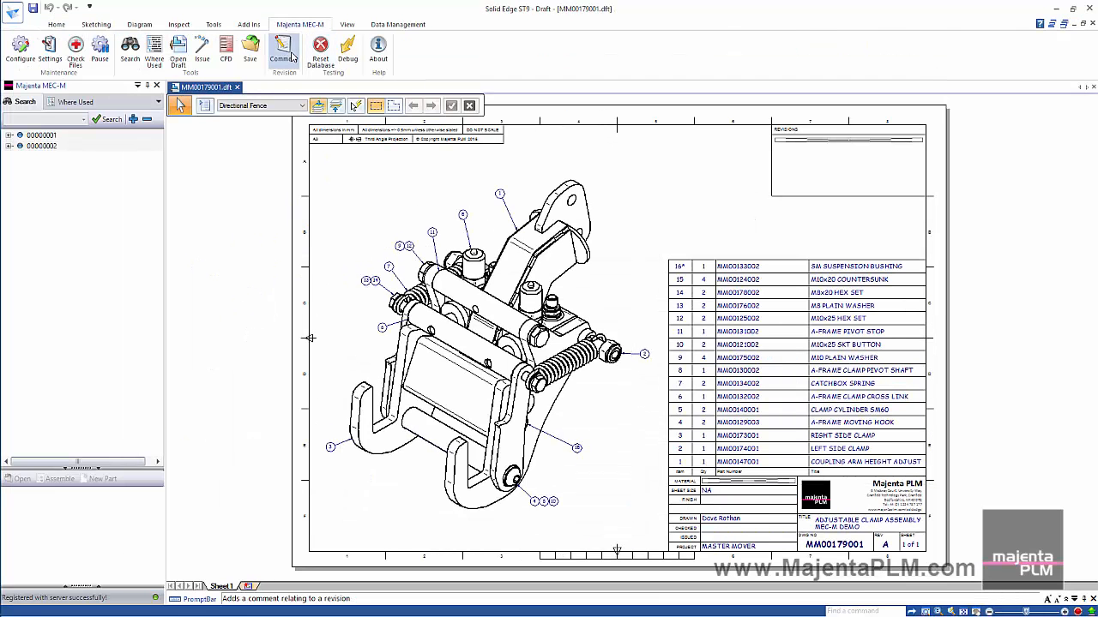
click(285, 48)
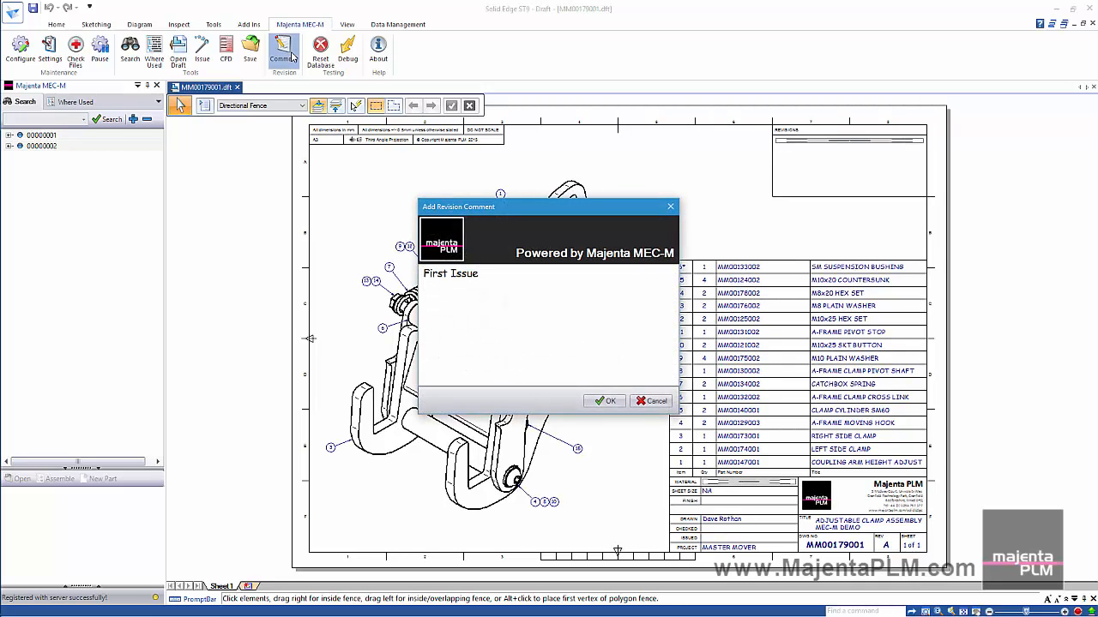
click(609, 401)
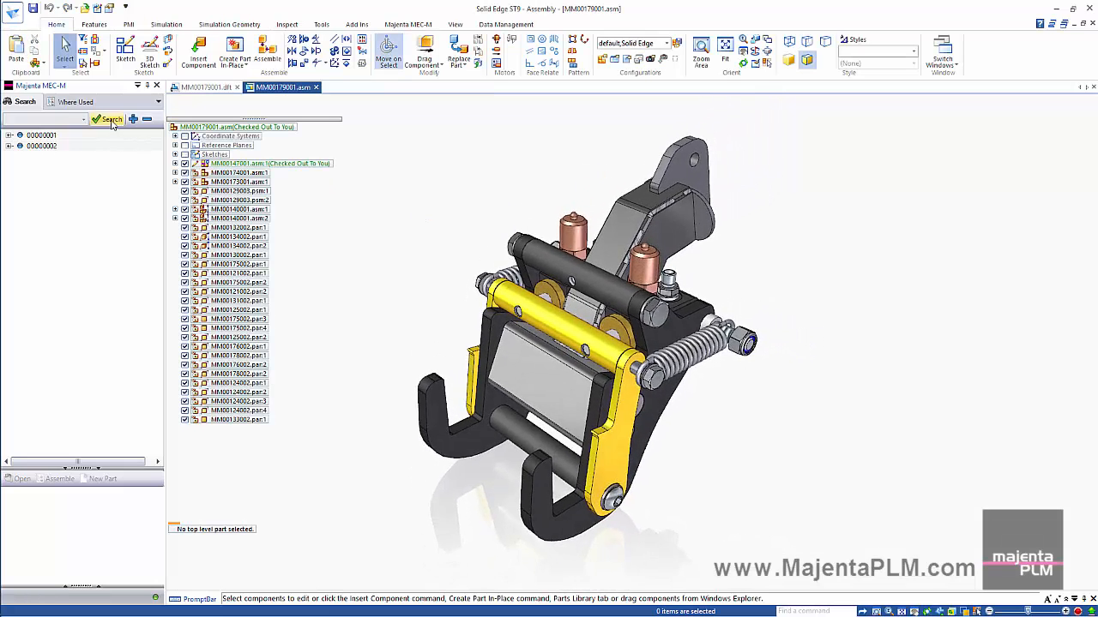
- Search and expand the MEC-M item tree, then preview the plate's latest working PDF
click(109, 120)
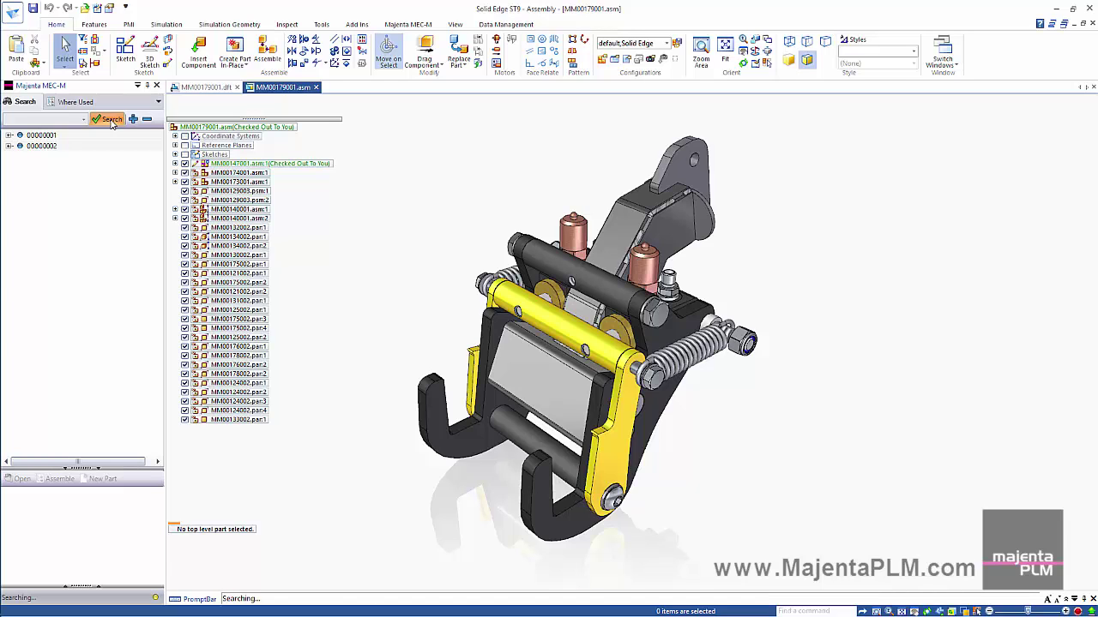
click(110, 120)
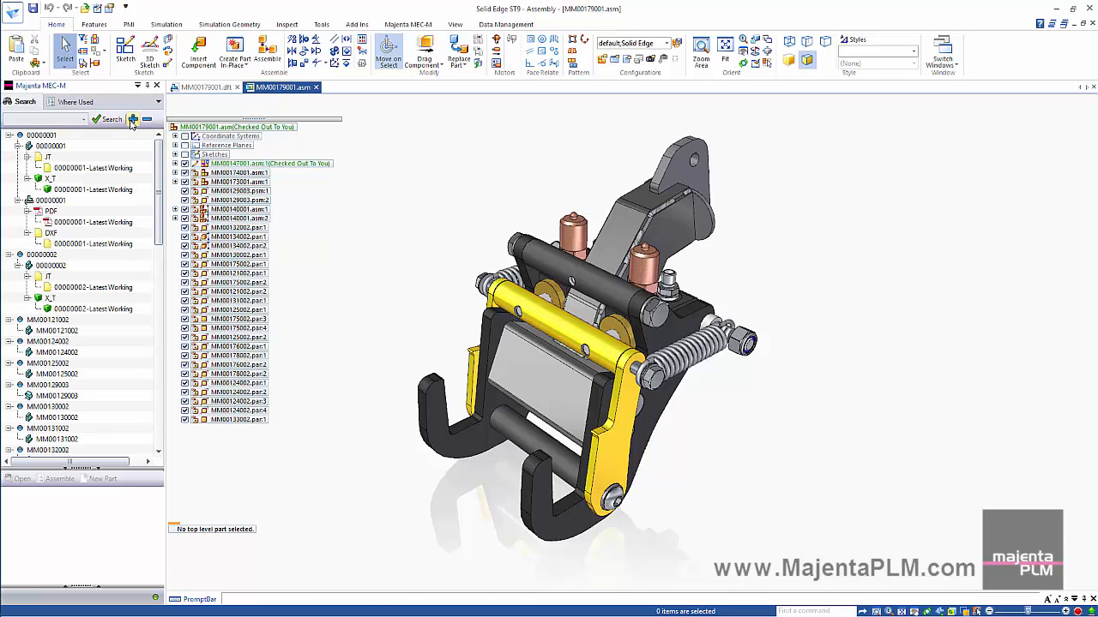
scroll(down, 3)
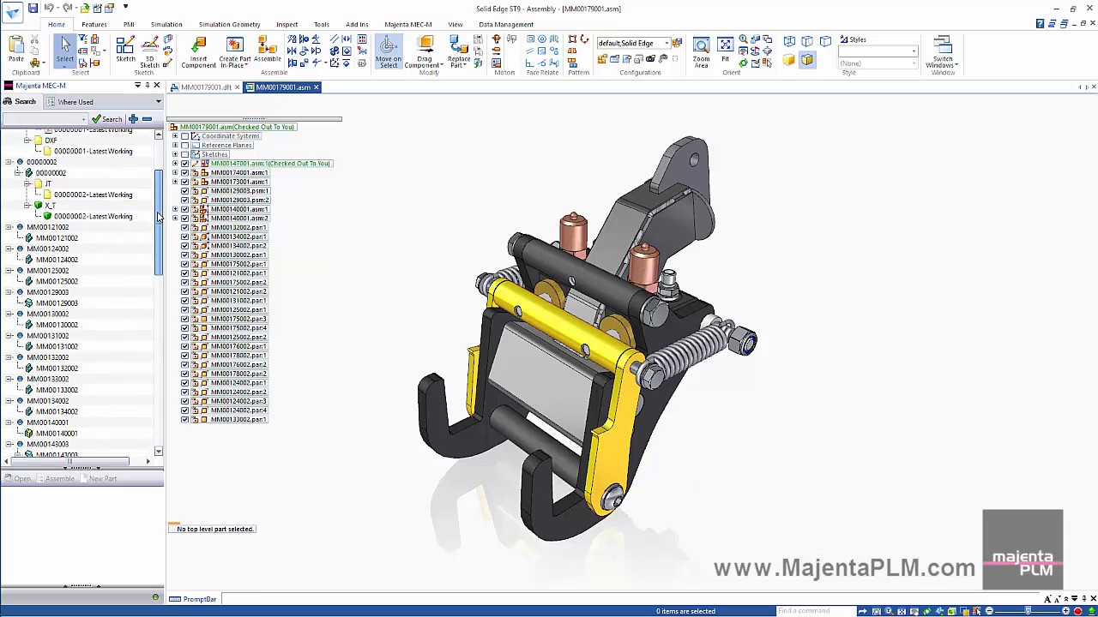
scroll(down, 3)
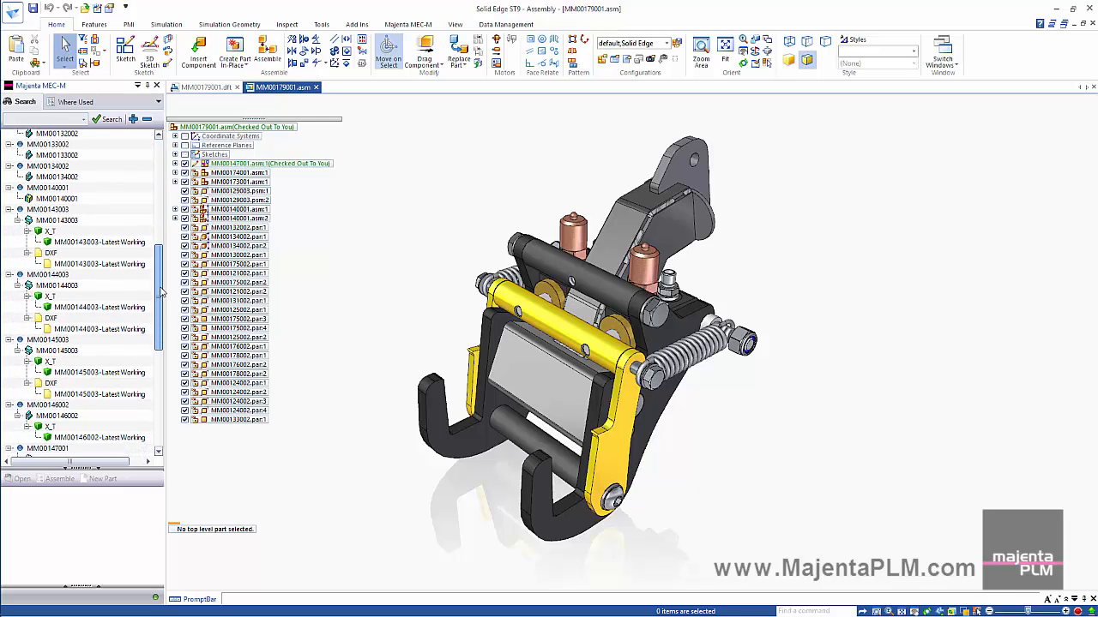
scroll(down, 3)
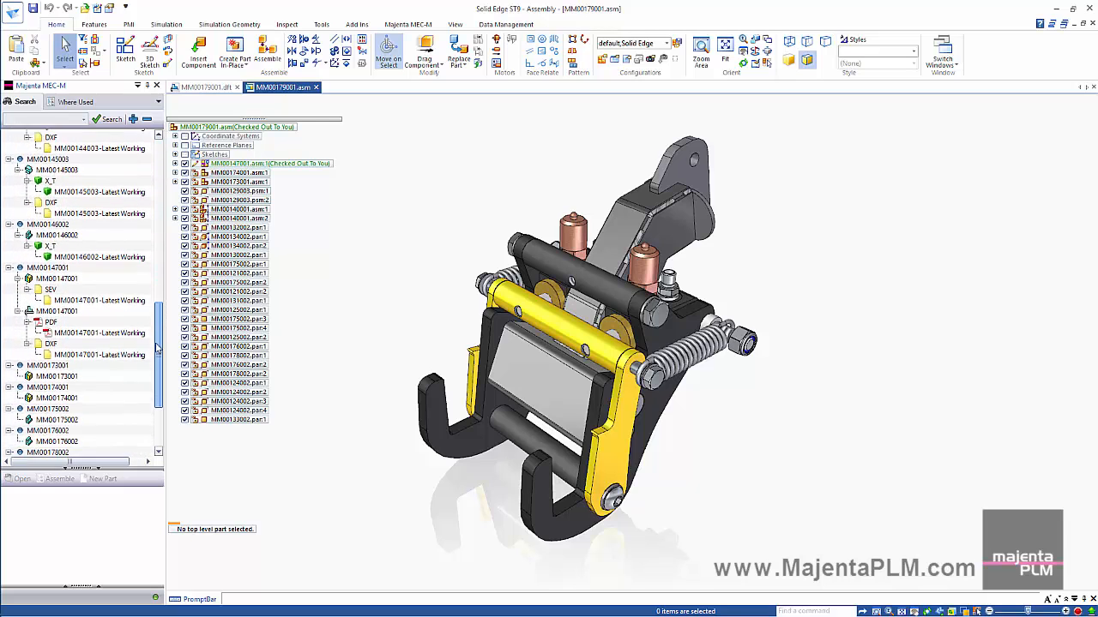
scroll(up, 3)
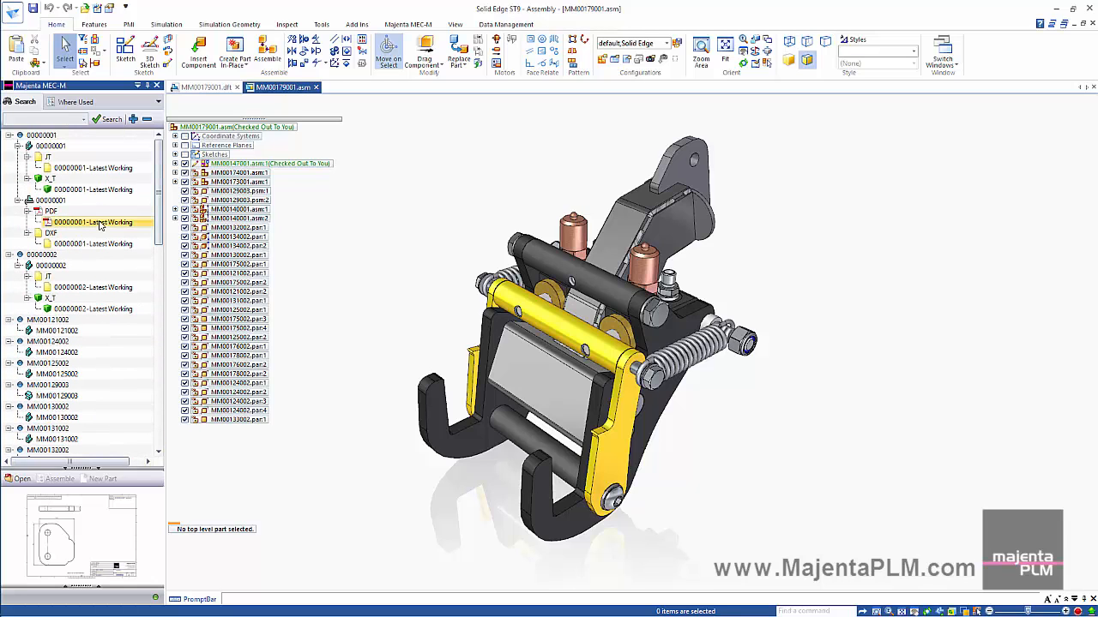
click(93, 309)
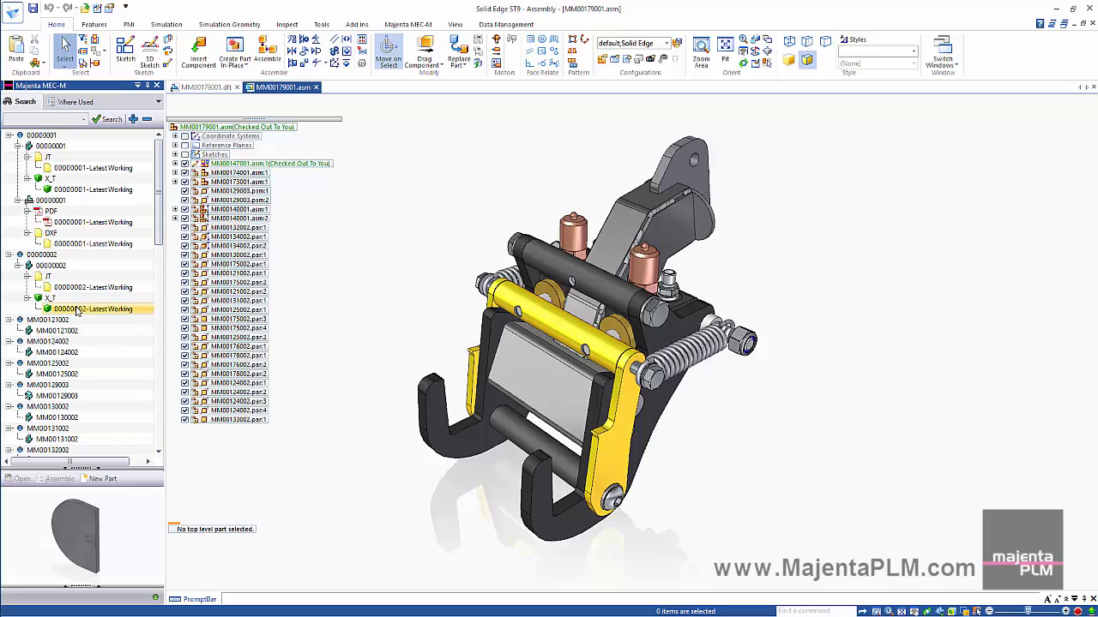
- Preview further latest working PDFs down to MM00179001's assembly drawing
scroll(down, 3)
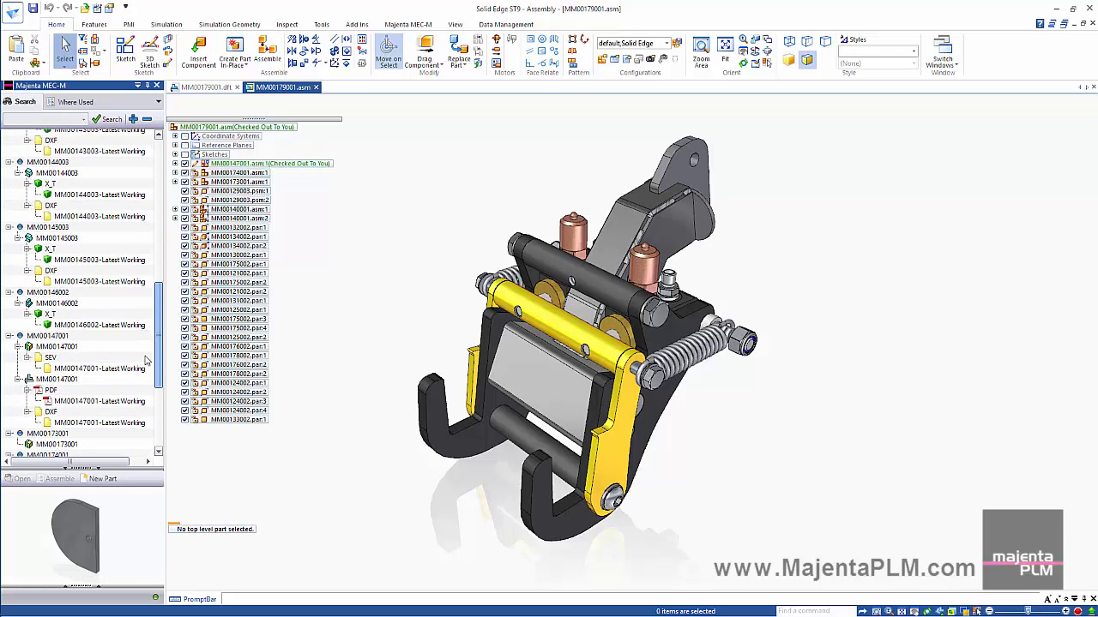
click(99, 350)
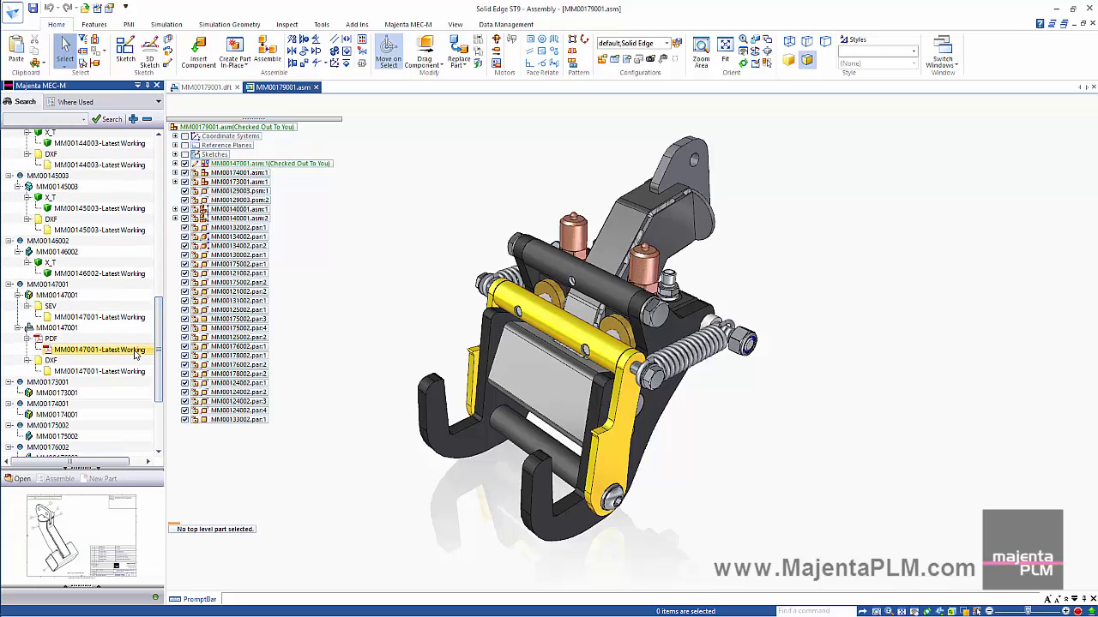
scroll(down, 3)
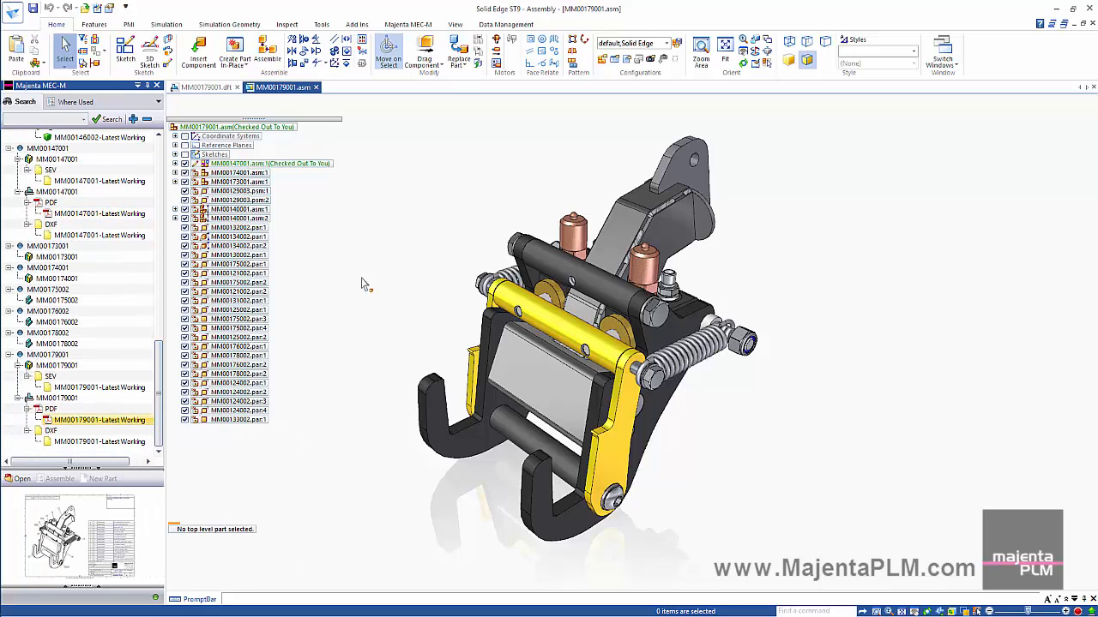
click(409, 24)
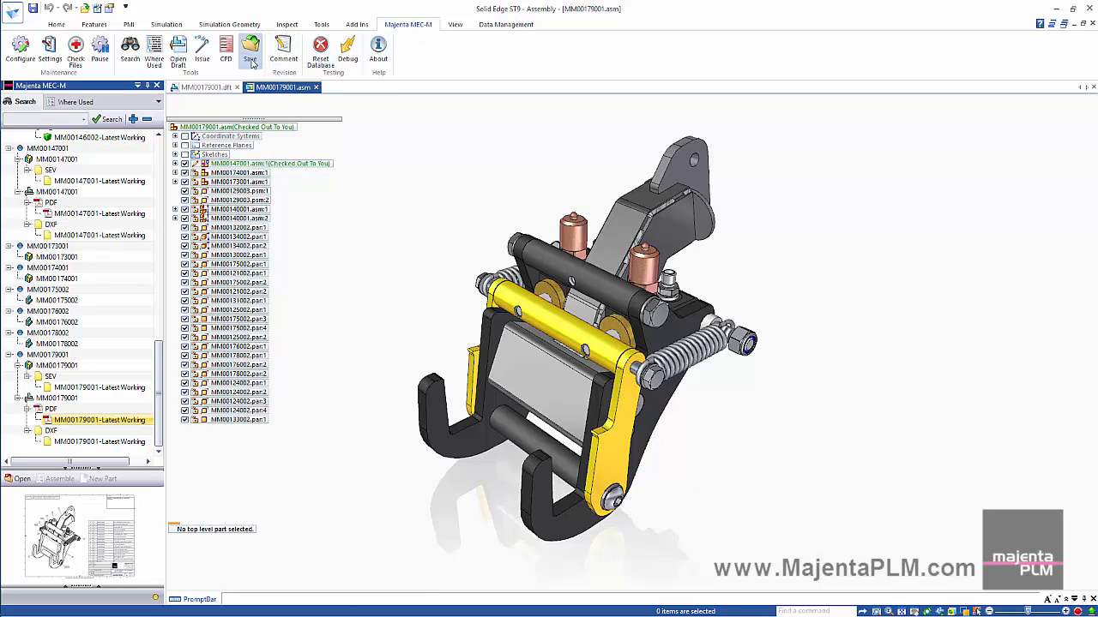
- In Save Neutral Files, select all file types, expand all items and choose latest working versions
click(251, 48)
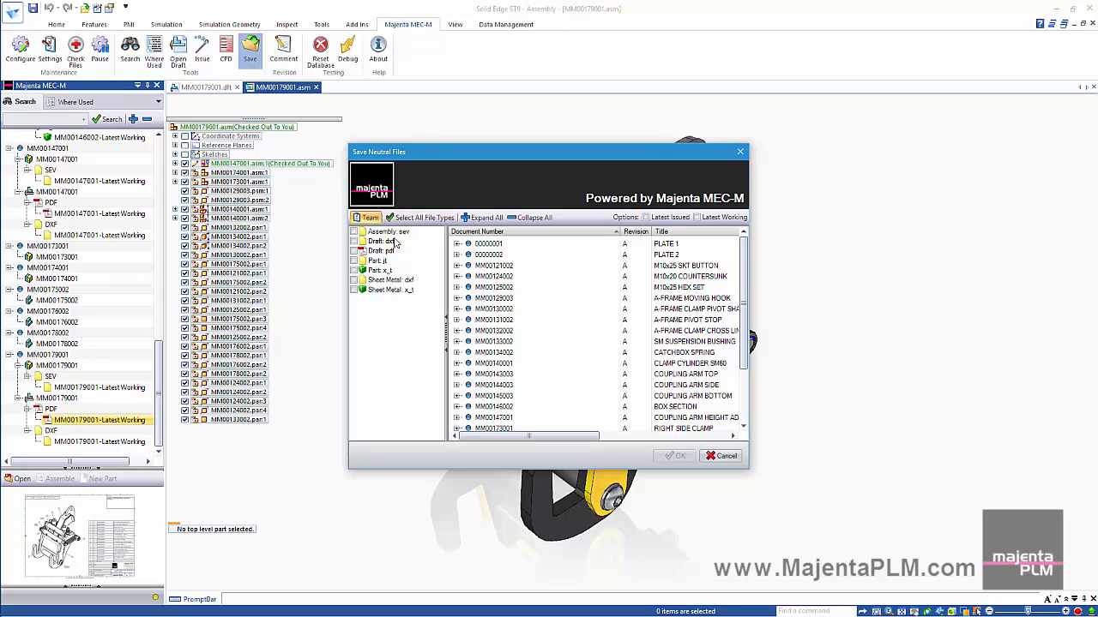
mouse_move(412, 215)
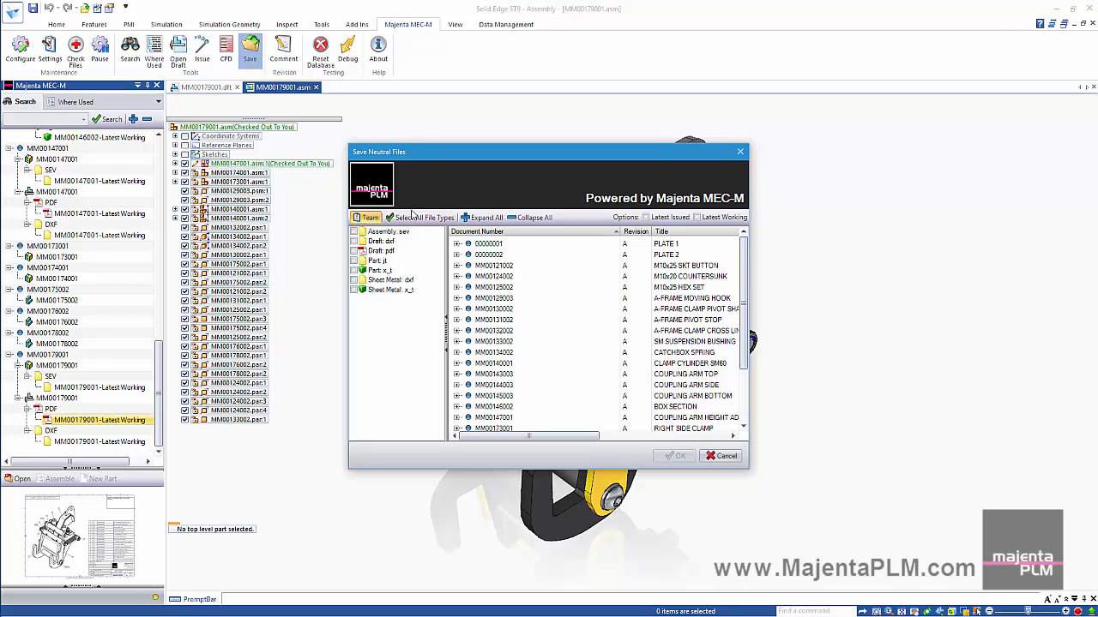
click(420, 216)
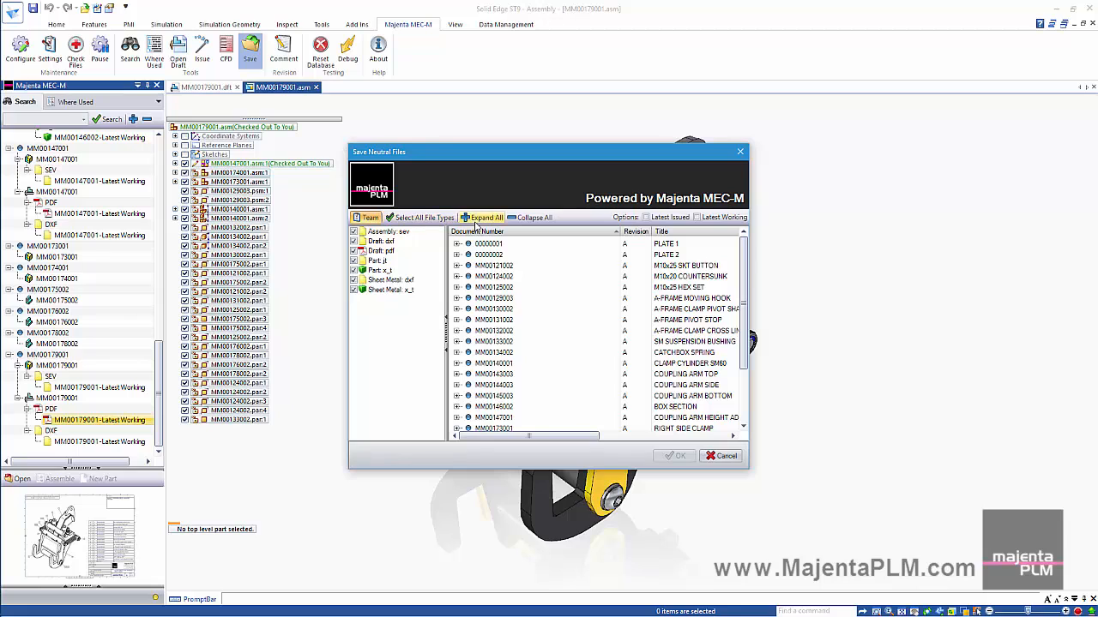
click(483, 216)
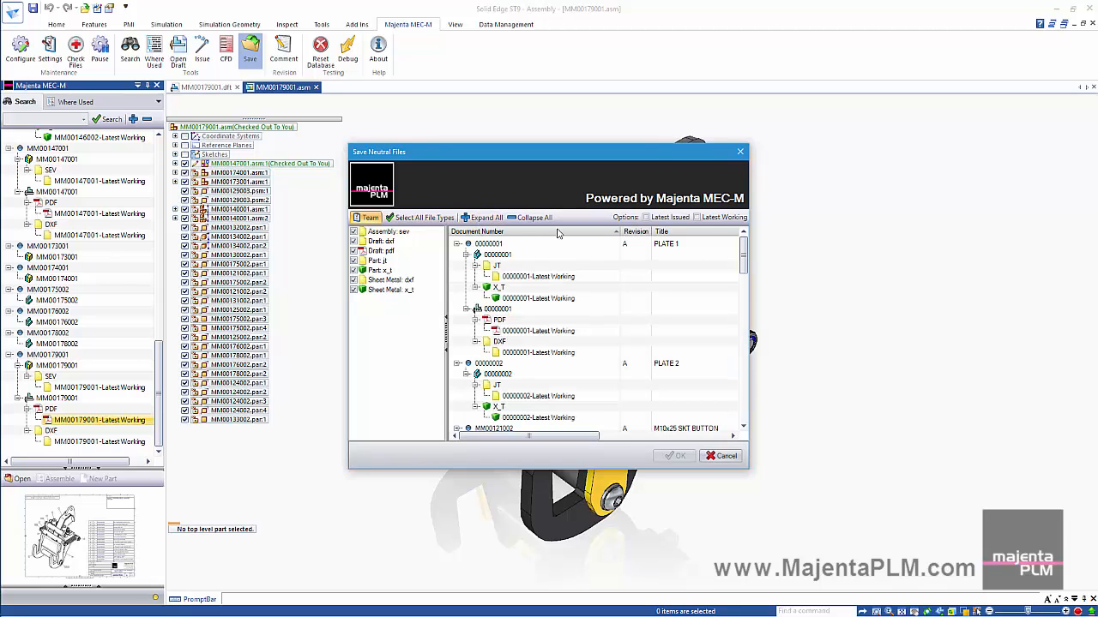
click(696, 216)
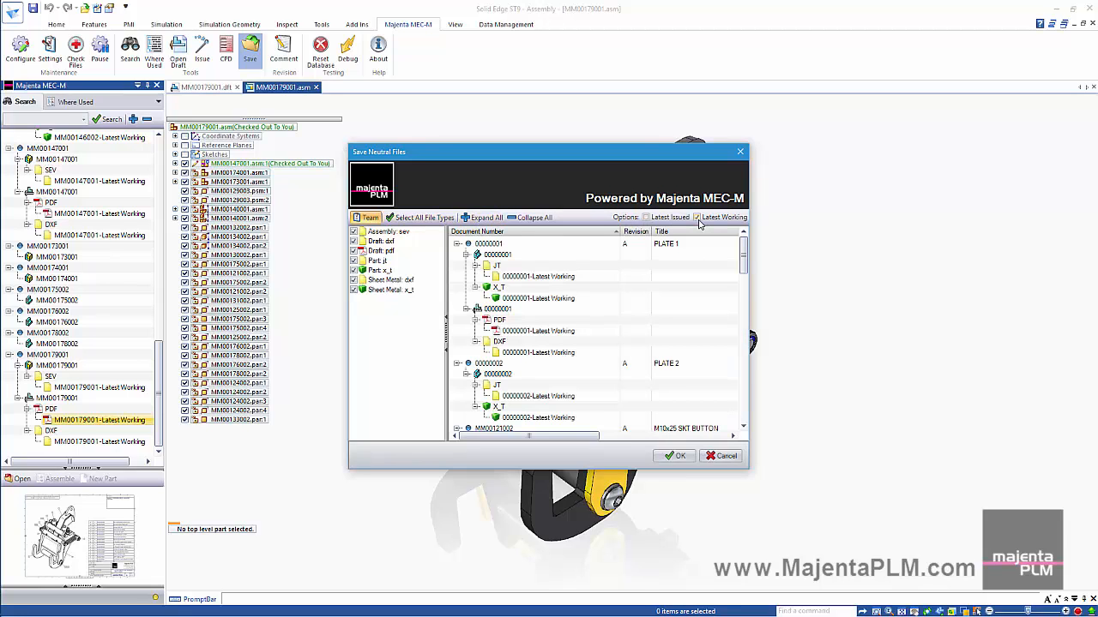
scroll(down, 3)
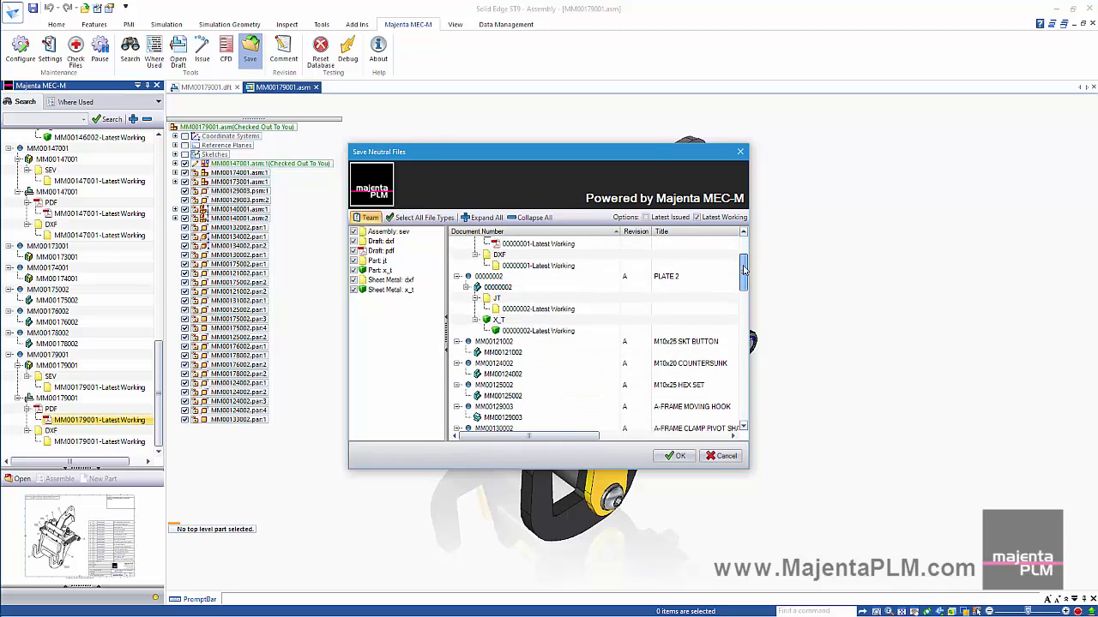
scroll(down, 3)
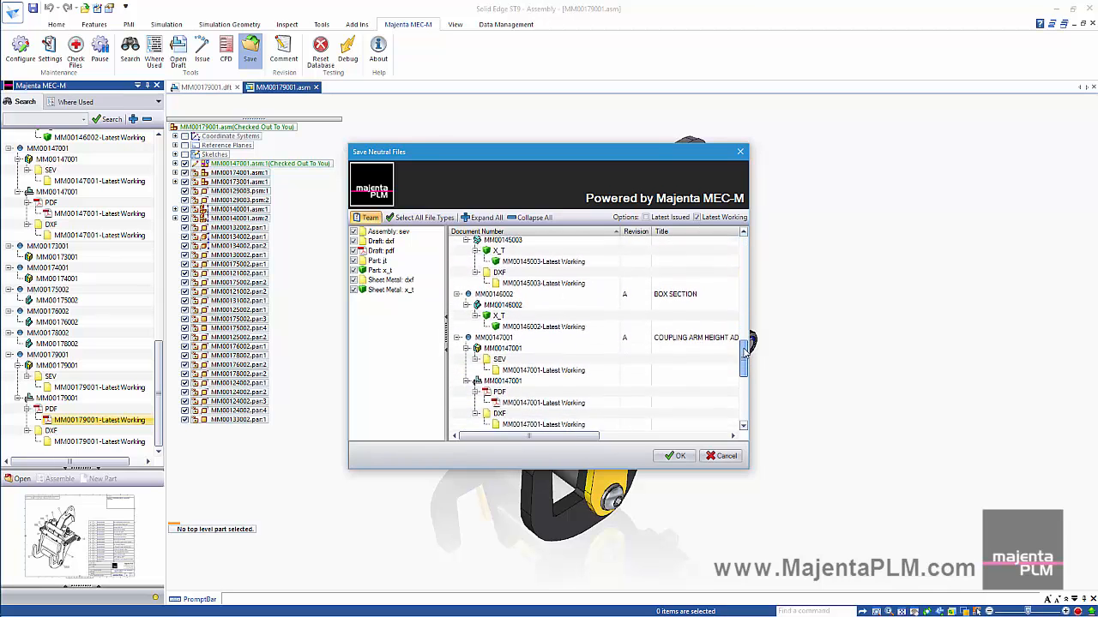
scroll(down, 3)
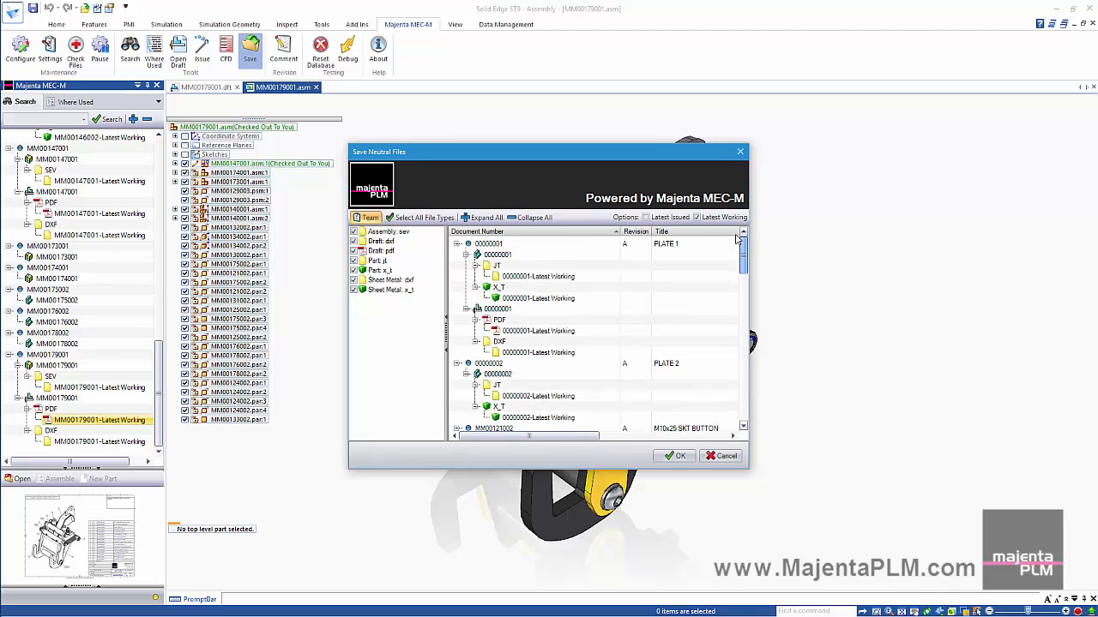
- Export the selected neutral files to the Neutral Files folder and dismiss the saved confirmation
click(676, 456)
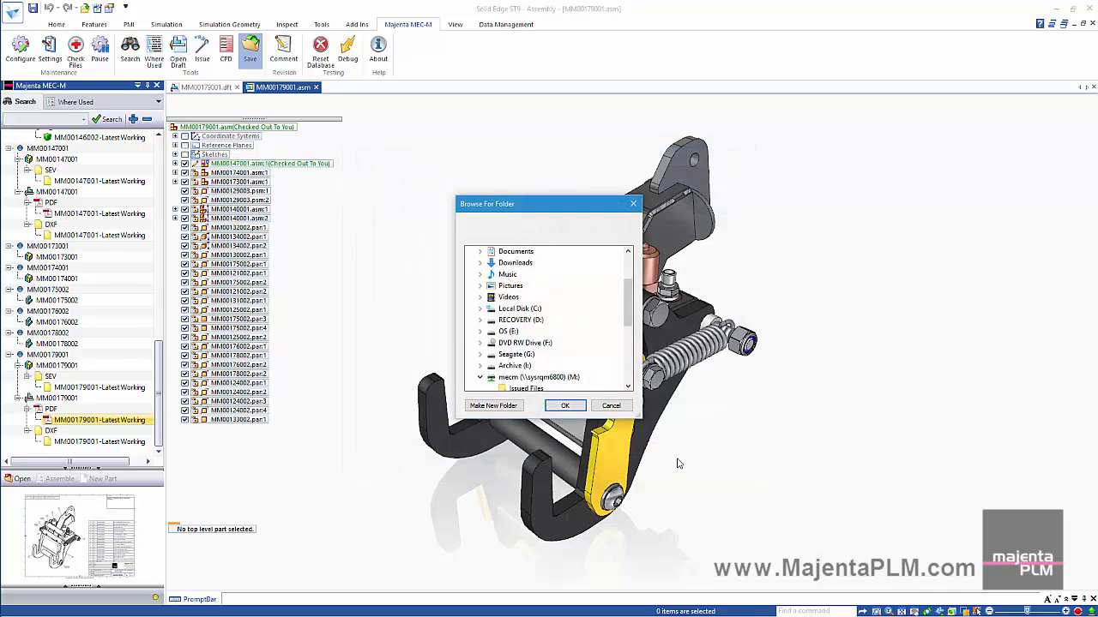
scroll(down, 3)
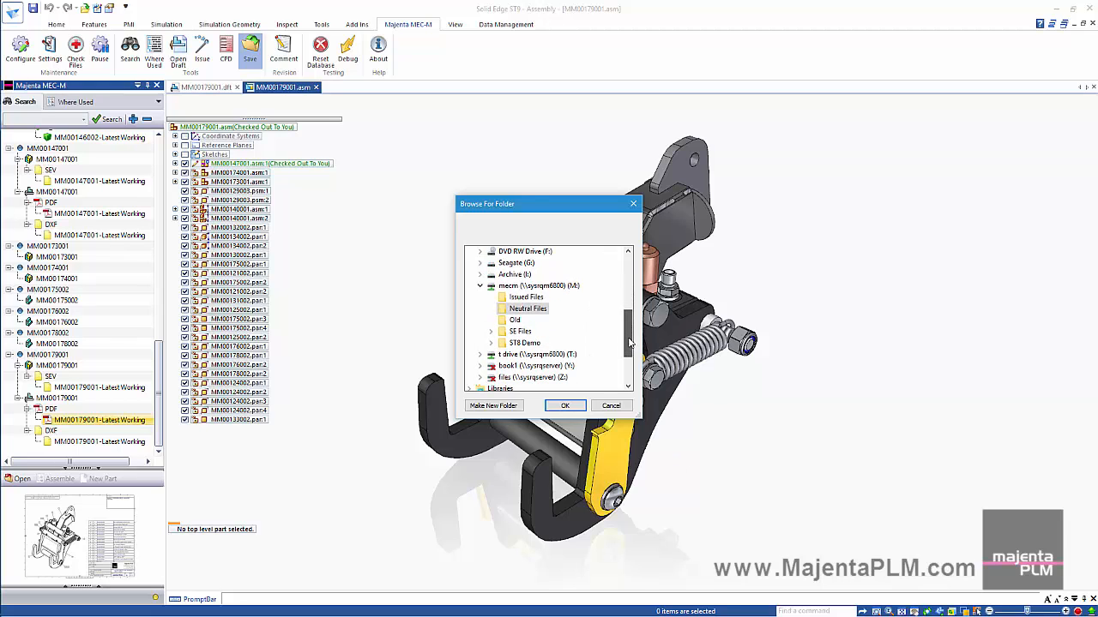
mouse_move(528, 309)
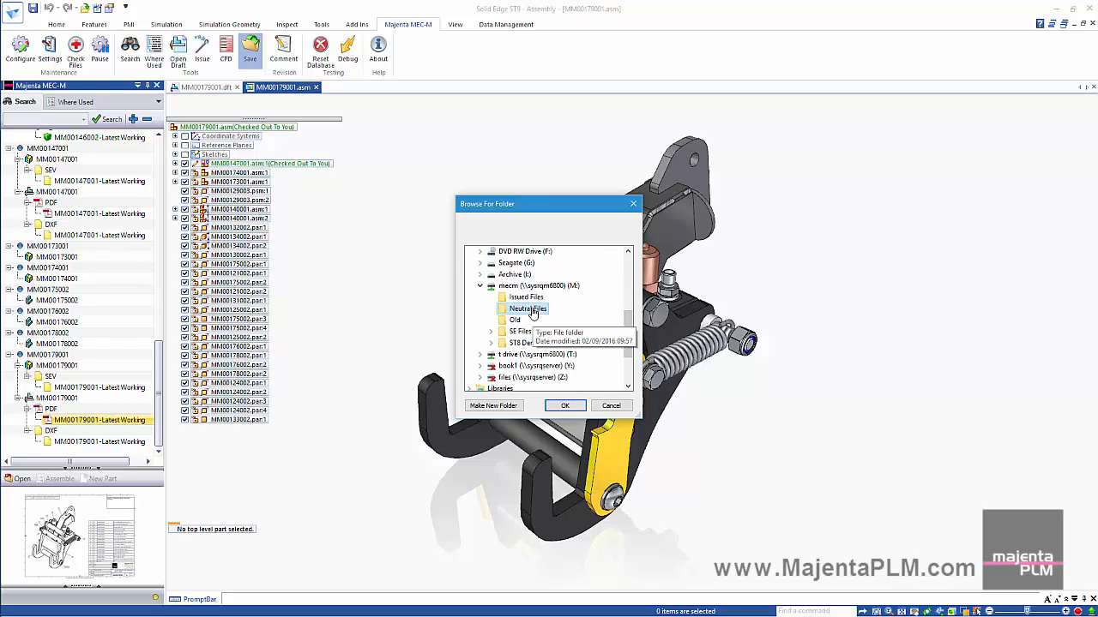
click(564, 404)
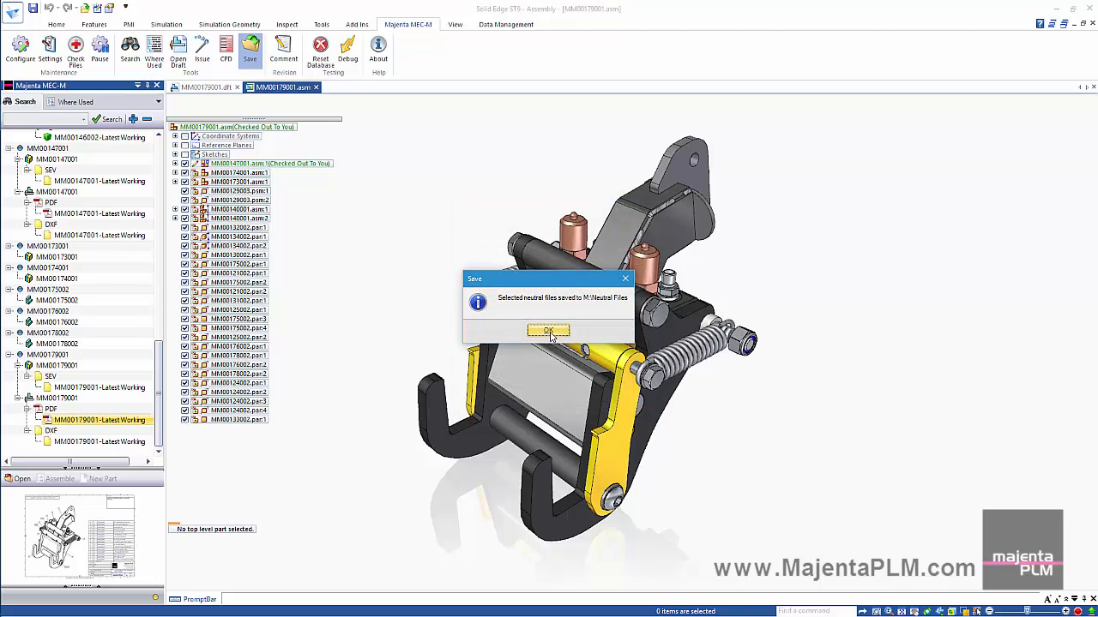
click(549, 331)
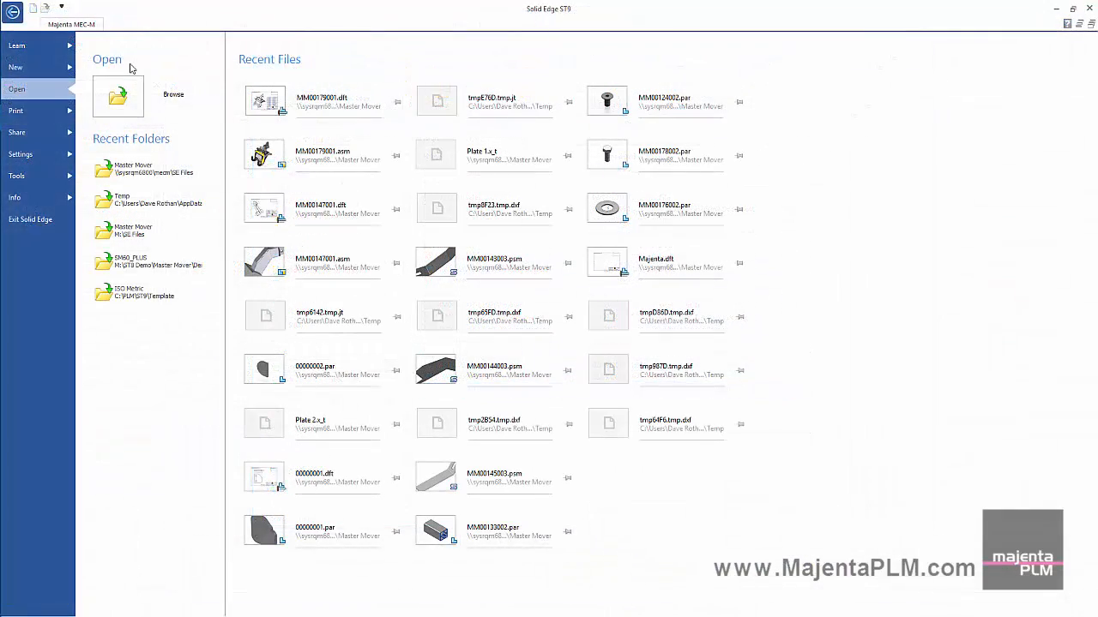
- In the Issue window, select the ADJUSTABLE CLAMP ASSEMBLY item and its latest working PDF
click(71, 24)
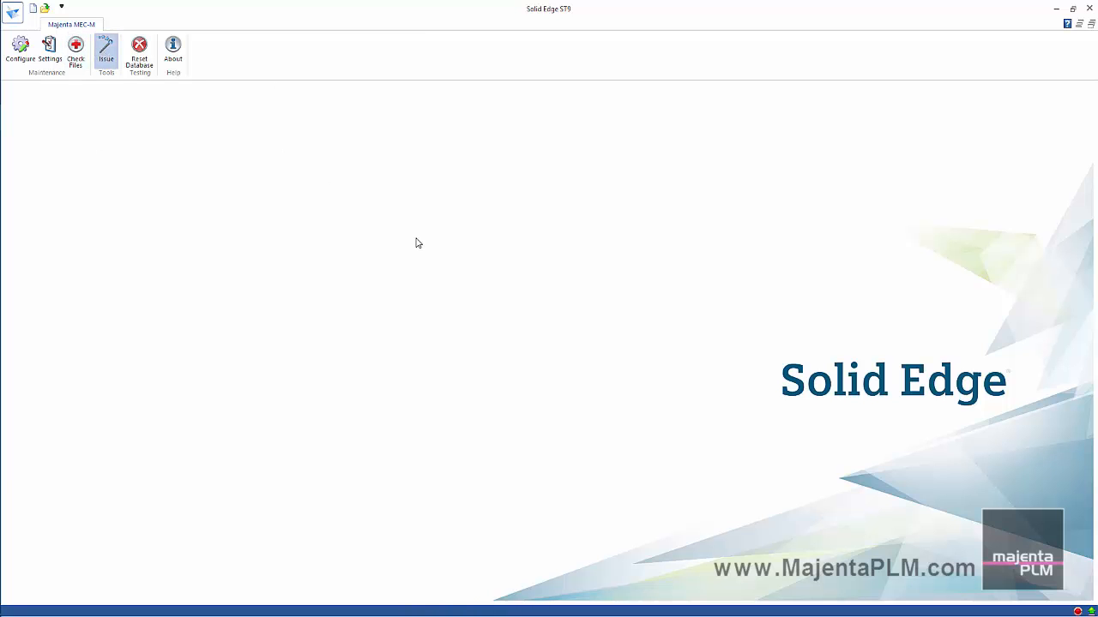
click(106, 48)
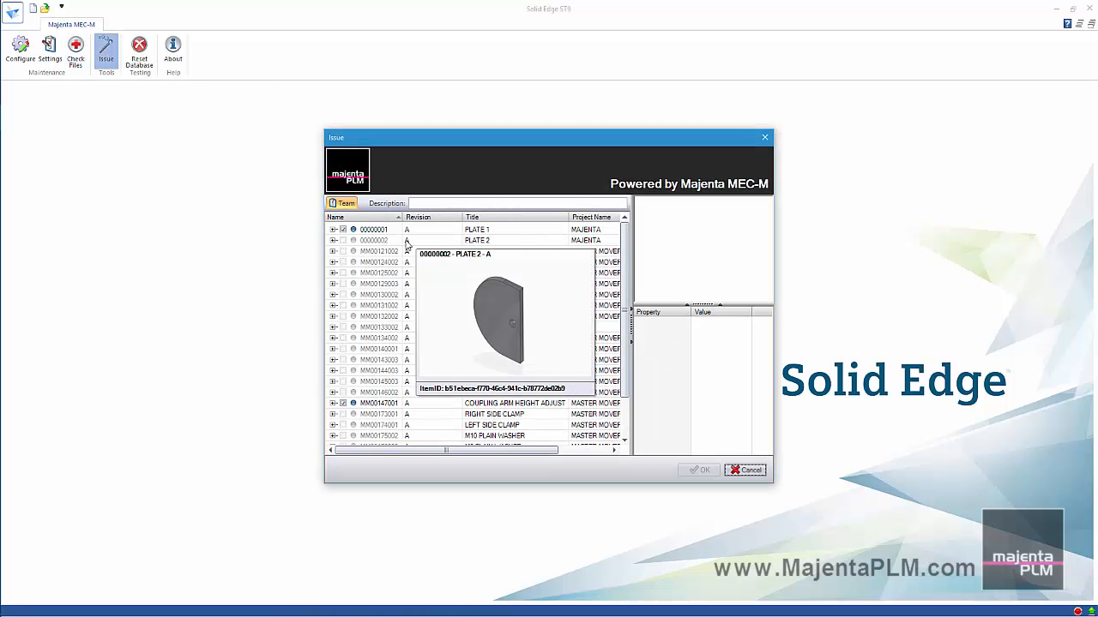
click(333, 230)
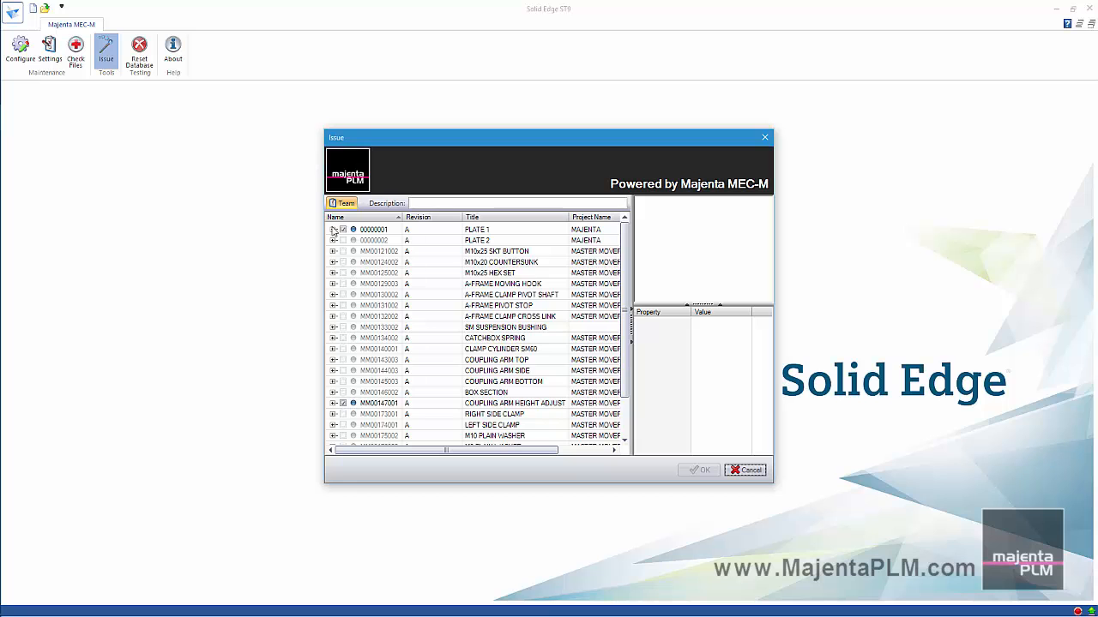
click(333, 230)
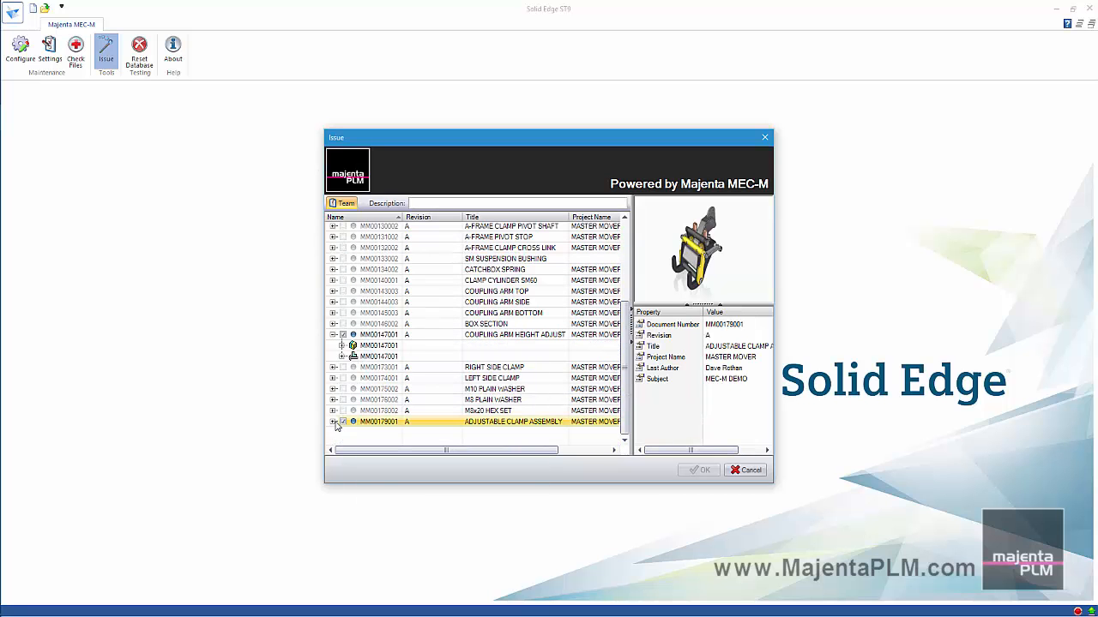
click(332, 422)
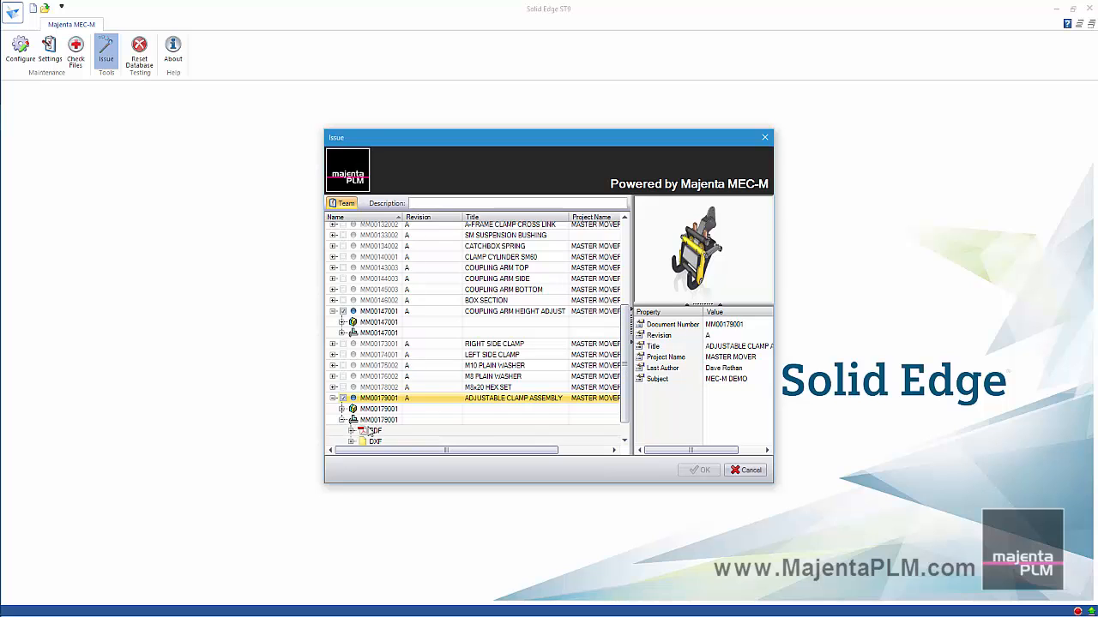
click(350, 429)
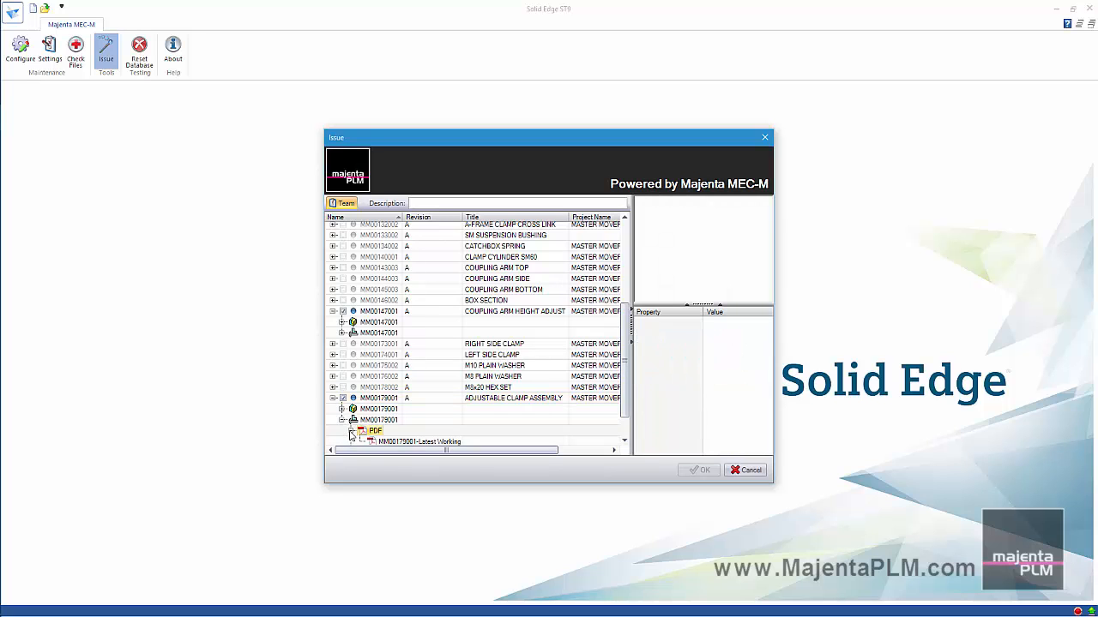
click(420, 409)
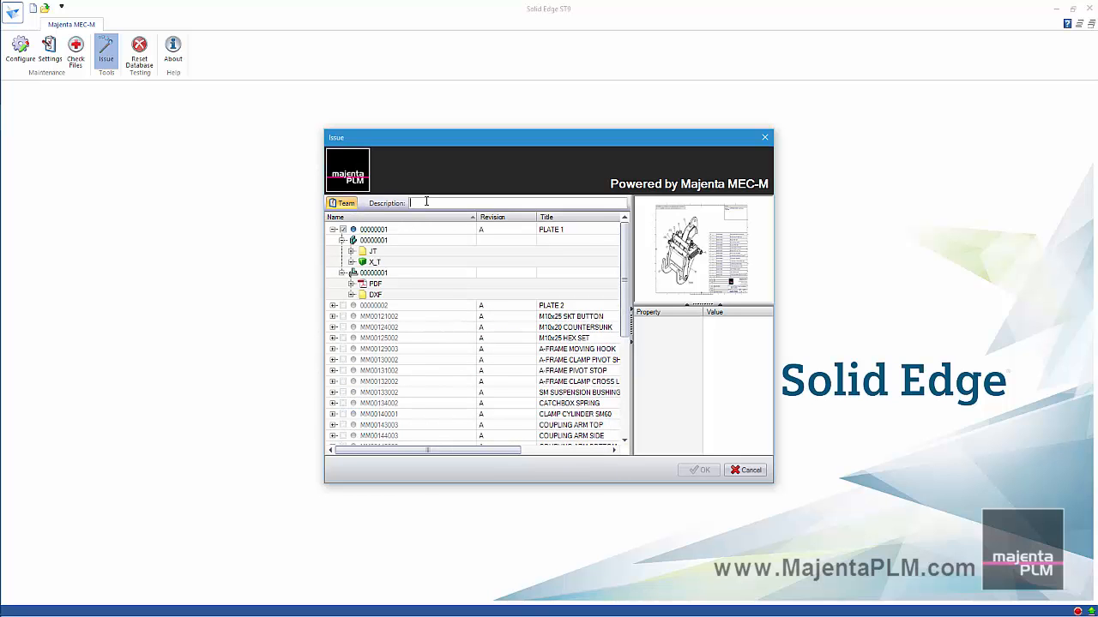
- Issue the item with description 'Mastr Mo' and acknowledge the Issued confirmation
text(Mastr Mover 1)
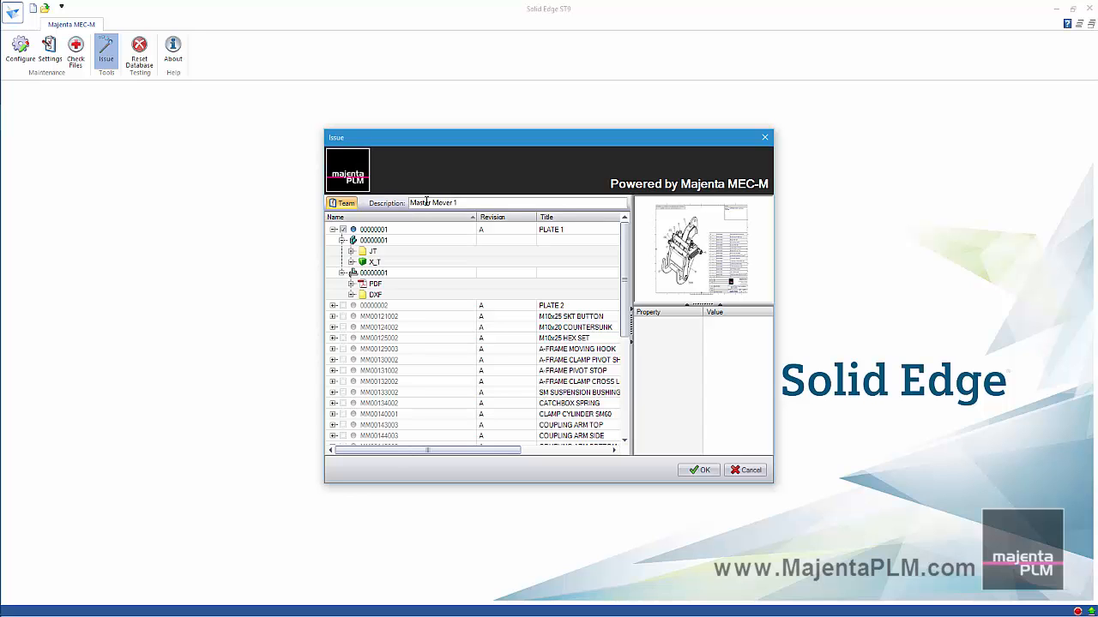
click(698, 470)
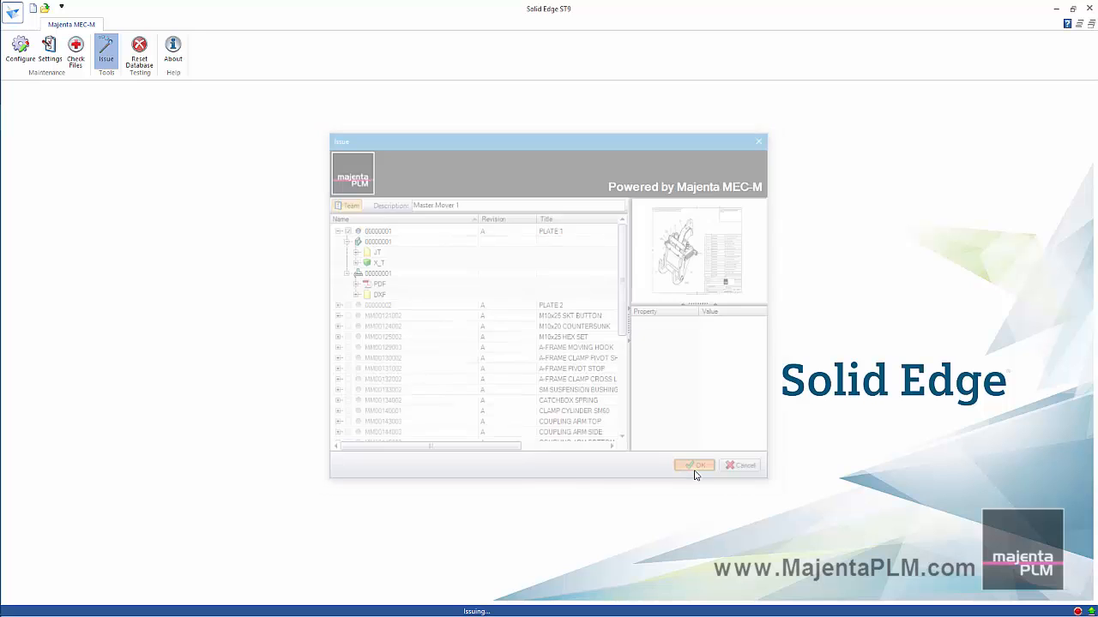
click(693, 465)
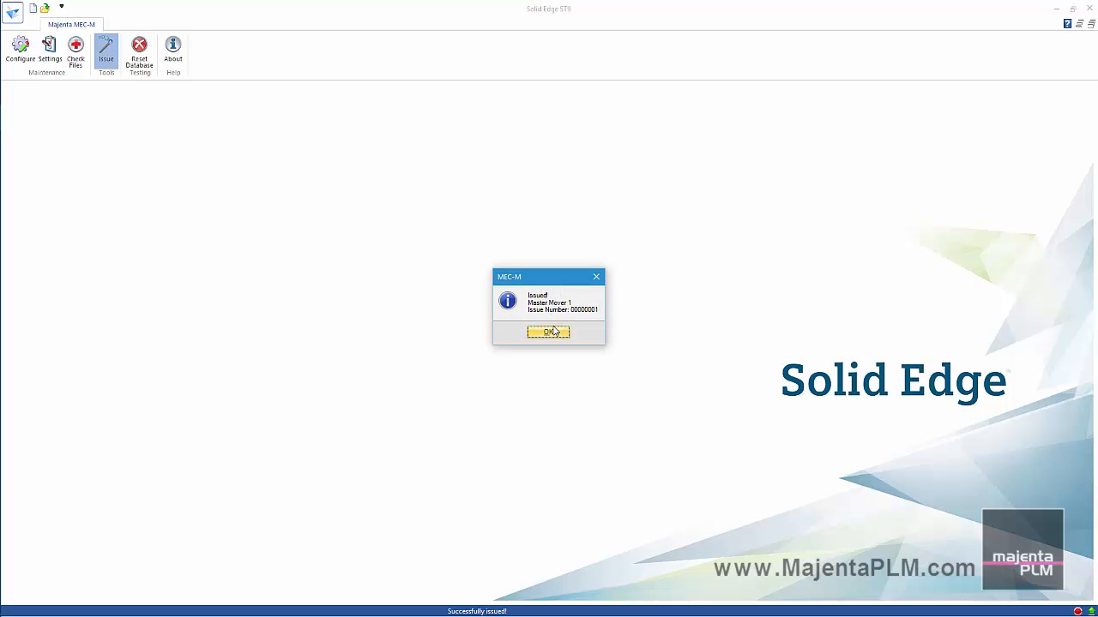
click(549, 332)
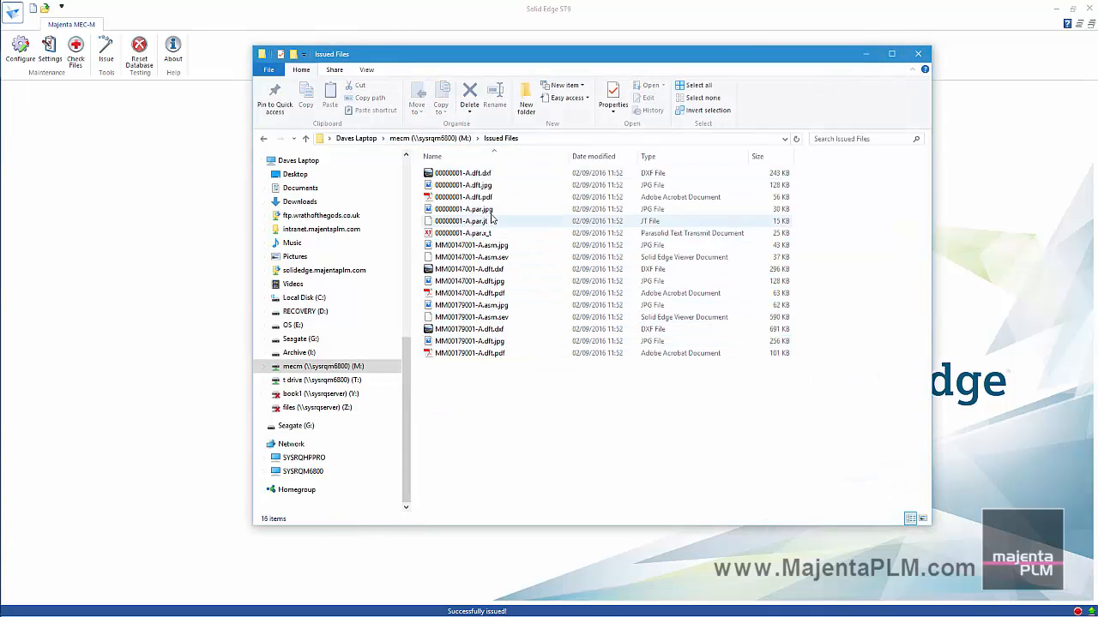
- View the last issued PDF from the Issued Files folder
click(470, 354)
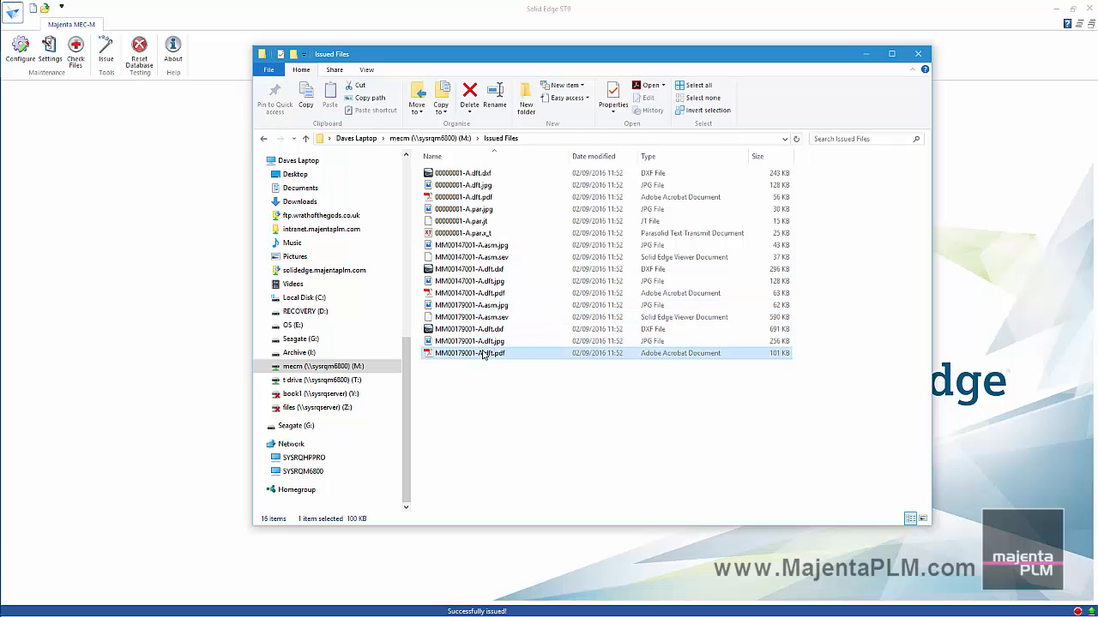
double_click(470, 353)
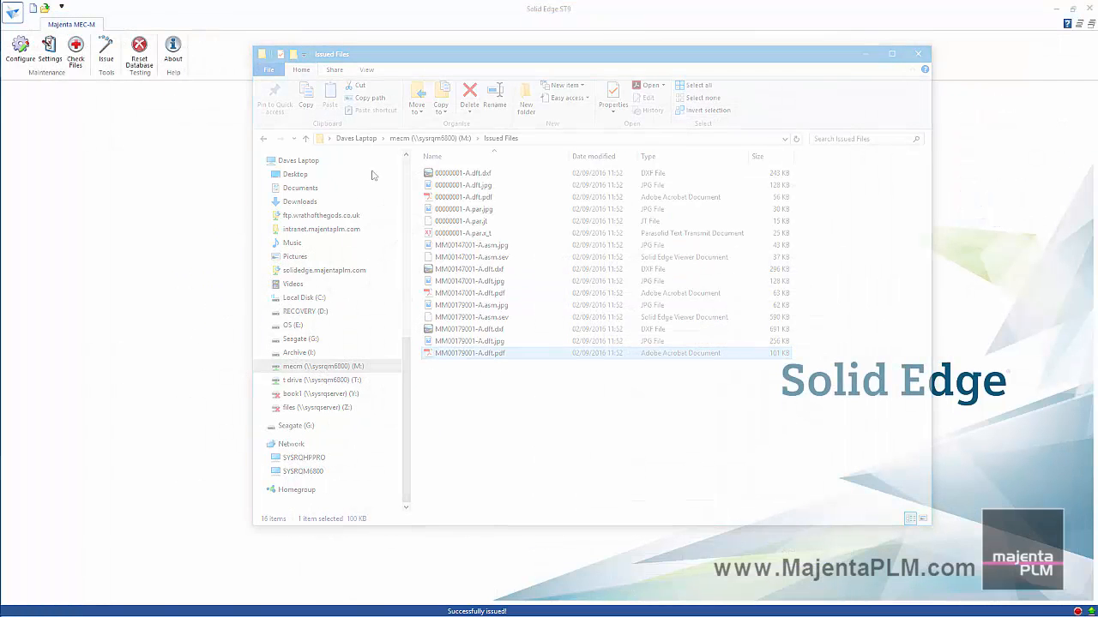
- Open part 00000001.par, filtering the browse list to Part documents (*.par)
click(14, 11)
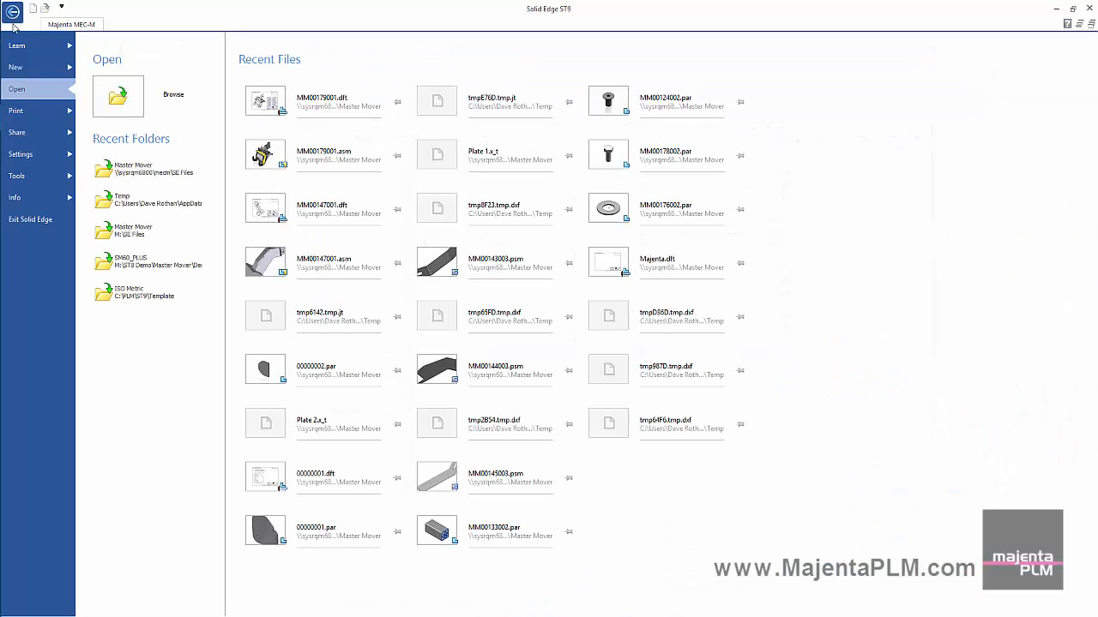
click(173, 94)
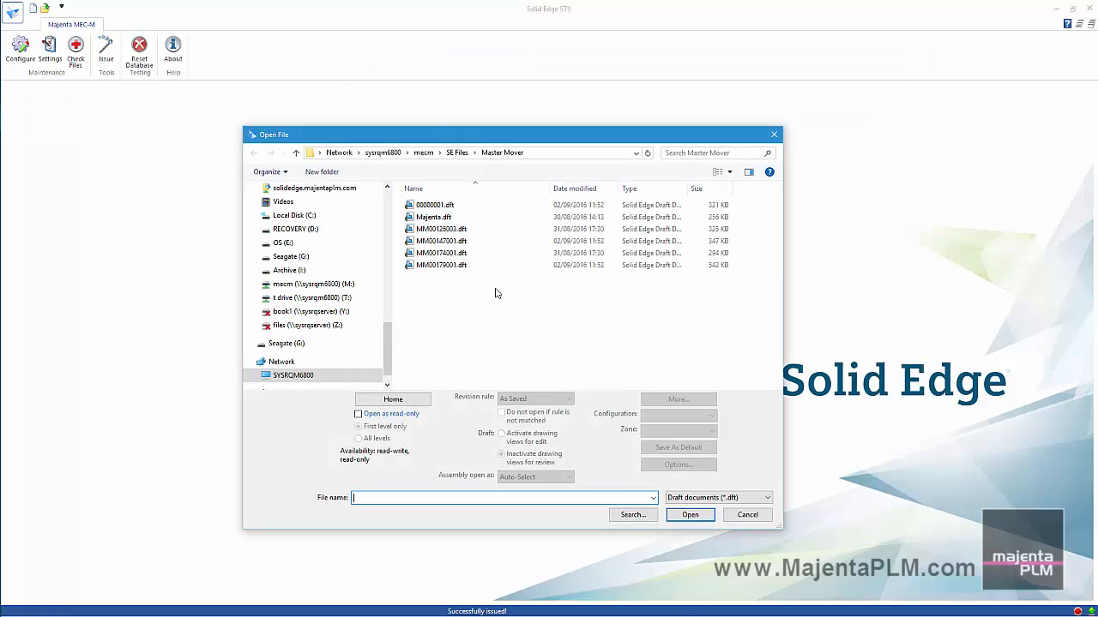
click(768, 497)
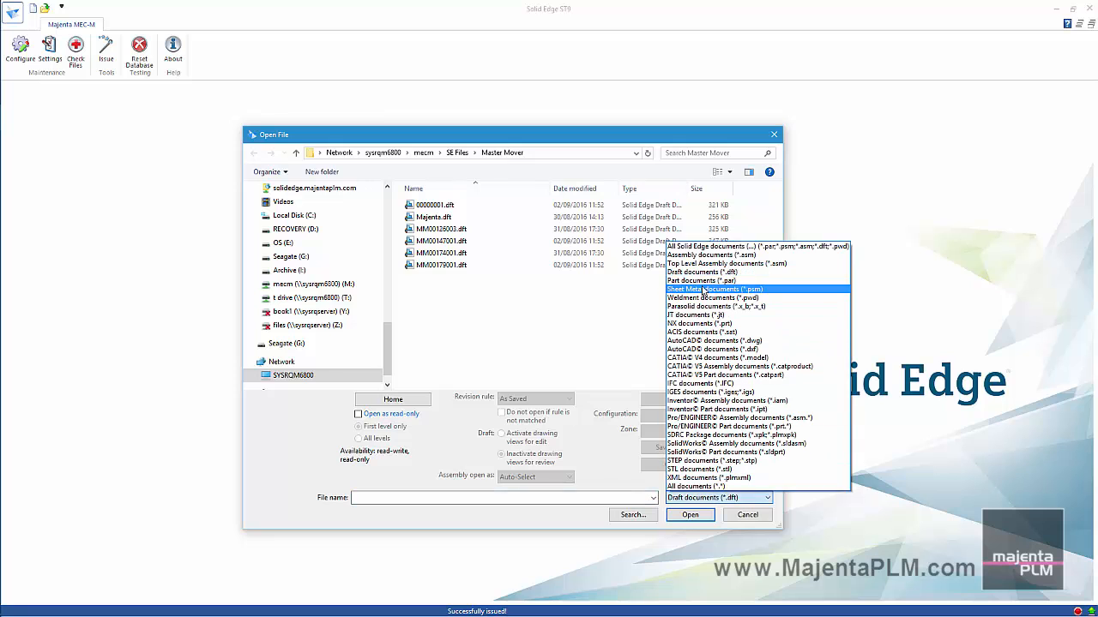
click(700, 282)
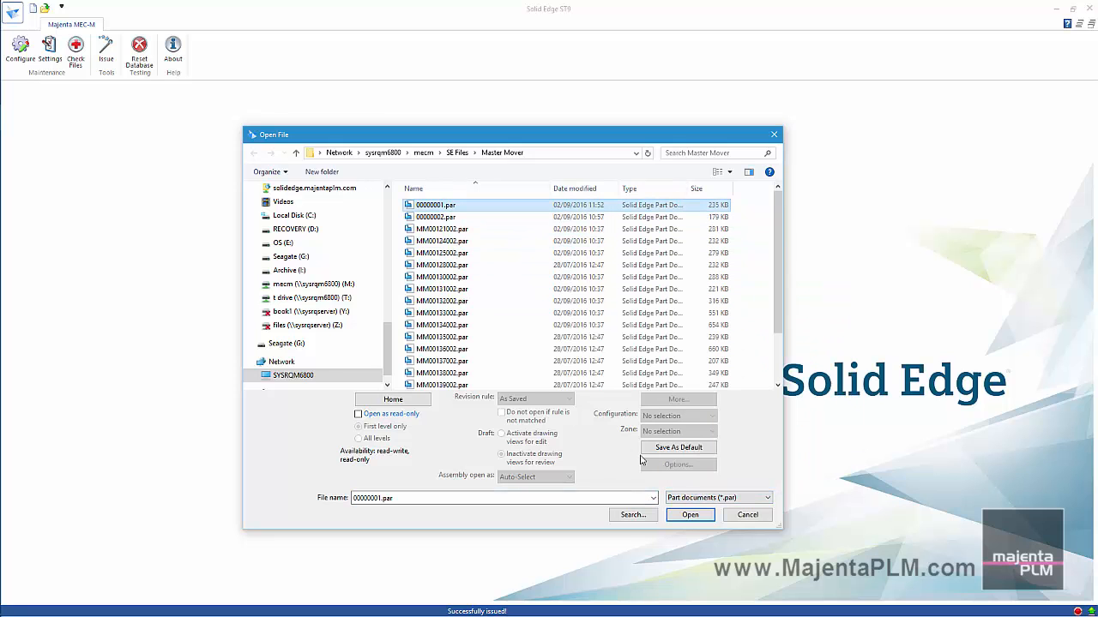
click(690, 514)
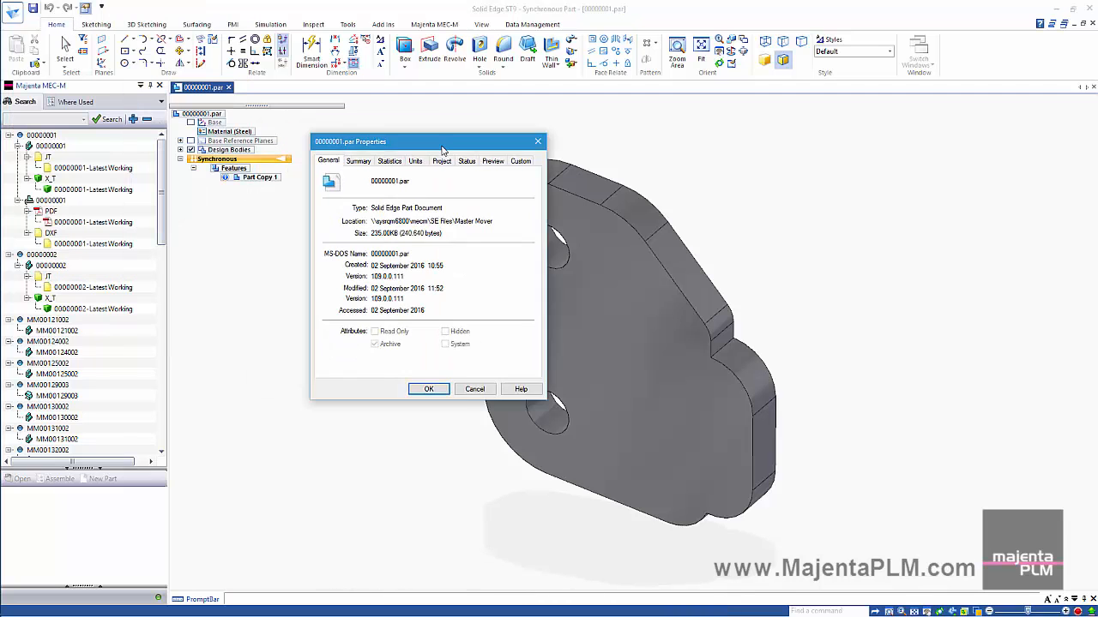
- Review the part's In Work status in File Properties and cancel without changes
drag(429, 141, 569, 187)
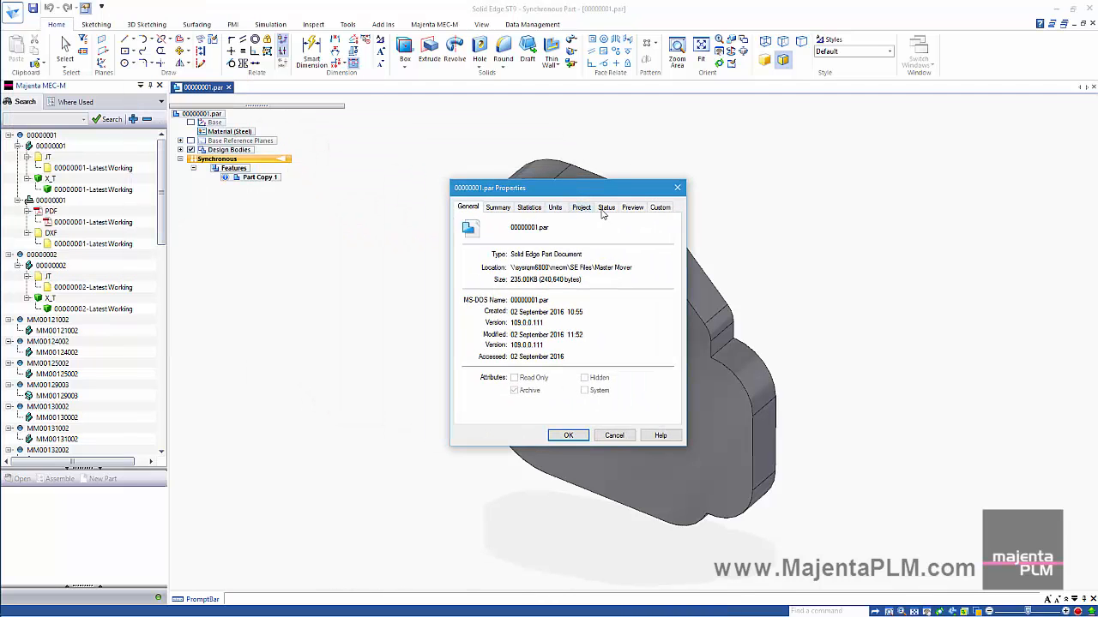
click(608, 205)
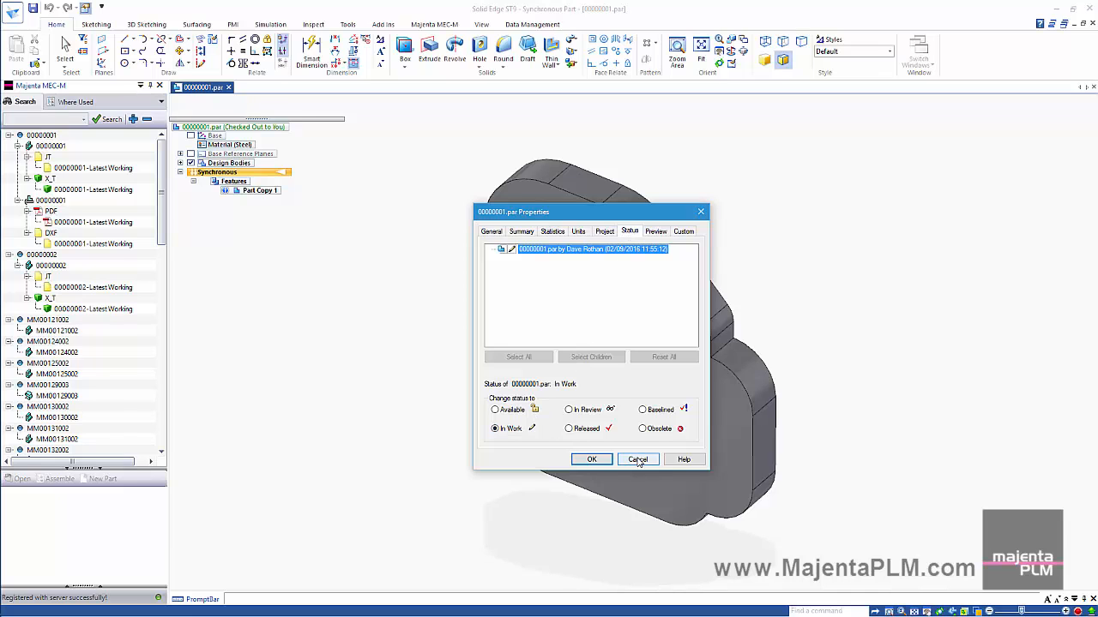
click(638, 460)
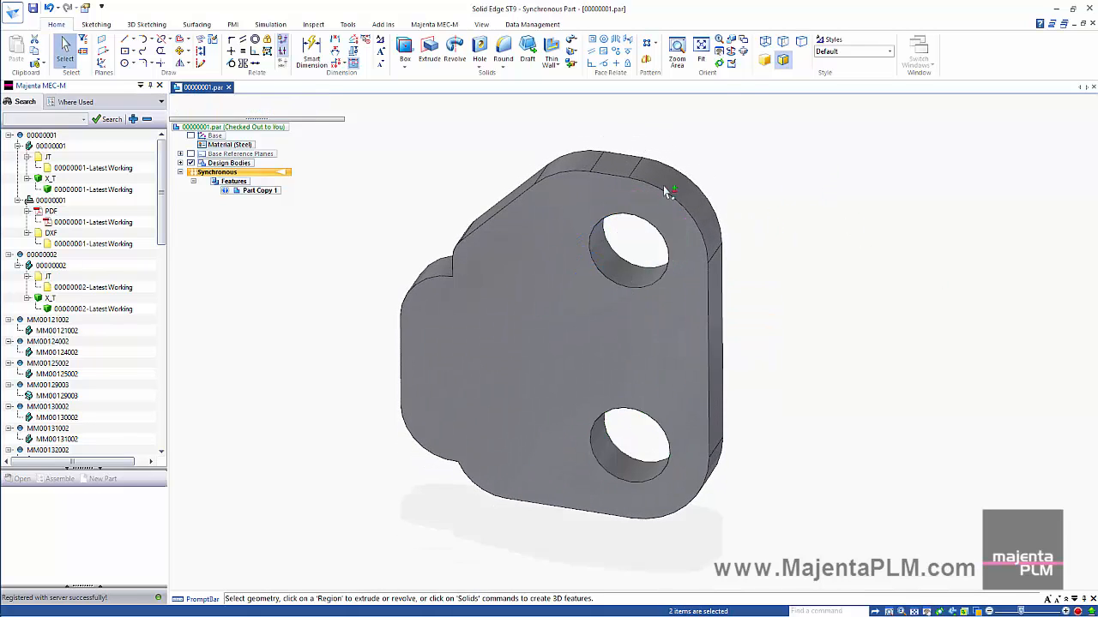
- Show the Majenta MEC-M ribbon commands for the checked-out plate part
click(434, 24)
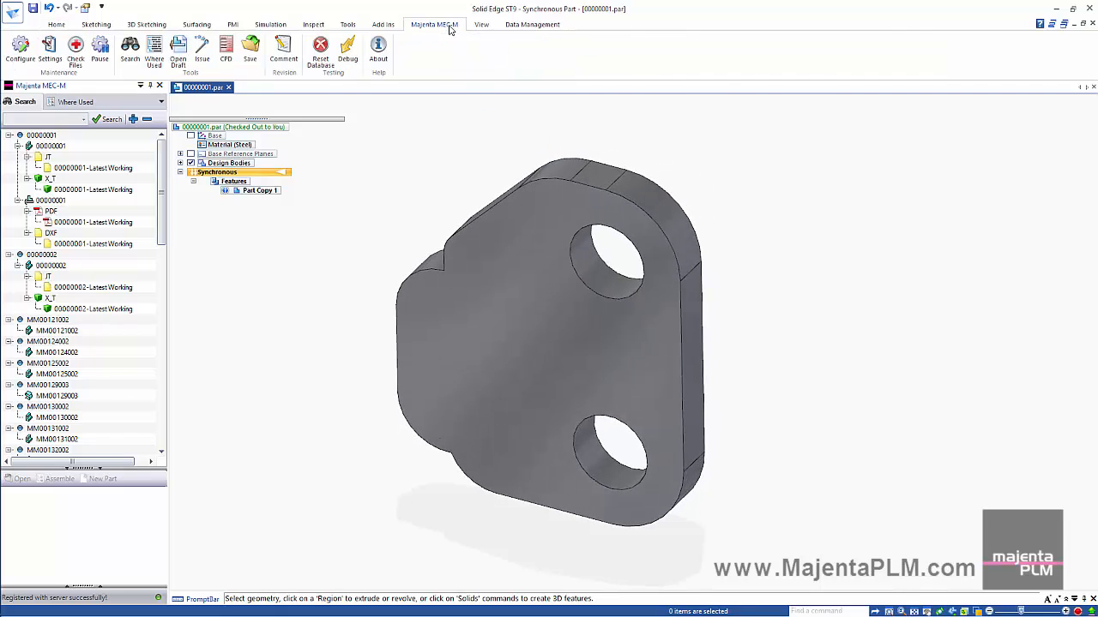
- Add the revision comment 'Width reduced by 5mm' to the part via MEC-M Comment
click(285, 48)
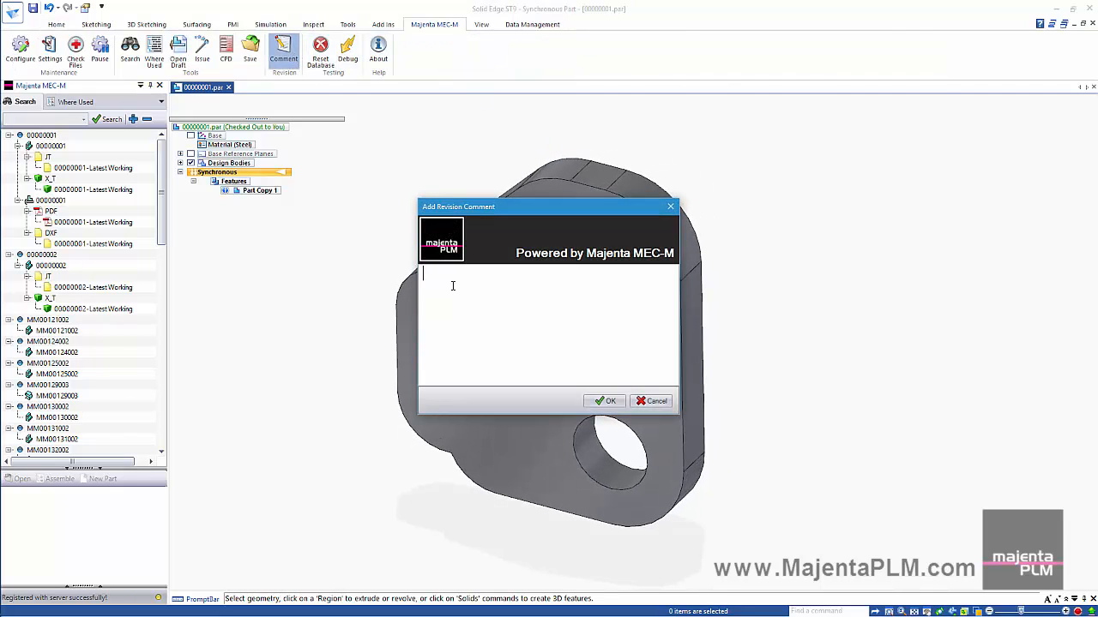
text(Width reduced by 5mm)
text(Holes were 10.2 diameter)
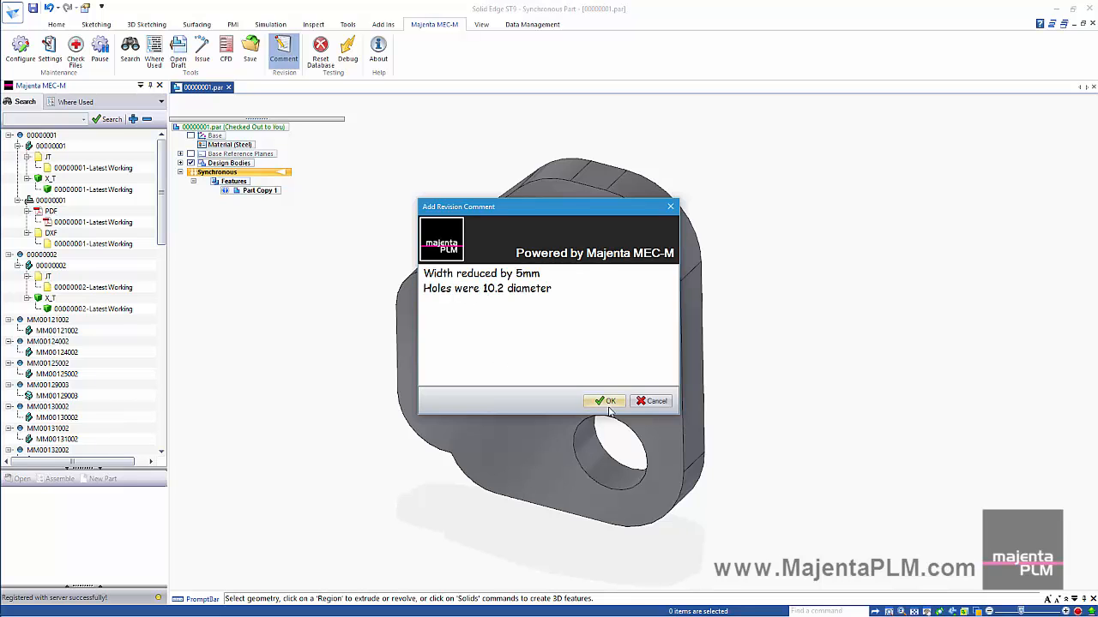
click(609, 402)
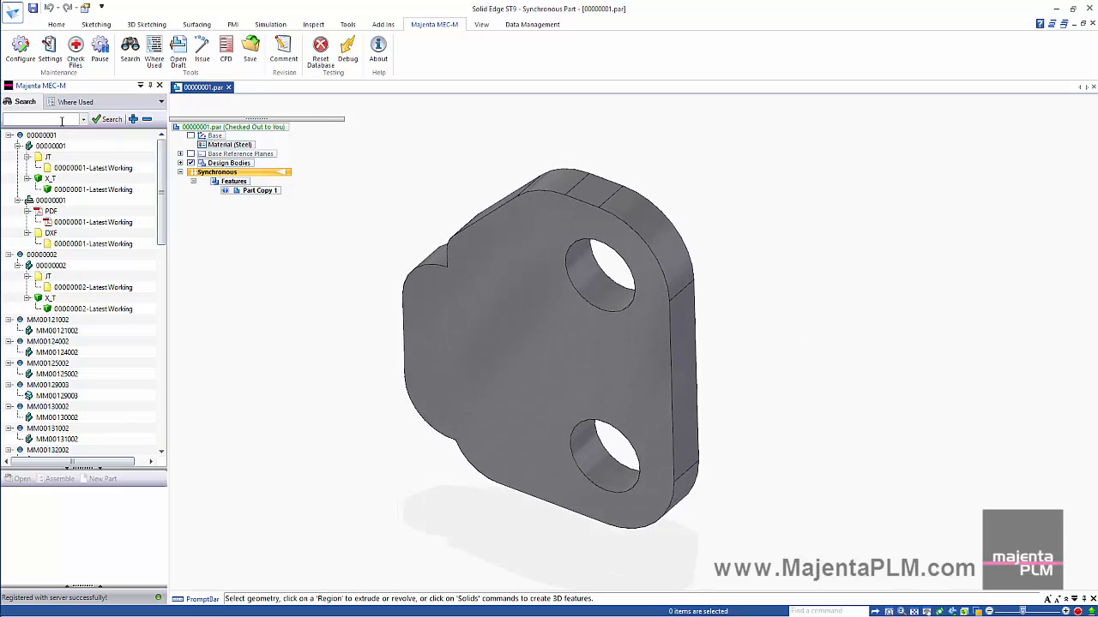
- Search the MEC-M vault for 'plate' and expand item 00000001
text(plate)
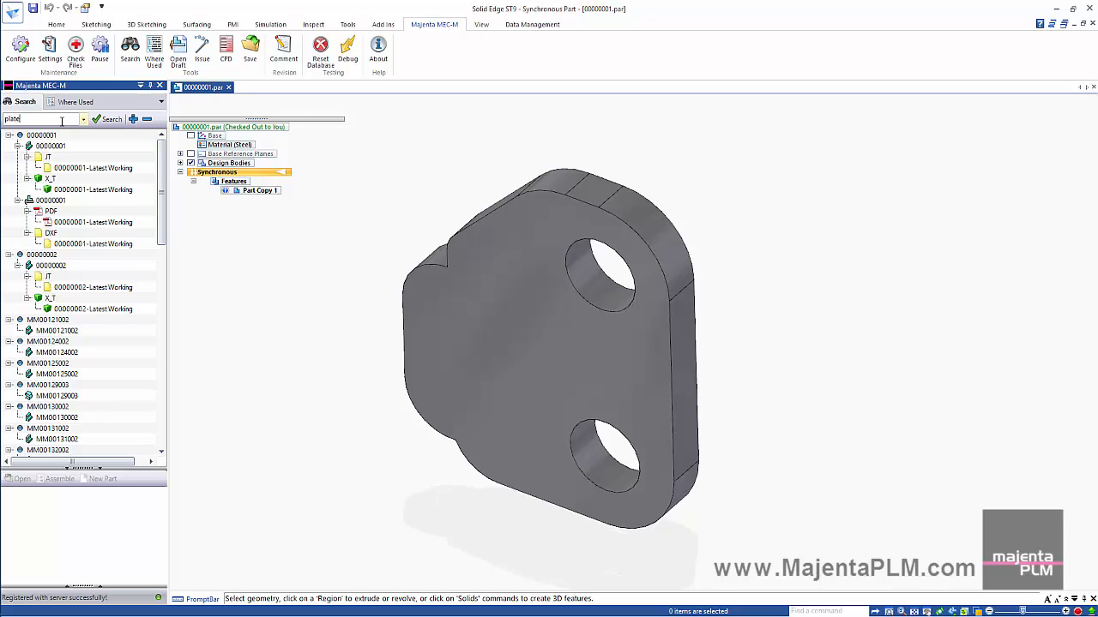
click(108, 120)
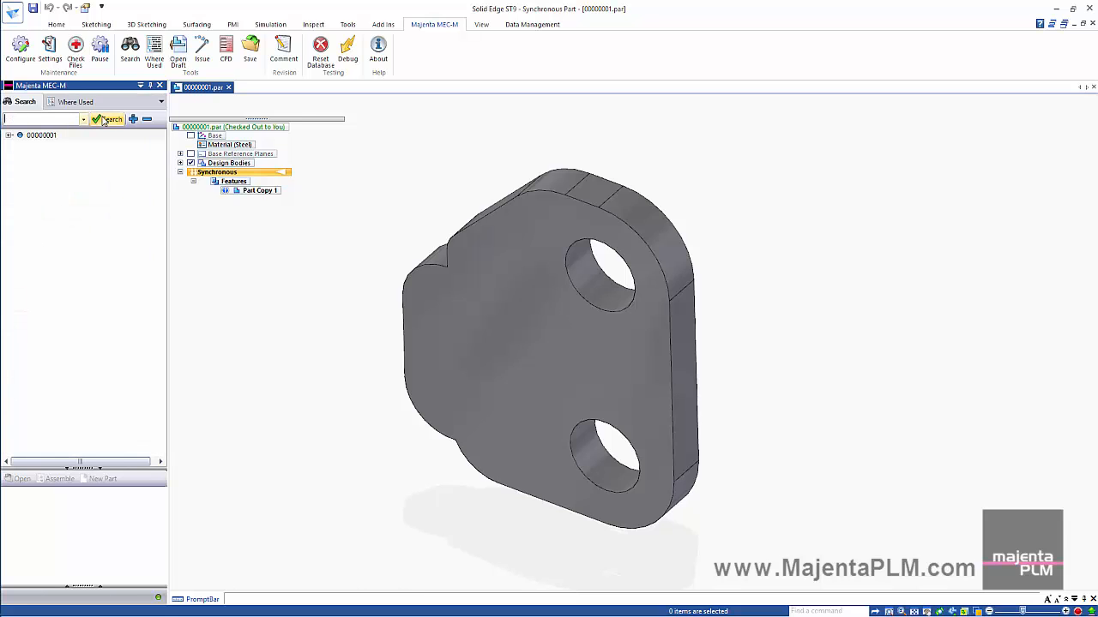
click(10, 134)
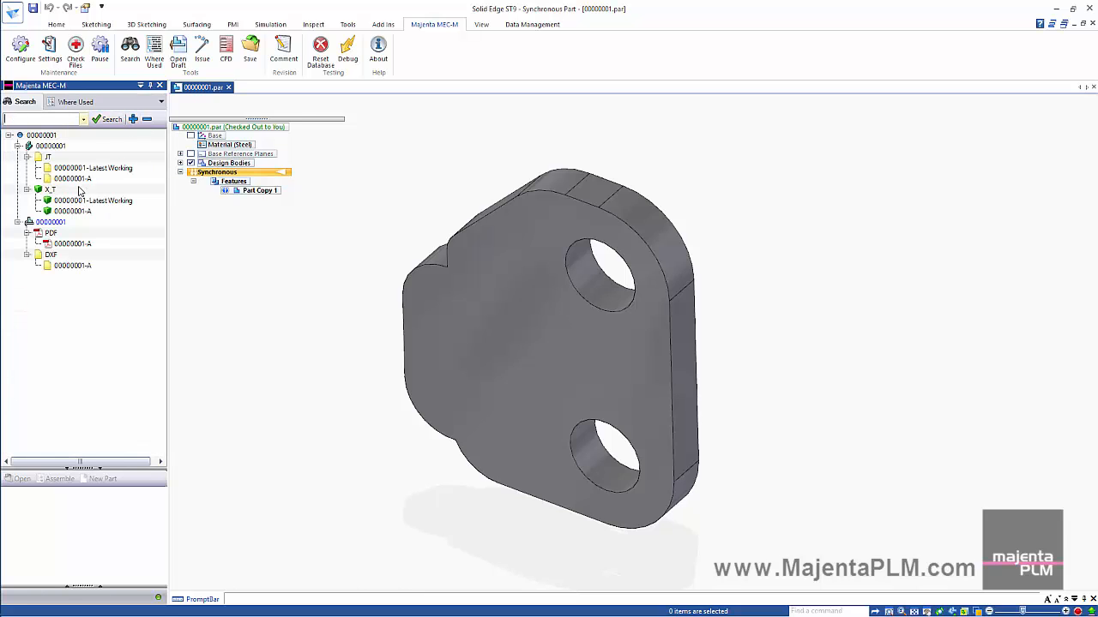
- Preview item 00000001's files and open its draft 00000001.dft
click(72, 178)
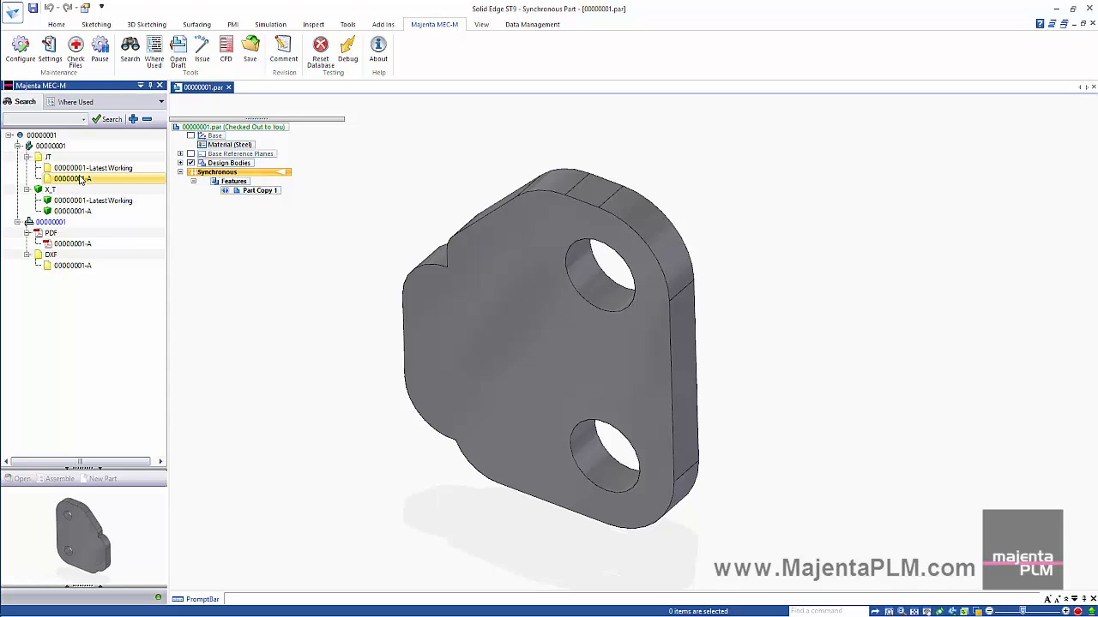
click(72, 211)
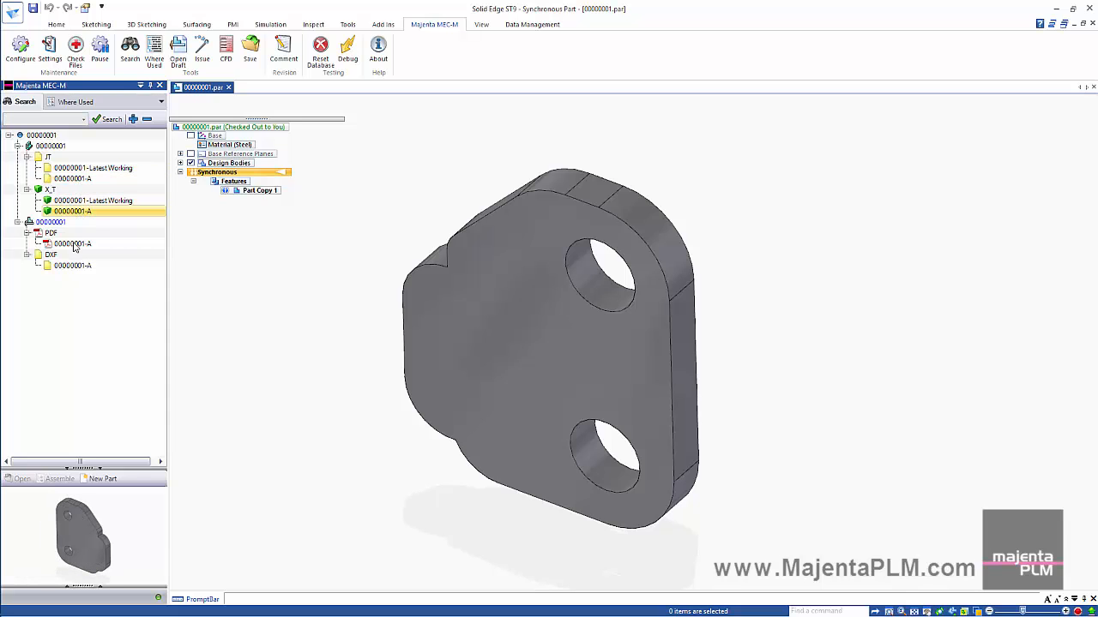
click(72, 264)
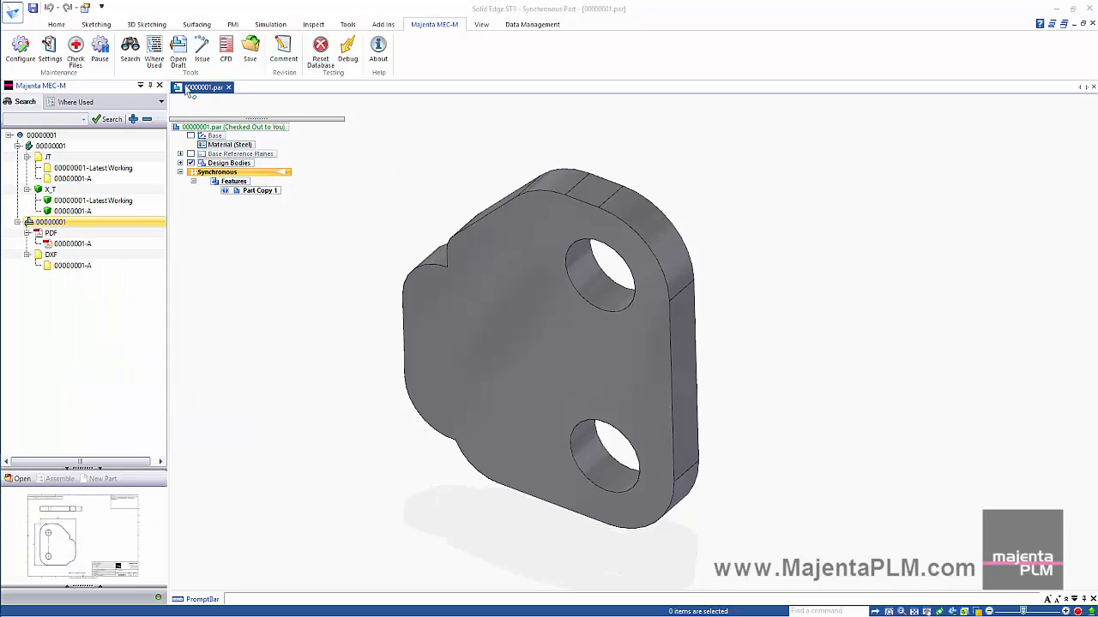
click(178, 48)
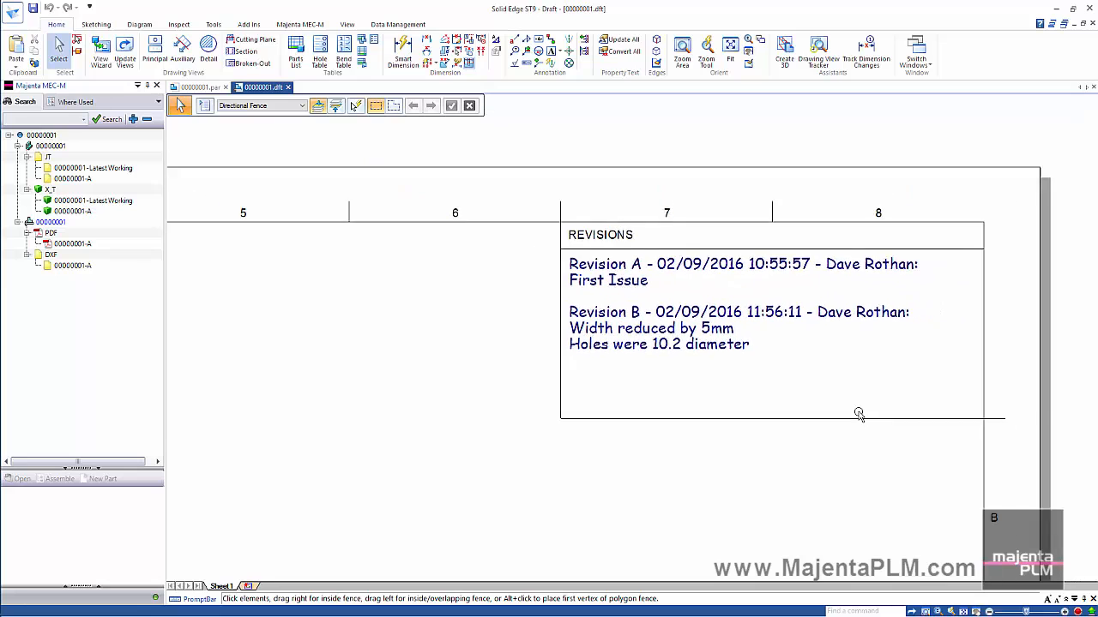
- Add radius dimensions to the plate's curved edges with Smart Dimension
click(731, 48)
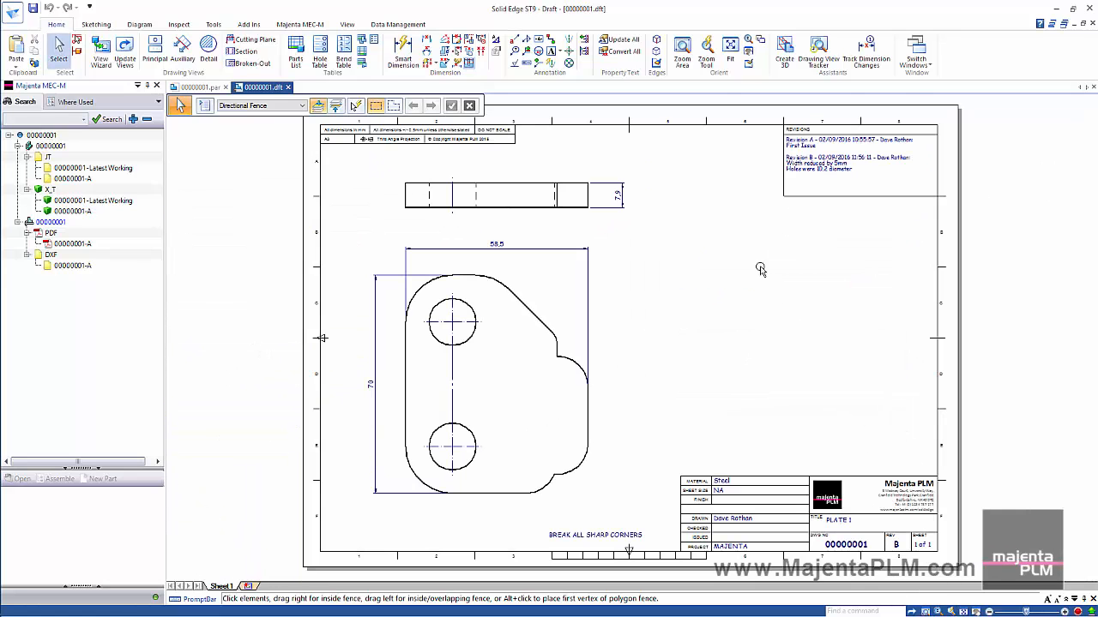
click(401, 49)
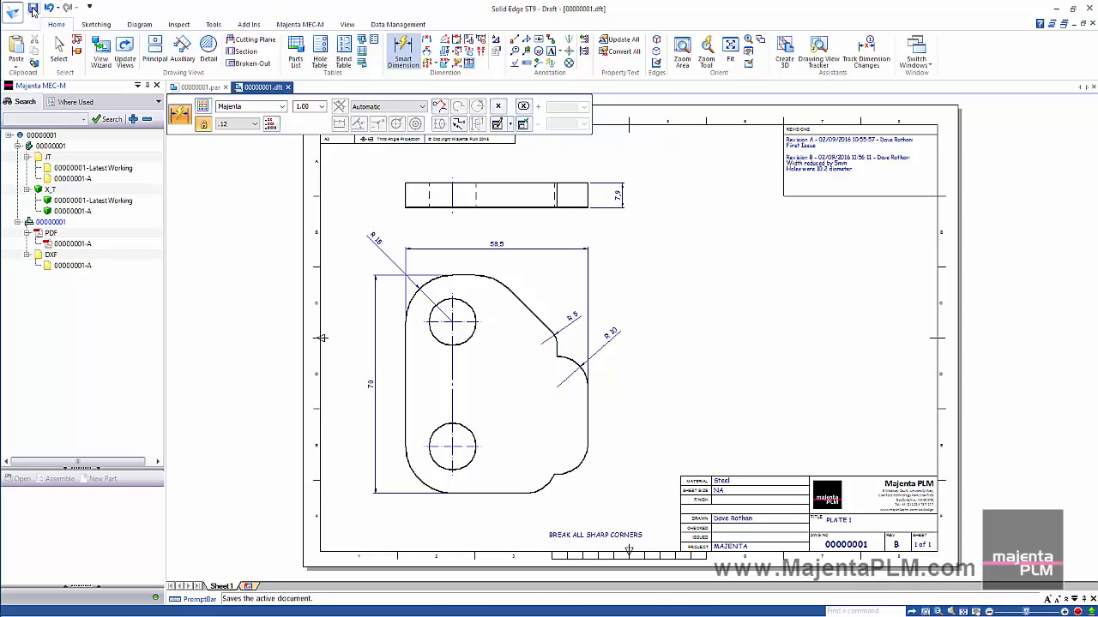
click(298, 25)
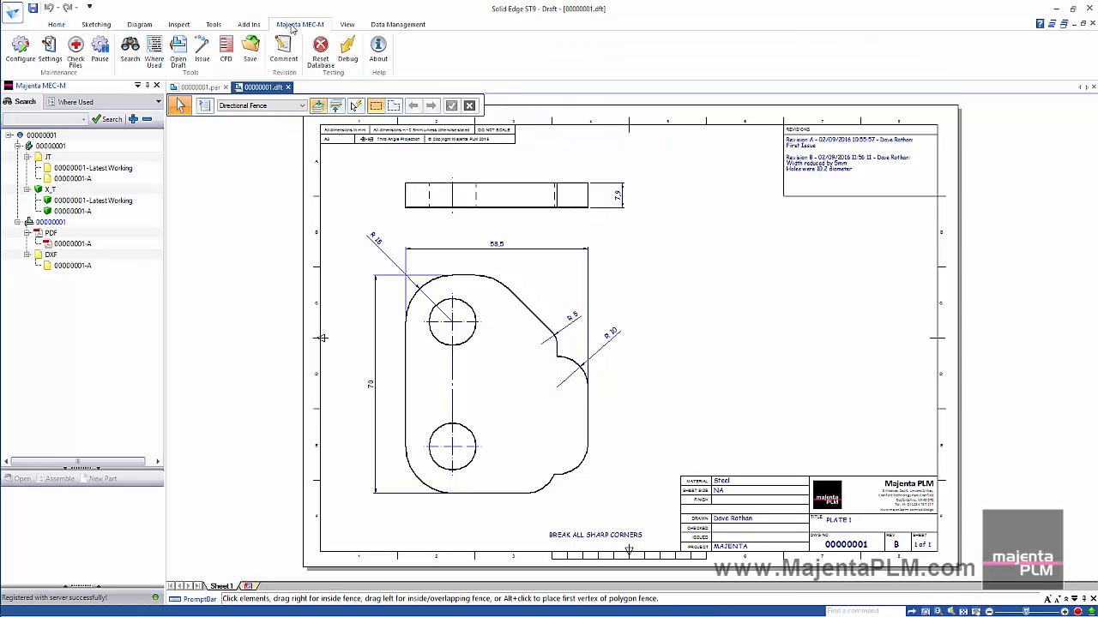
- Add the drawing comment 'Added radius dimensions to drawing' and return to 00000001.par
click(283, 48)
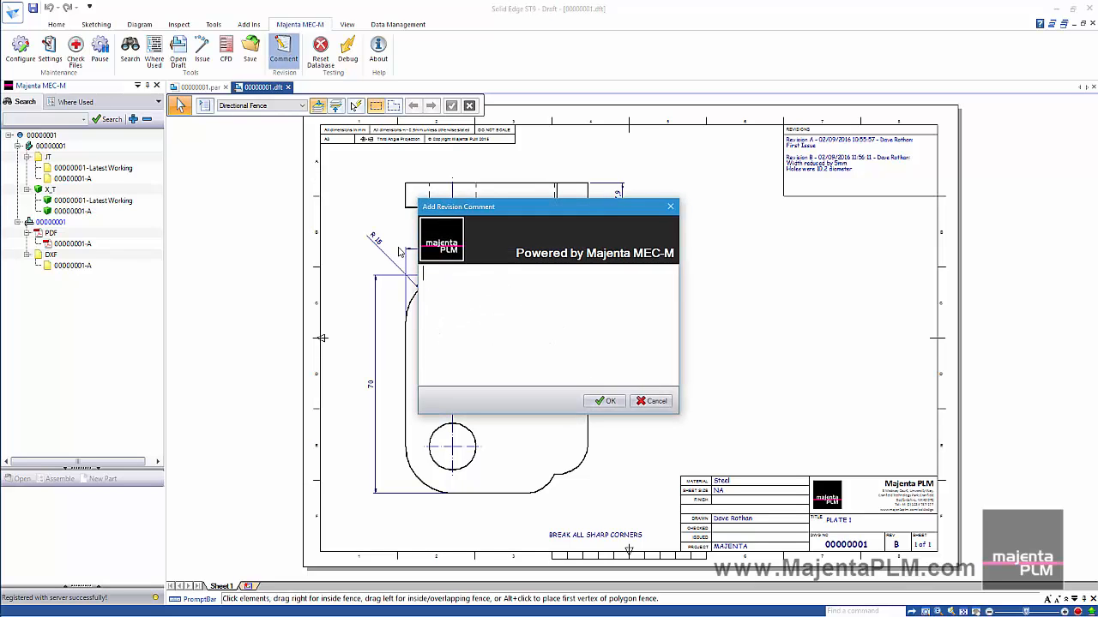
text(Added radius dimensions to drawing)
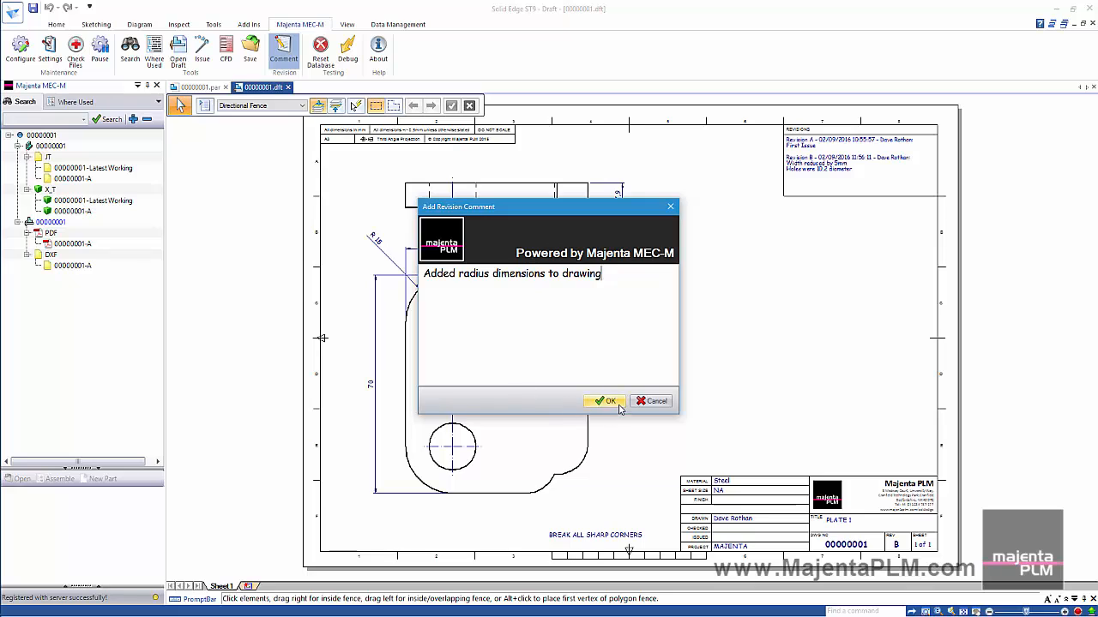
click(604, 401)
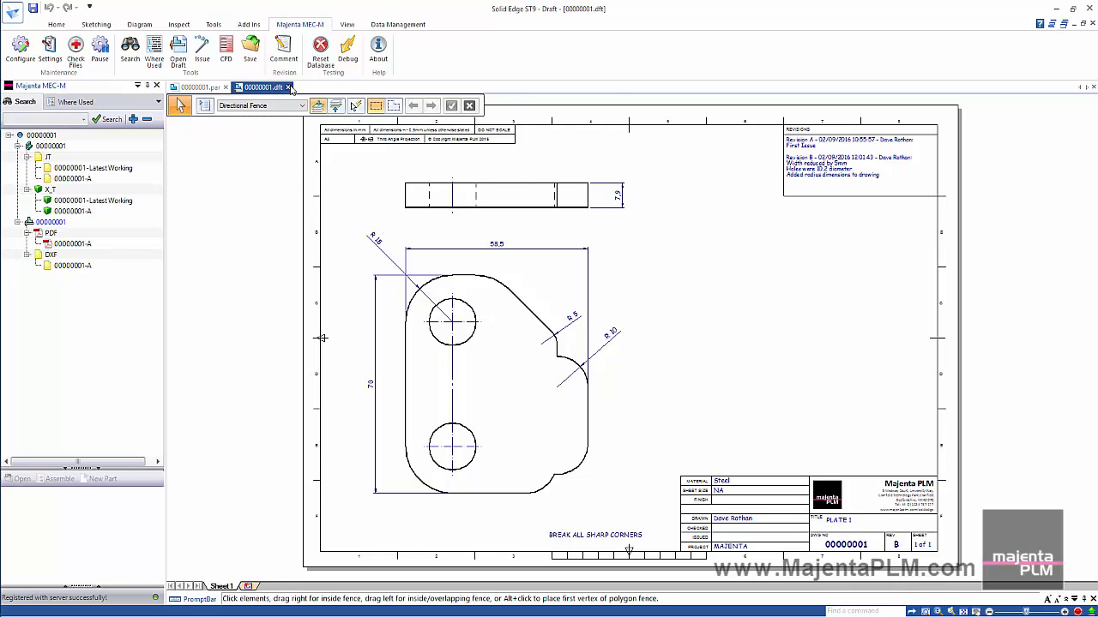
click(197, 85)
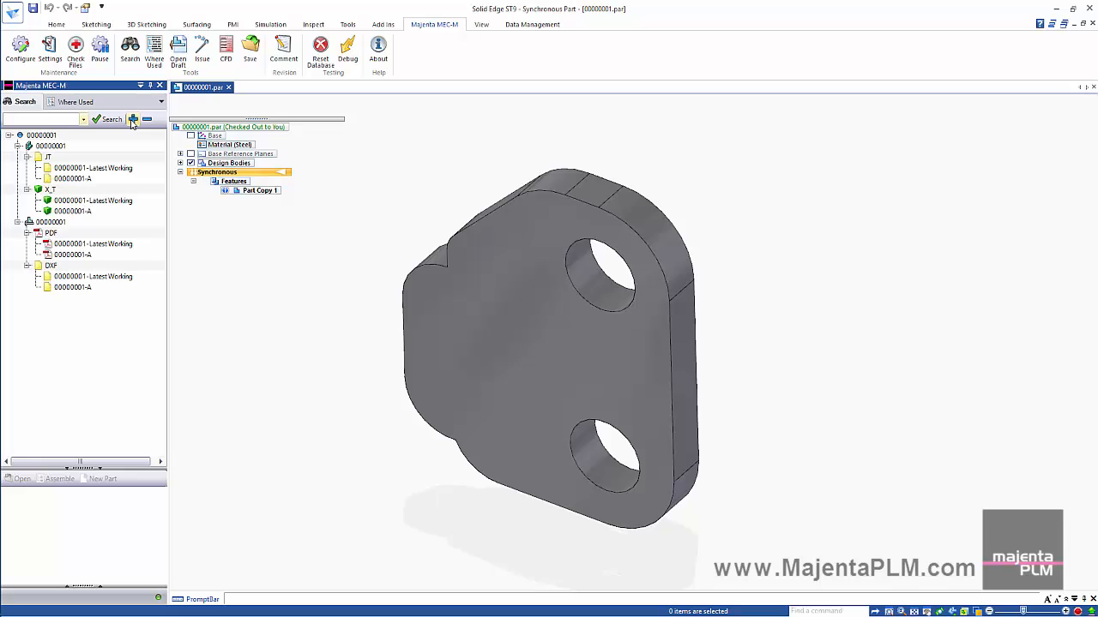
- Preview item 00000001 in MEC-M Search and open its latest working PDF
click(51, 223)
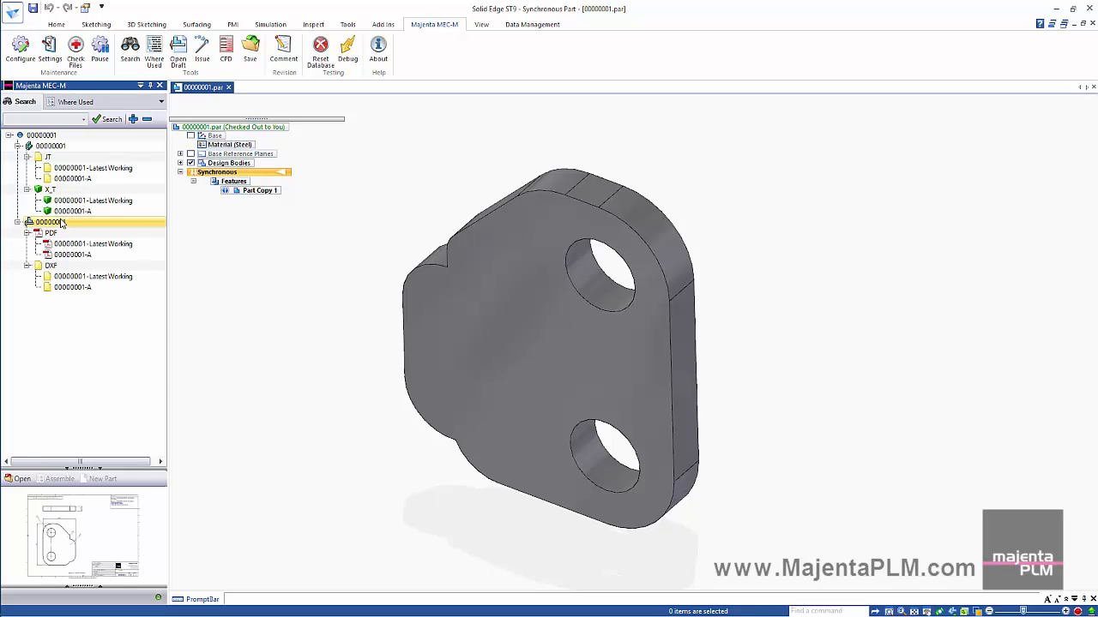
mouse_move(58, 223)
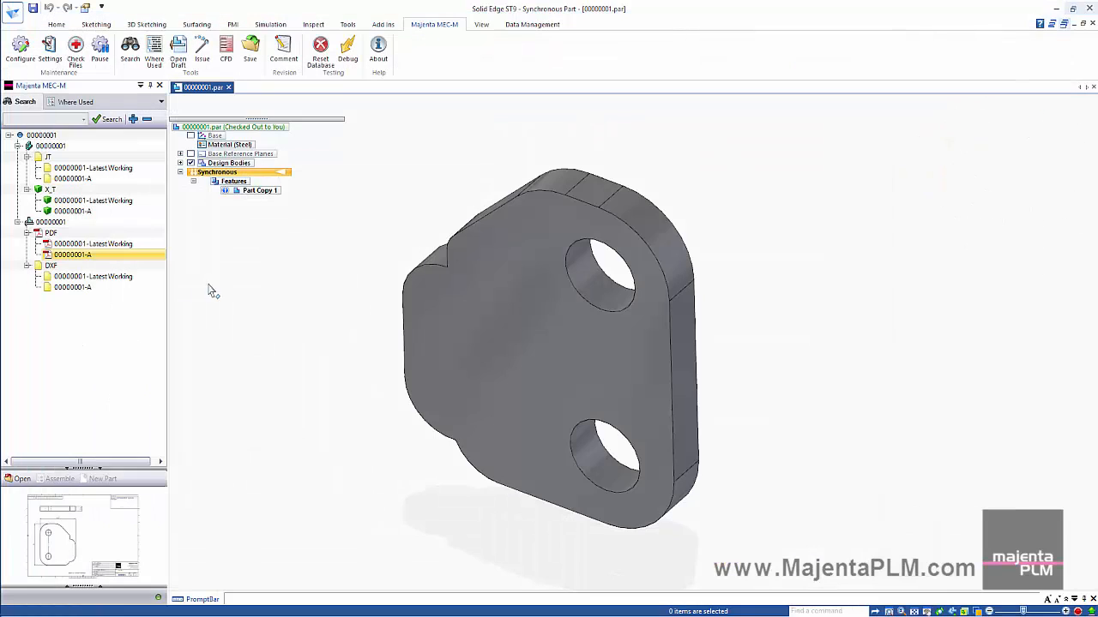
click(93, 244)
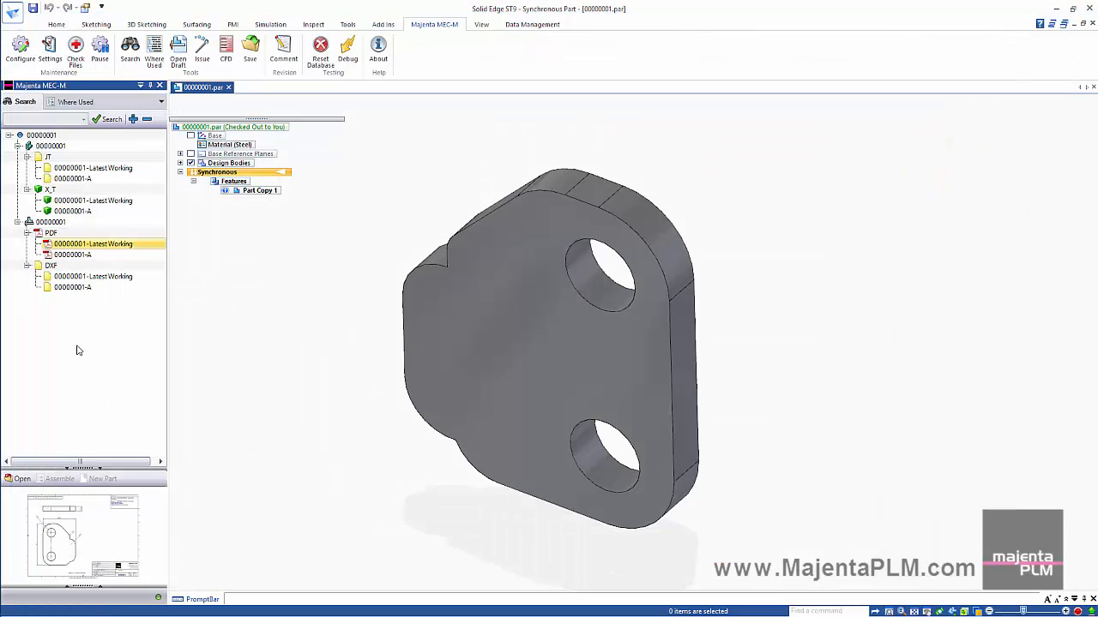
double_click(93, 244)
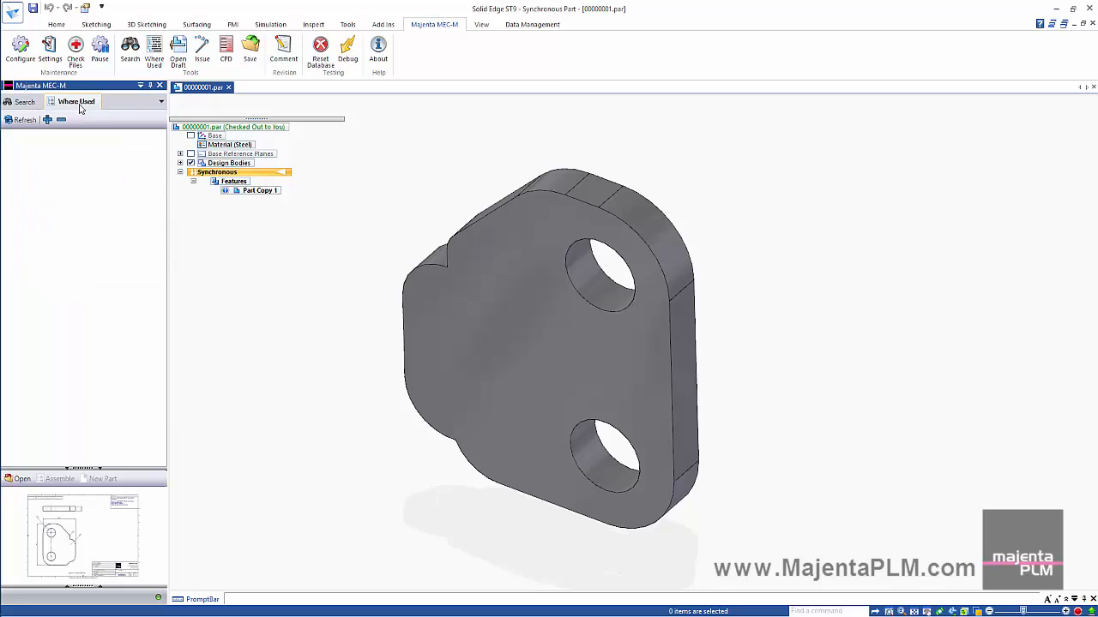
- Trace plate 00000001 via Where Used and open assembly MM00147001
click(24, 120)
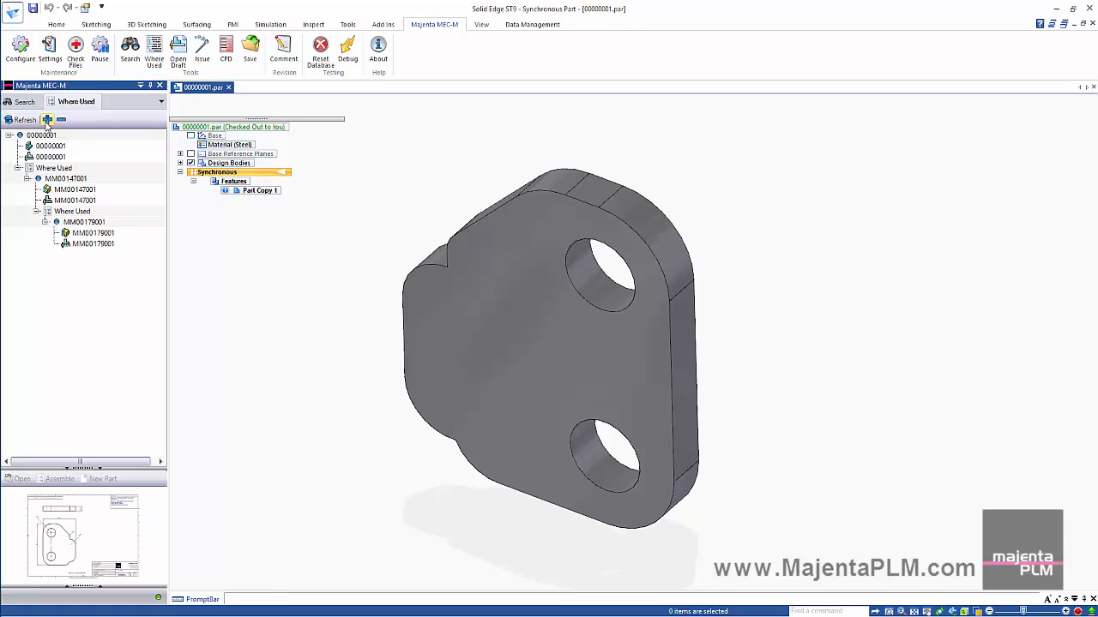
click(42, 135)
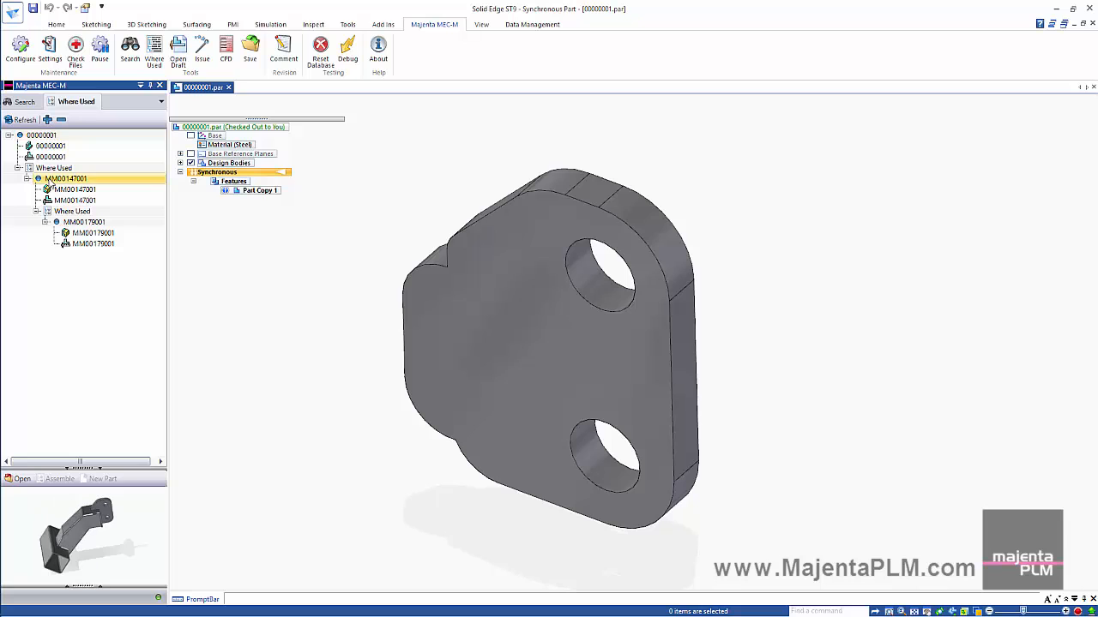
click(85, 223)
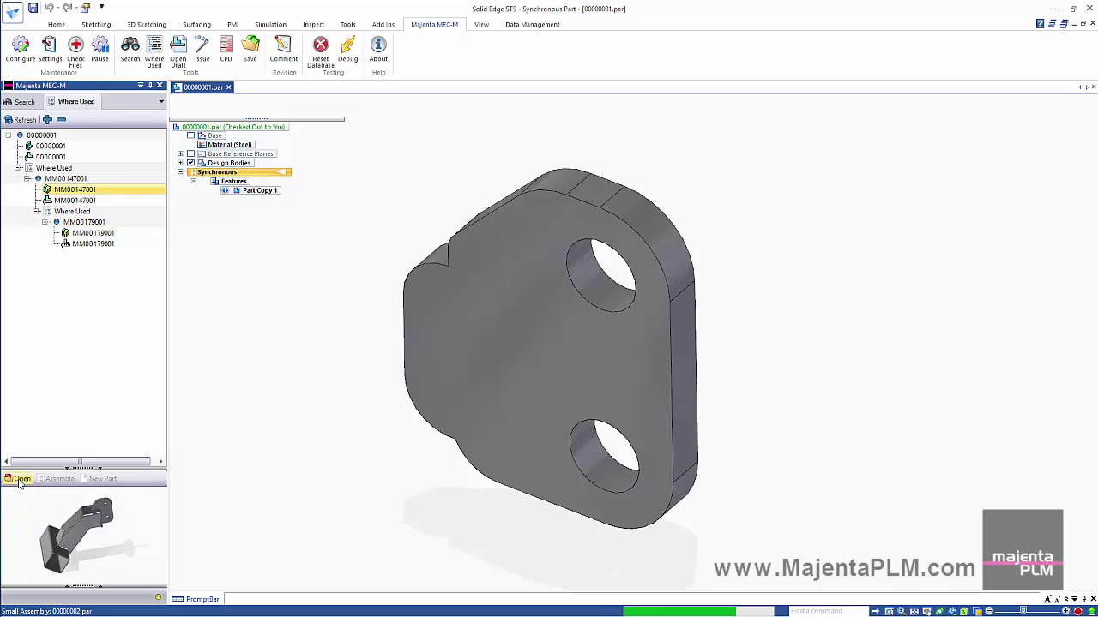
click(21, 479)
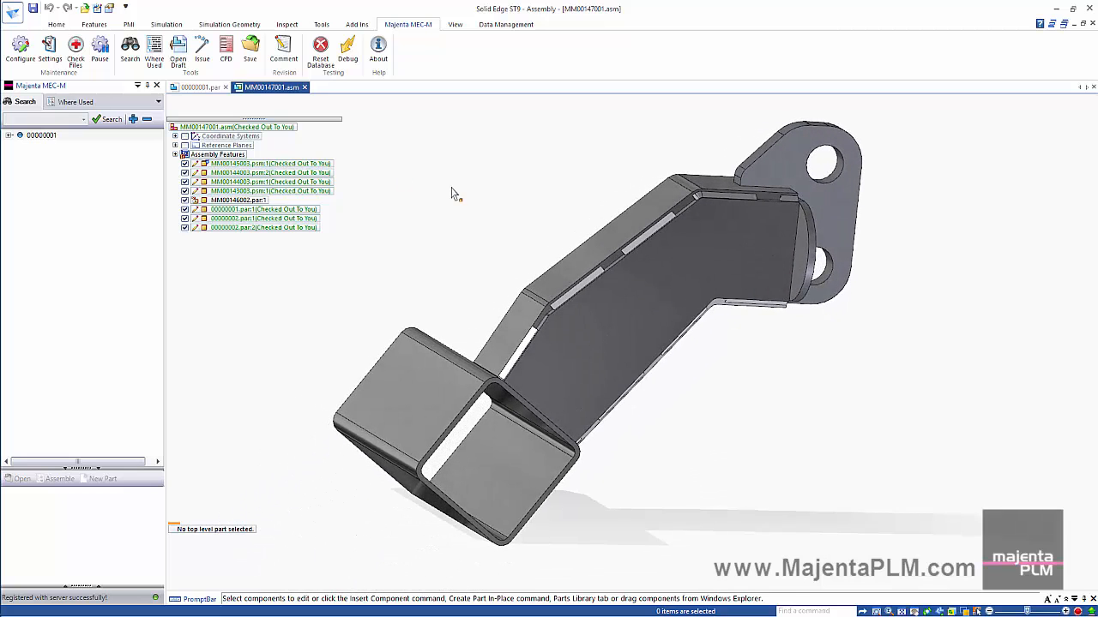
mouse_move(178, 48)
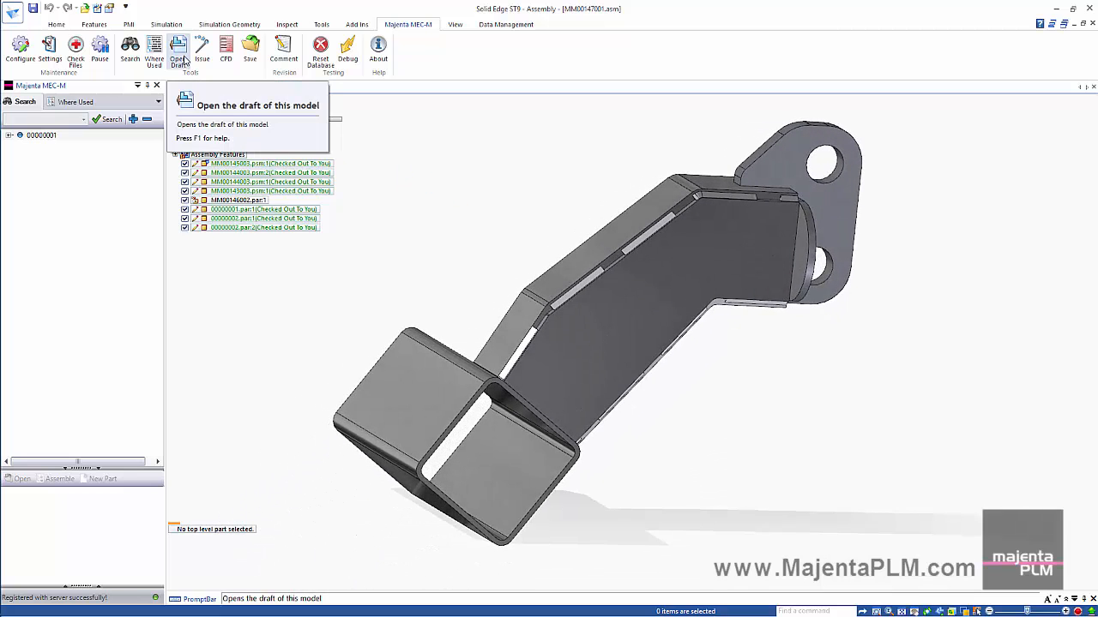
- Update the MM00147001 draft views and add the revision comment 'Pictorial Update Only'
click(179, 48)
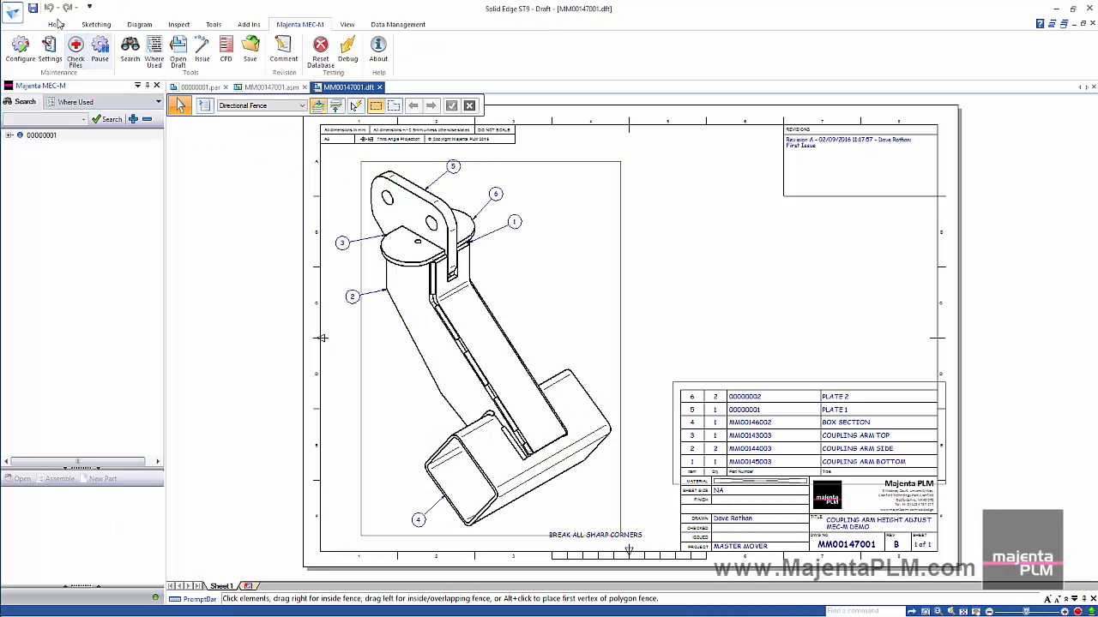
click(56, 24)
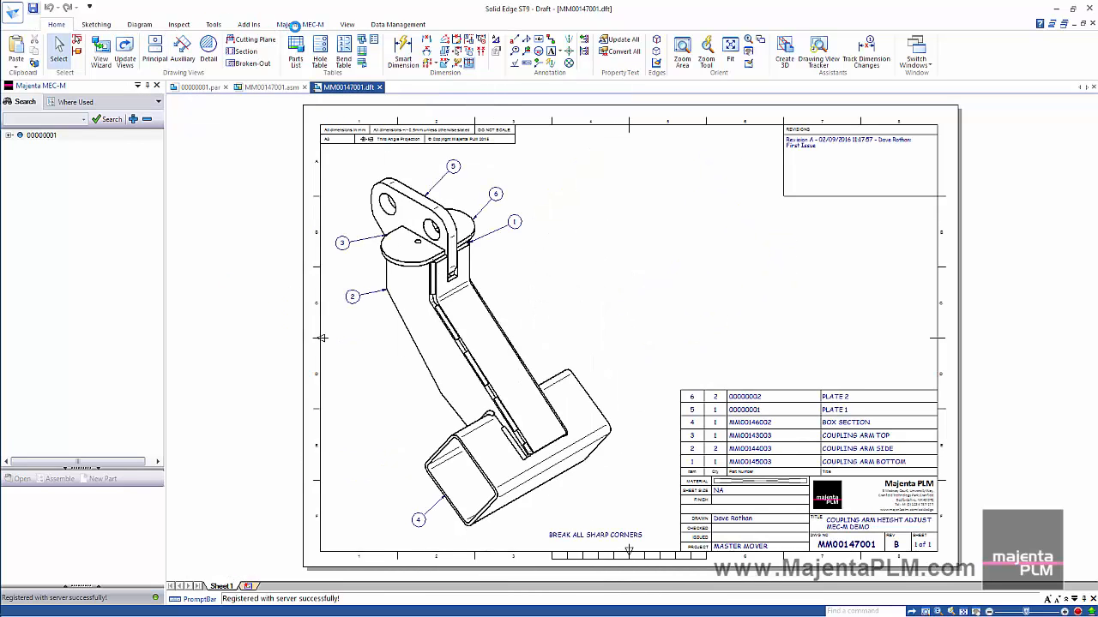
click(285, 48)
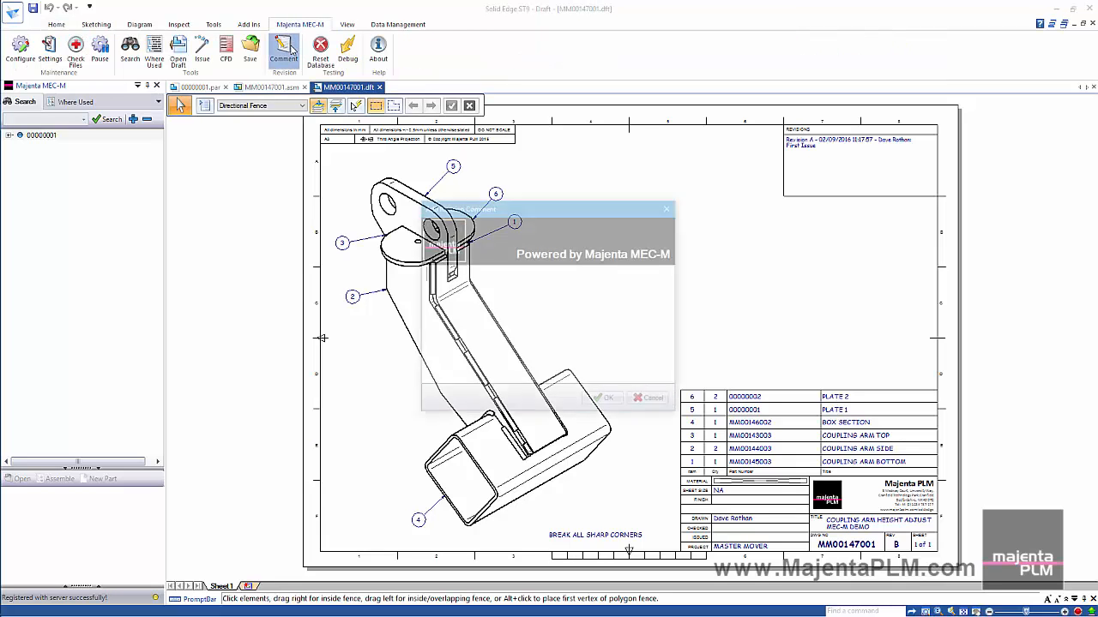
text(Pictorial Update On)
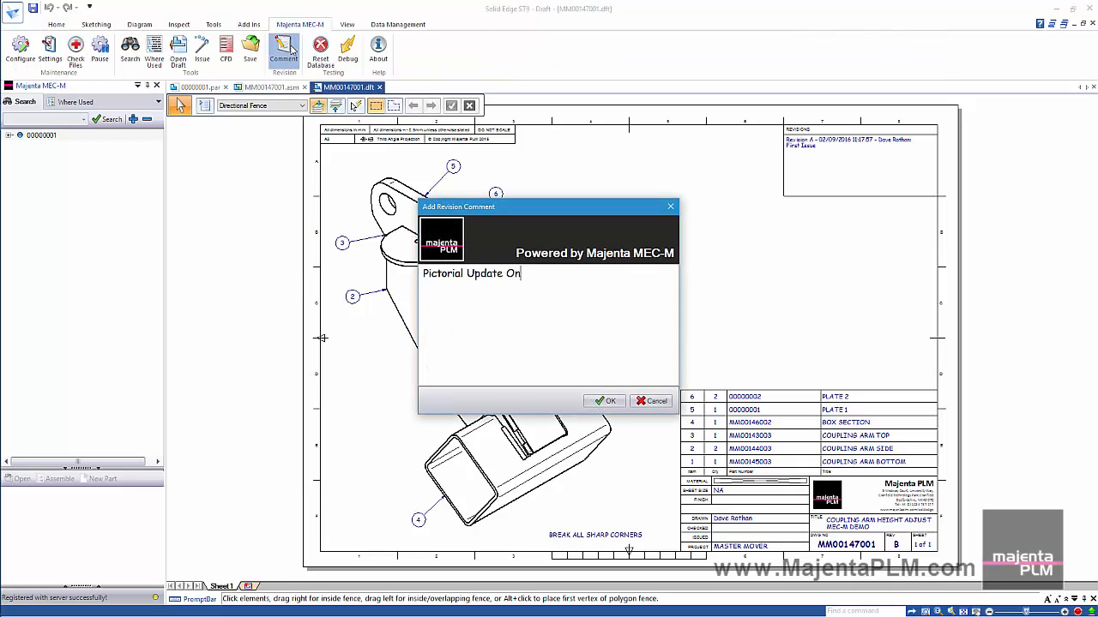
text(ly)
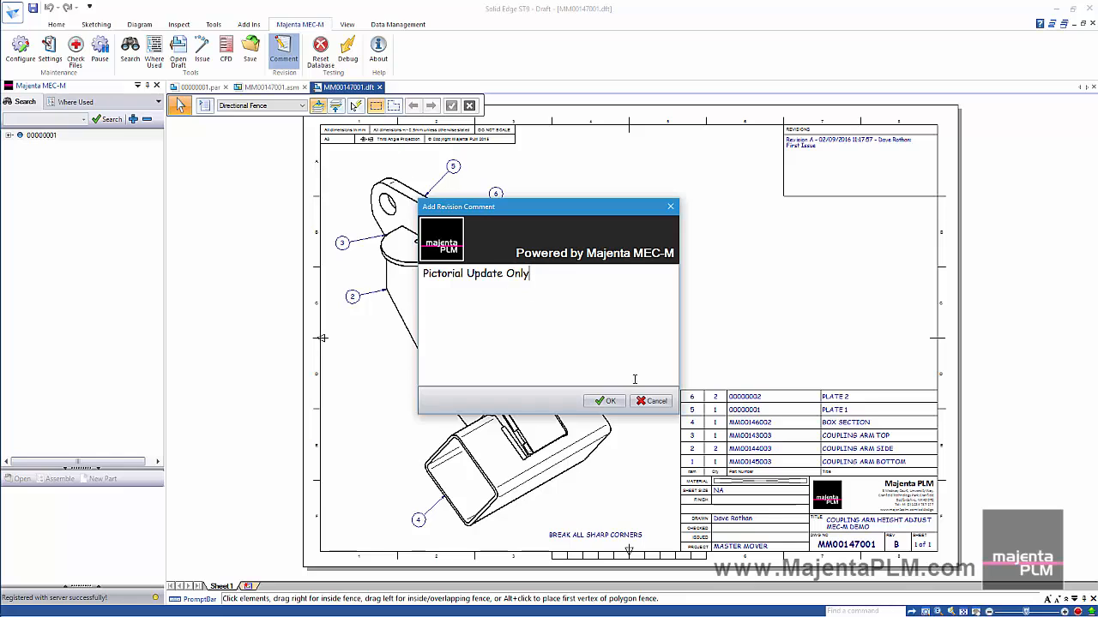
click(604, 401)
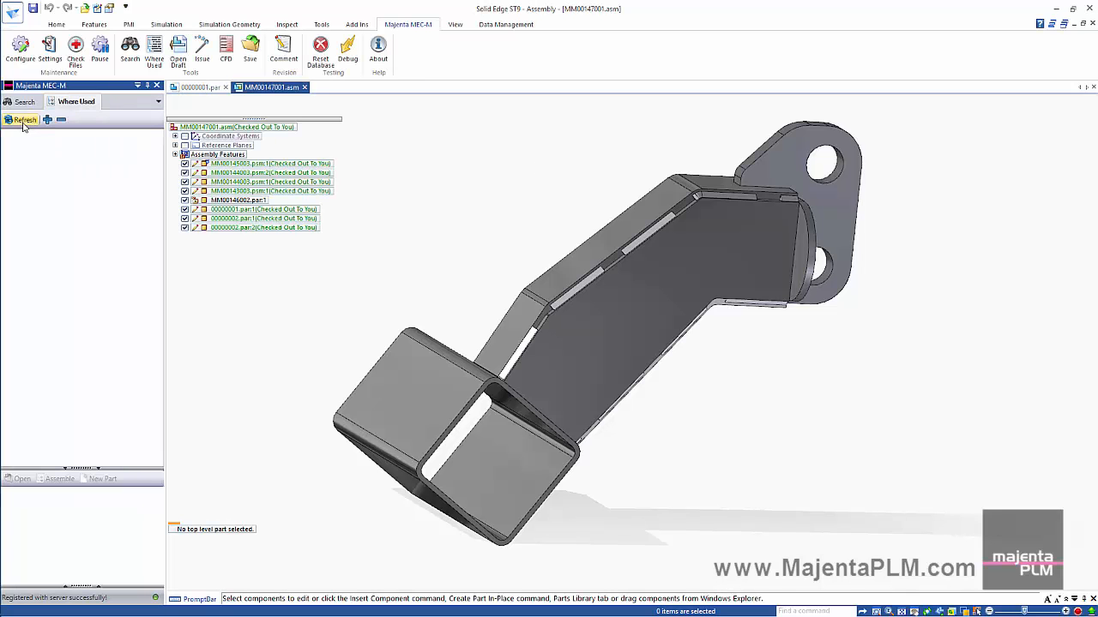
- Trace MM00147001 through Where Used and open its parent assembly MM00179001, hiding PathFinder
click(24, 120)
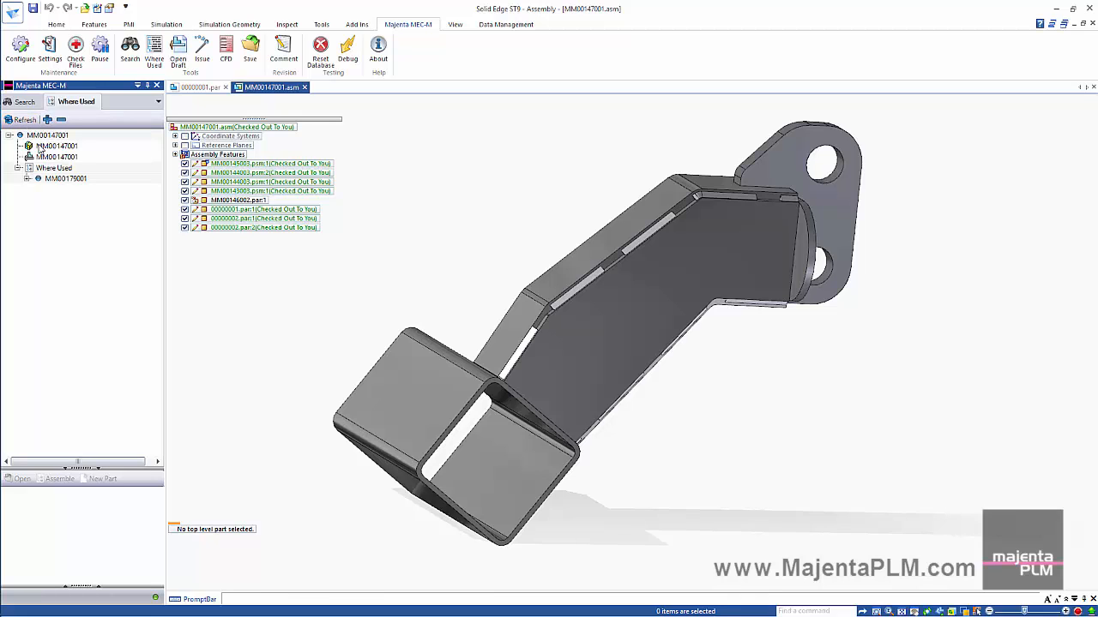
click(57, 146)
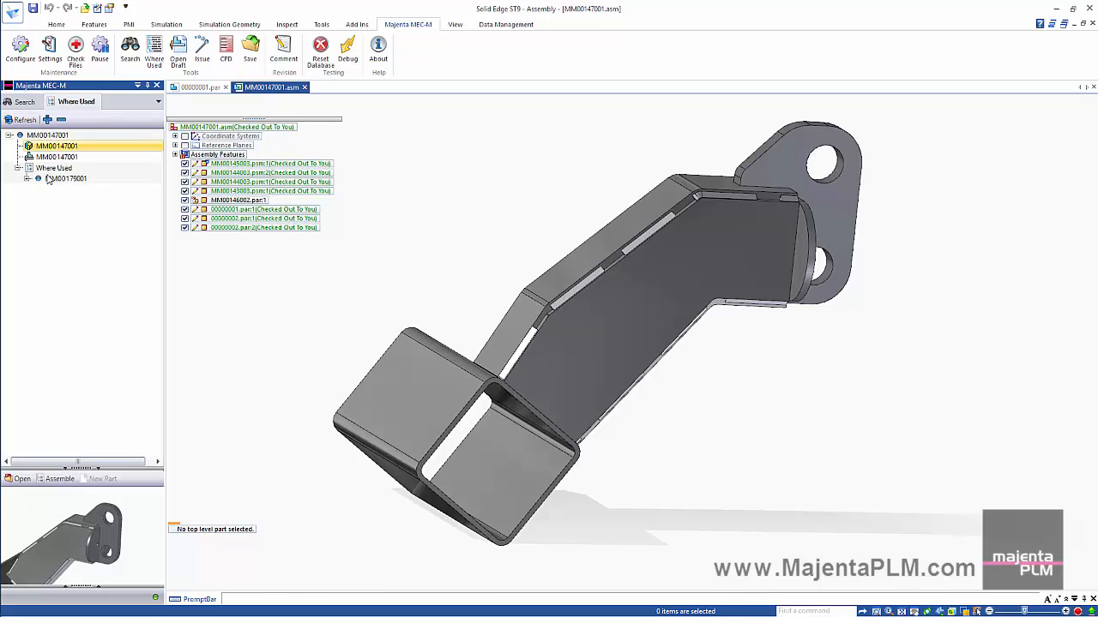
click(28, 178)
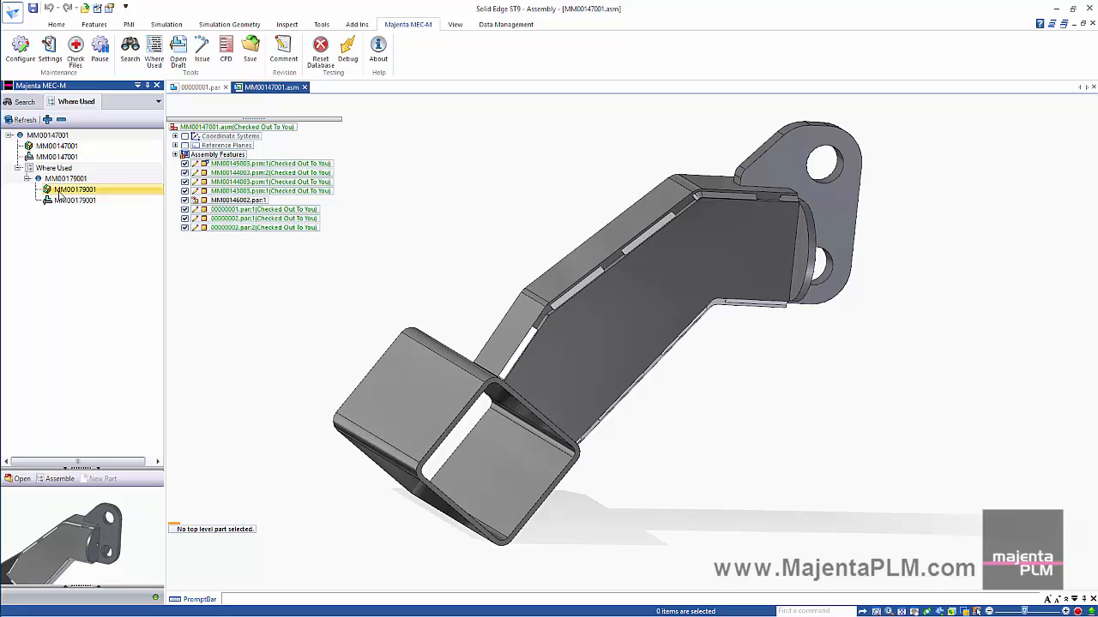
click(36, 401)
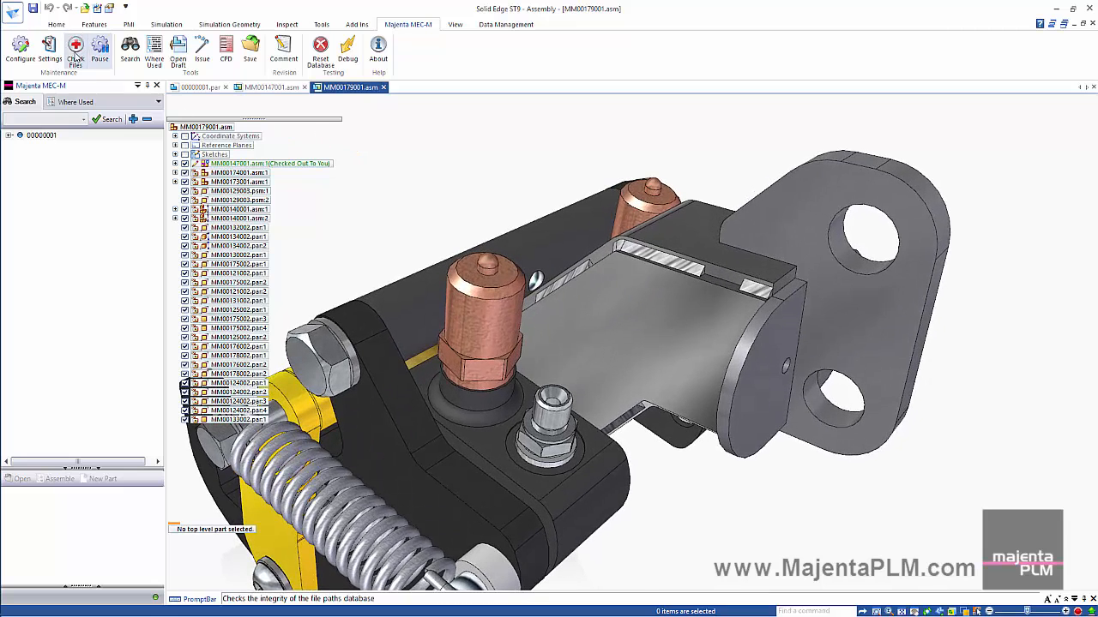
mouse_move(266, 130)
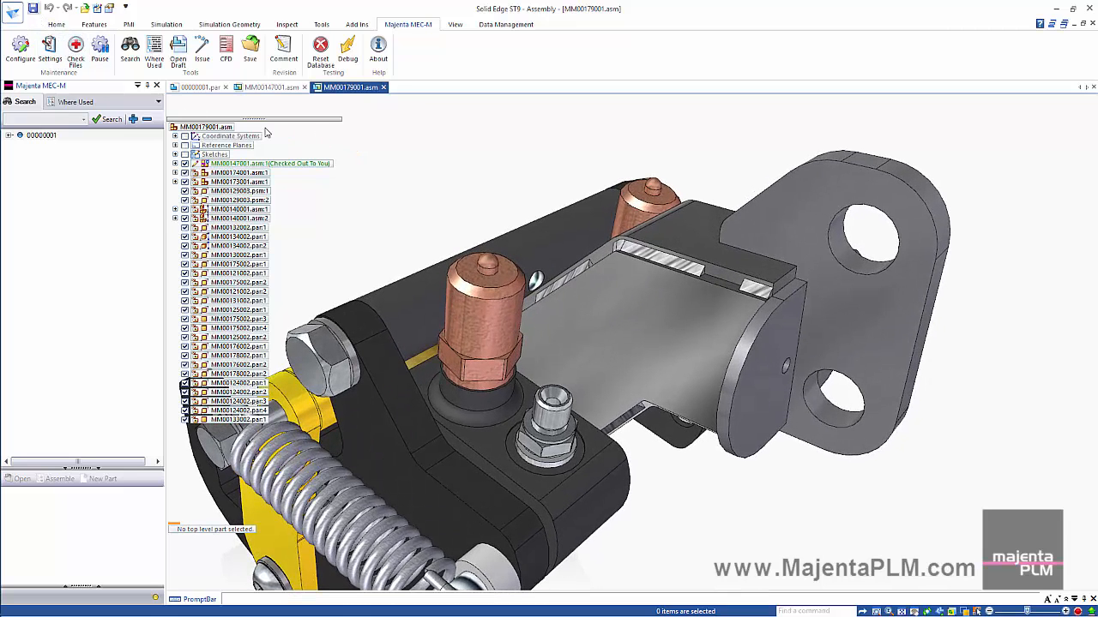
click(206, 127)
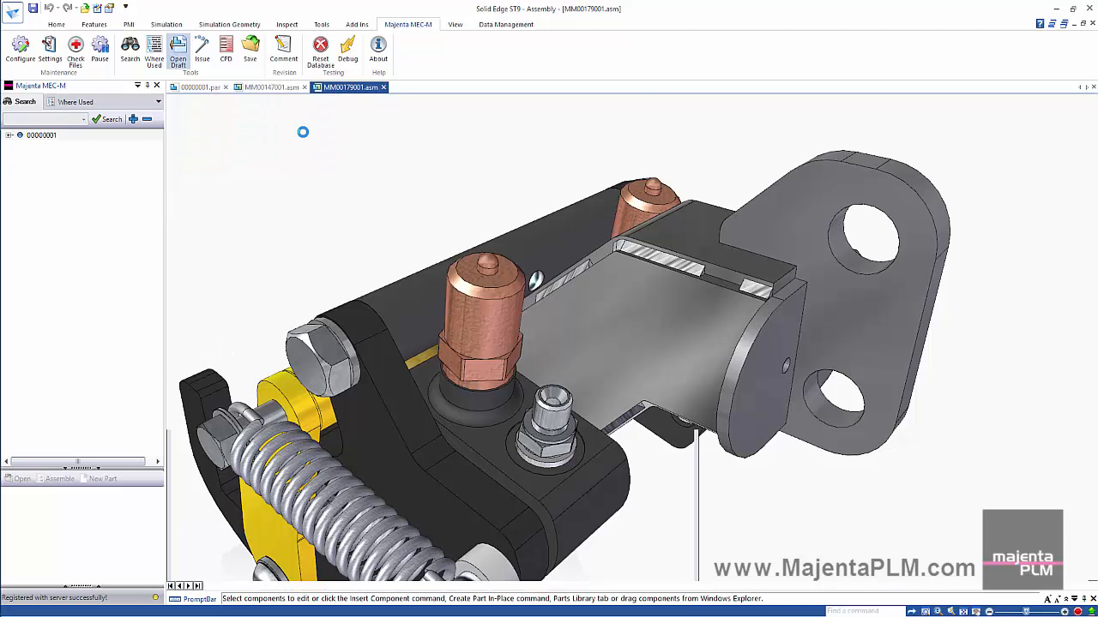
- Update the MM00179001 draft views and enter the revision comment 'Pictorial Update Only'
click(178, 48)
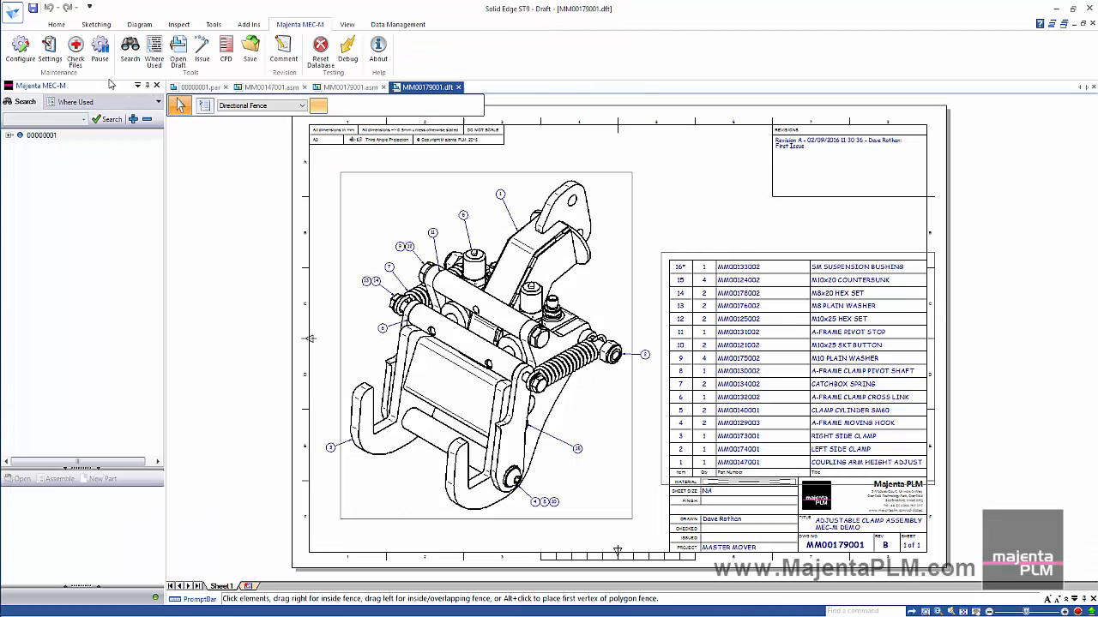
click(57, 24)
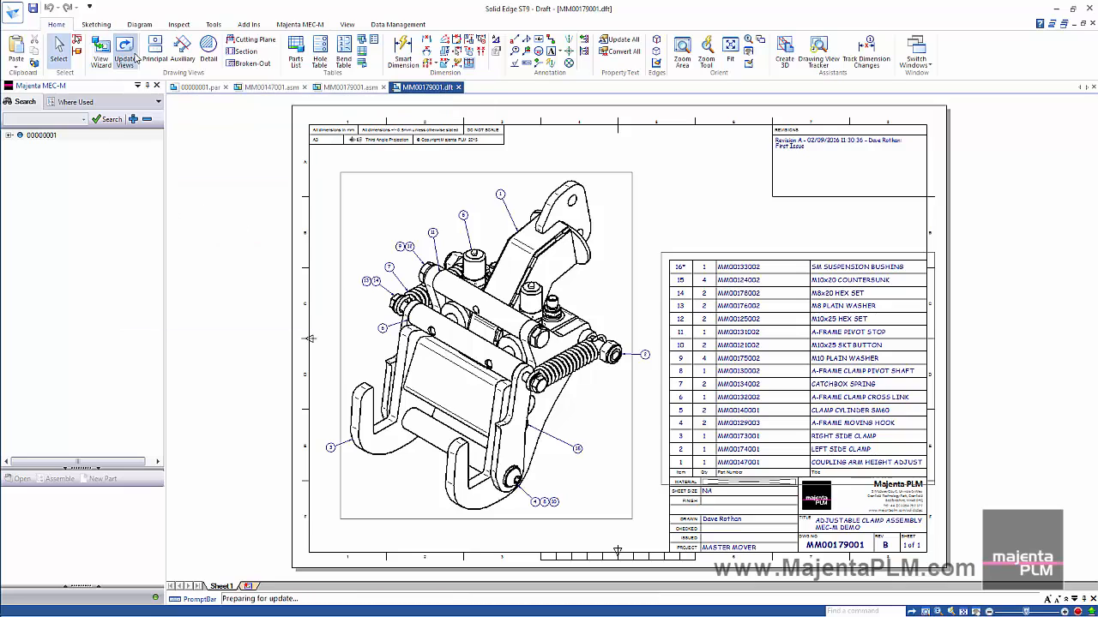
click(58, 52)
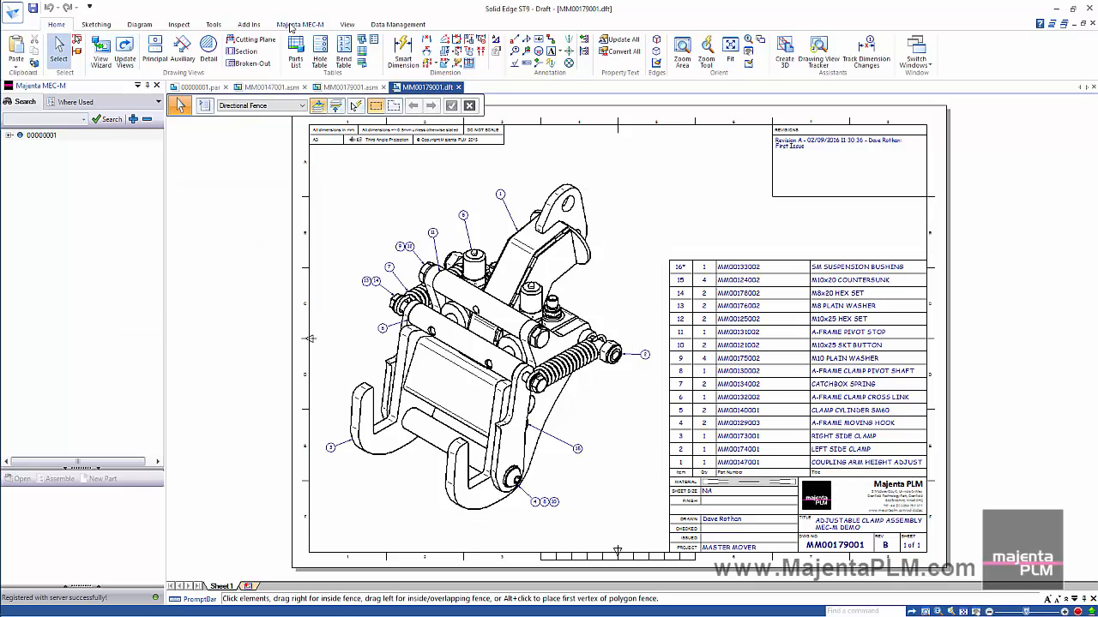
click(285, 48)
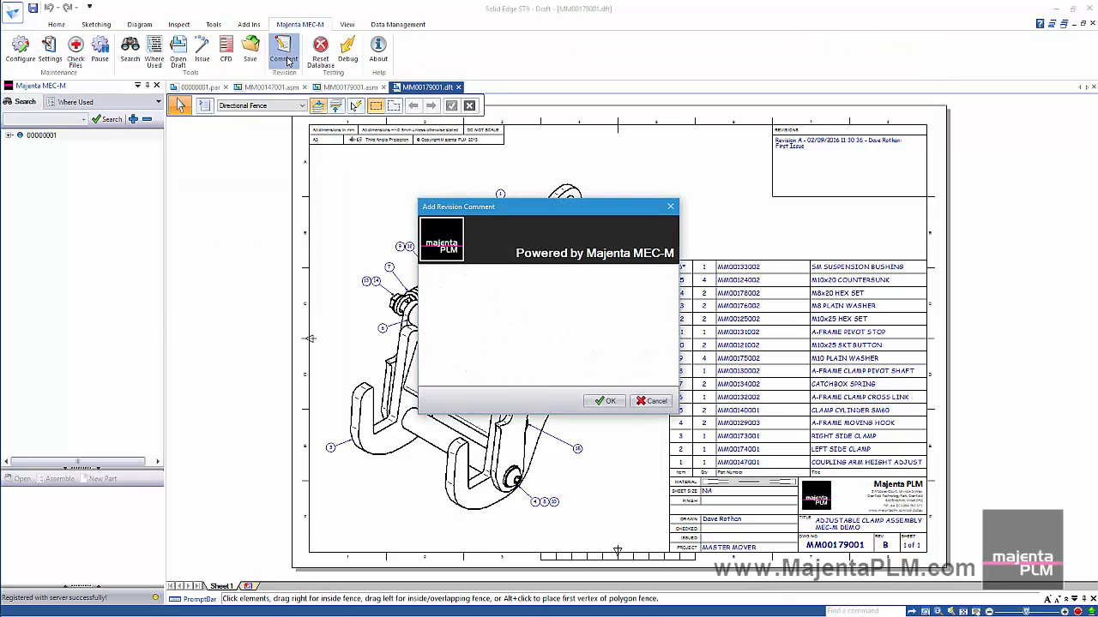
text(Pictorial Update Only)
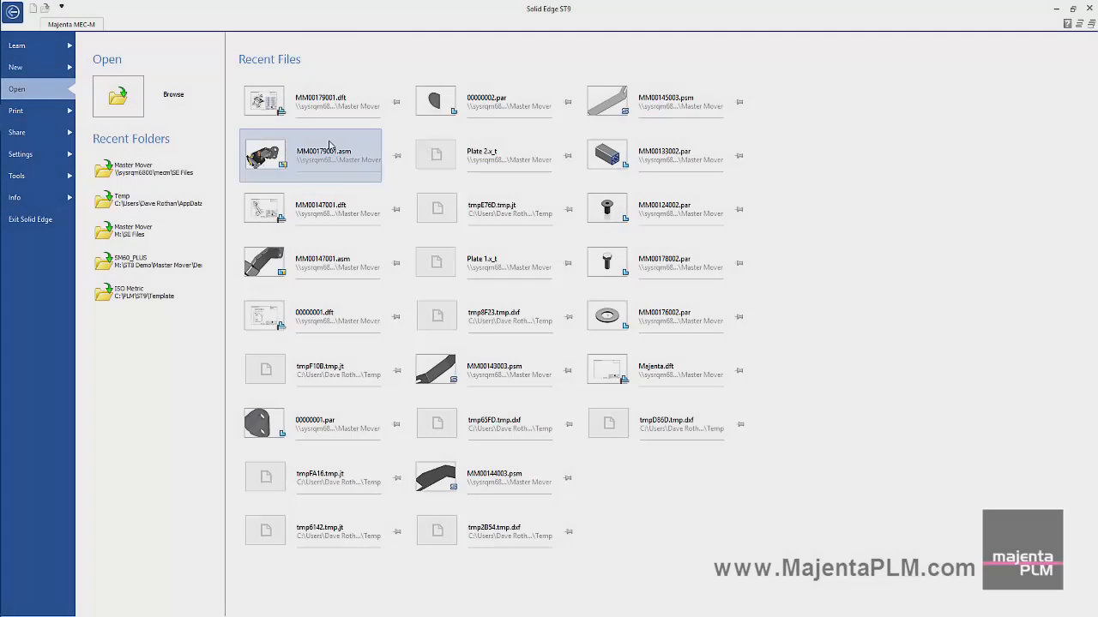
- Issue the adjustable clamp assembly MM00179001 through MEC-M with the description 'Master Mover'
click(71, 24)
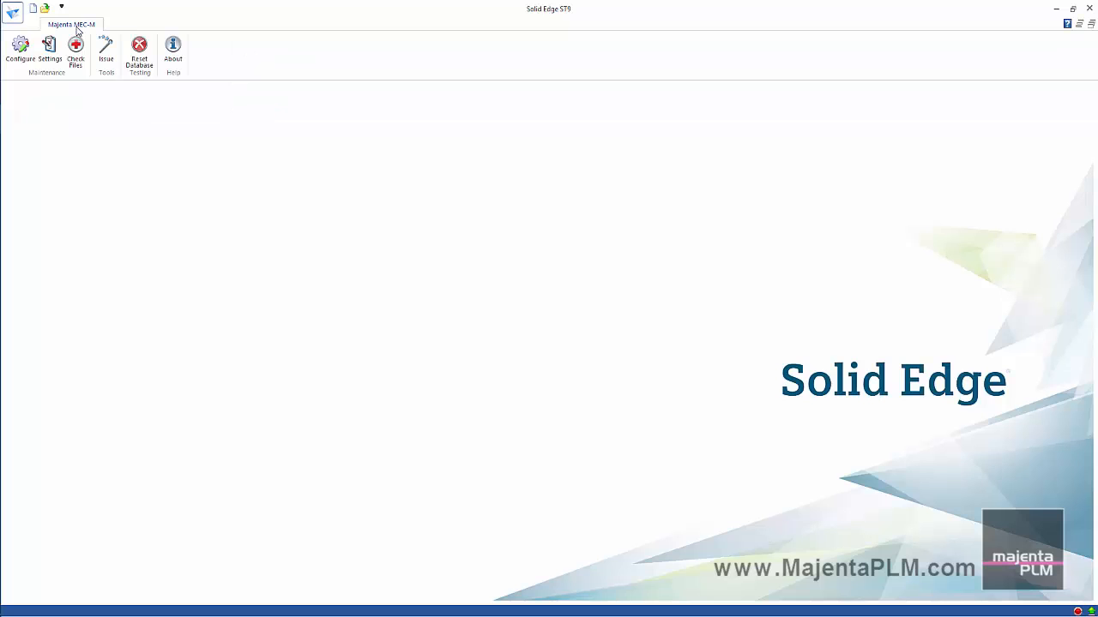
click(106, 50)
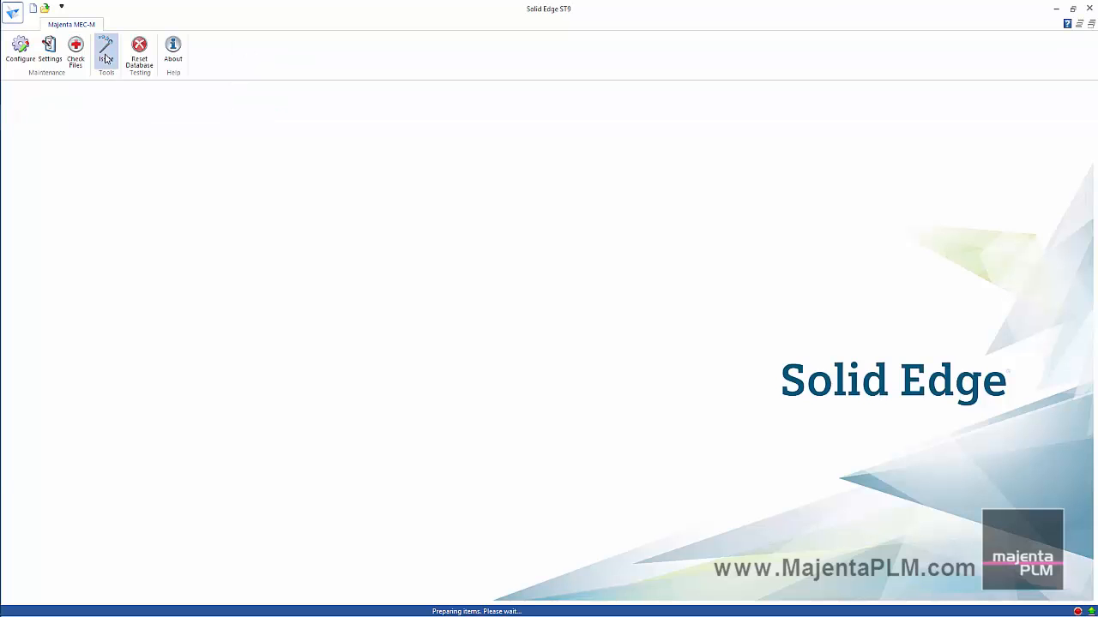
click(106, 50)
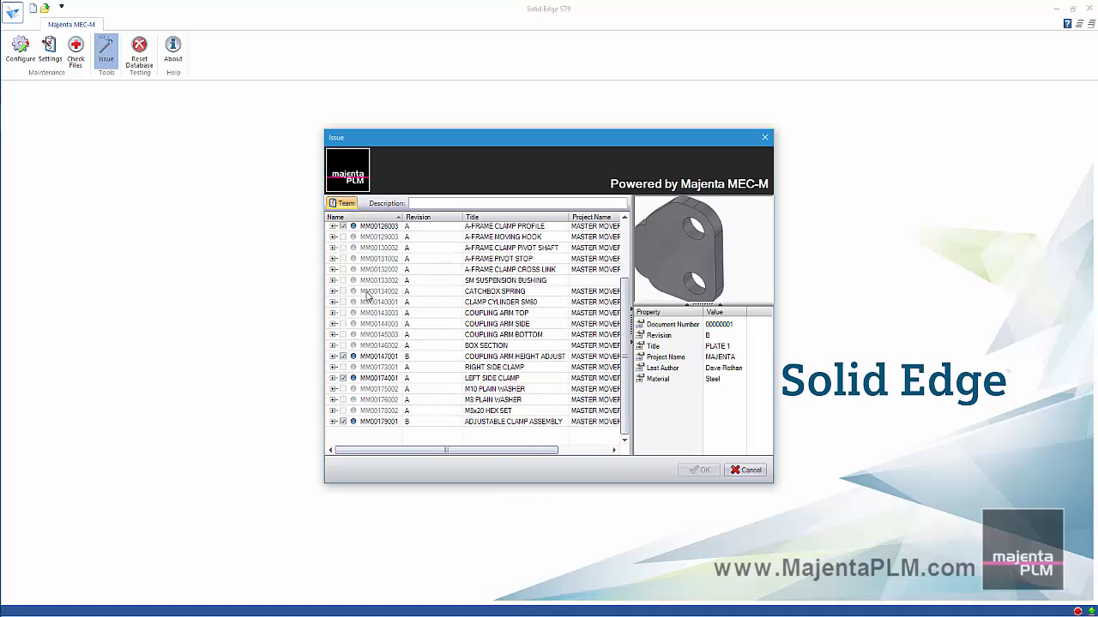
click(332, 355)
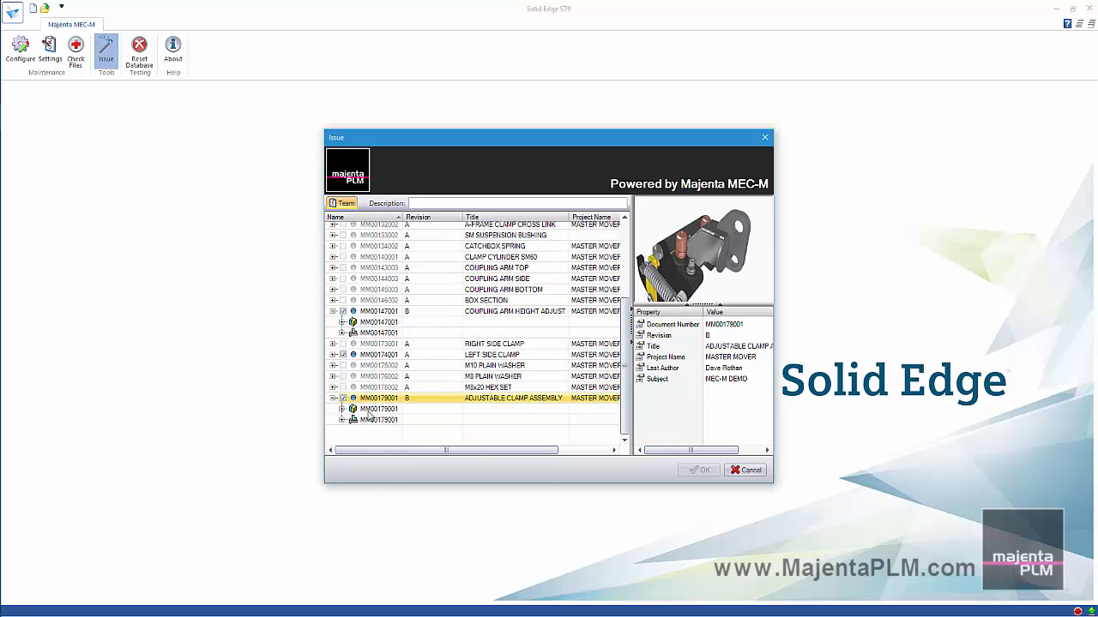
click(442, 202)
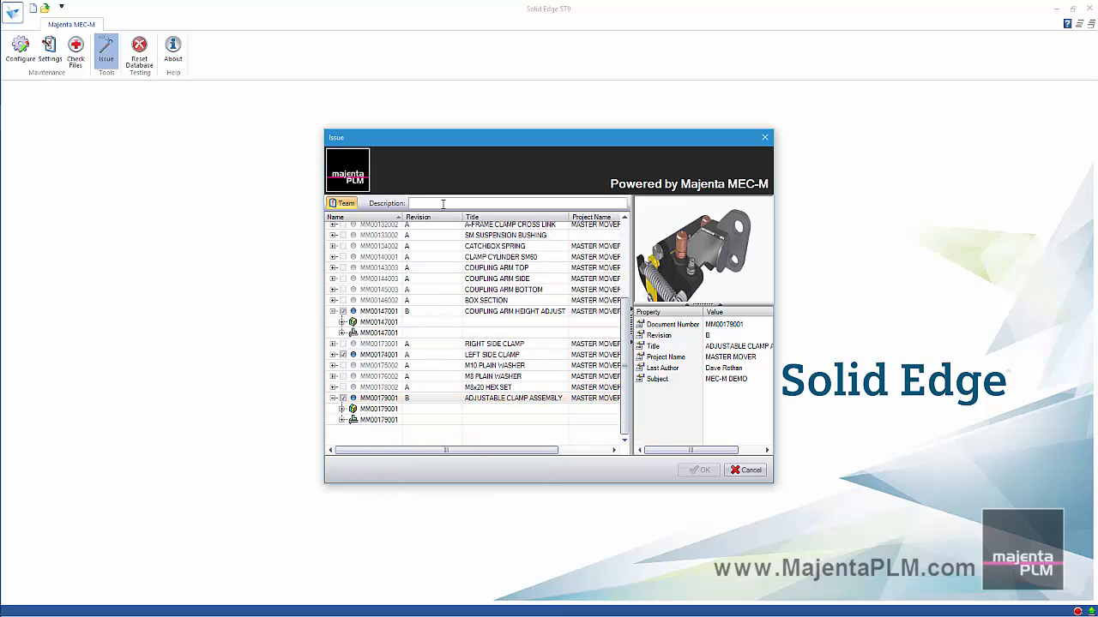
text(Master Mover)
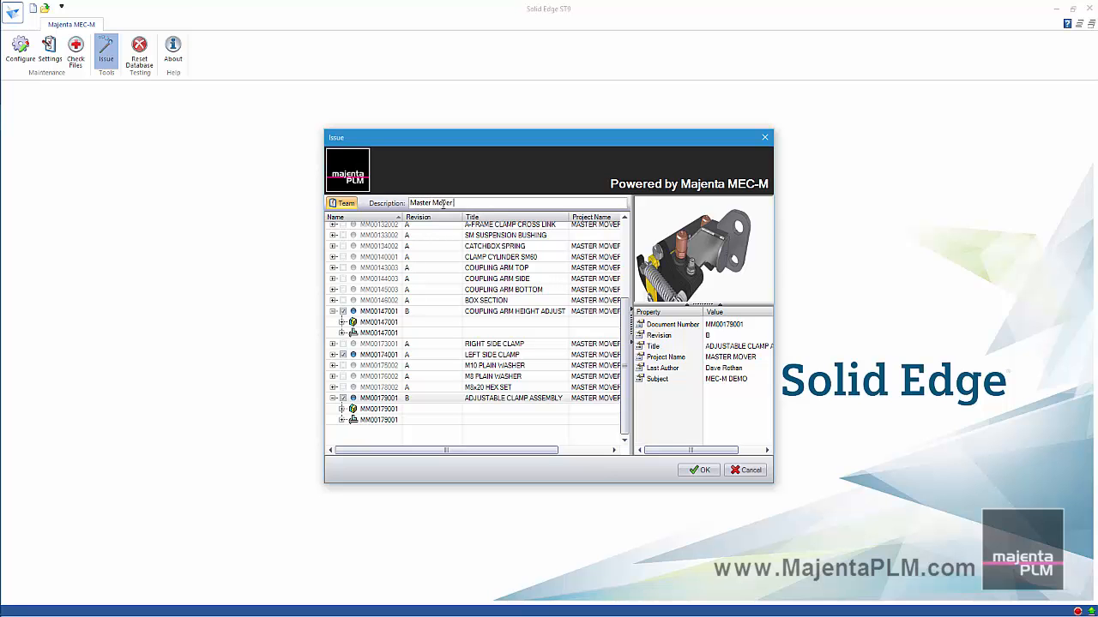
click(698, 470)
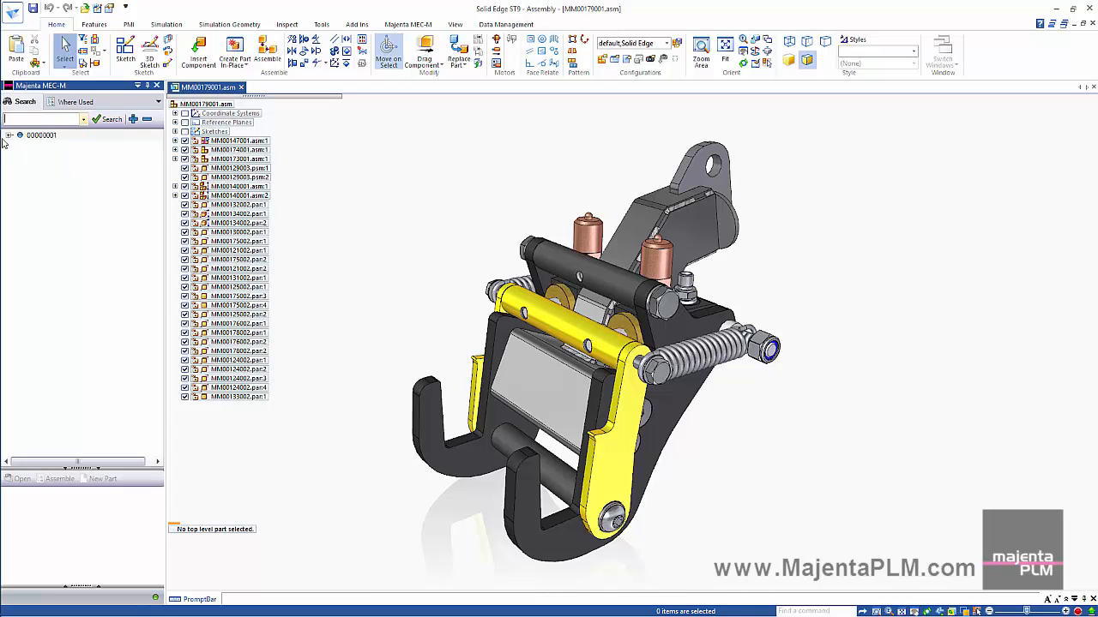
- Create a new metric part from revision A of plate item 00000001
click(11, 133)
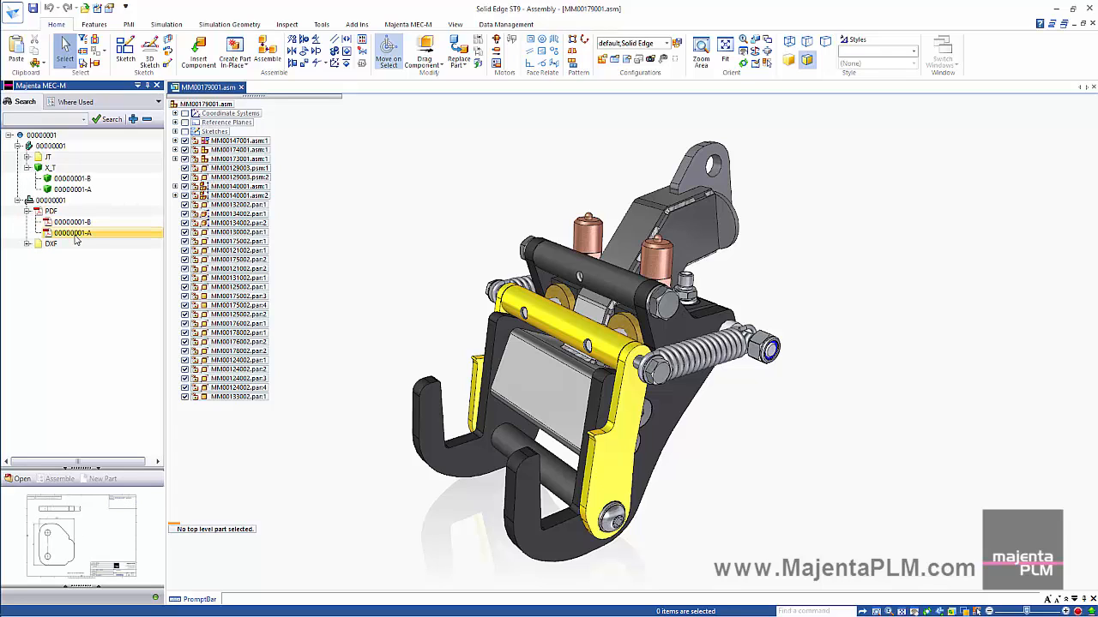
click(72, 179)
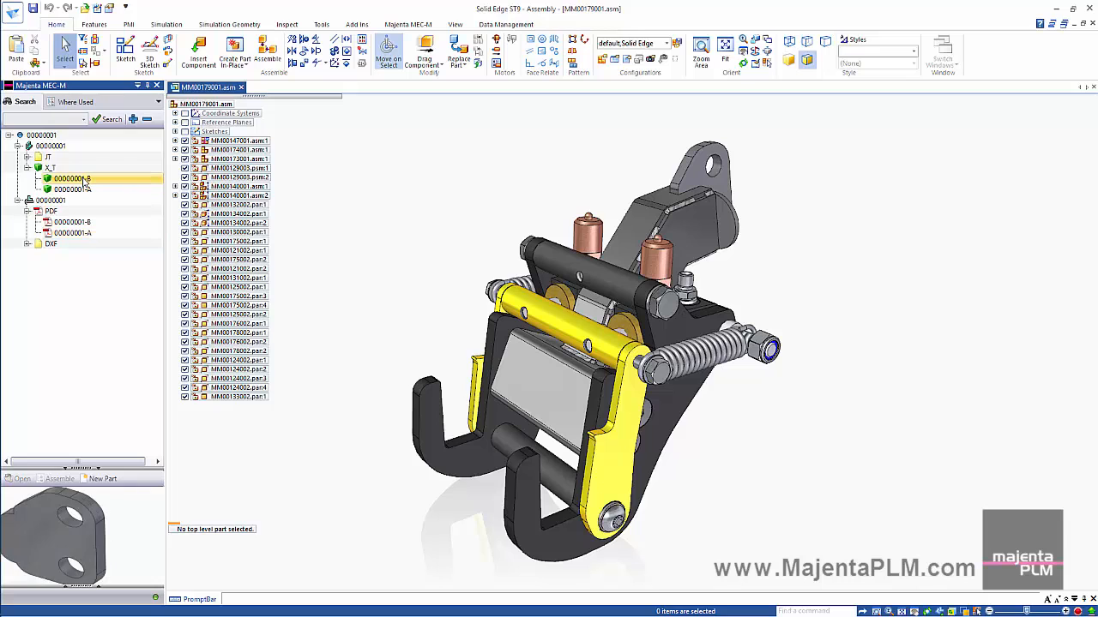
click(72, 189)
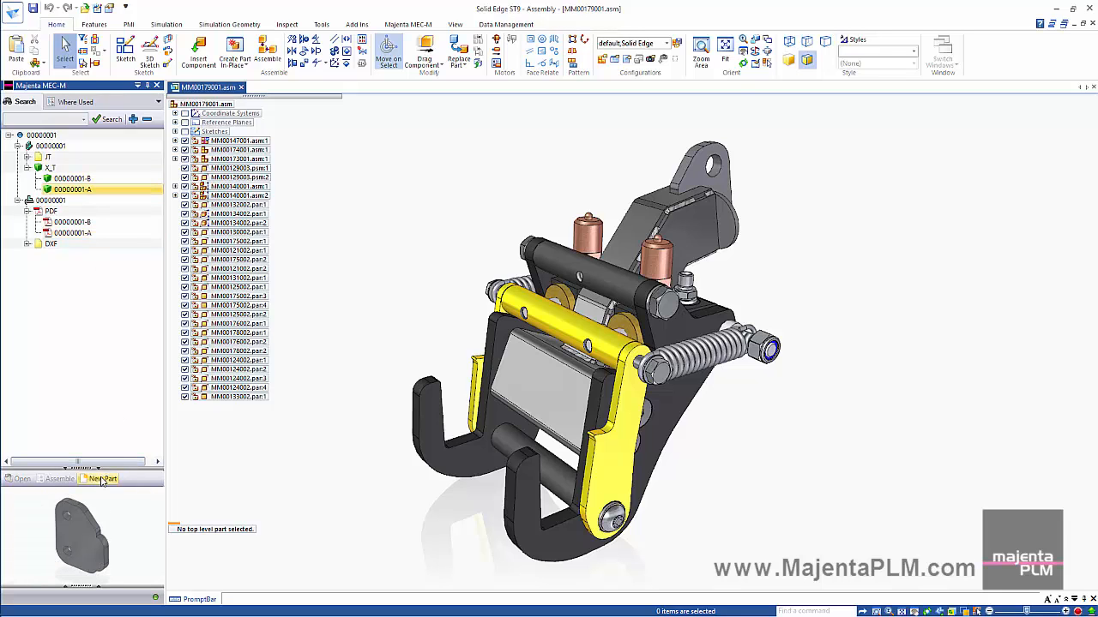
click(103, 478)
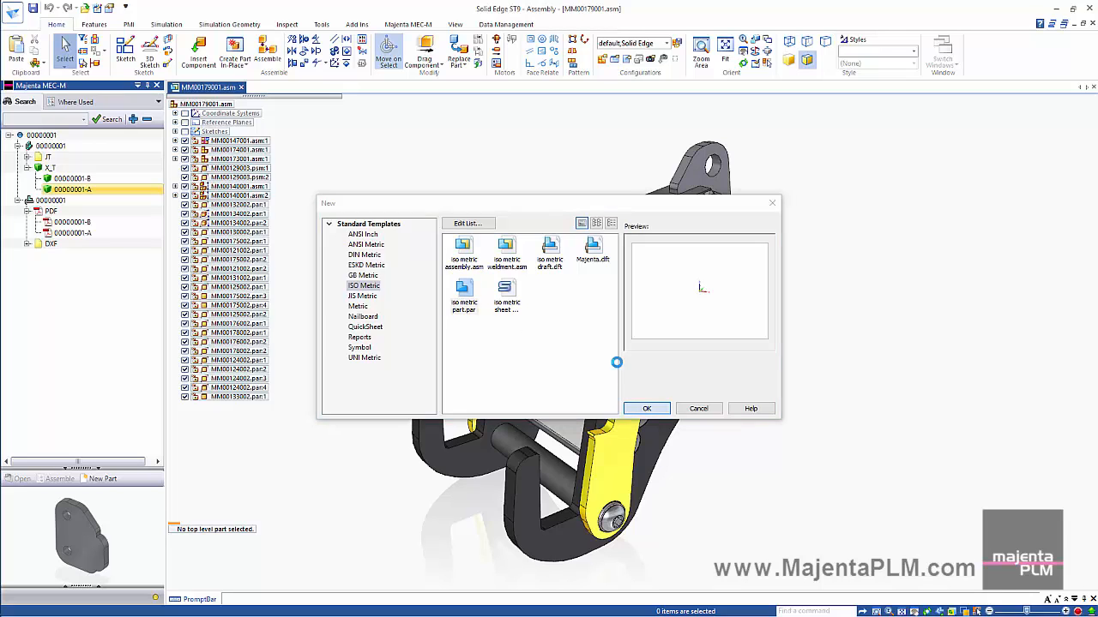
click(647, 408)
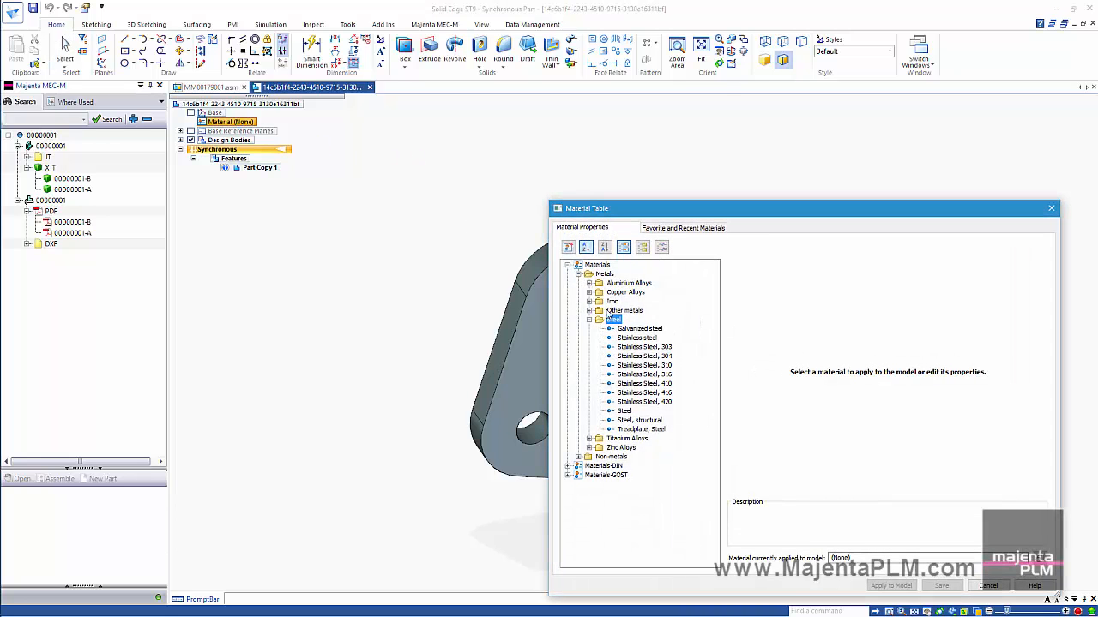
- Apply Steel material to the copied plate and start saving it to MEC-M
click(624, 411)
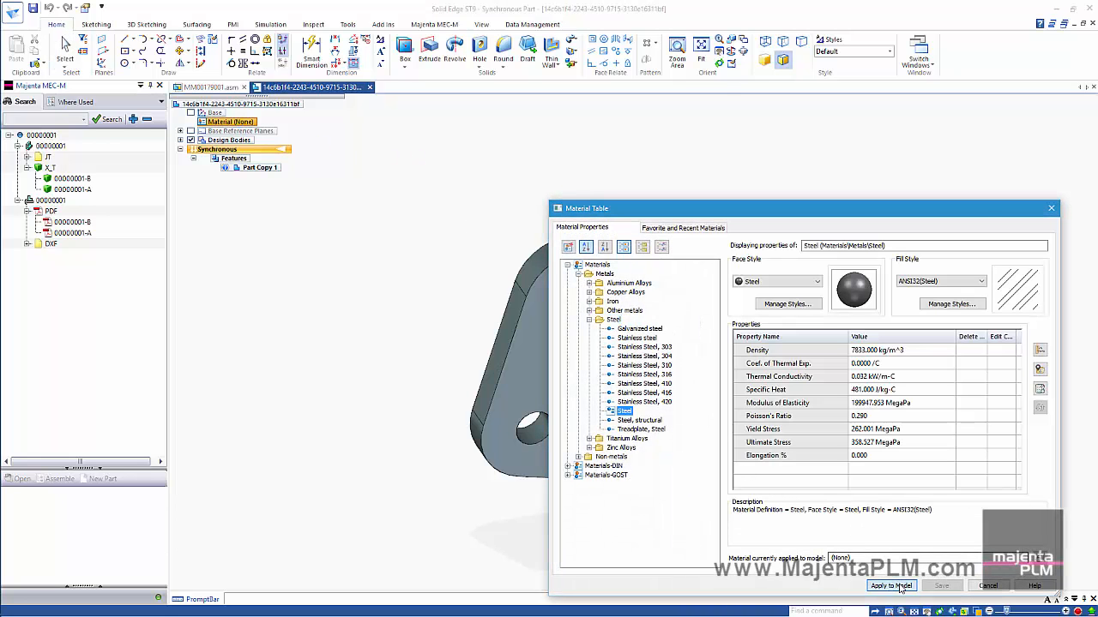
click(890, 586)
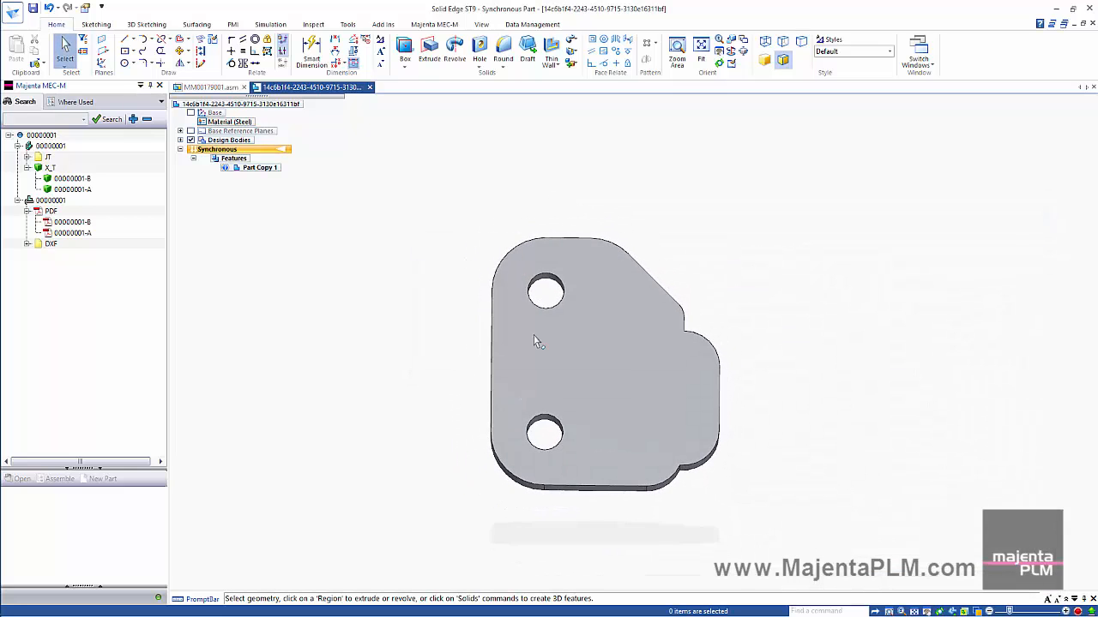
click(545, 436)
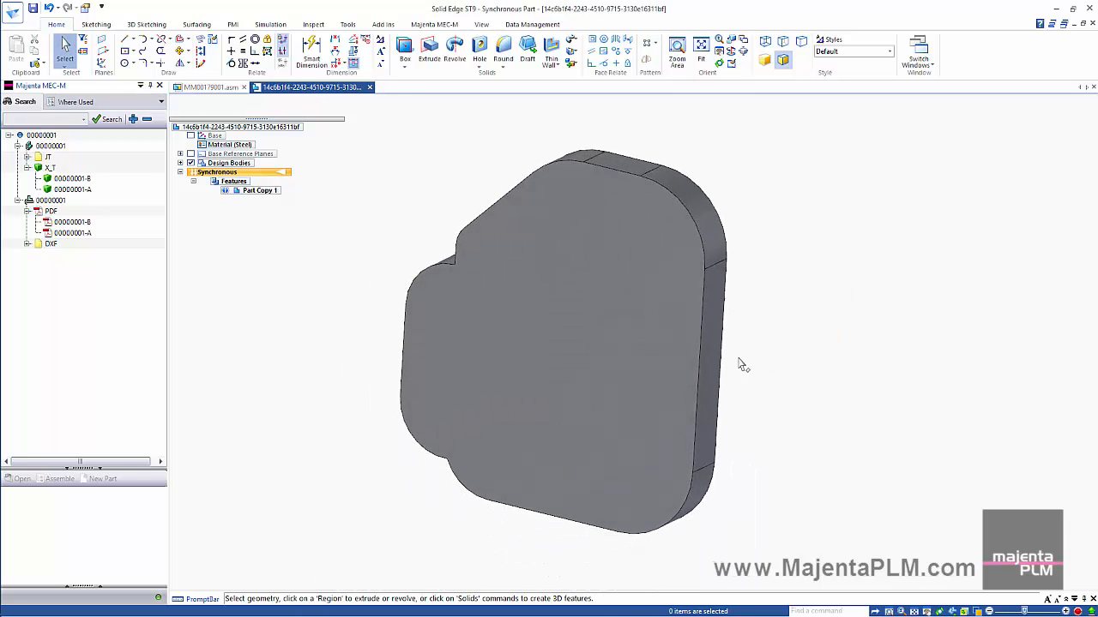
click(711, 360)
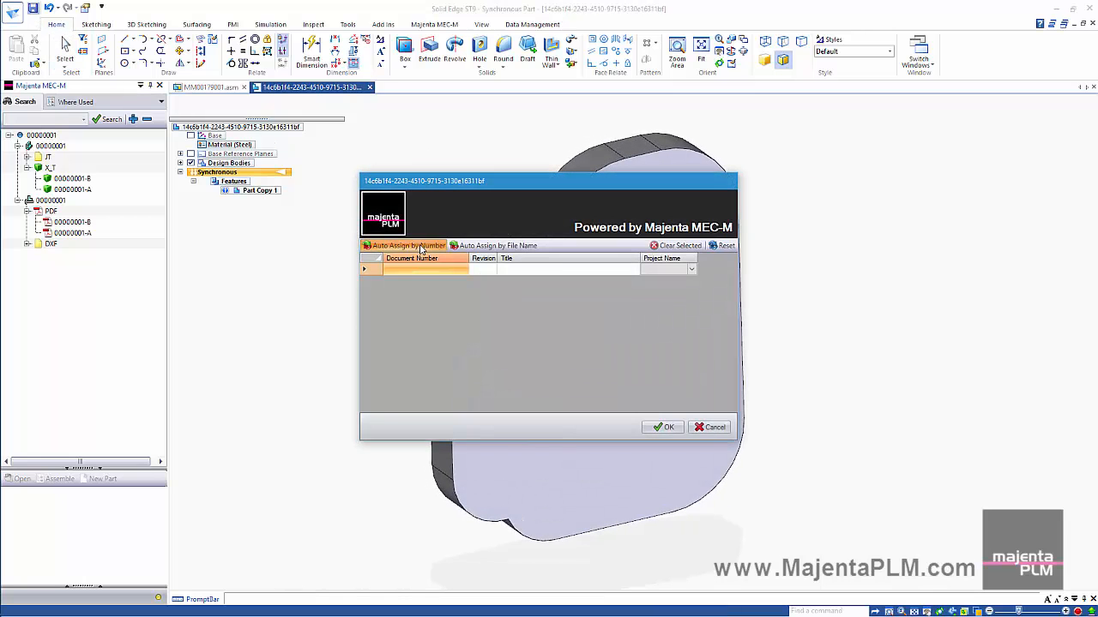
- Auto-assign number 00000003 titled PLATE 3 and save the part into Master Mover
click(403, 245)
text(PLATE 3)
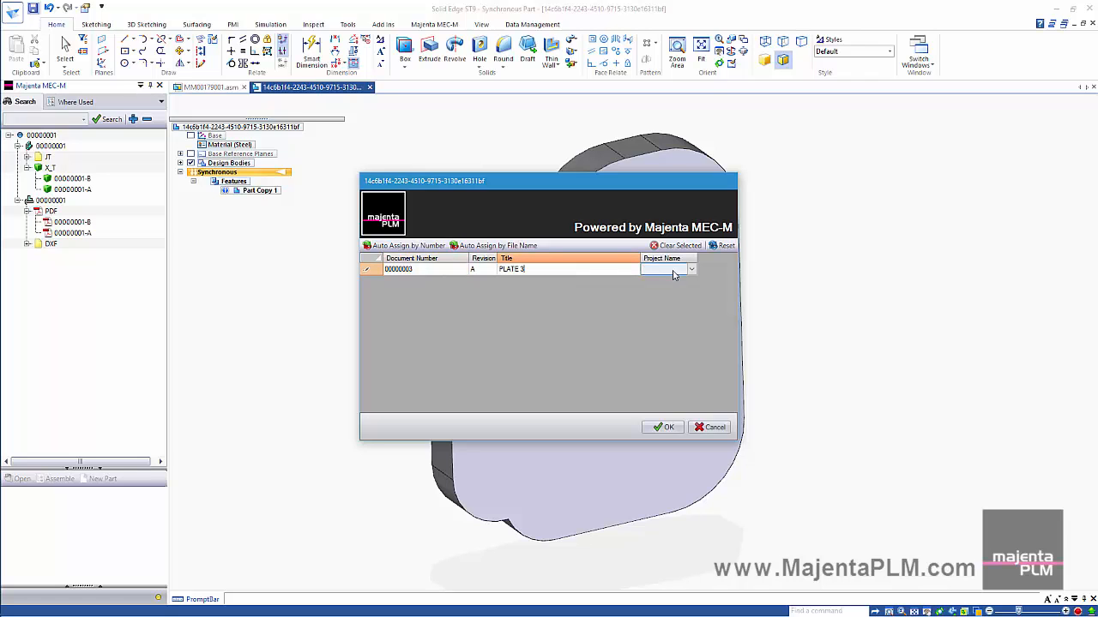
click(692, 267)
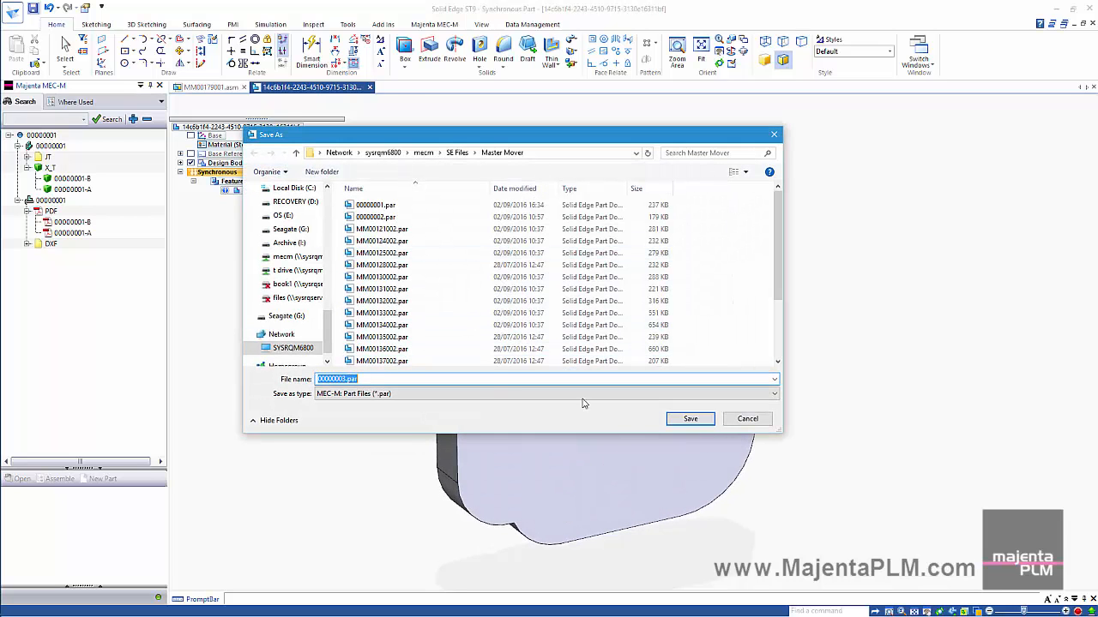
click(689, 419)
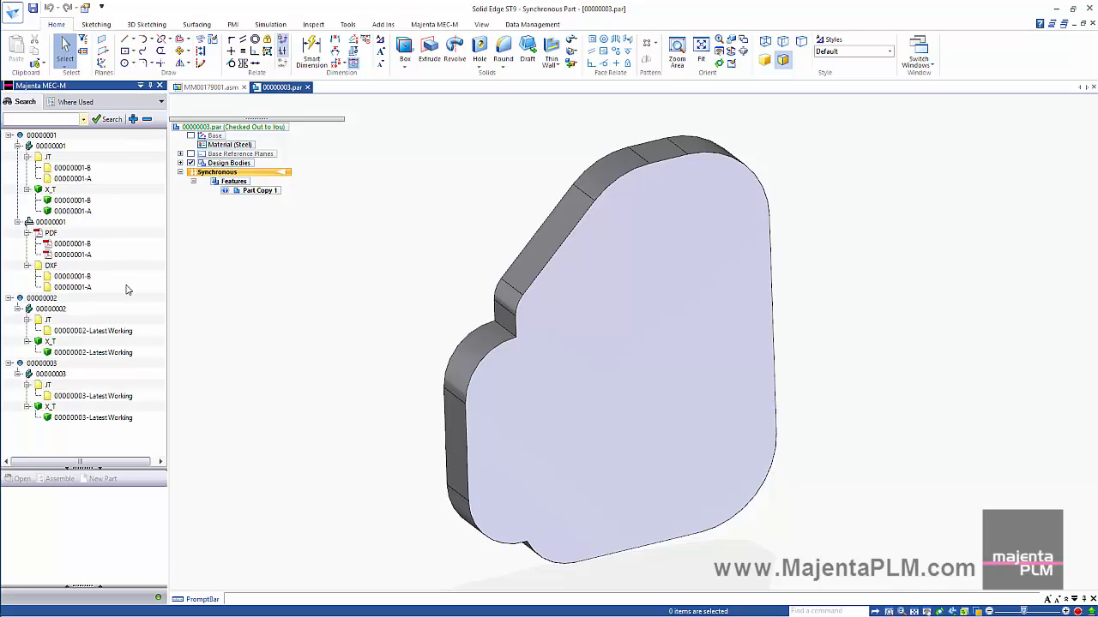
mouse_move(578, 288)
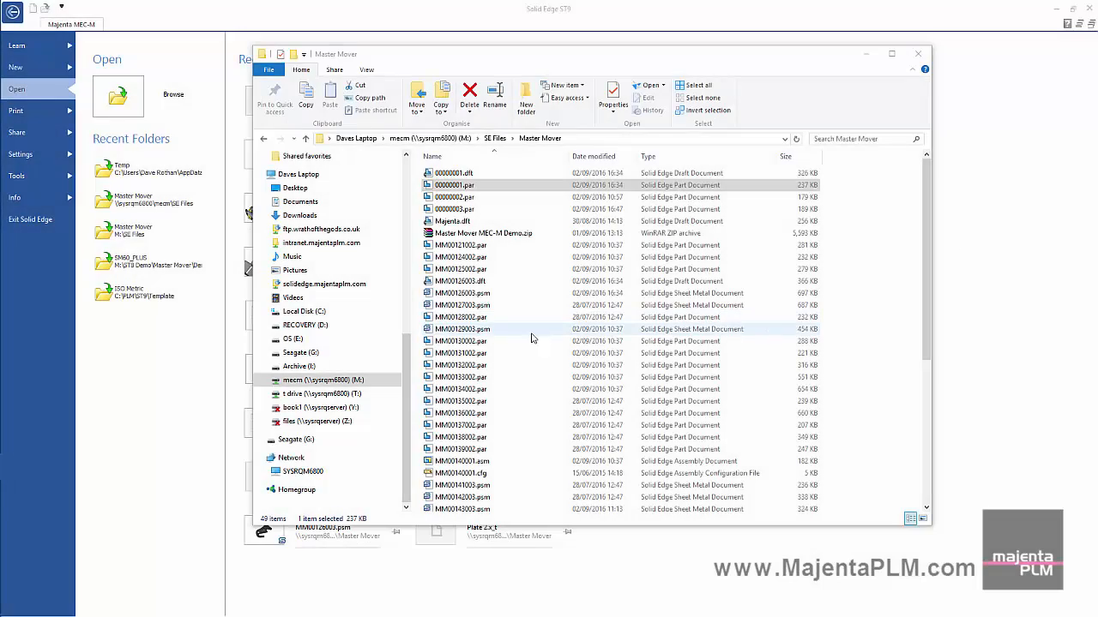
- Create a new folder named Moved inside the Master Mover folder
right_click(531, 340)
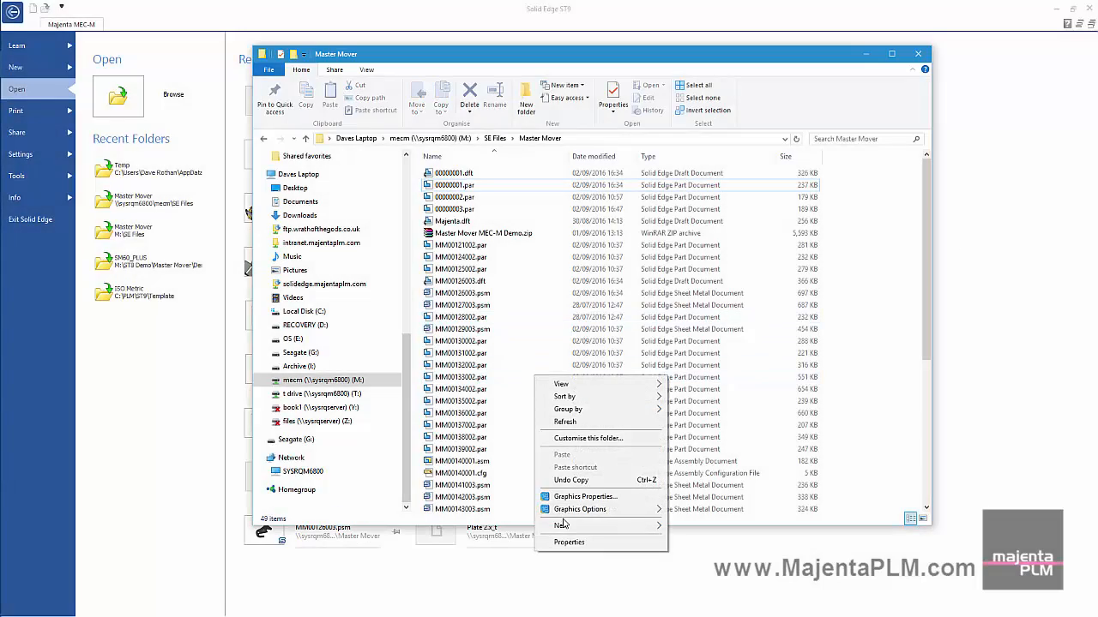
click(559, 525)
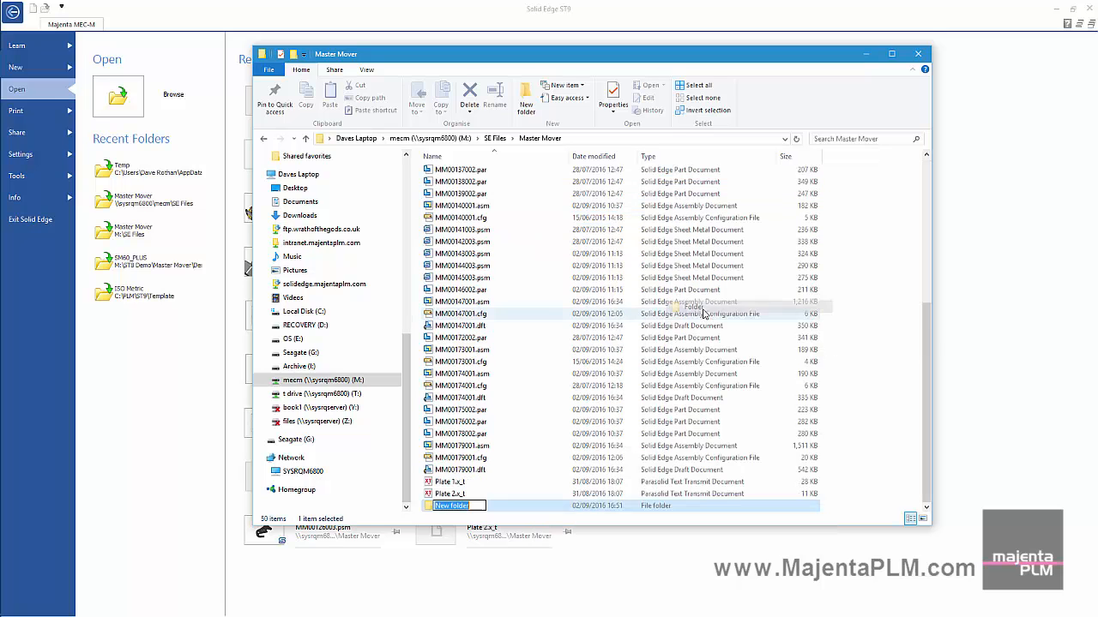
text(Moved)
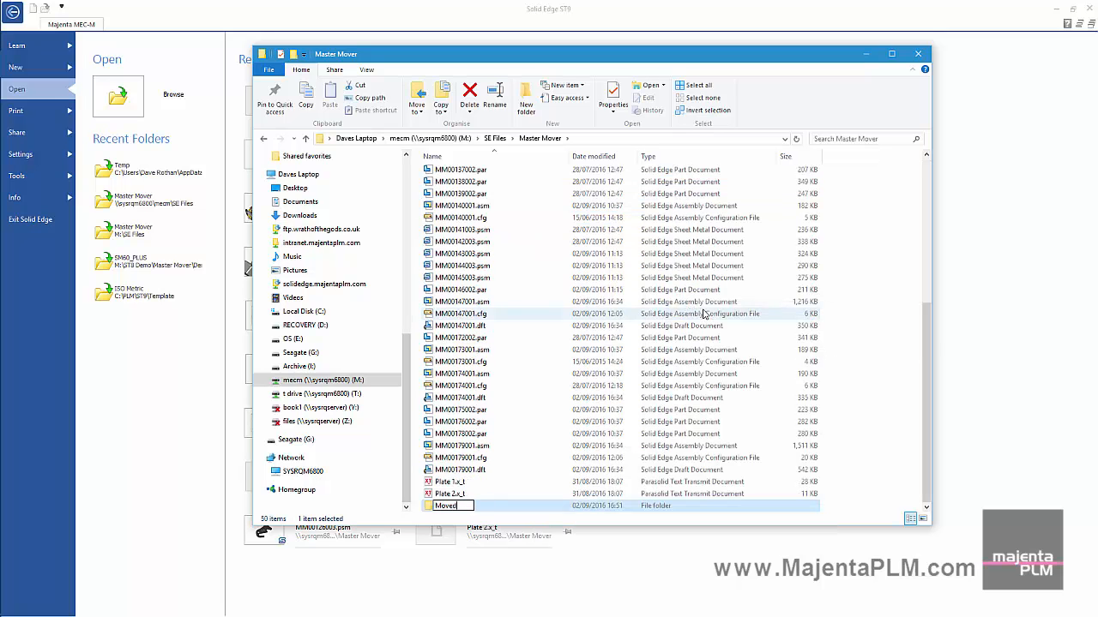
scroll(up, 3)
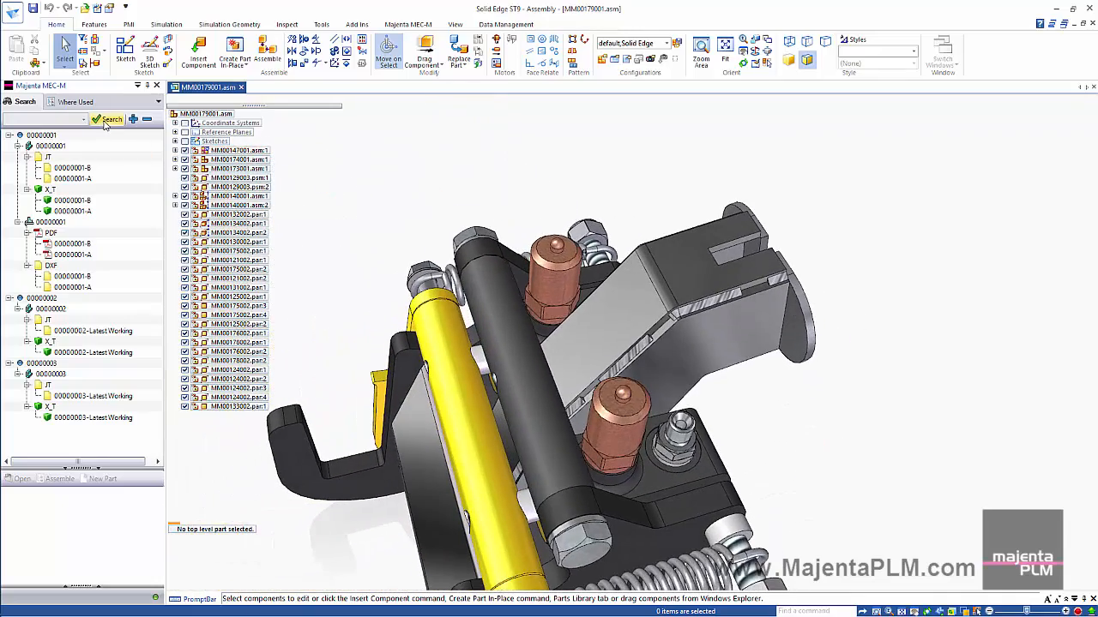
- Rerun the MEC-M item search to refresh the plate results
click(110, 120)
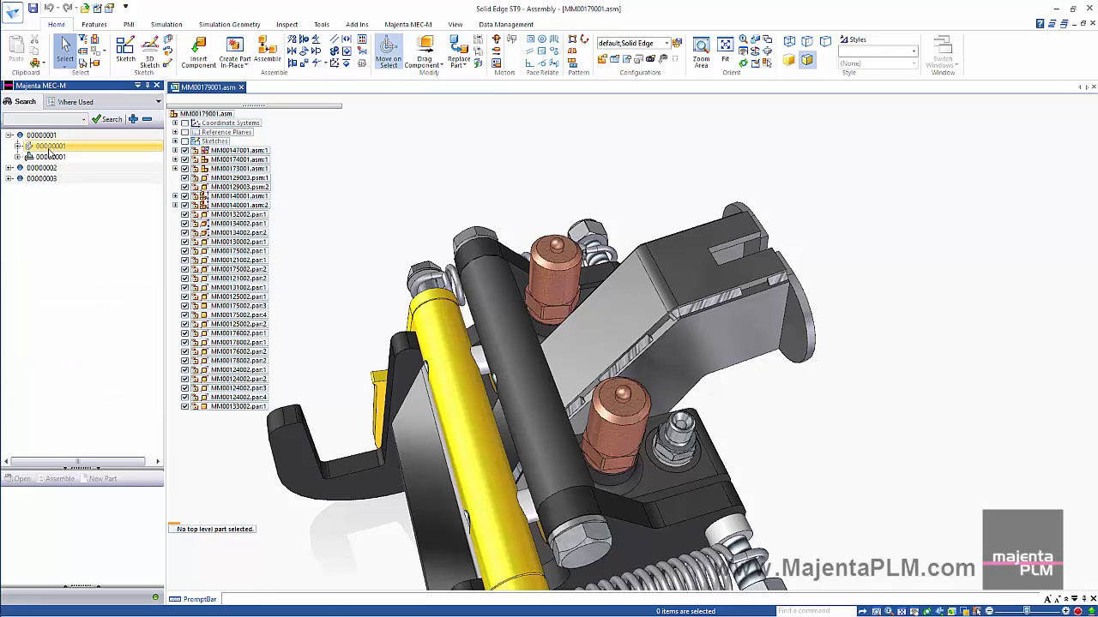
mouse_move(50, 146)
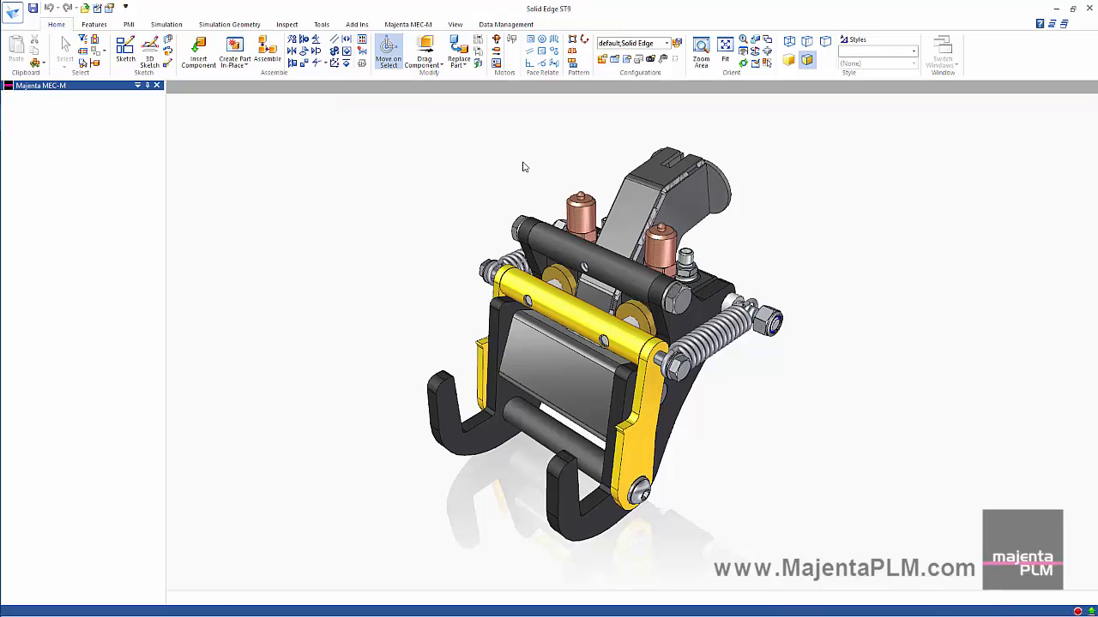
- Open plate draft 00000001.dft and agree to repair its missing 00000001.par reference
click(14, 10)
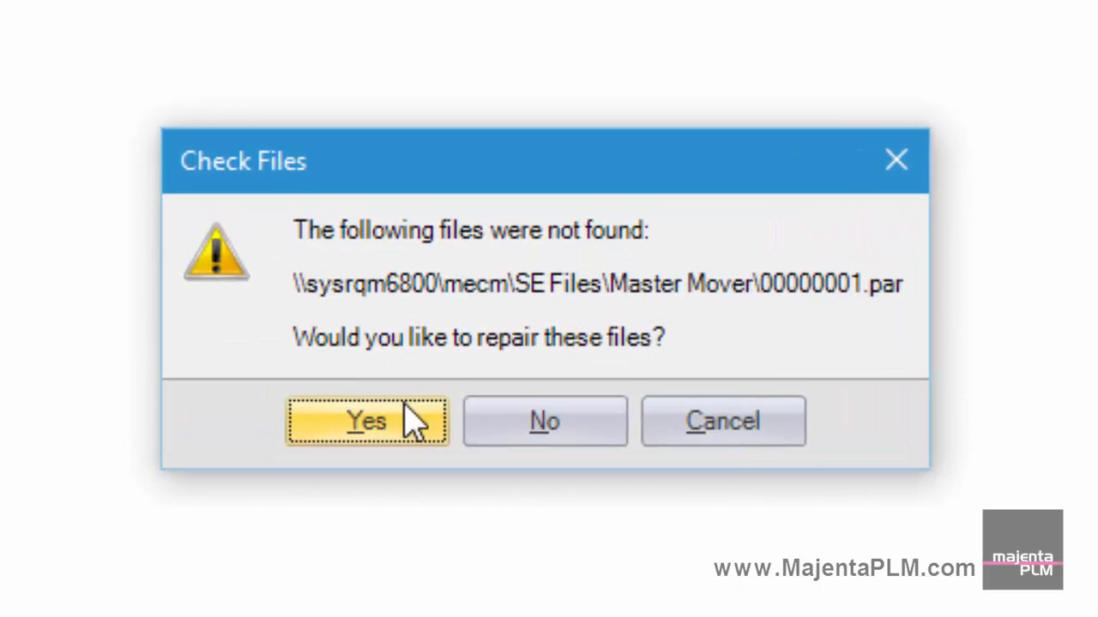
click(367, 422)
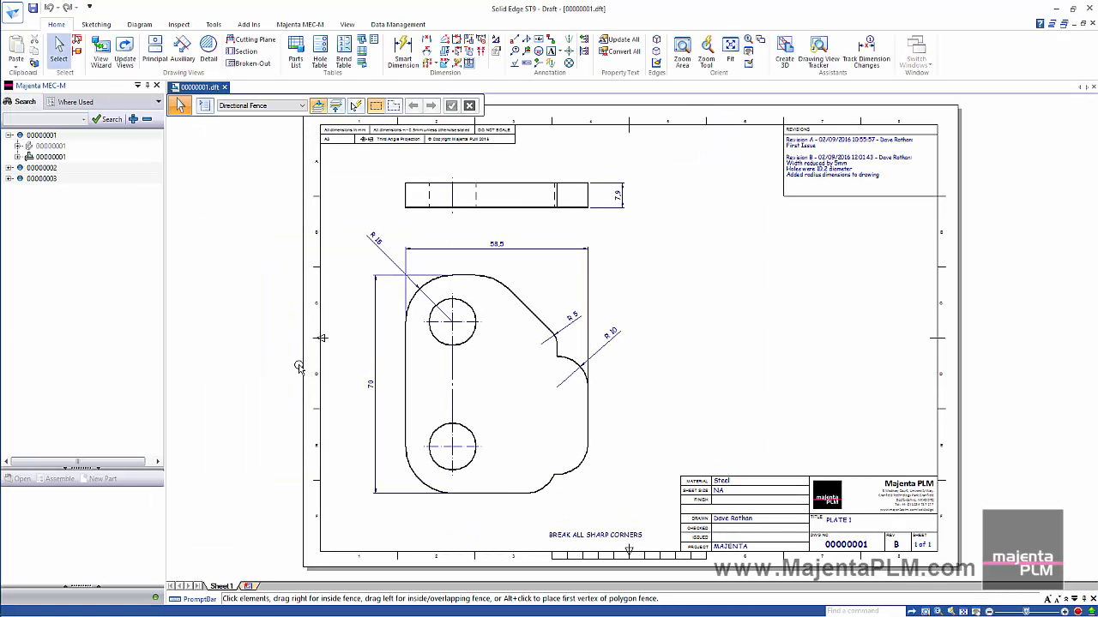
- Review the draft's linked source 00000001.par in the Moved folder via Edit Links, then return to the assembly
click(14, 10)
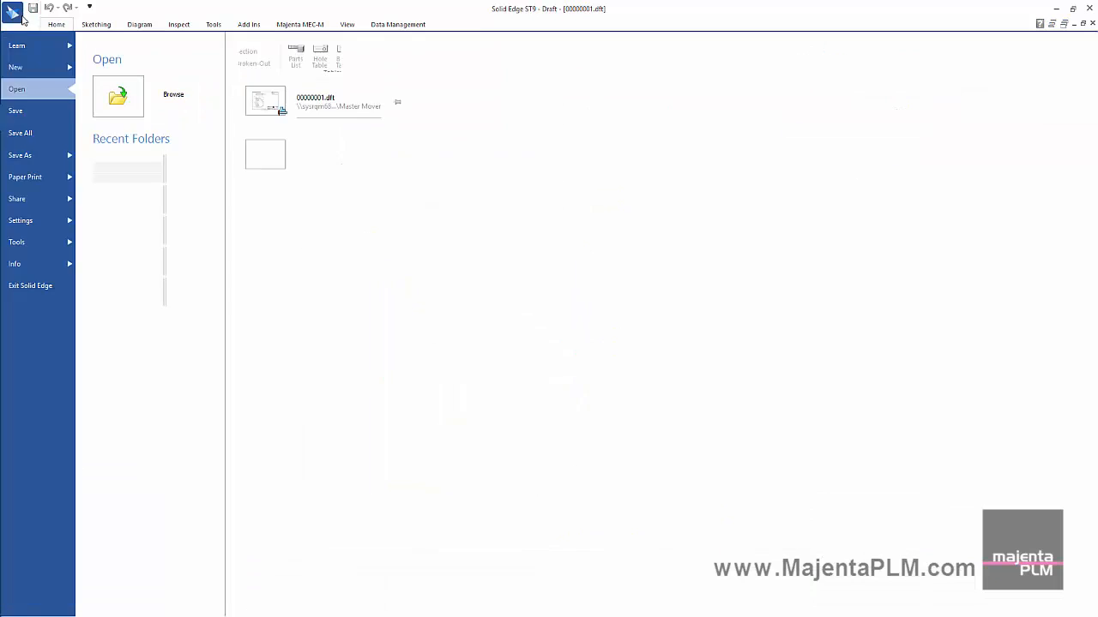
click(14, 264)
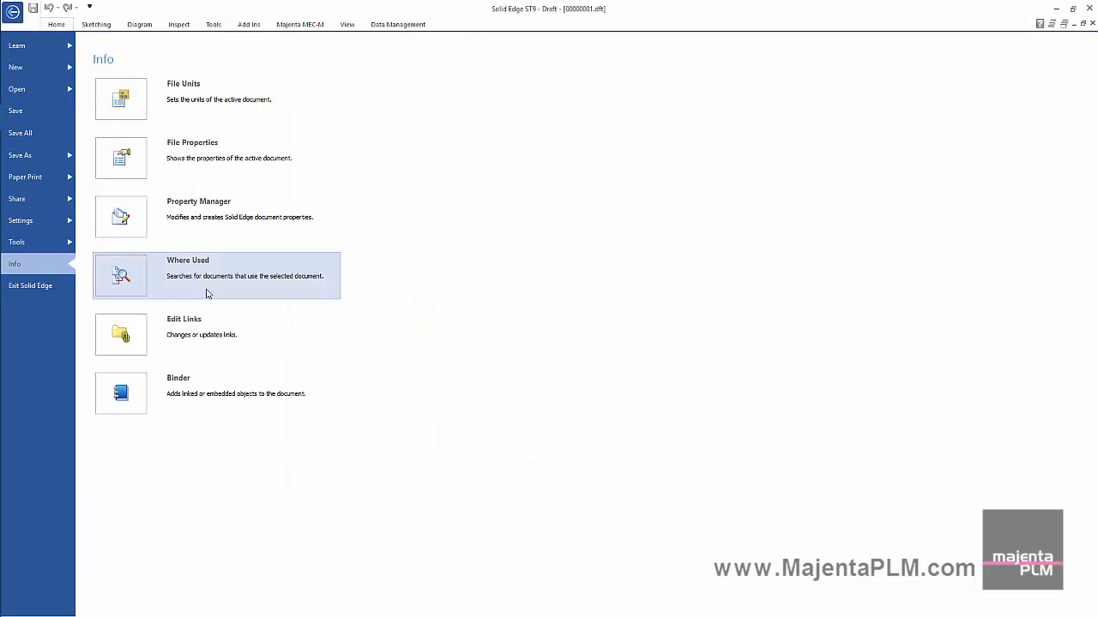
click(183, 334)
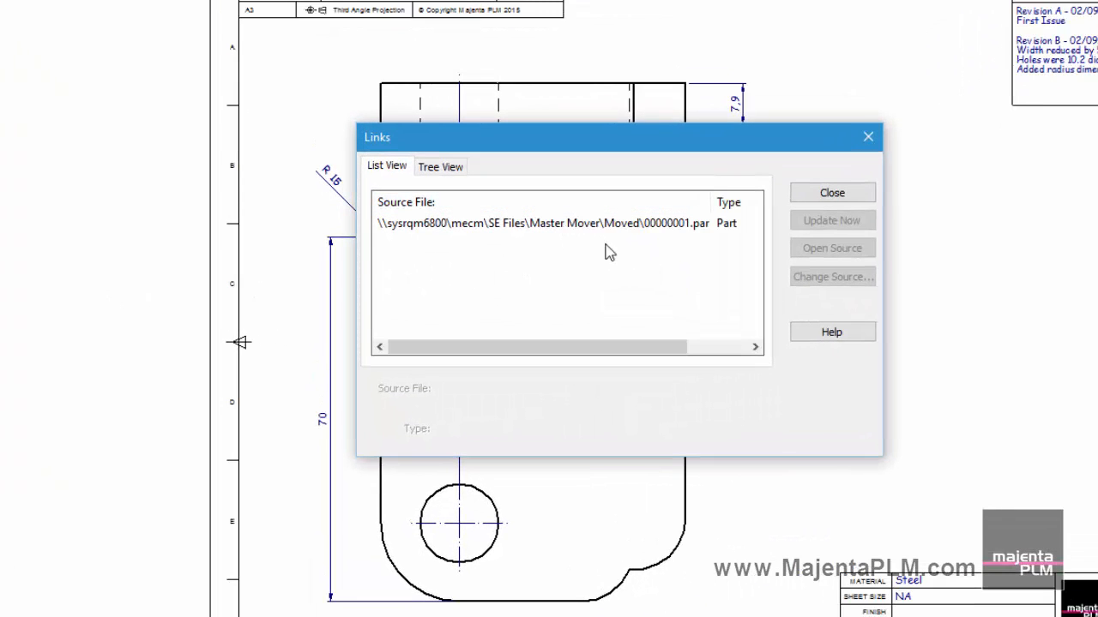
click(542, 223)
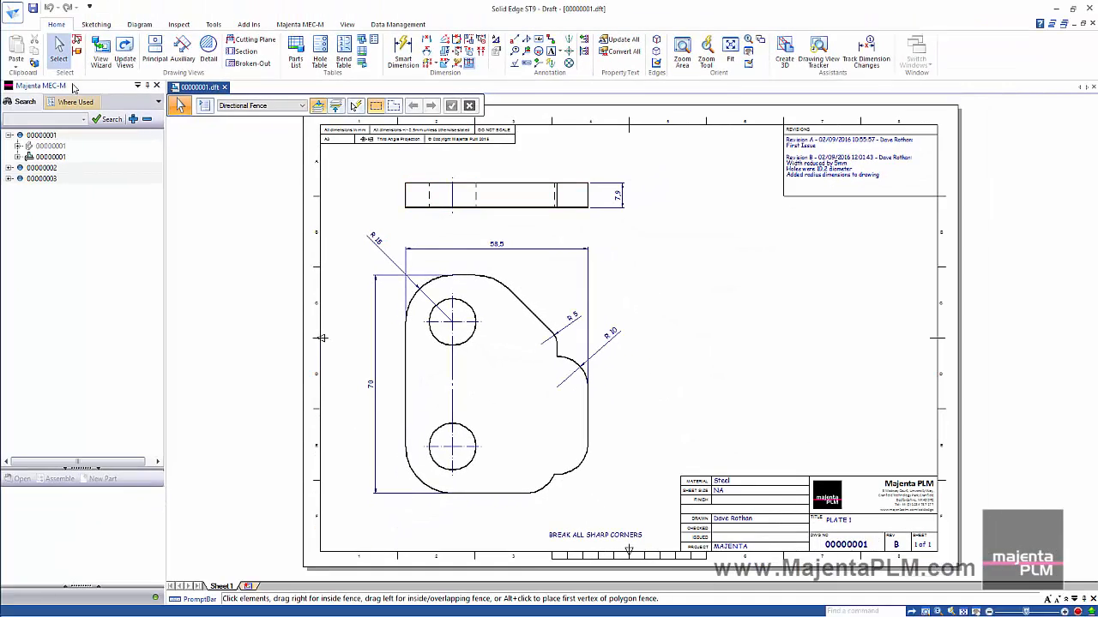
click(12, 8)
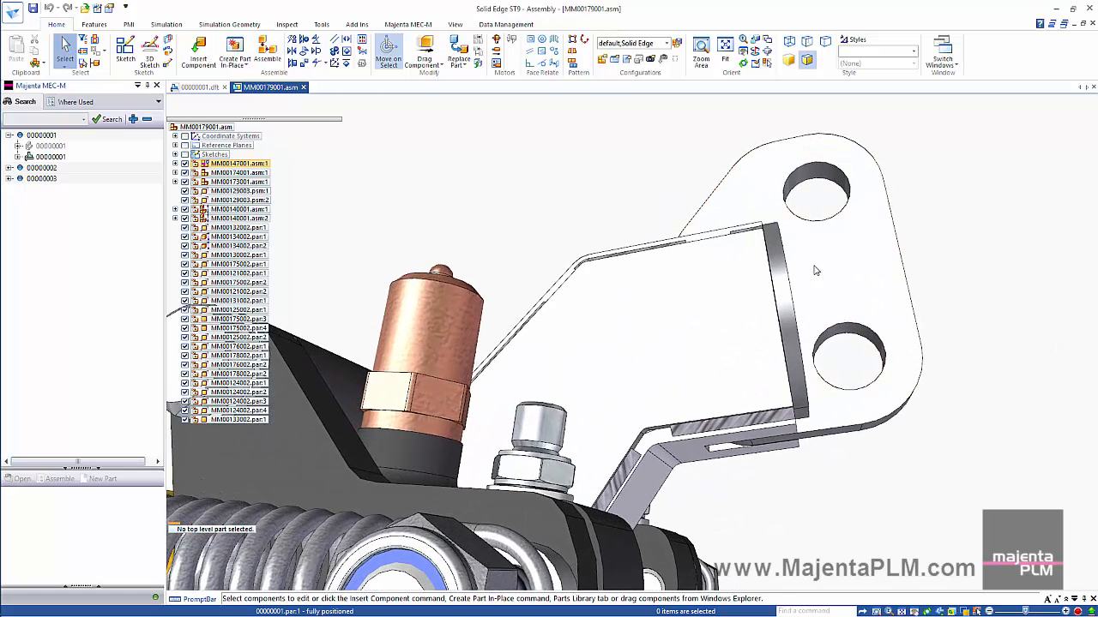
- Select the plate component 00000001.par in the clamp assembly to confirm it is positioned
click(813, 264)
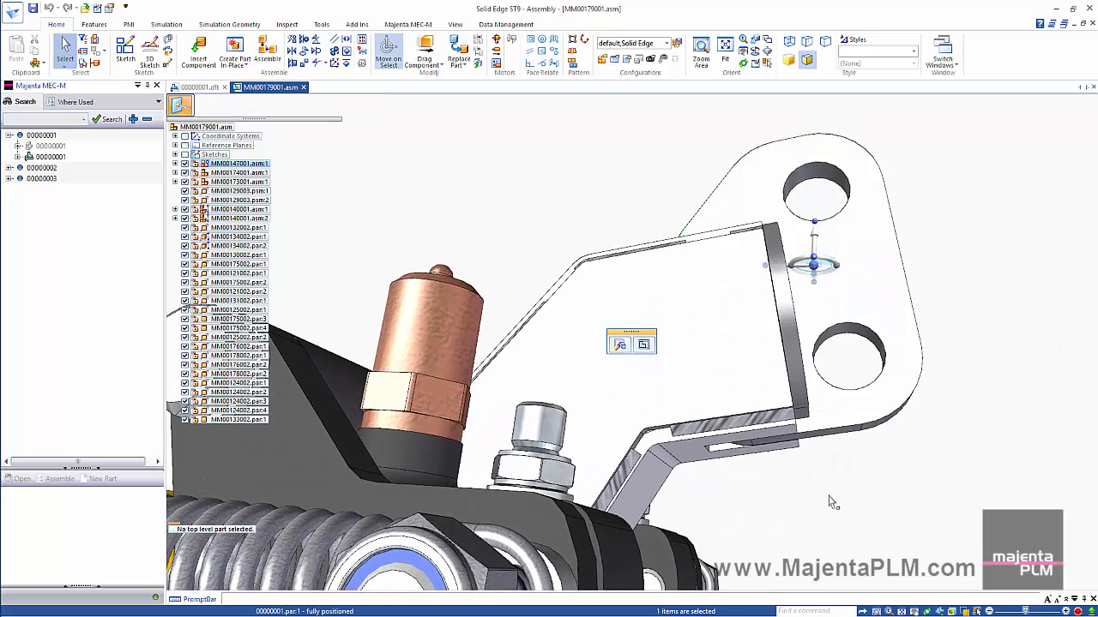
click(619, 343)
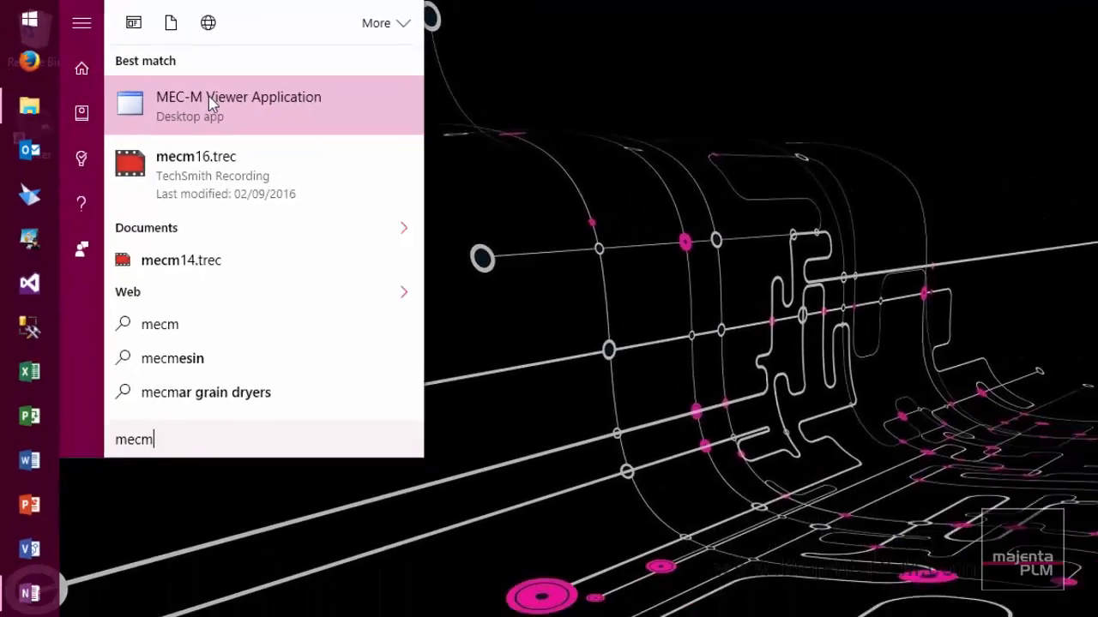
- Search MEC-M Viewer for 'plate' and expand item 00000001 with its model and drawing entries
click(238, 96)
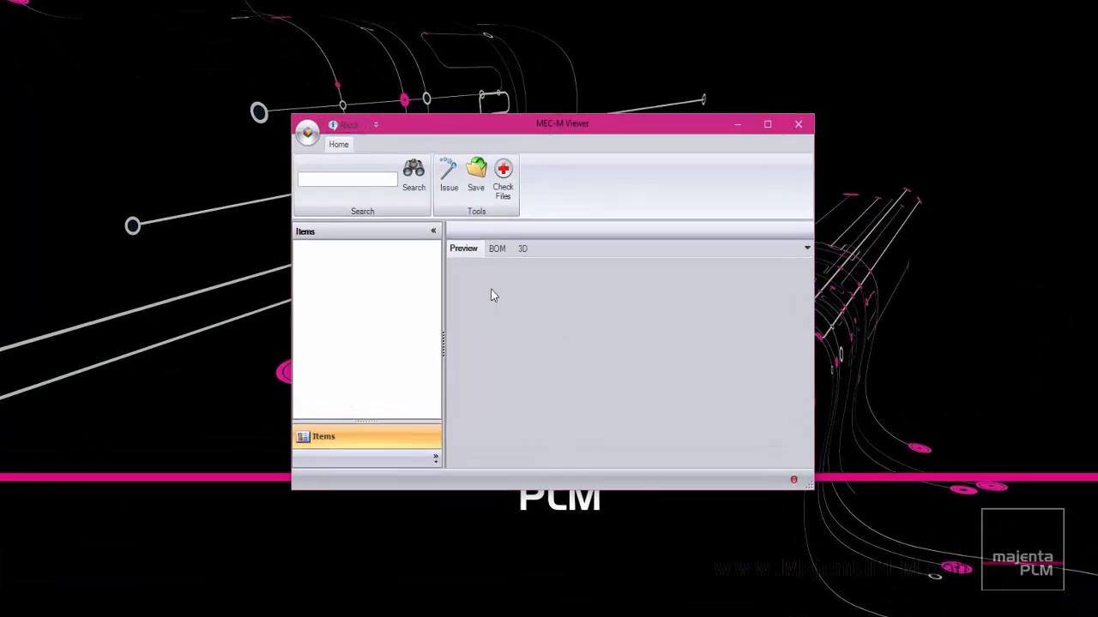
text(plate)
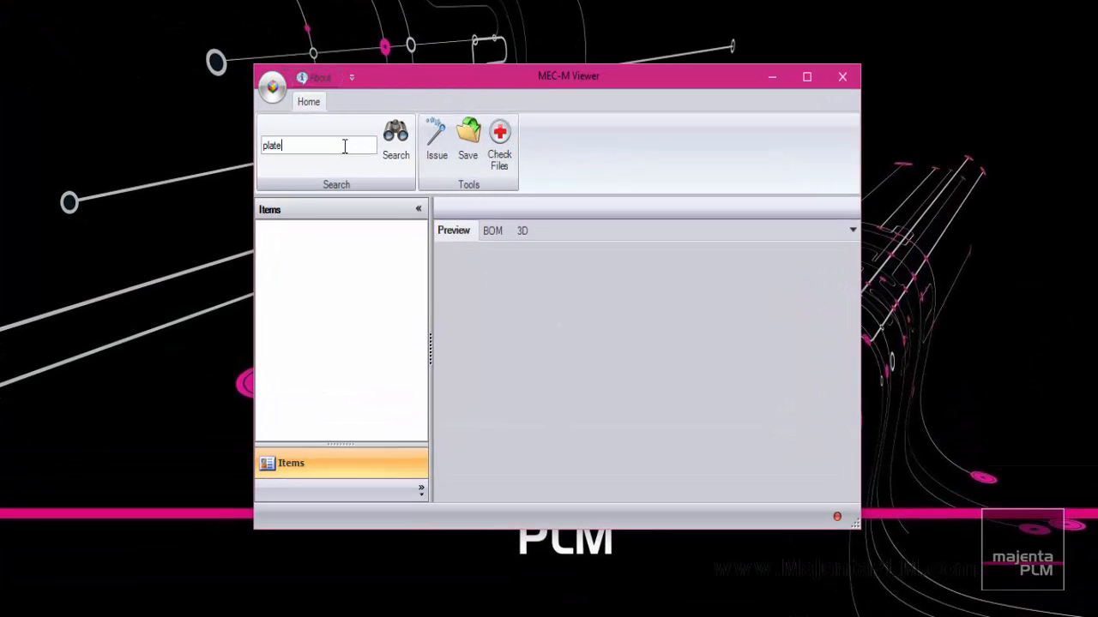
click(395, 144)
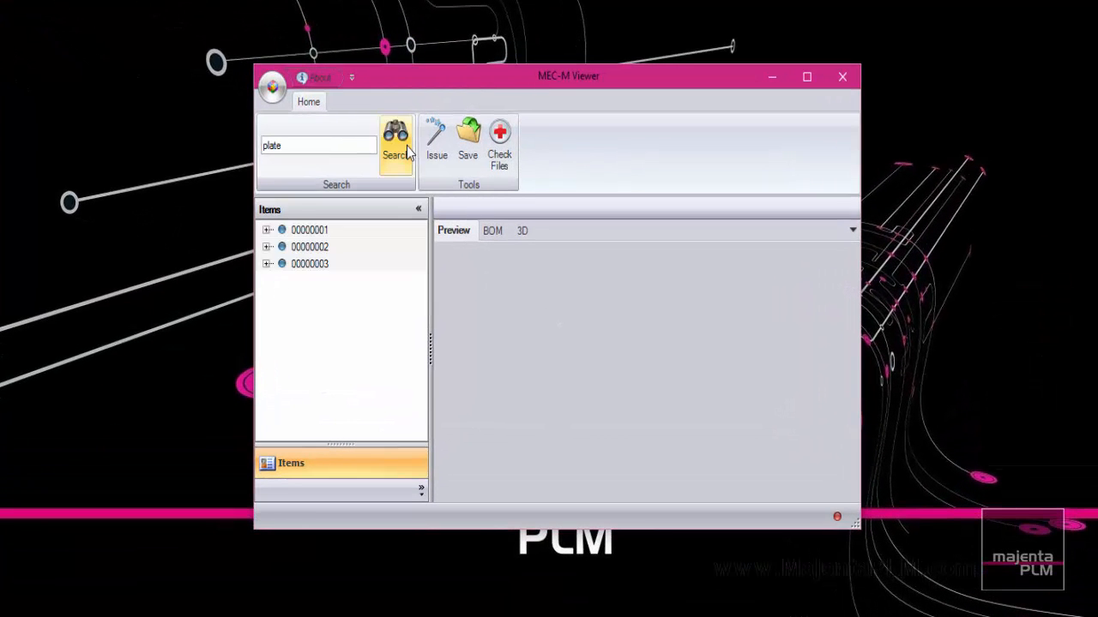
click(268, 230)
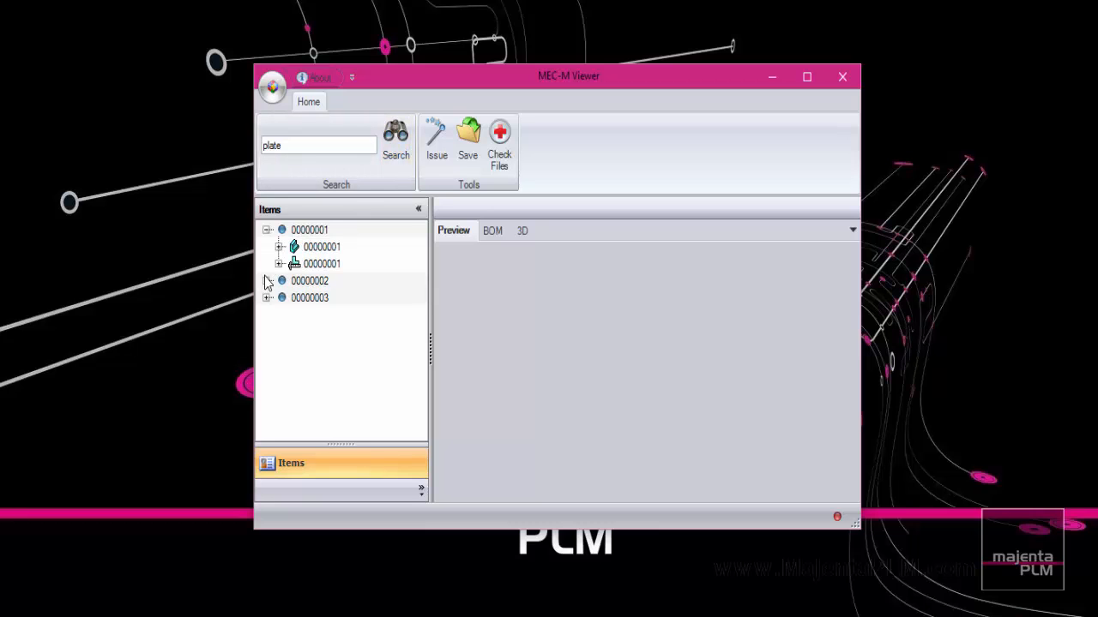
click(278, 247)
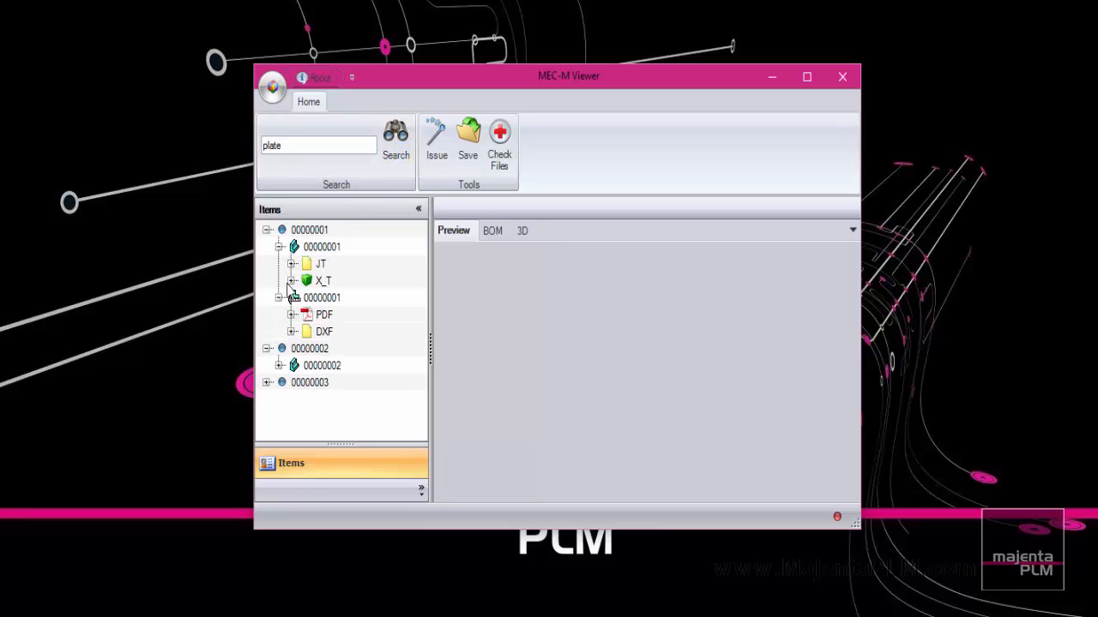
- Preview PLATE 1's 3D model, the third plate item, and PLATE 1's drawing
click(323, 247)
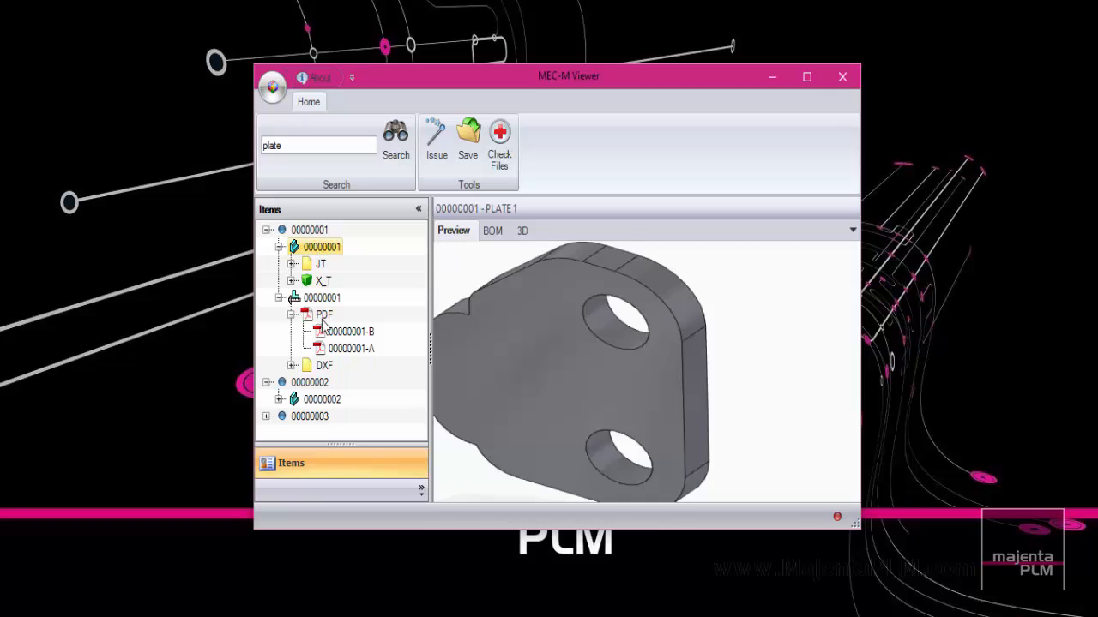
click(308, 417)
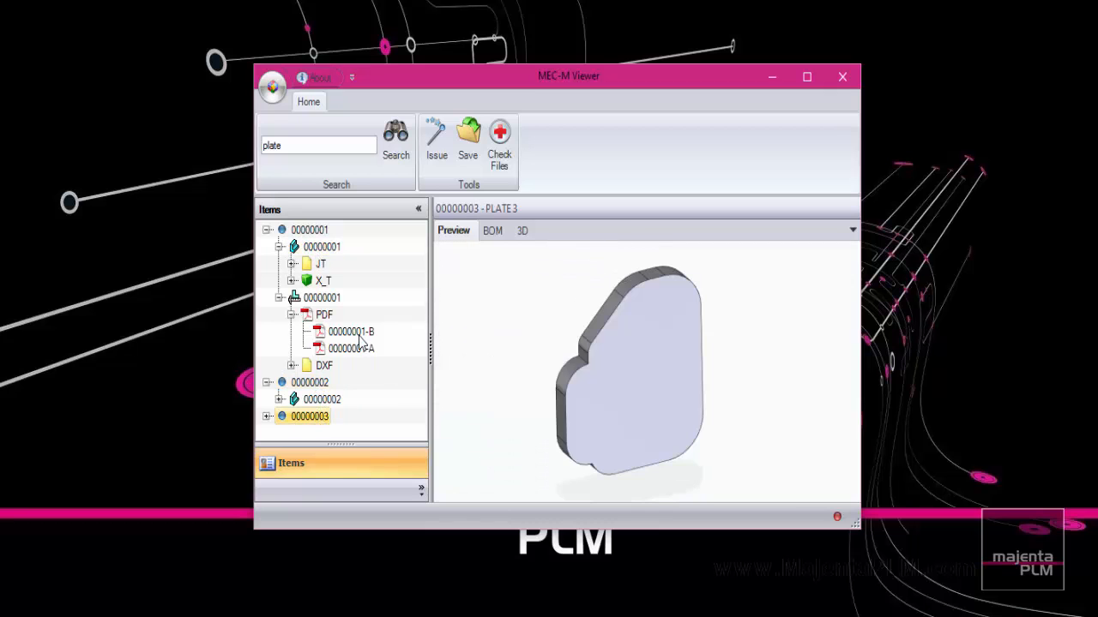
click(350, 333)
text(adjustable clamp)
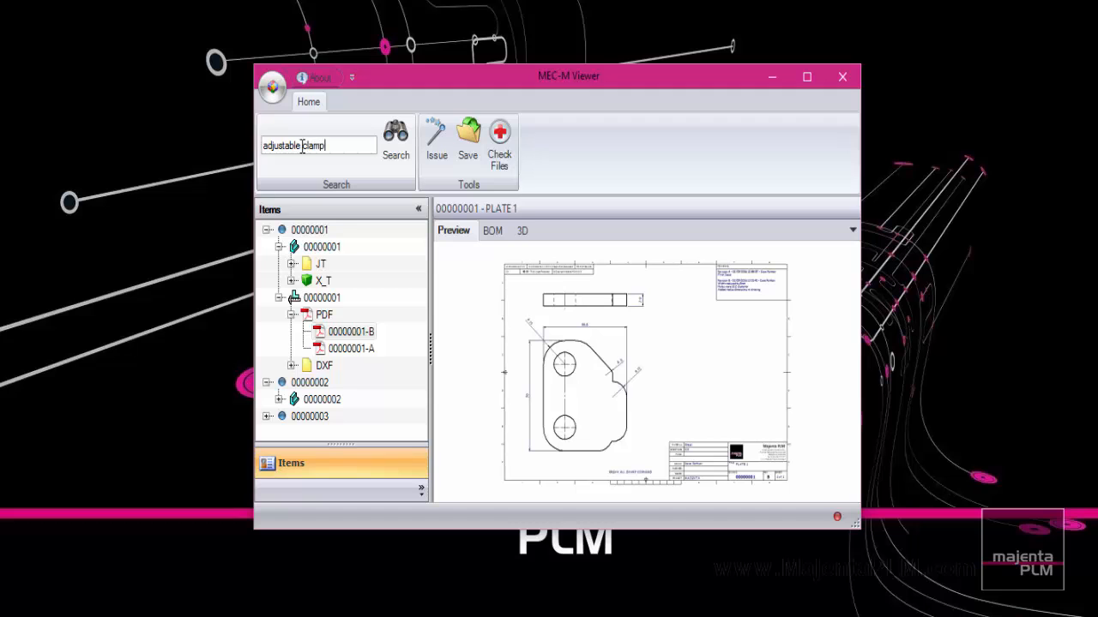
- Search for the adjustable clamp, expand MM00179001 and preview drawing PDF revisions B and A
click(395, 140)
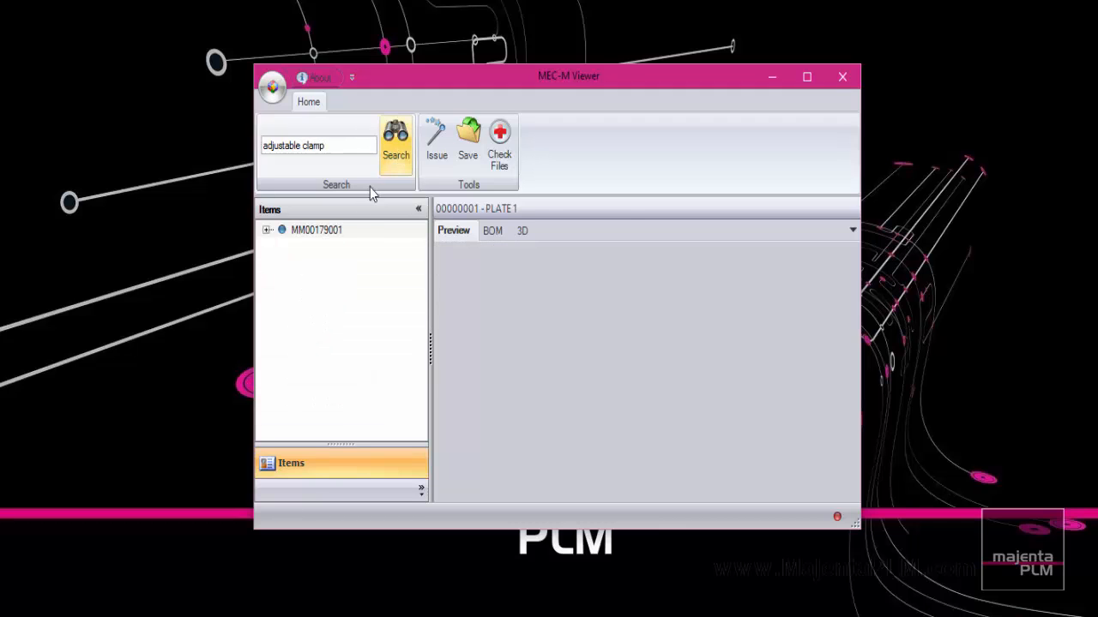
click(268, 230)
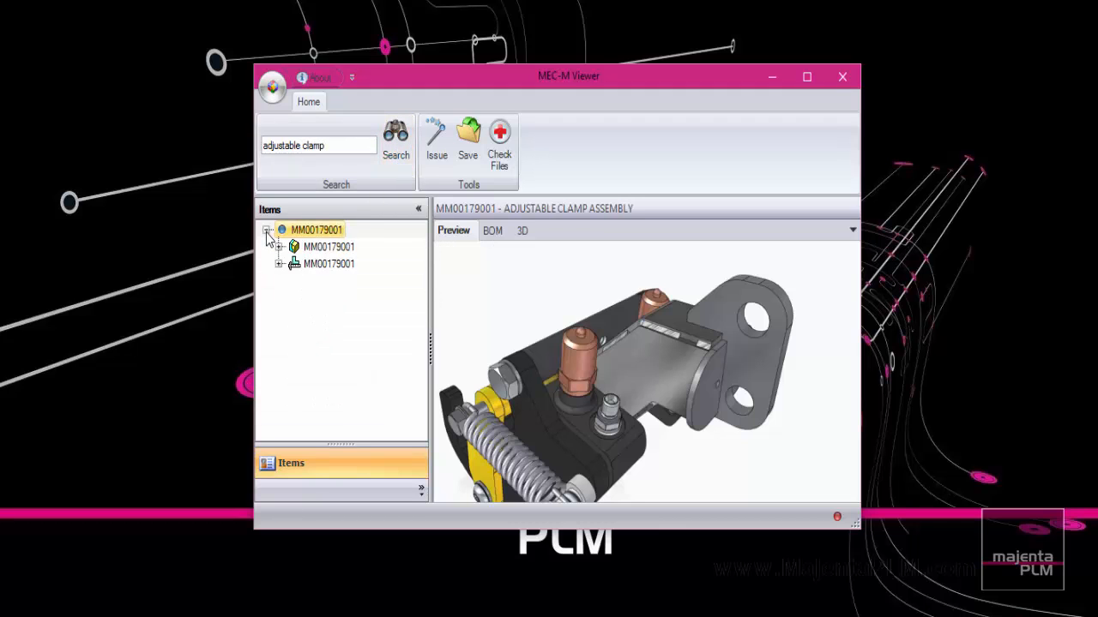
click(267, 230)
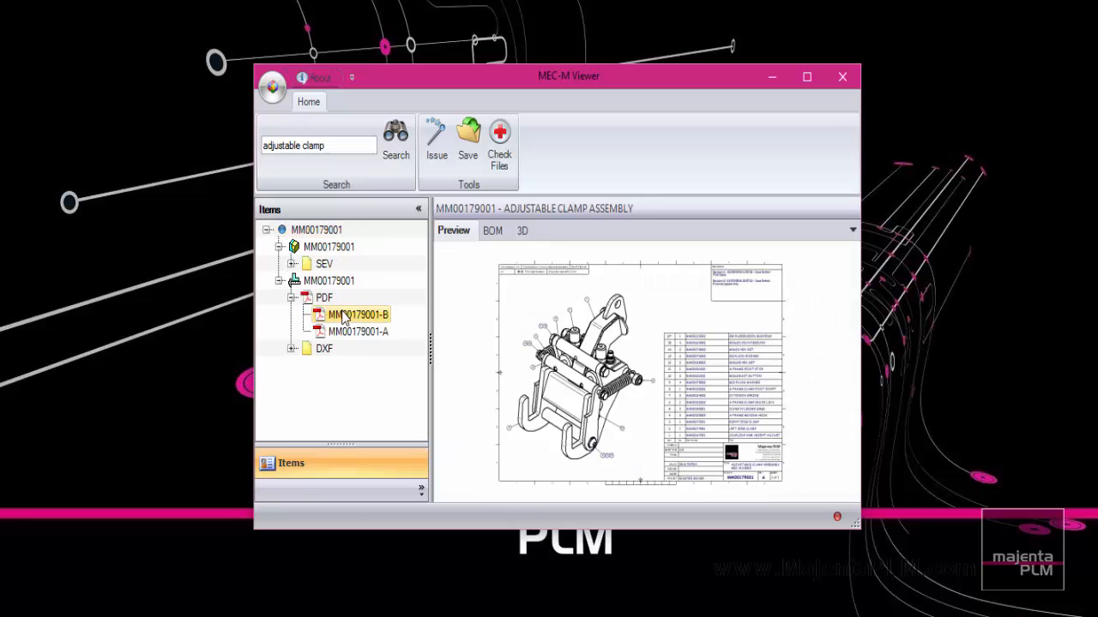
click(357, 333)
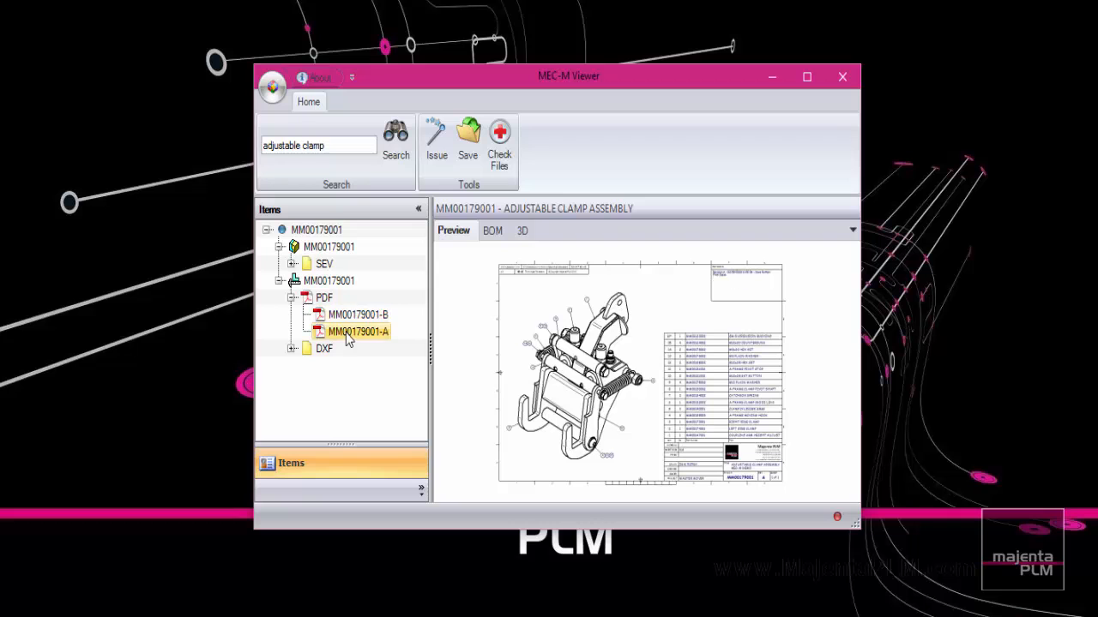
mouse_move(356, 314)
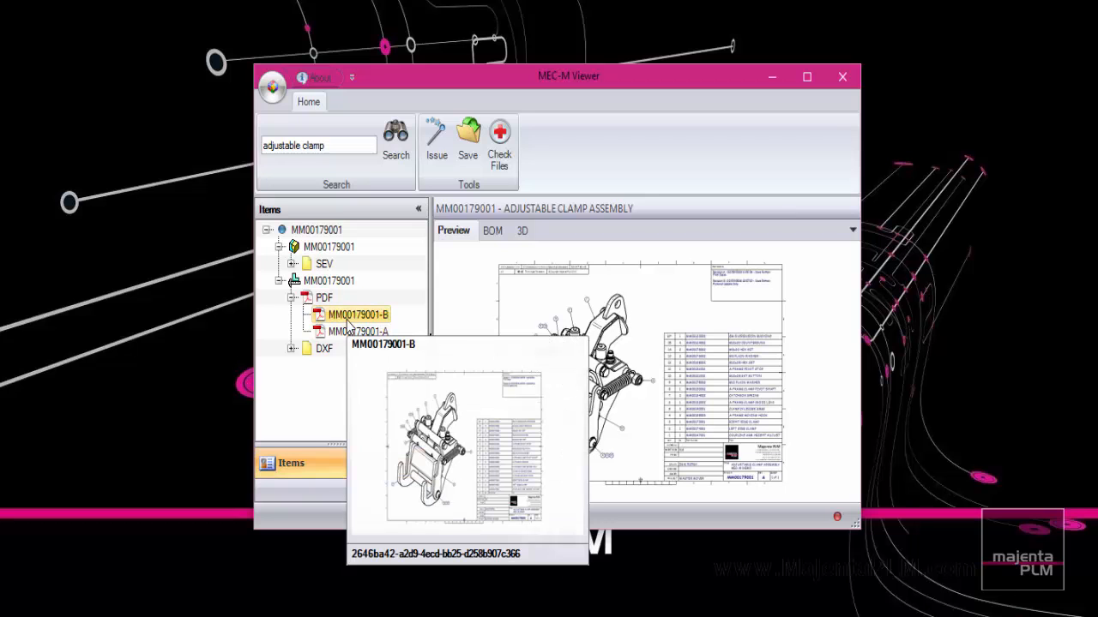
- Return to the MM00179001 assembly preview and show its bill of materials
click(316, 230)
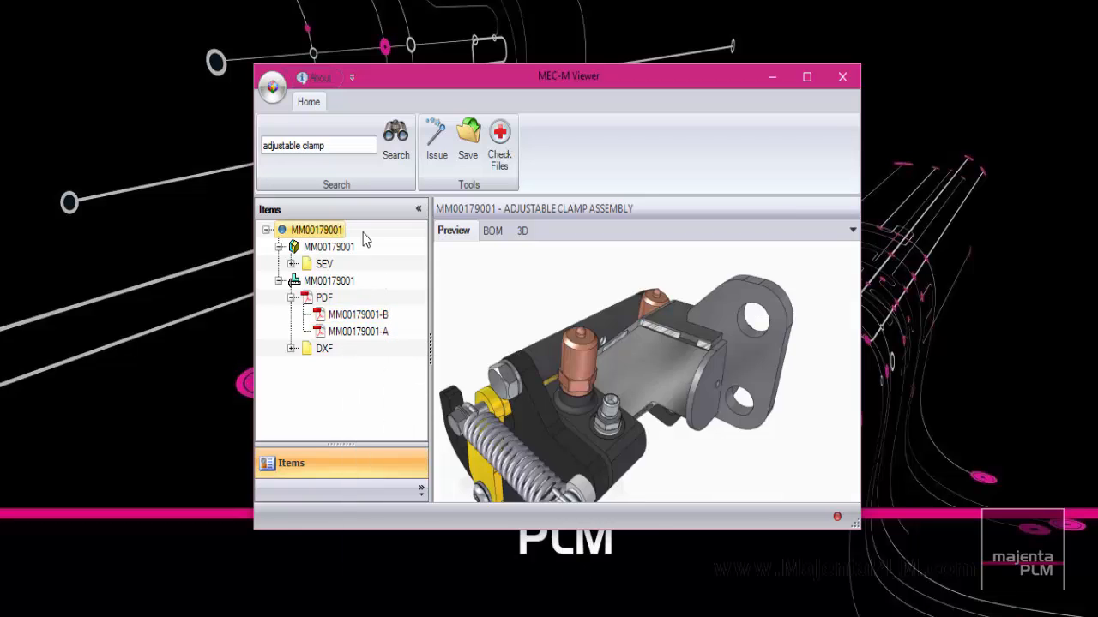
click(493, 230)
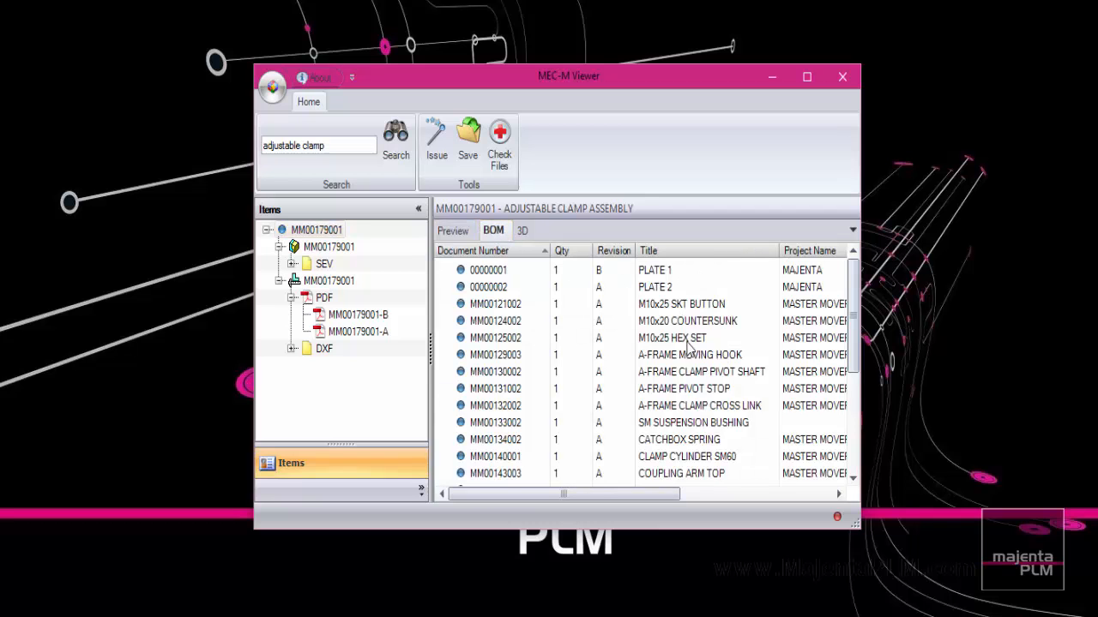
drag(562, 494, 685, 494)
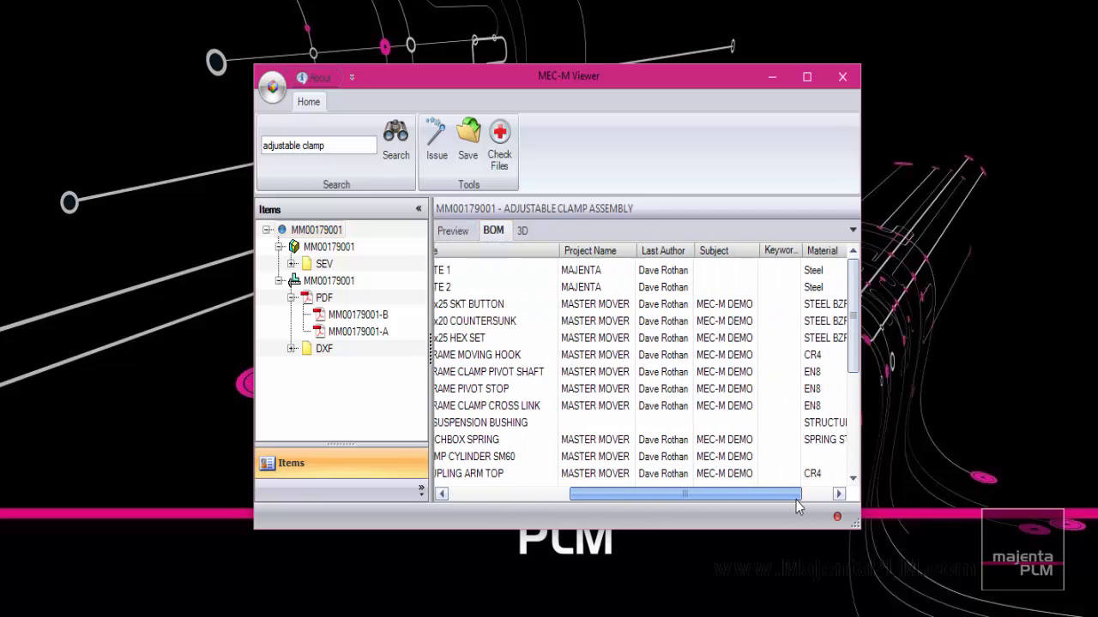
scroll(left, 3)
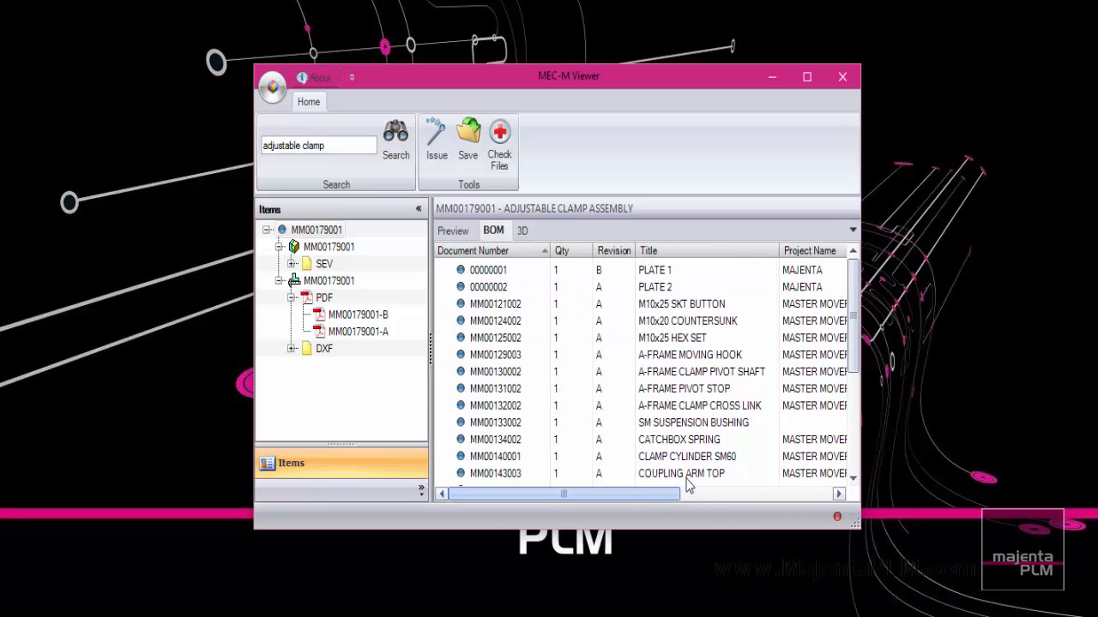
scroll(down, 3)
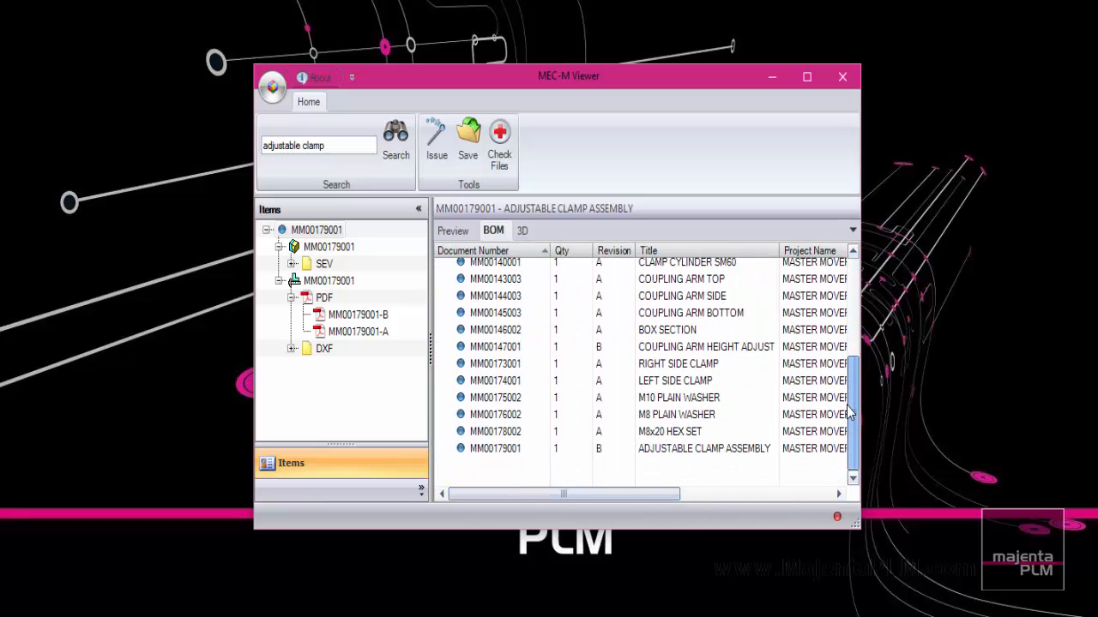
scroll(up, 3)
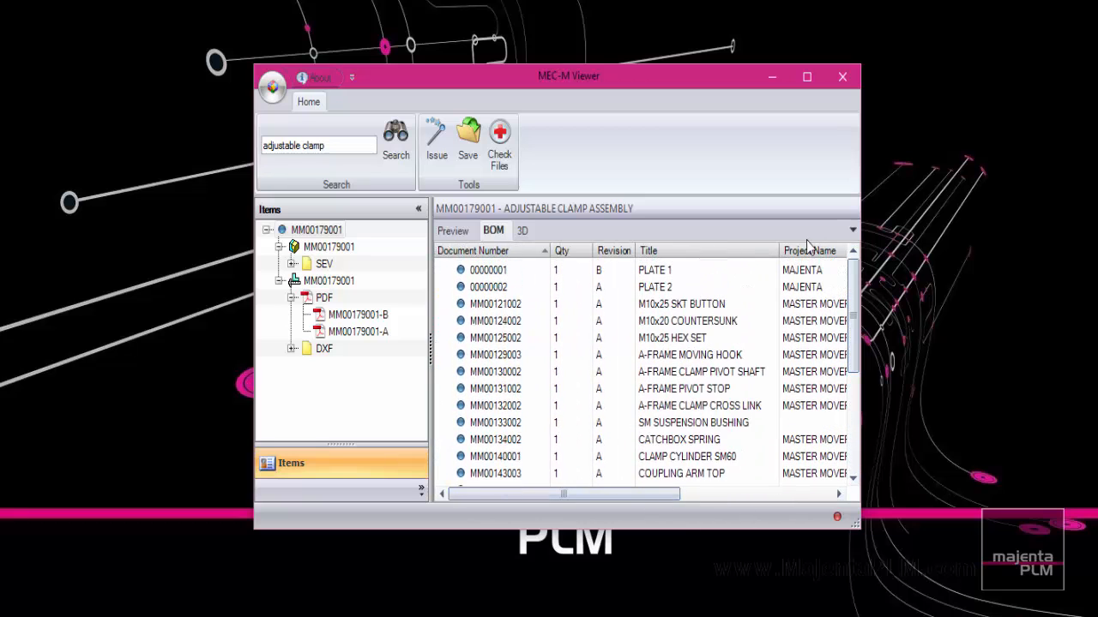
drag(570, 76, 343, 23)
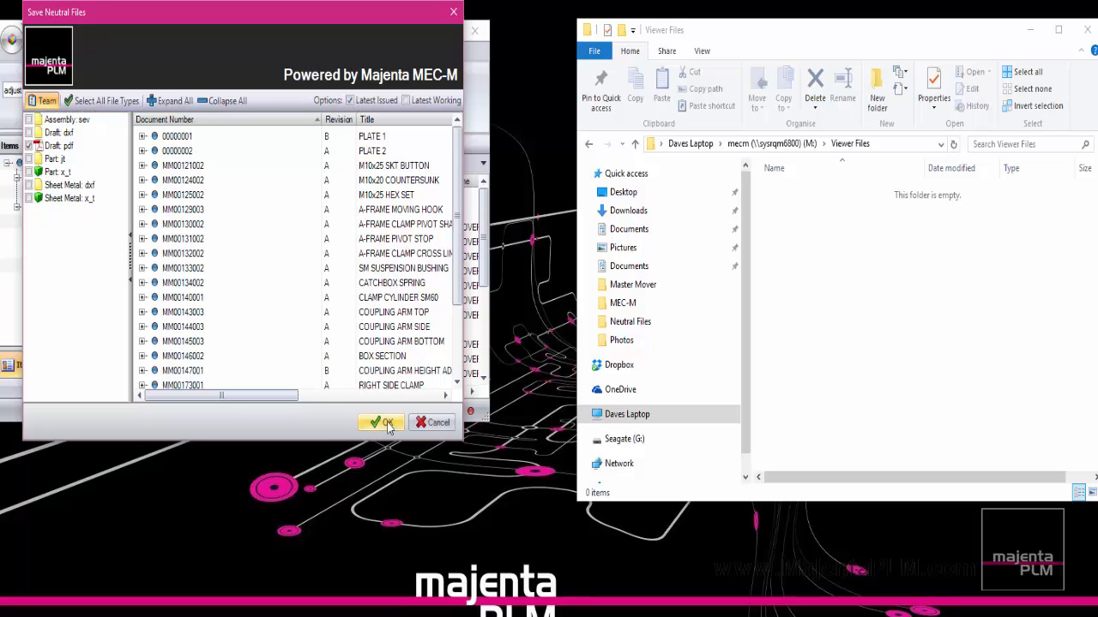
- Save the latest drawing PDFs as neutral files into M:\Viewer Files
click(381, 422)
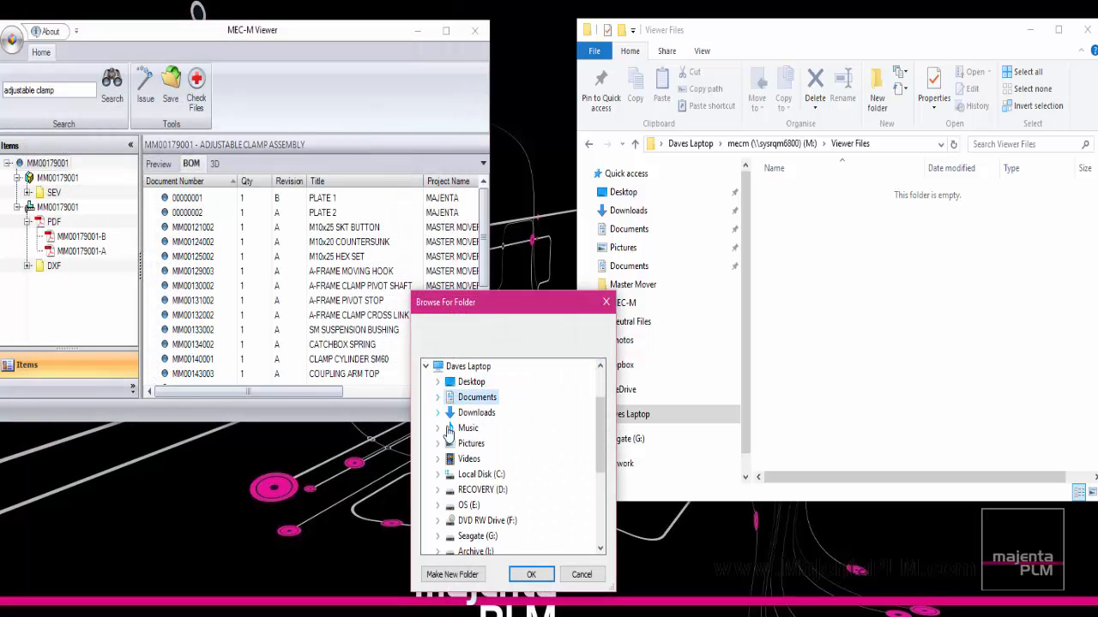
scroll(down, 3)
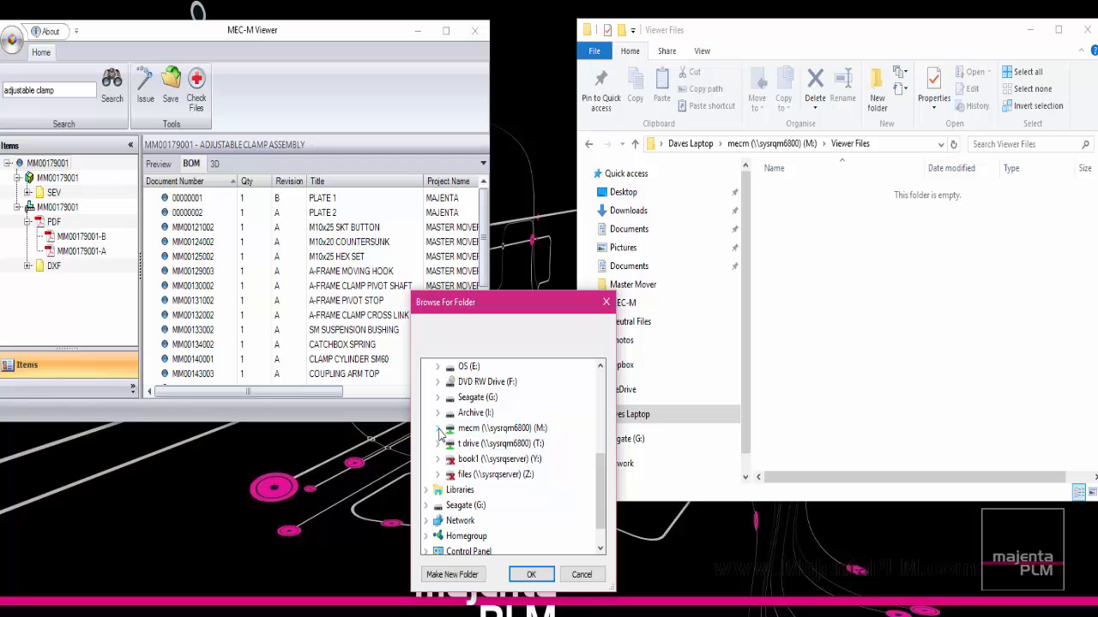
click(439, 429)
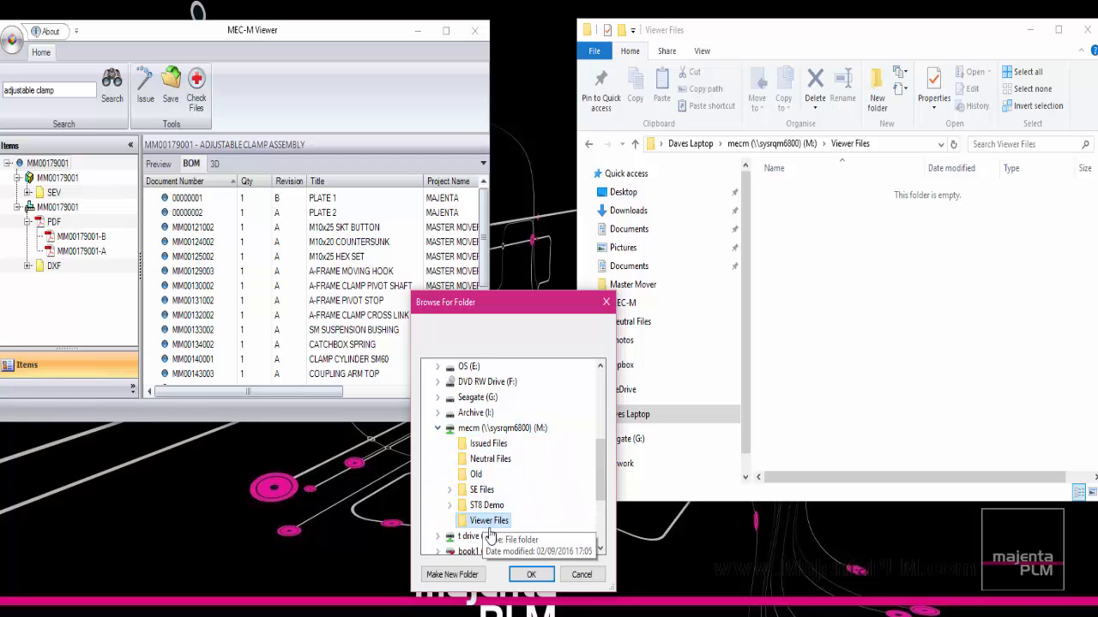
click(530, 573)
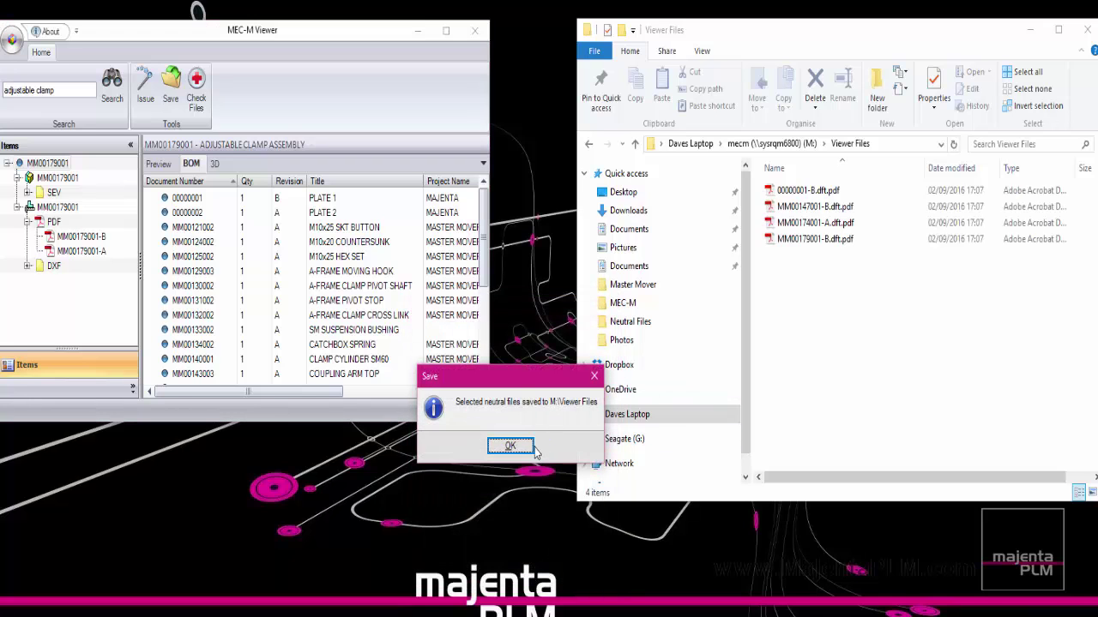
click(511, 446)
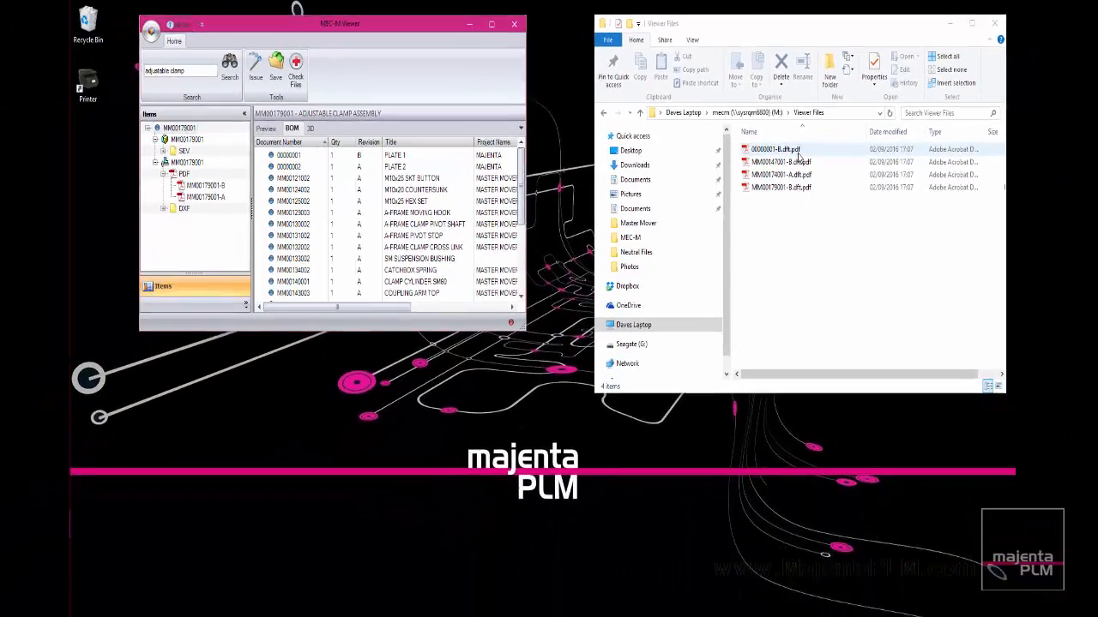
- Open the exported coupling arm height adjust drawing PDF from Explorer in Acrobat
double_click(775, 147)
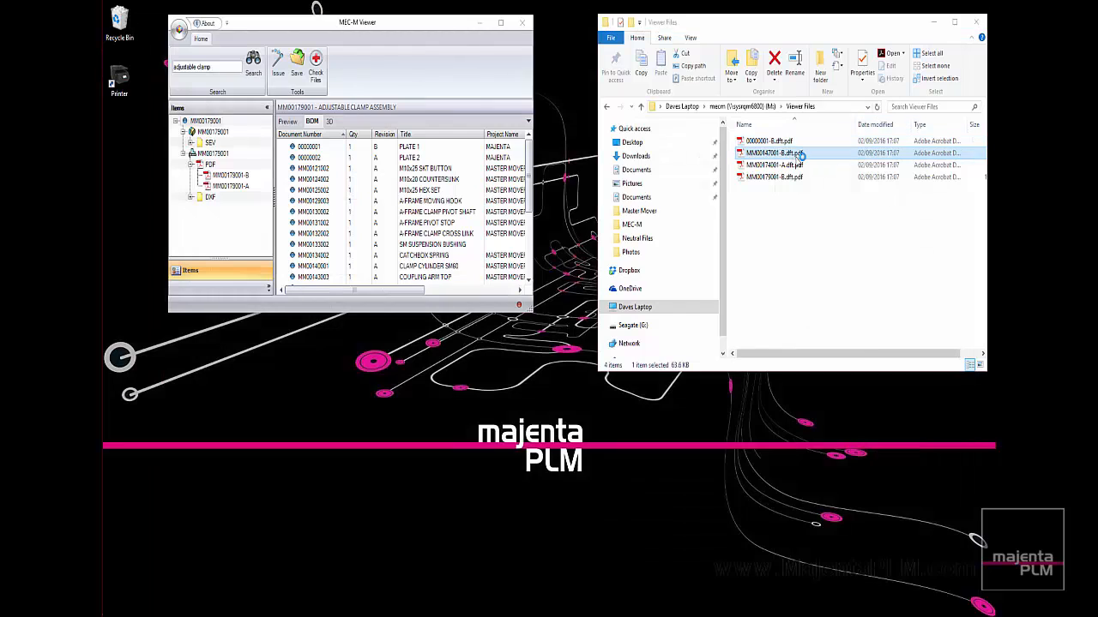
double_click(775, 153)
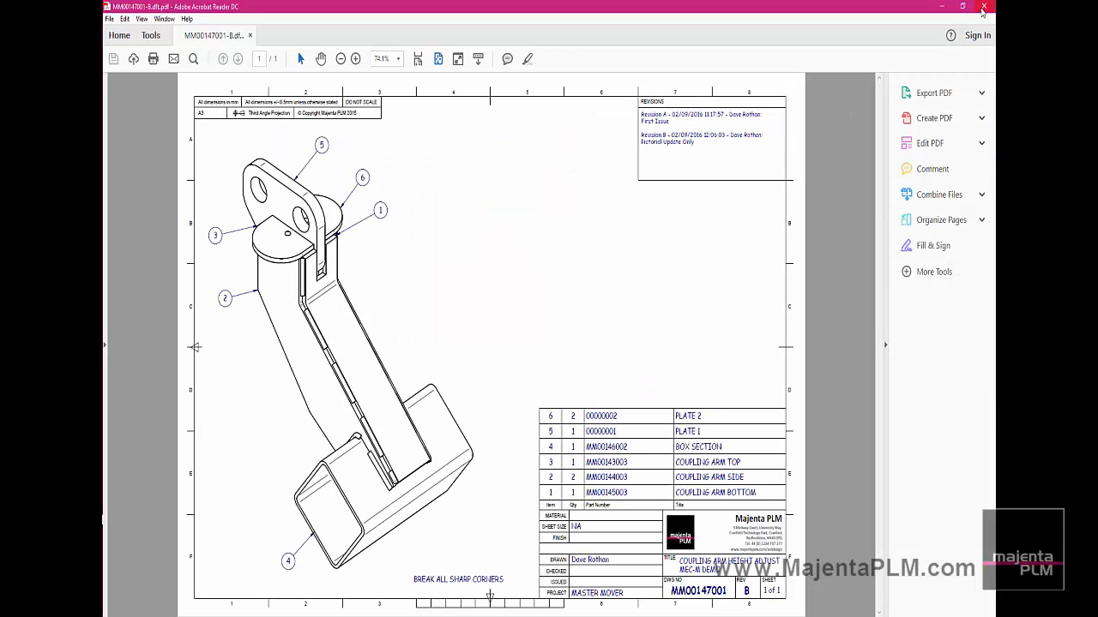